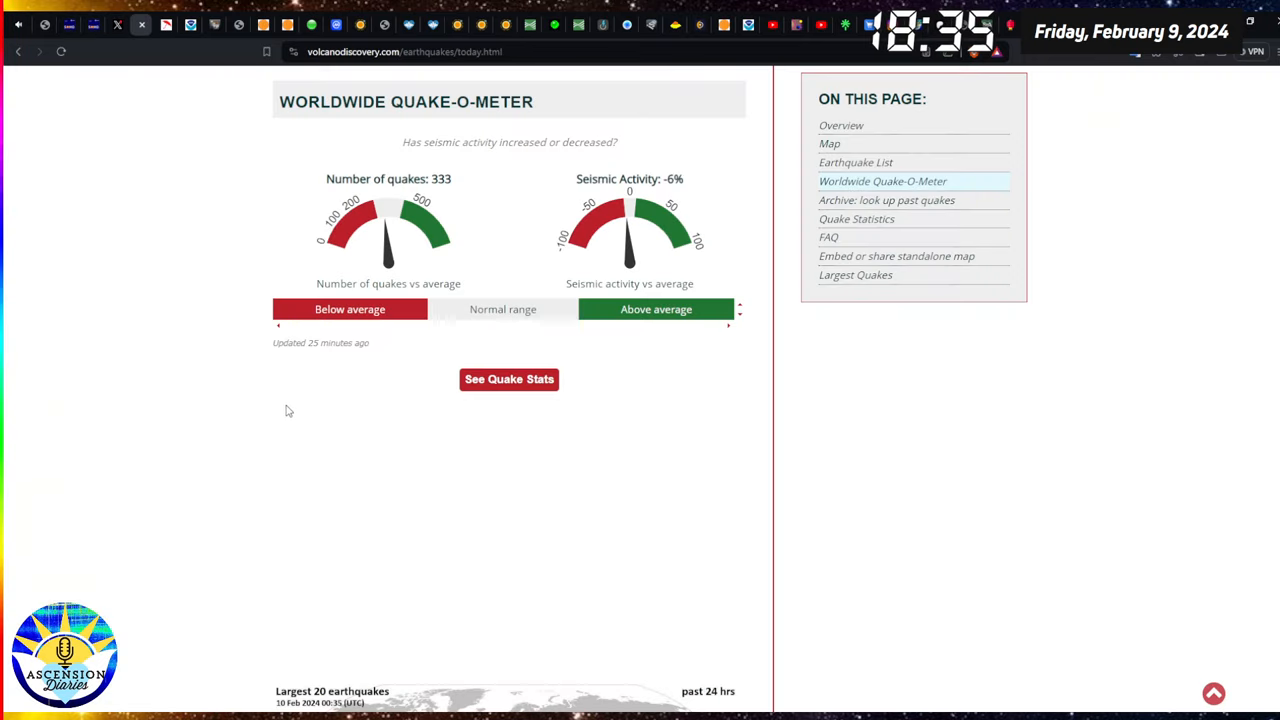
pyautogui.moveTo(463, 186)
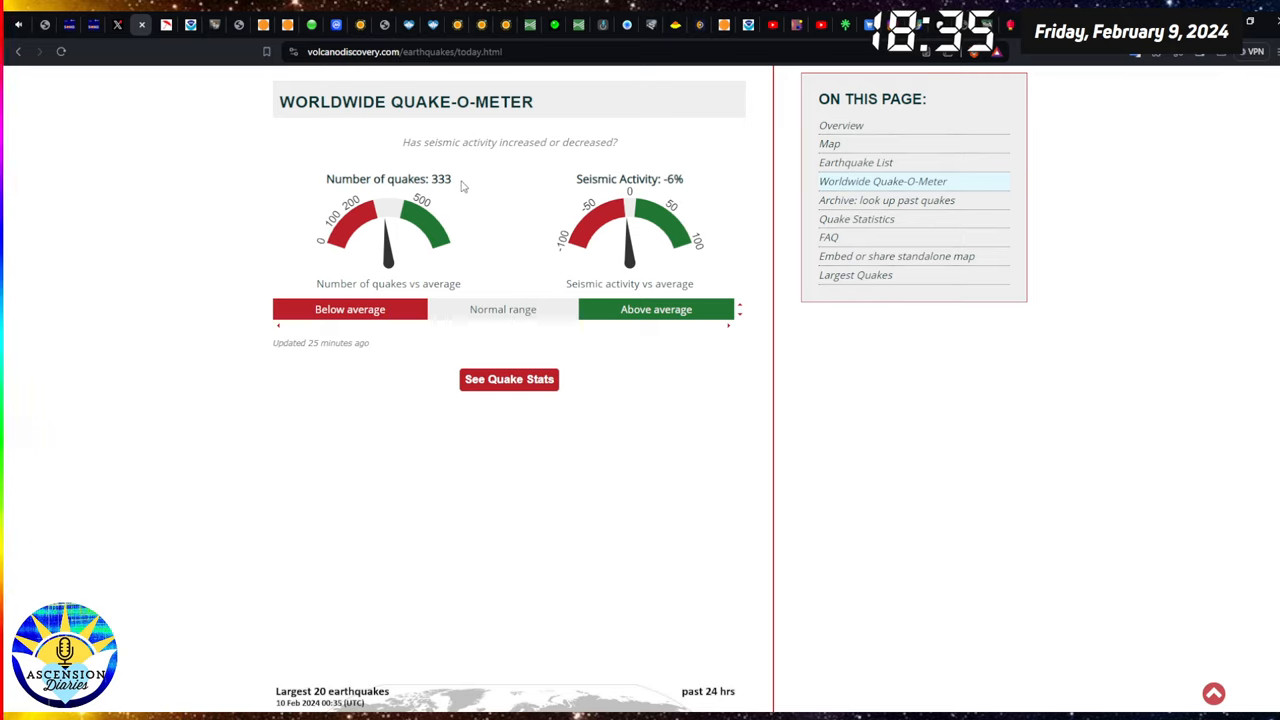
pyautogui.moveTo(485, 197)
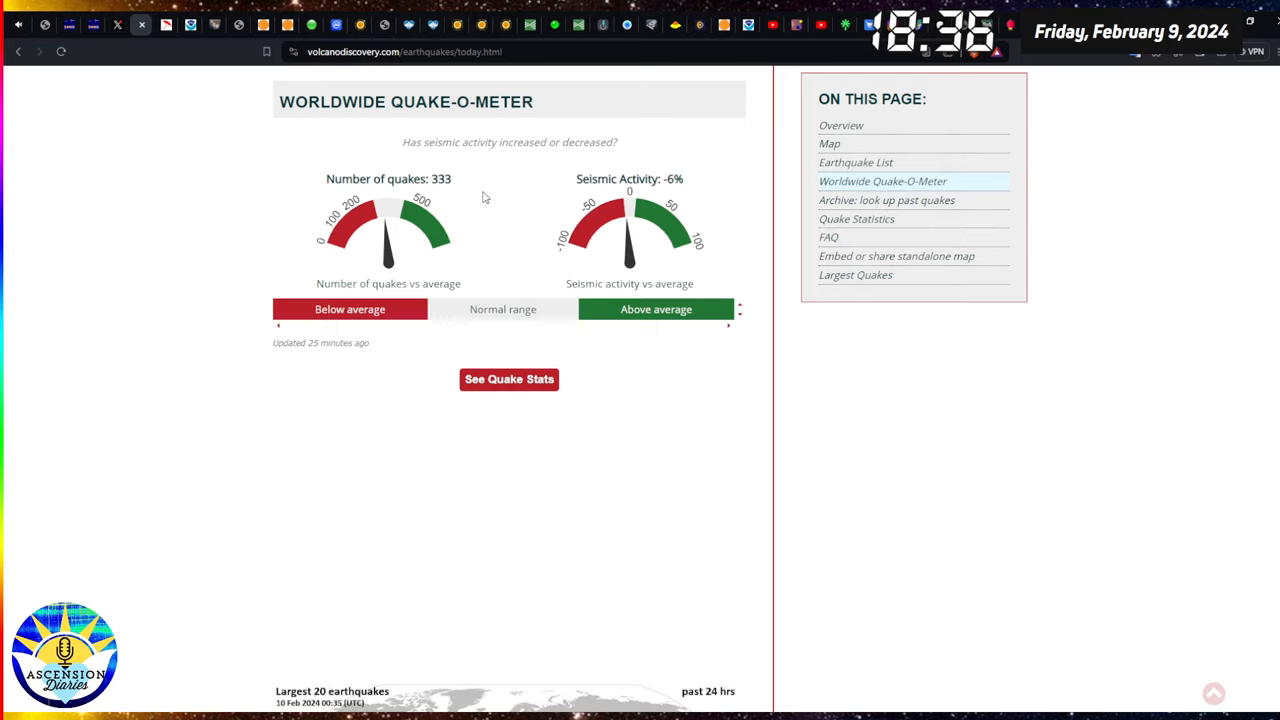
pyautogui.moveTo(500, 208)
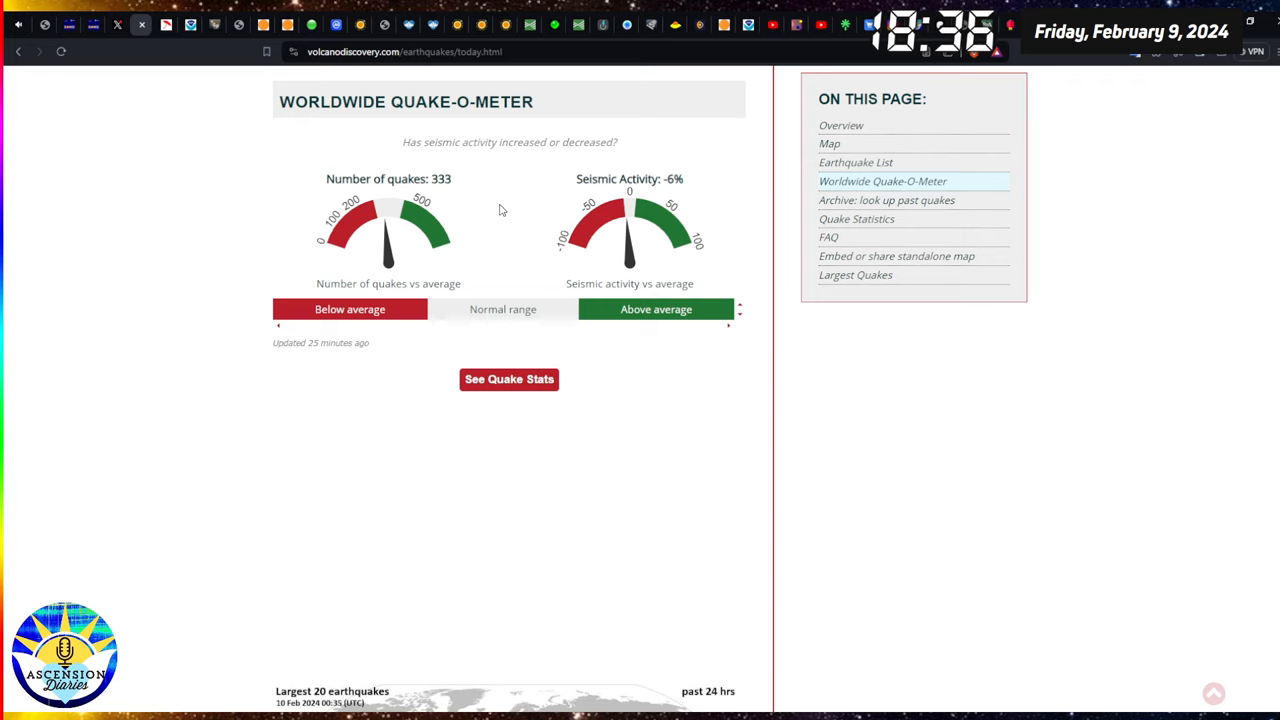
# Scroll up past the Quake-O-Meter's 333 quakes to the 24-hour summary and world map.
pyautogui.scroll(3)
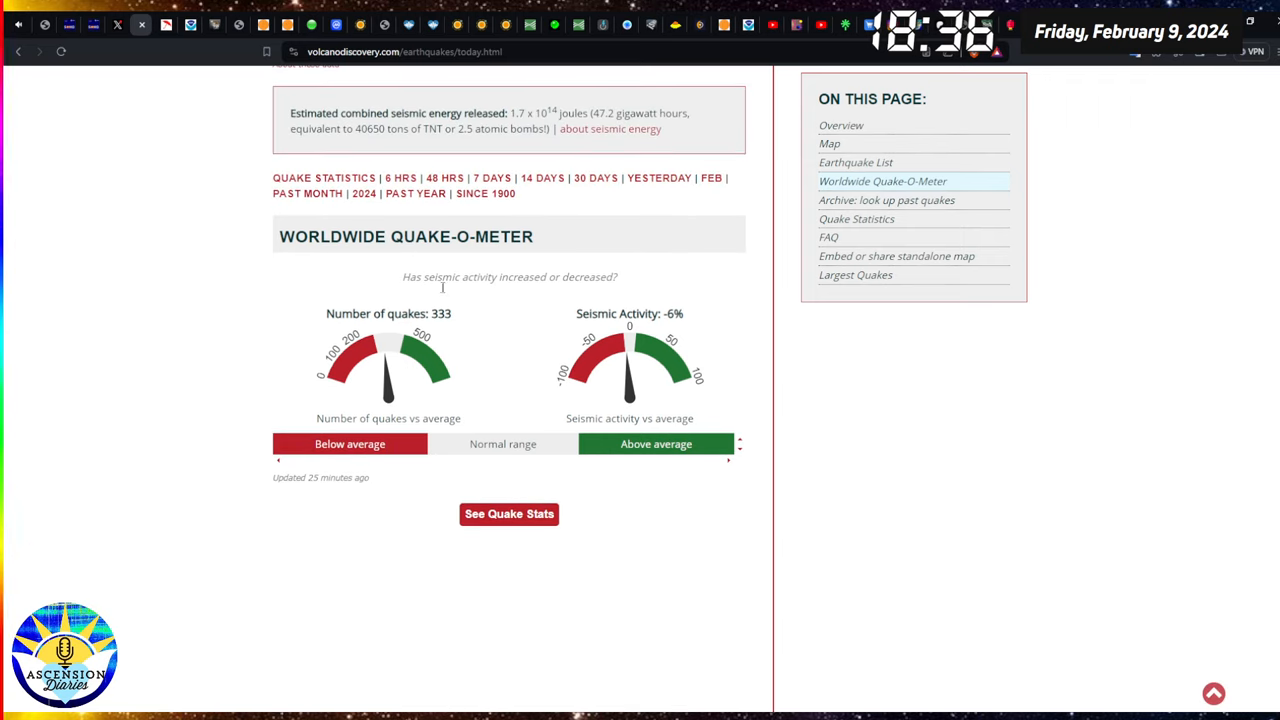
pyautogui.moveTo(404, 370)
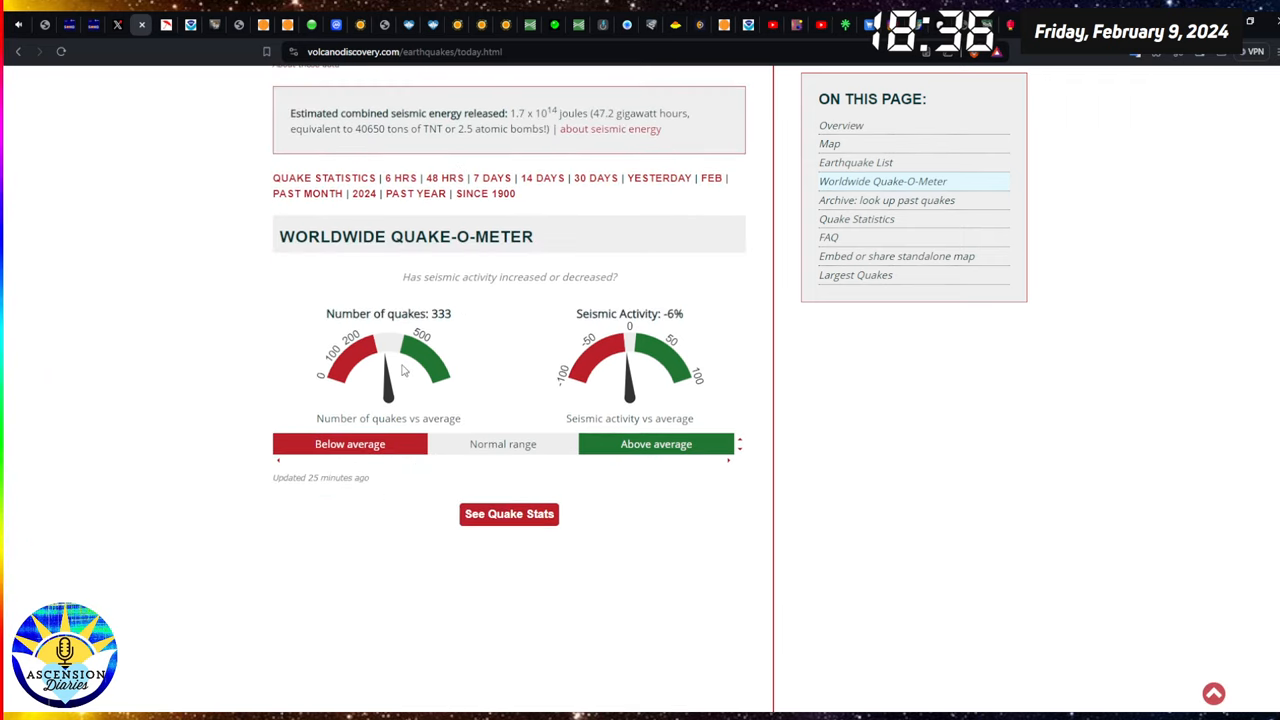
pyautogui.doubleClick(441, 313)
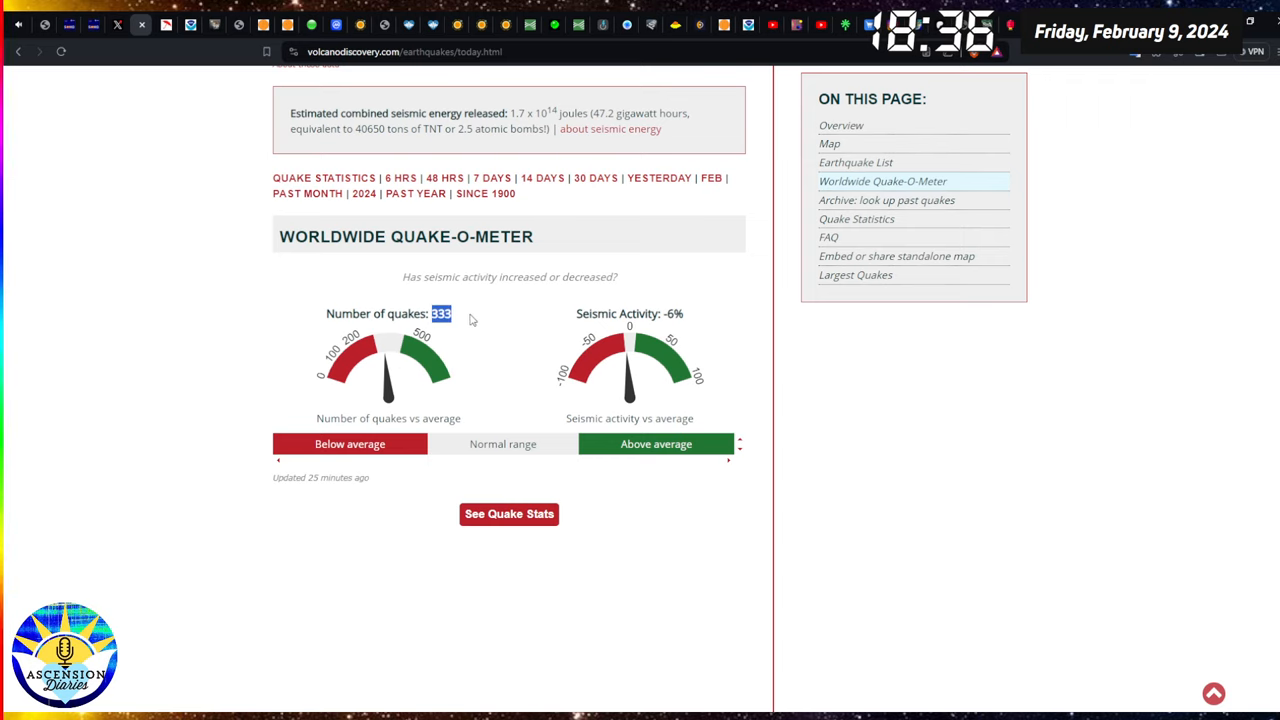
pyautogui.scroll(3)
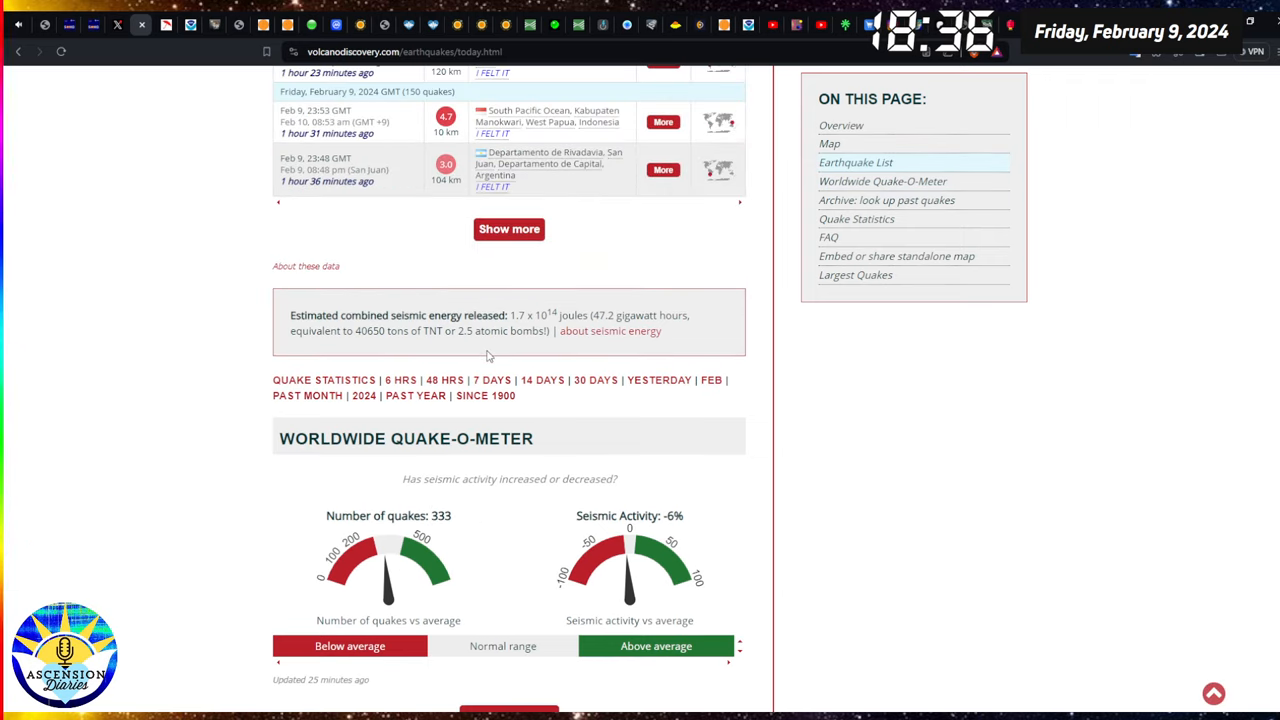
pyautogui.moveTo(596, 419)
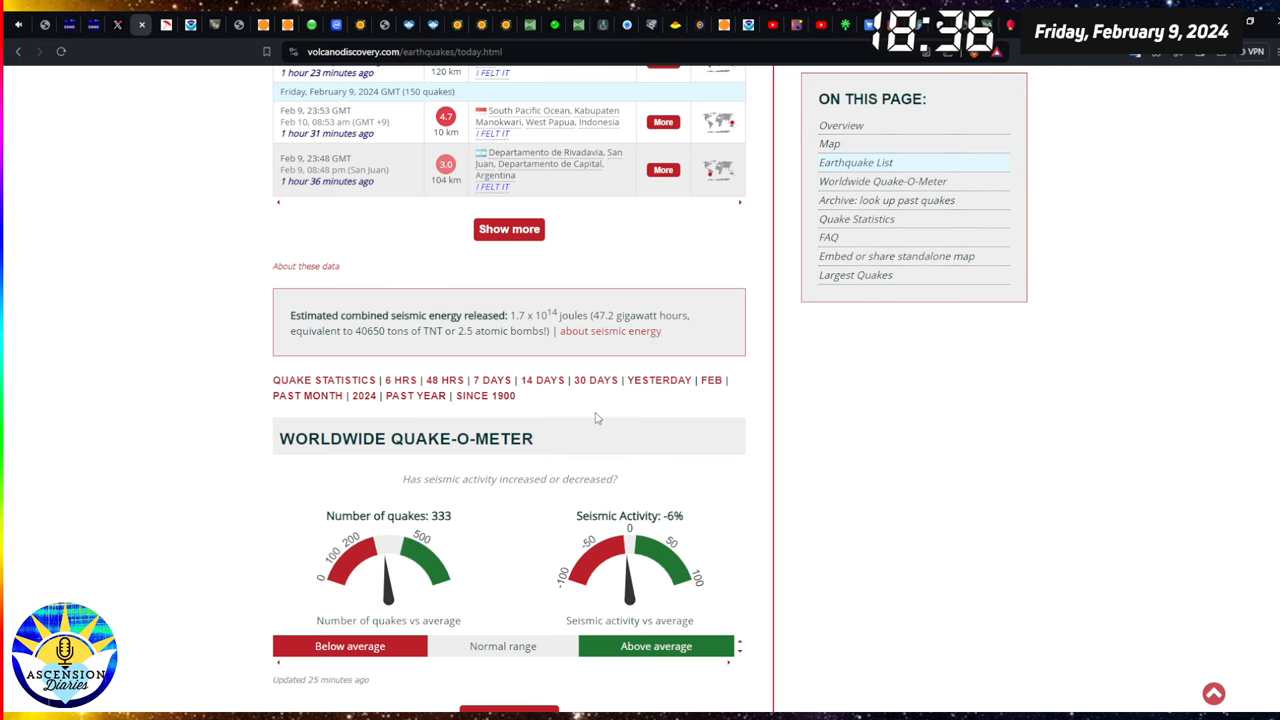
pyautogui.scroll(3)
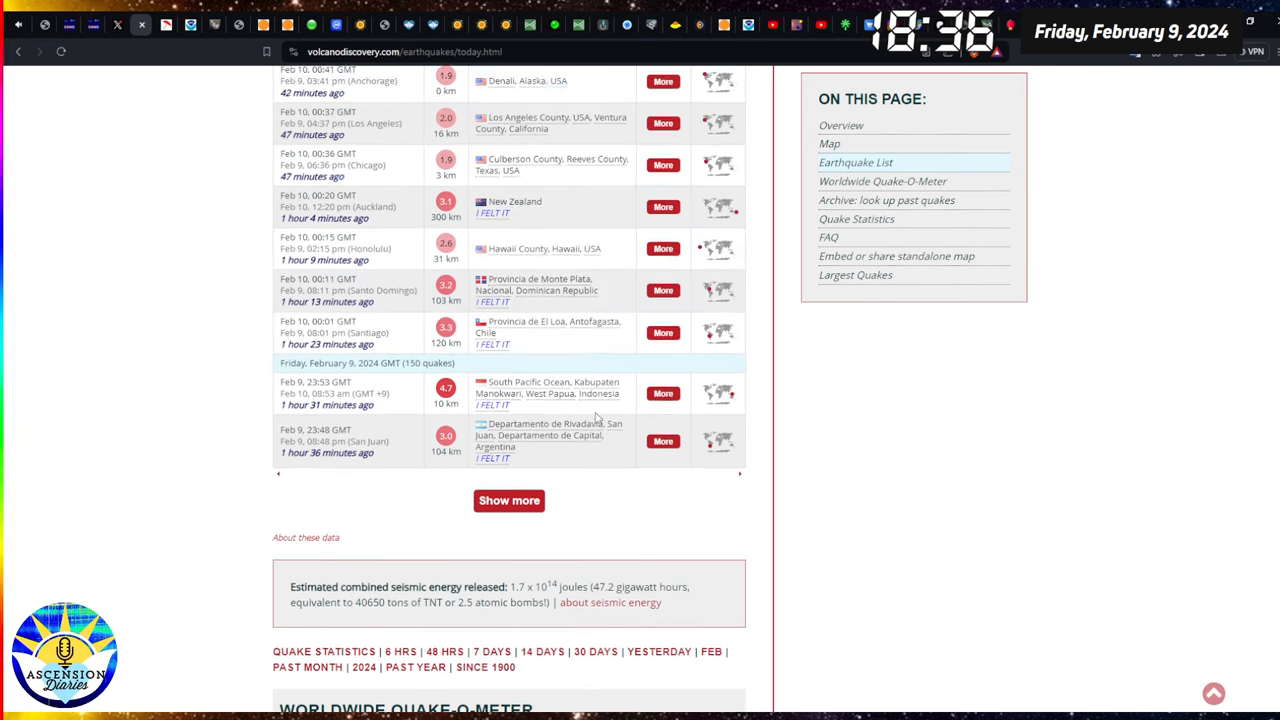
pyautogui.scroll(3)
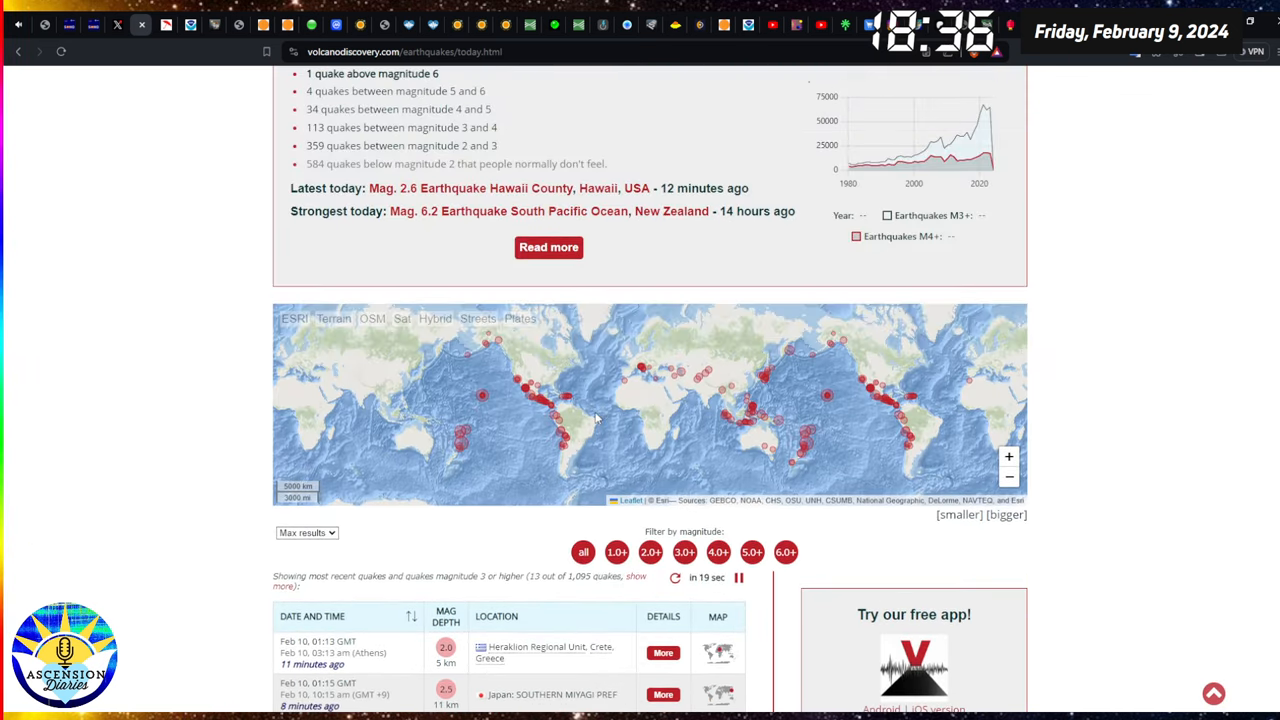
# Scroll to the page top, then back down to the quake map near Hawaii.
pyautogui.scroll(3)
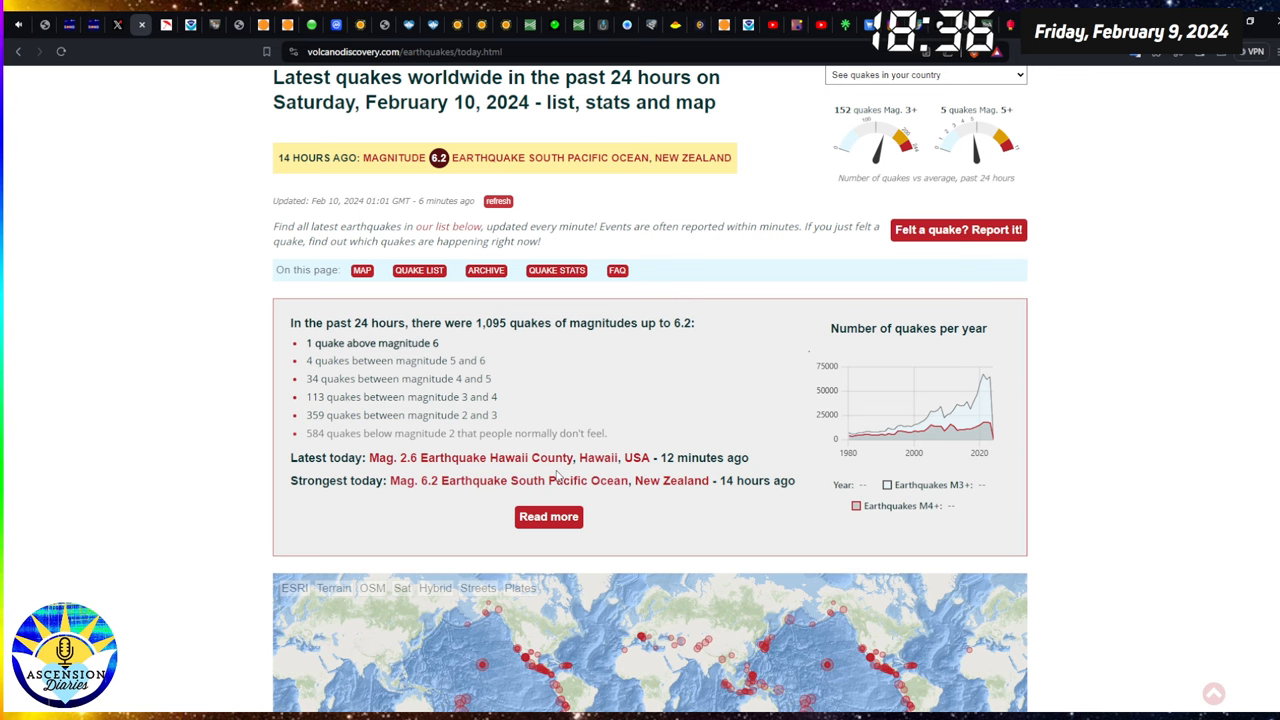
pyautogui.scroll(-3)
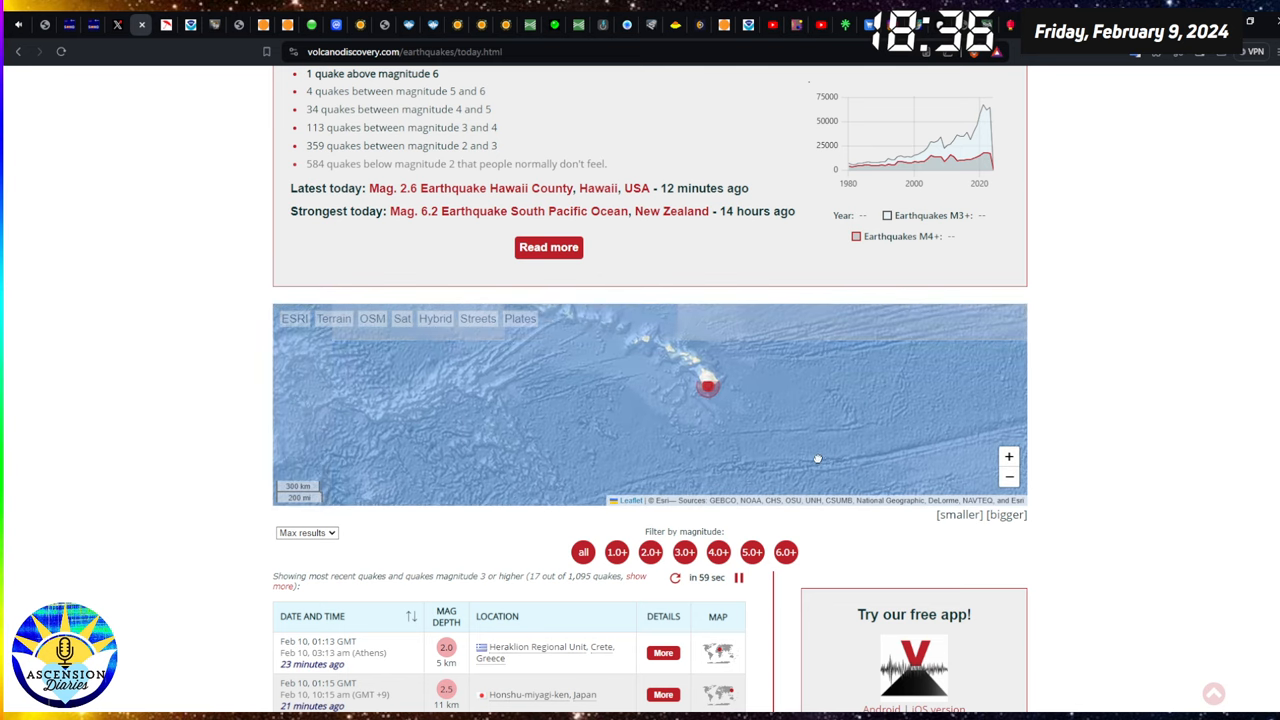
# Zoom the quake map in on the Hawaii quake, then back out to the eastern Pacific.
pyautogui.click(1008, 457)
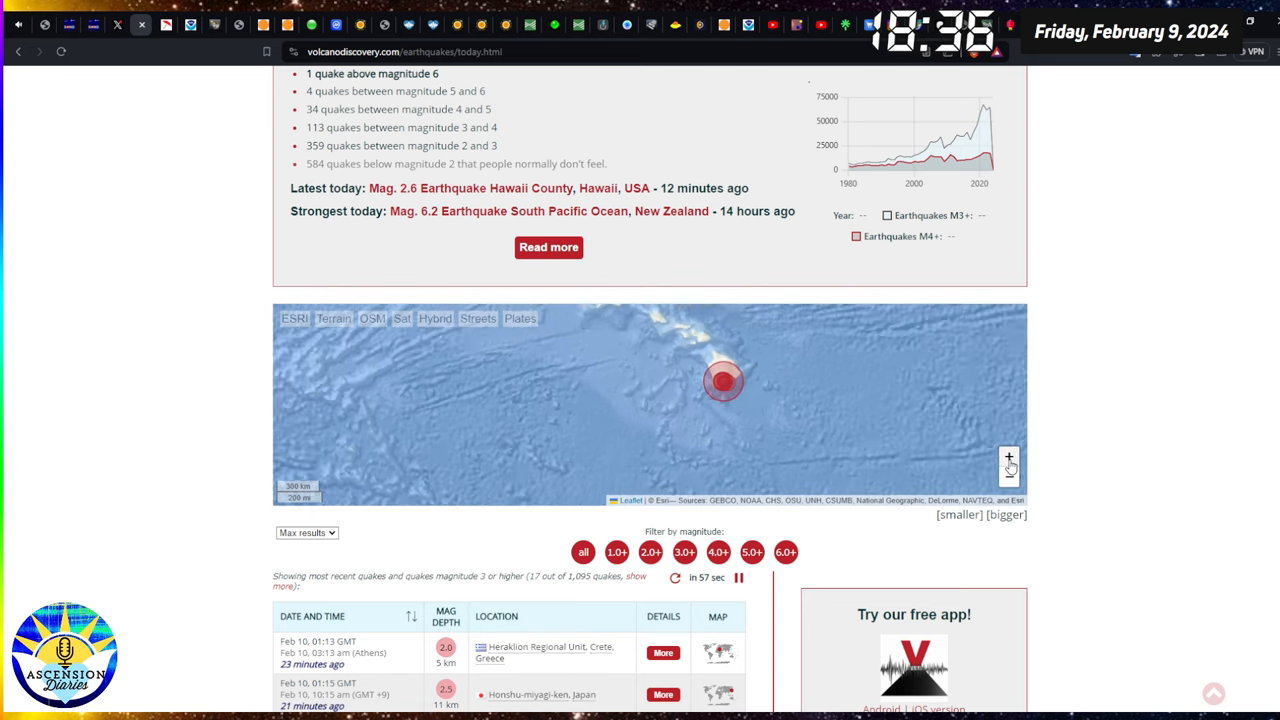
pyautogui.click(1008, 457)
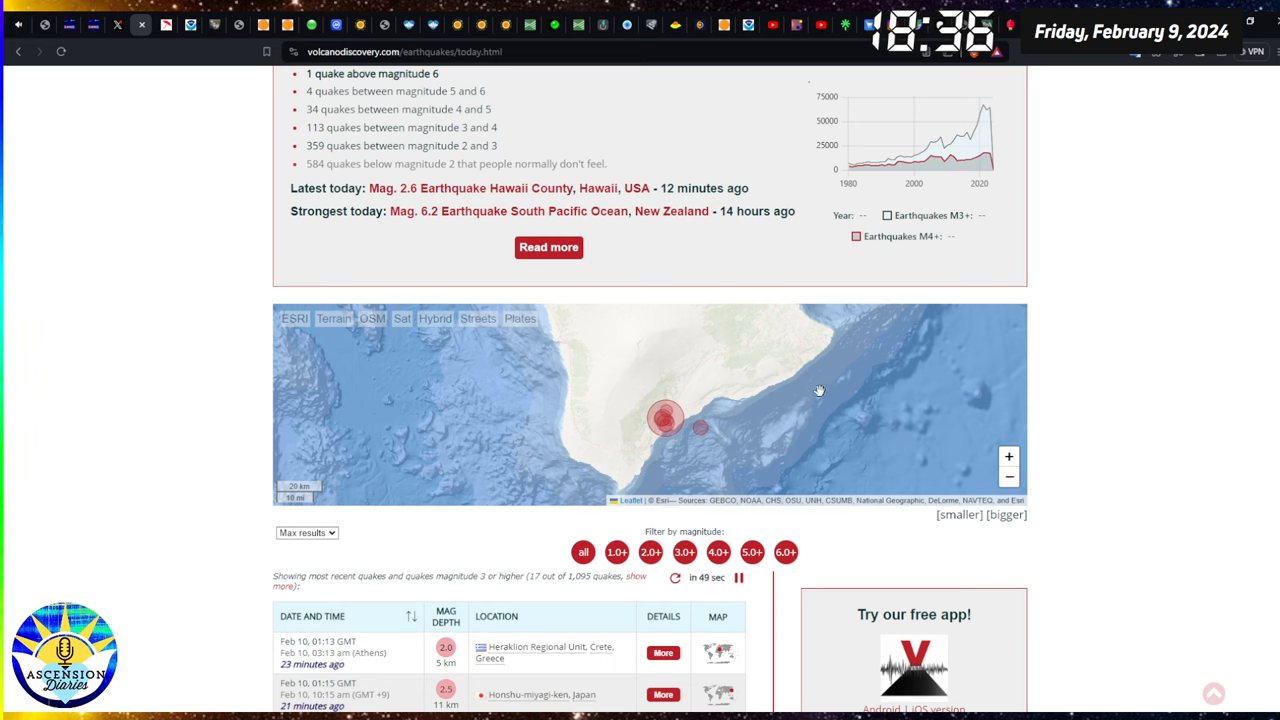
pyautogui.click(1008, 476)
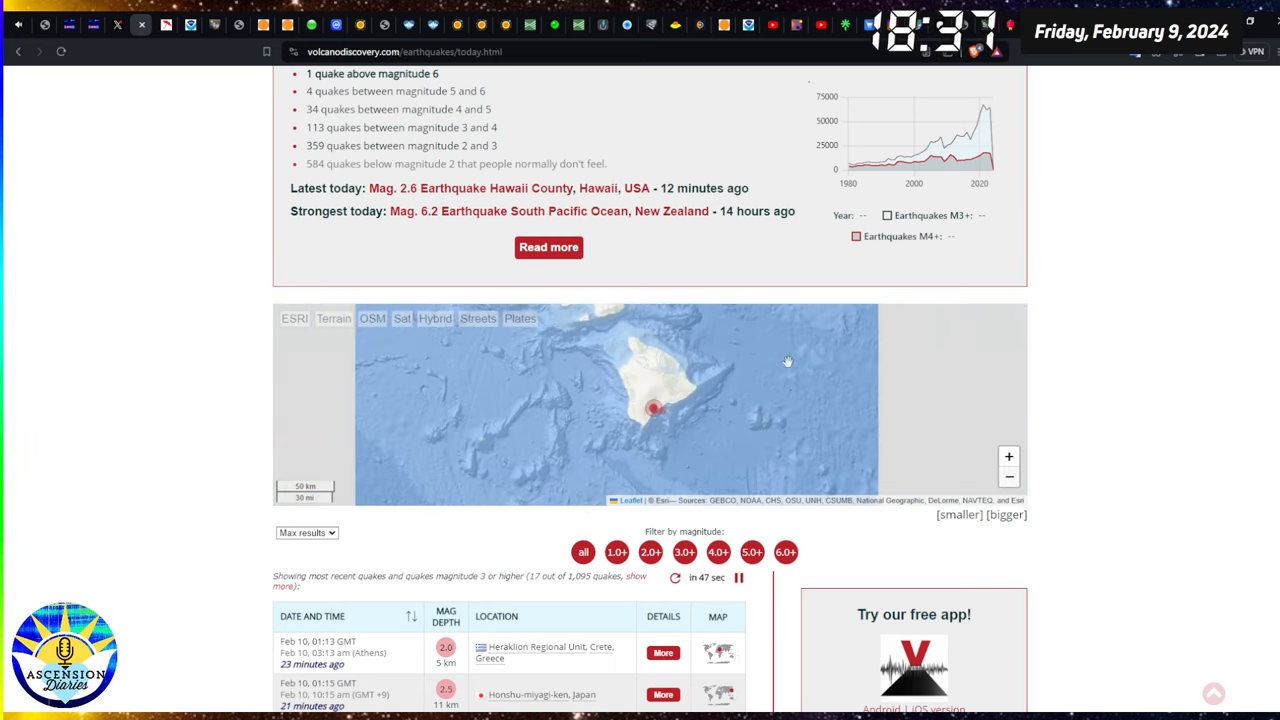
pyautogui.click(1008, 476)
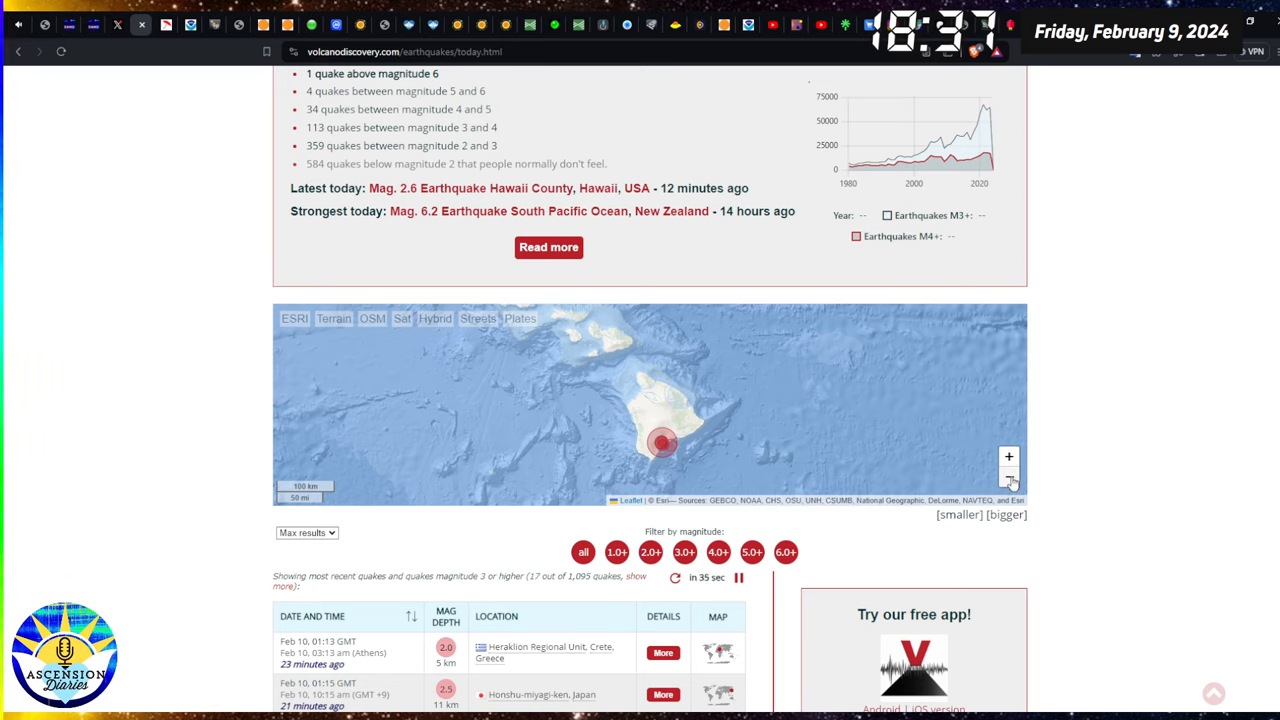
pyautogui.click(1008, 477)
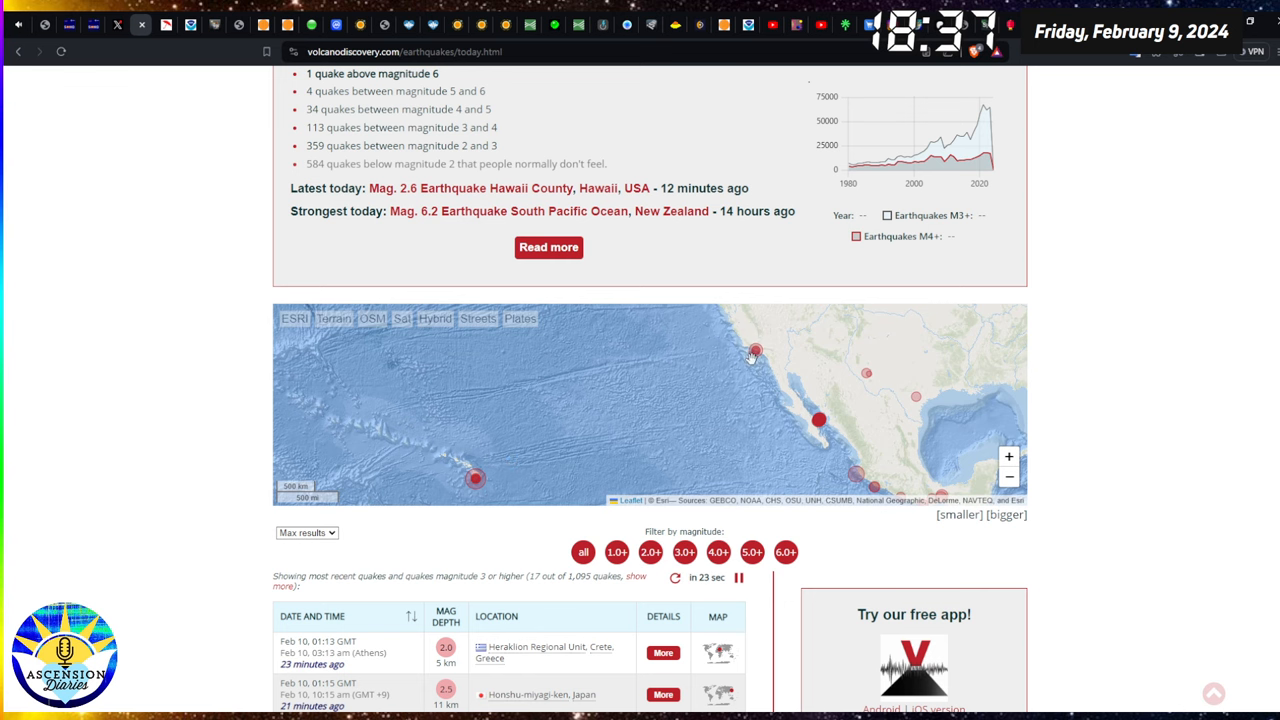
pyautogui.moveTo(780, 438)
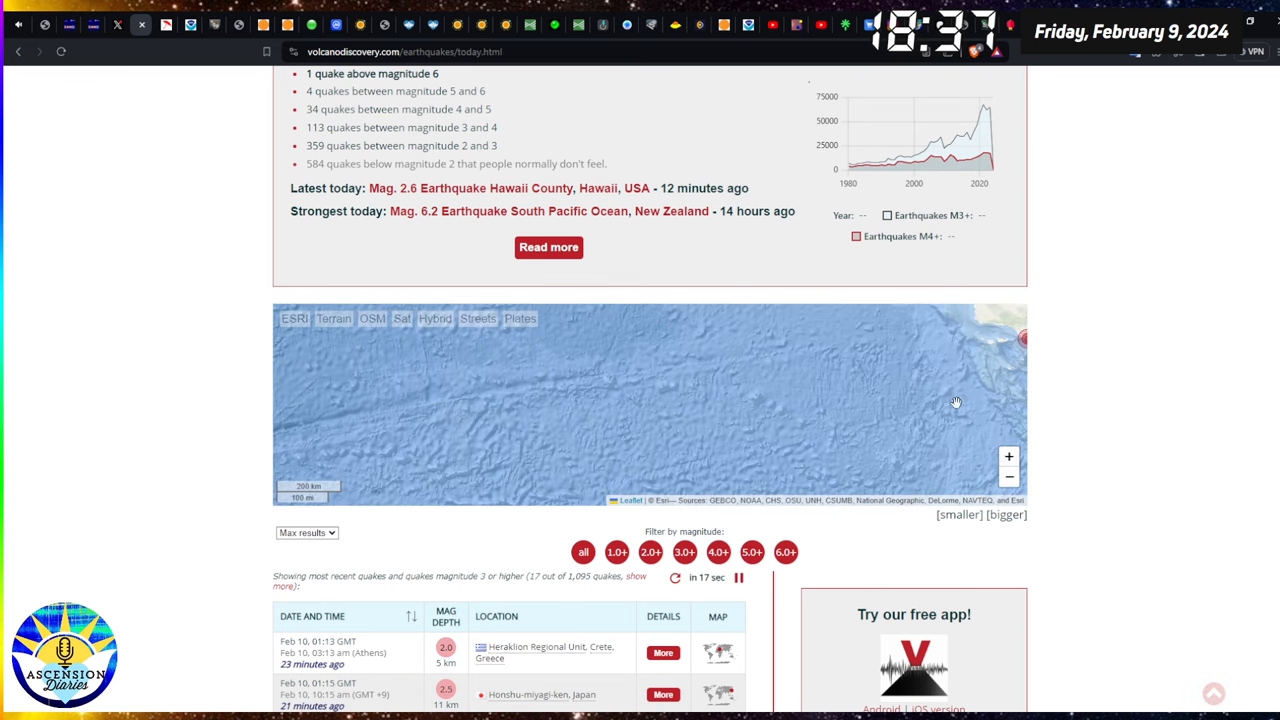
# Zoom in on the southern California coastal quake, recentre on it, and zoom out slightly.
pyautogui.click(1008, 457)
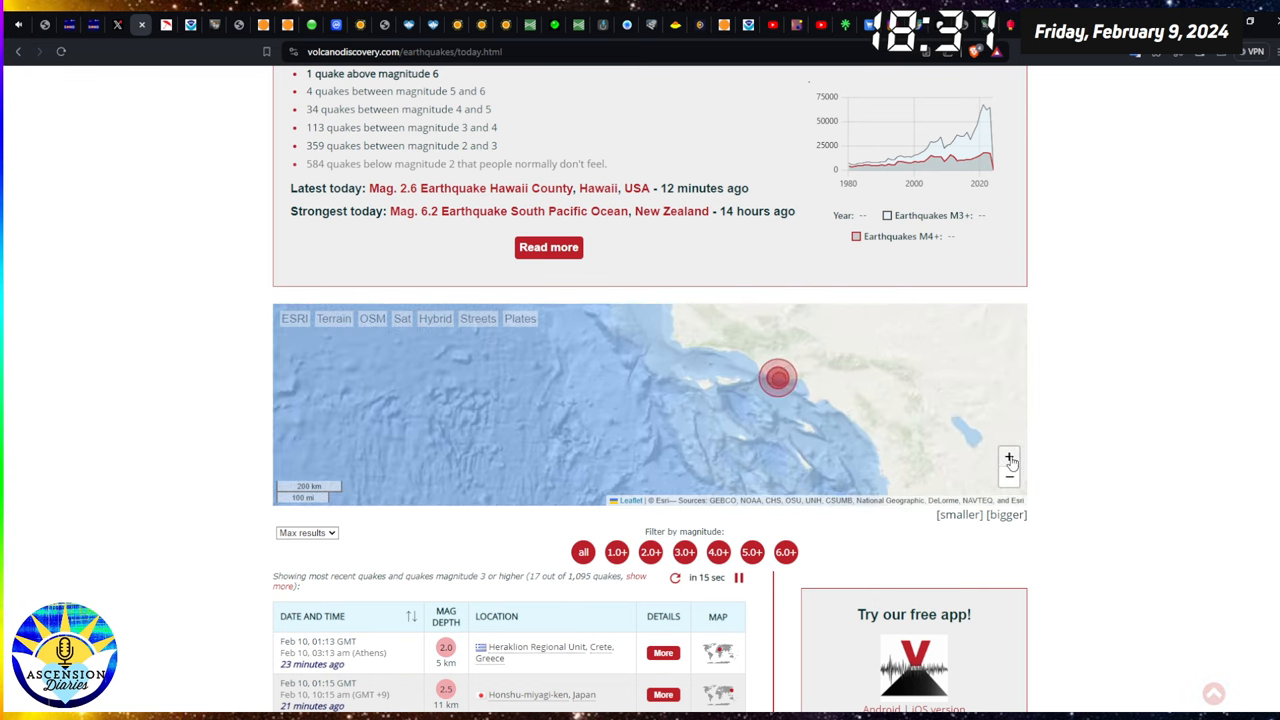
pyautogui.click(1009, 457)
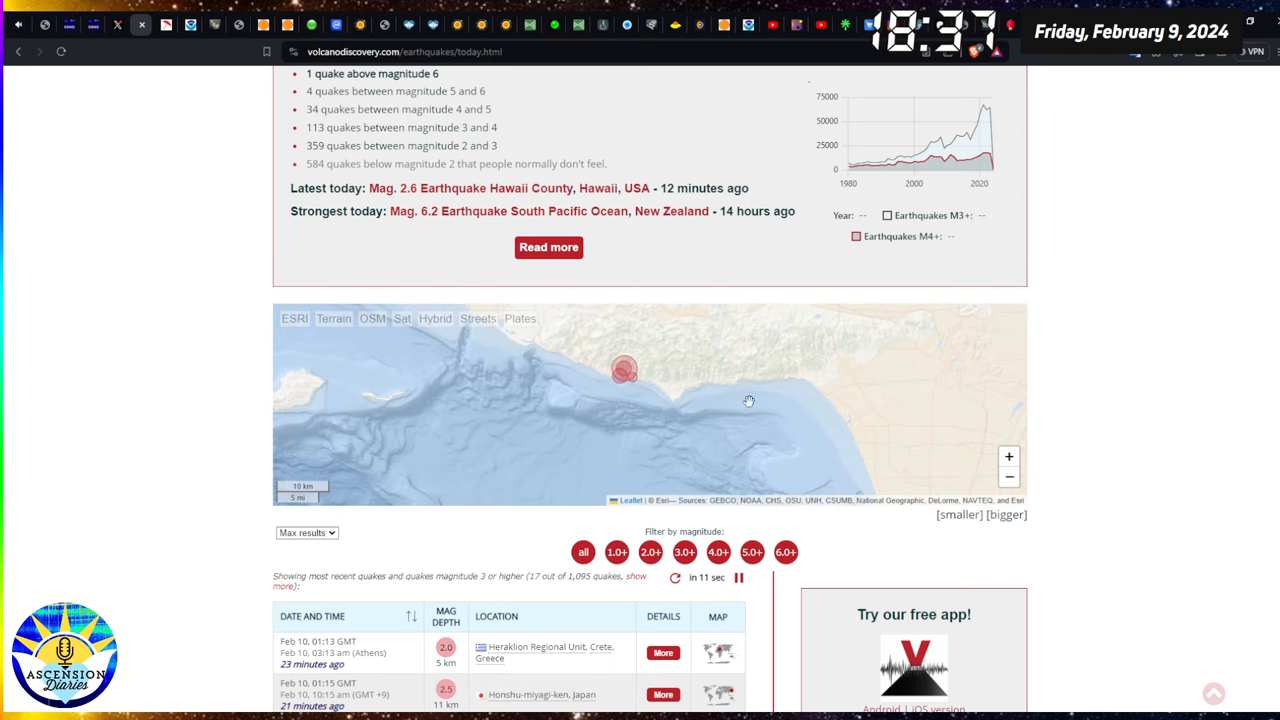
pyautogui.moveTo(879, 456)
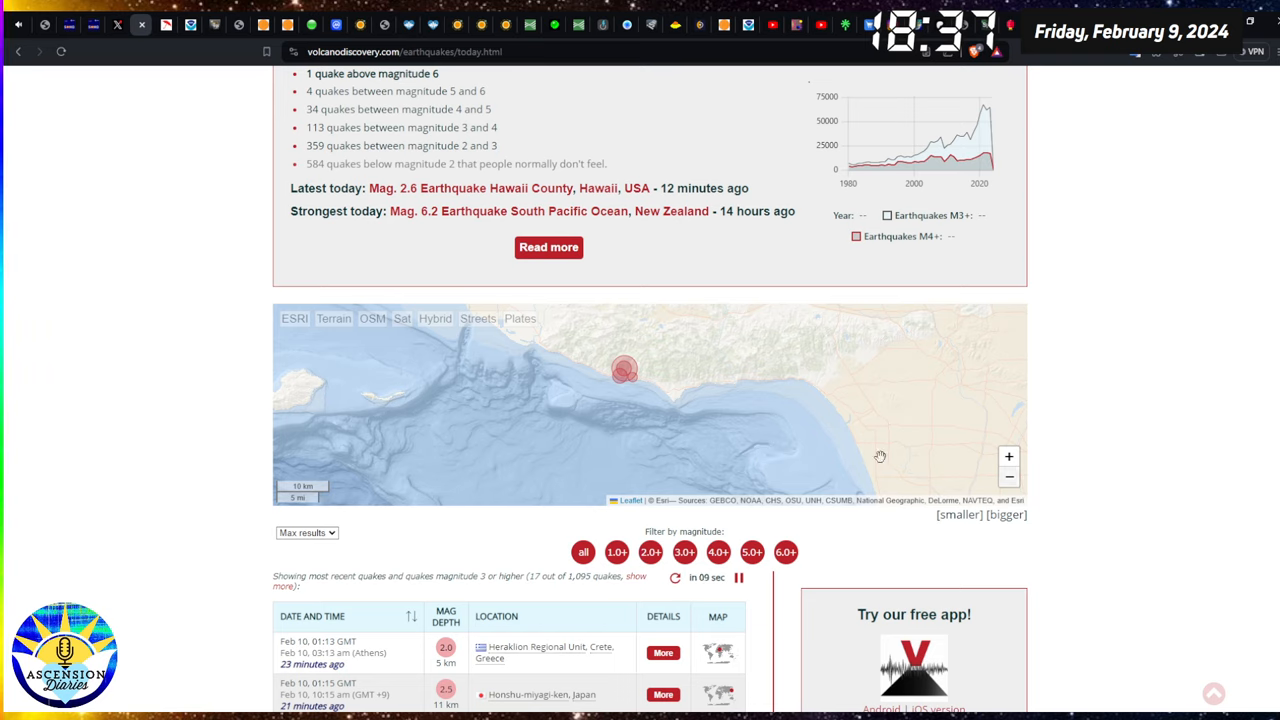
pyautogui.moveTo(880, 456); pyautogui.dragTo(773, 402)
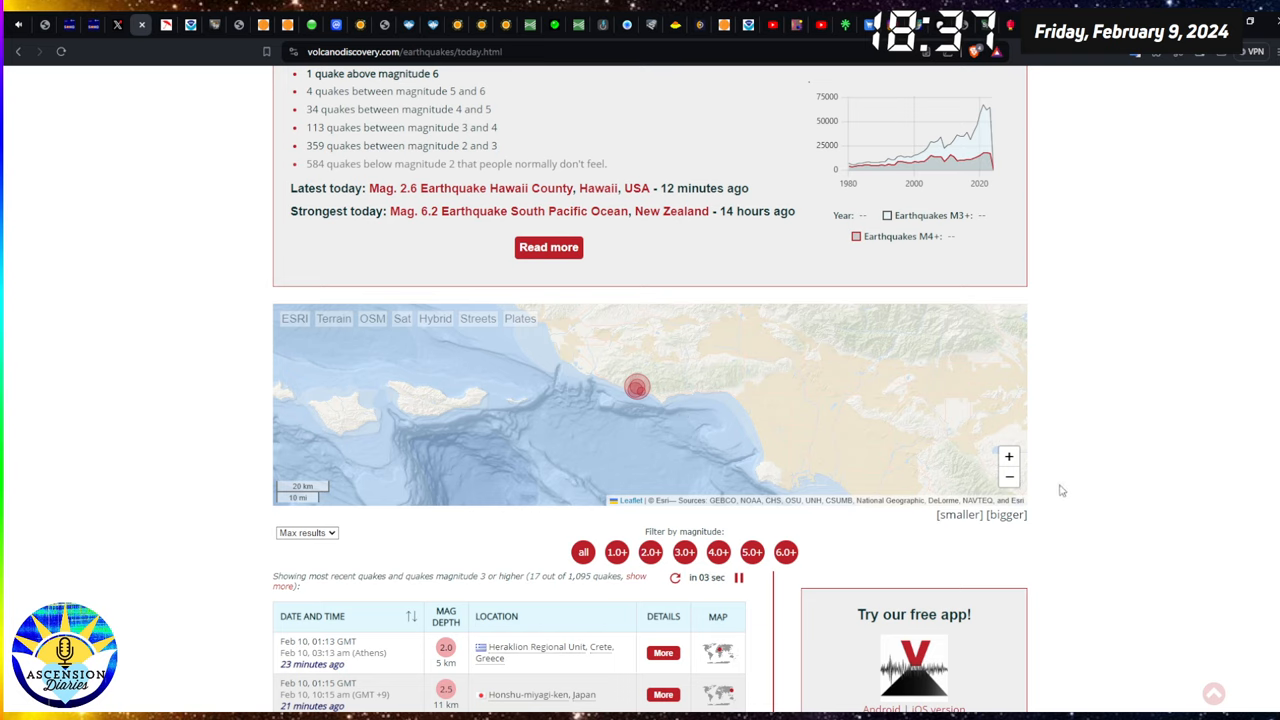
pyautogui.click(1008, 477)
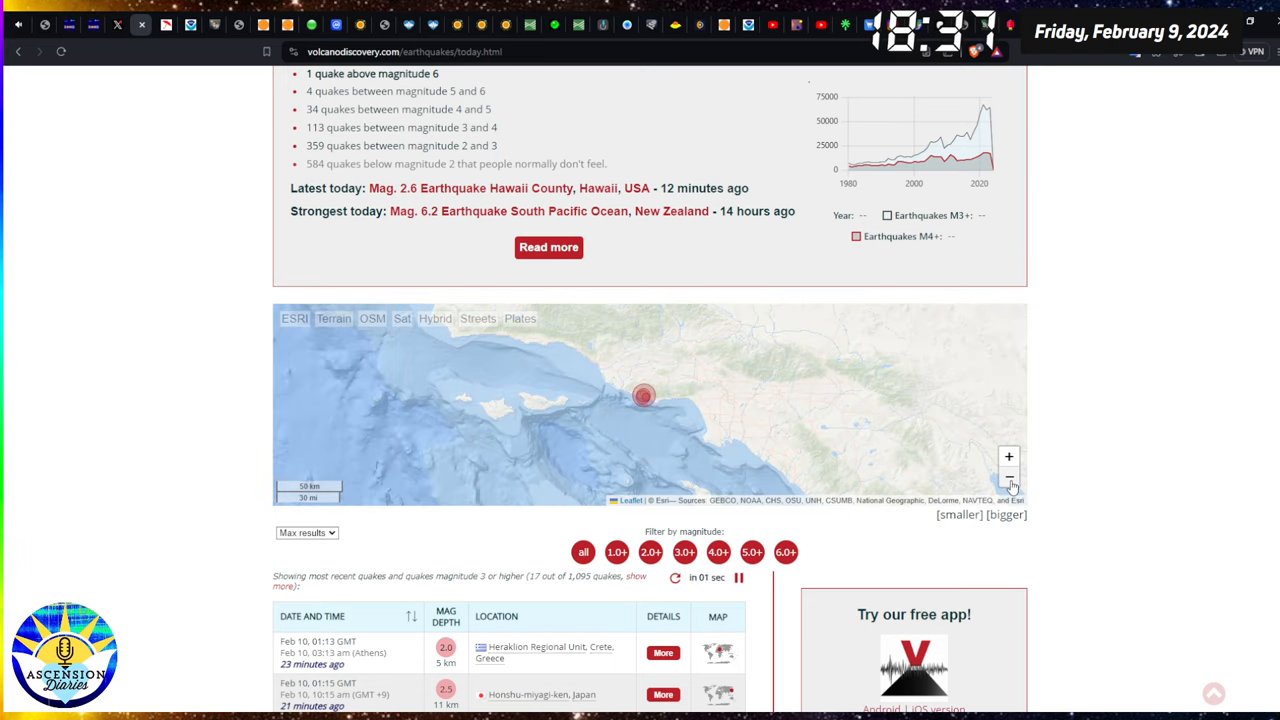
pyautogui.click(1008, 477)
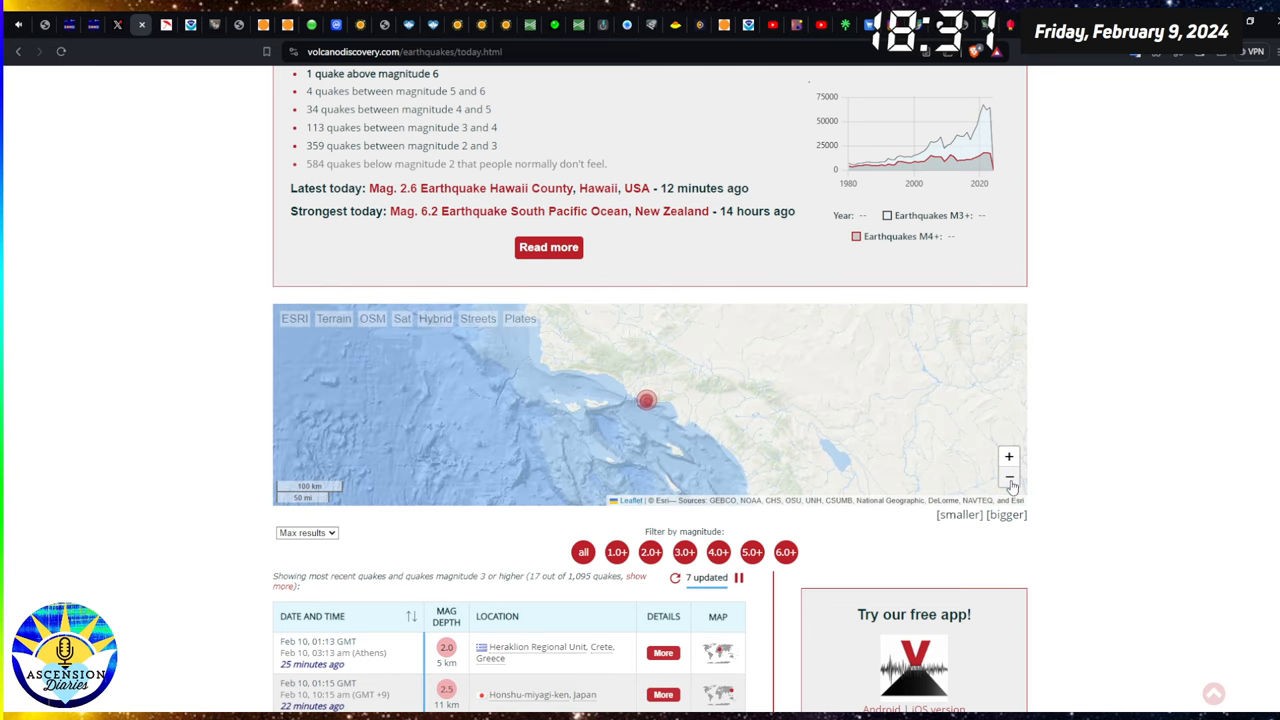
pyautogui.moveTo(1145, 449)
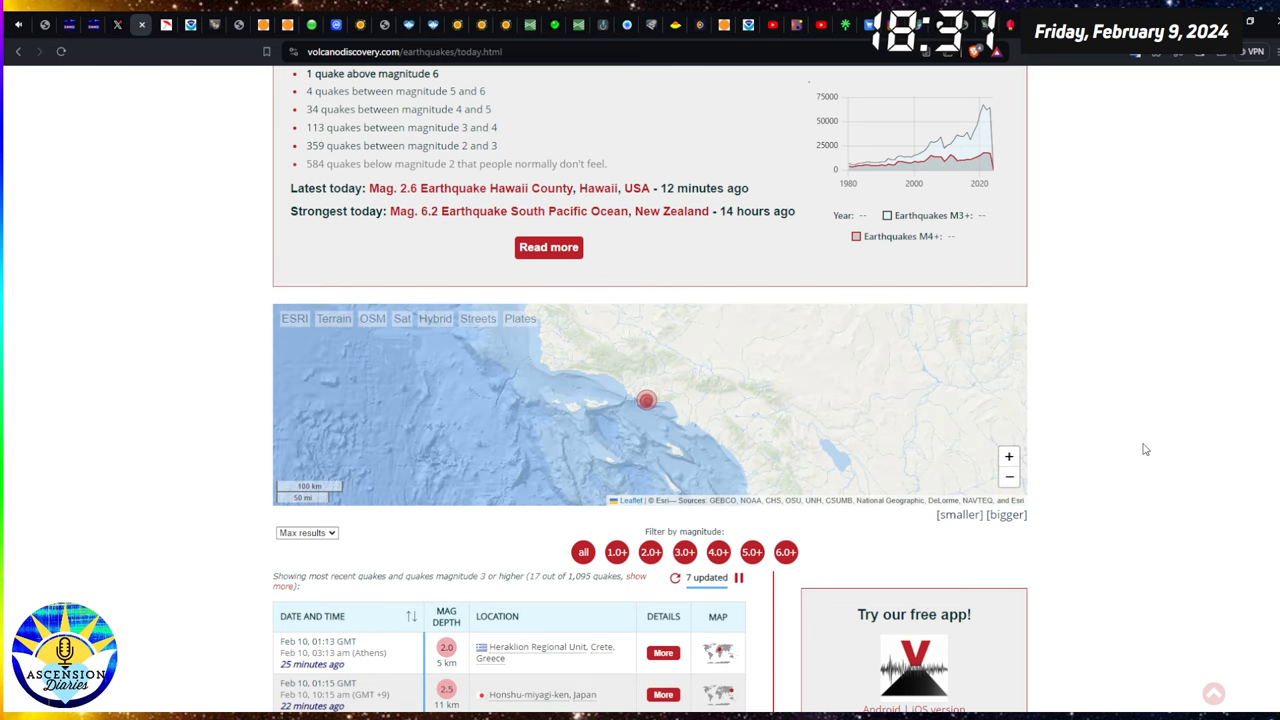
# Scroll the quake table down to the February 9 entries, then back up to the Heraklion 2.0 quake.
pyautogui.scroll(3)
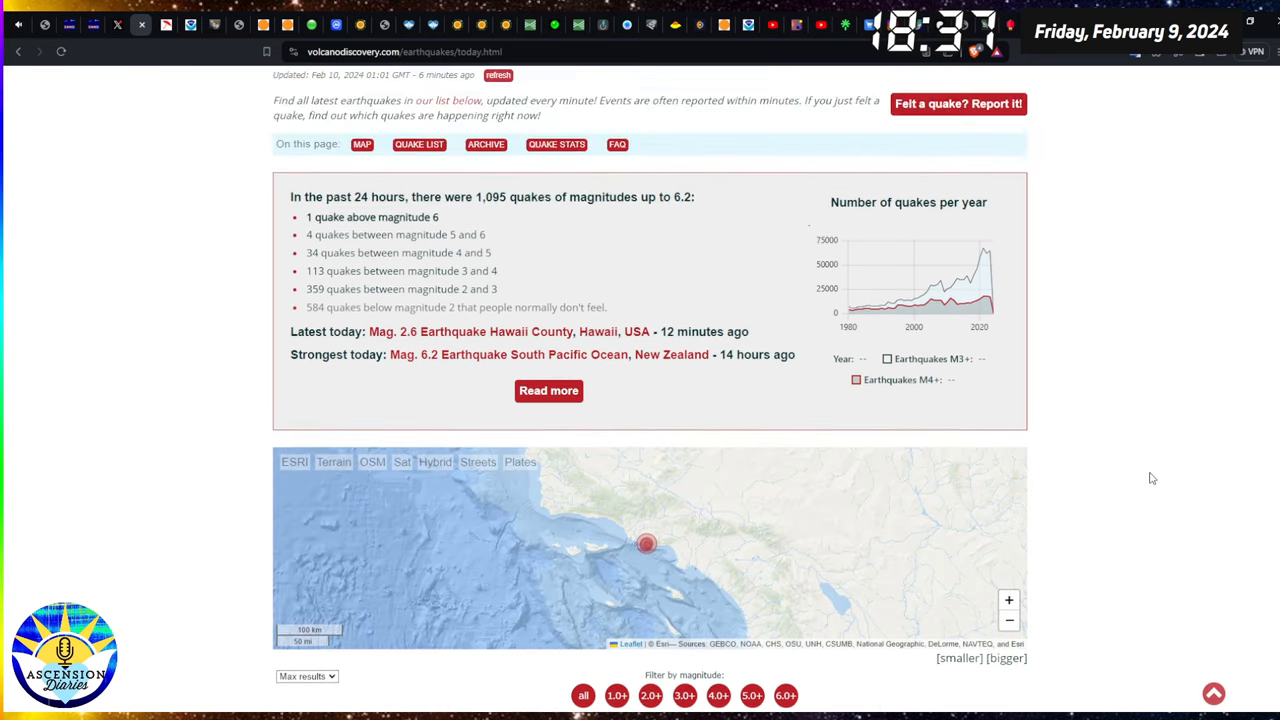
pyautogui.scroll(3)
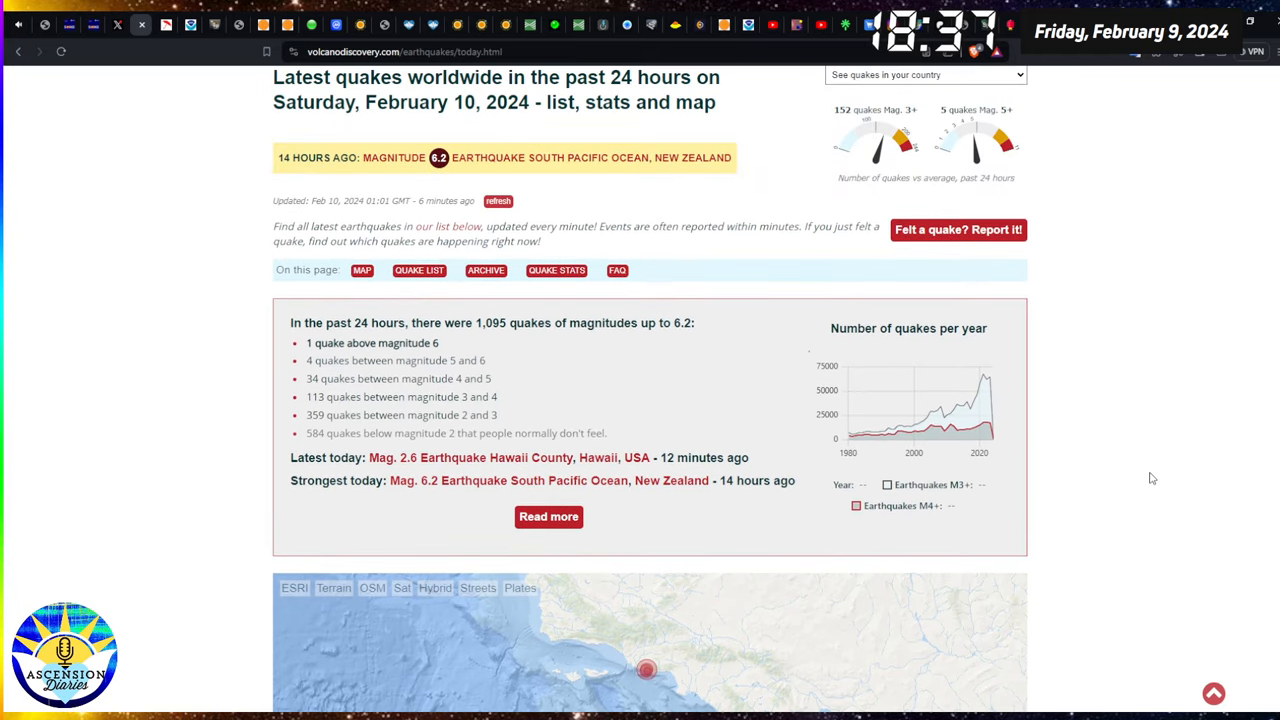
pyautogui.scroll(-3)
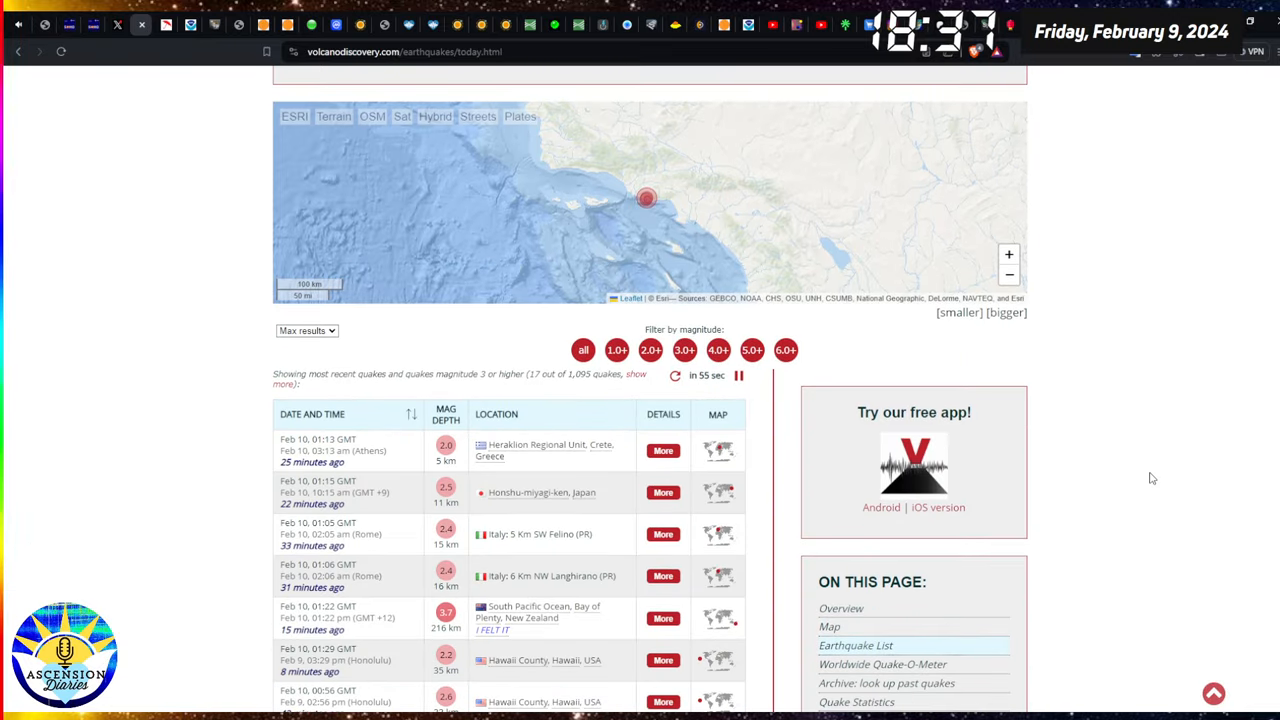
pyautogui.scroll(-3)
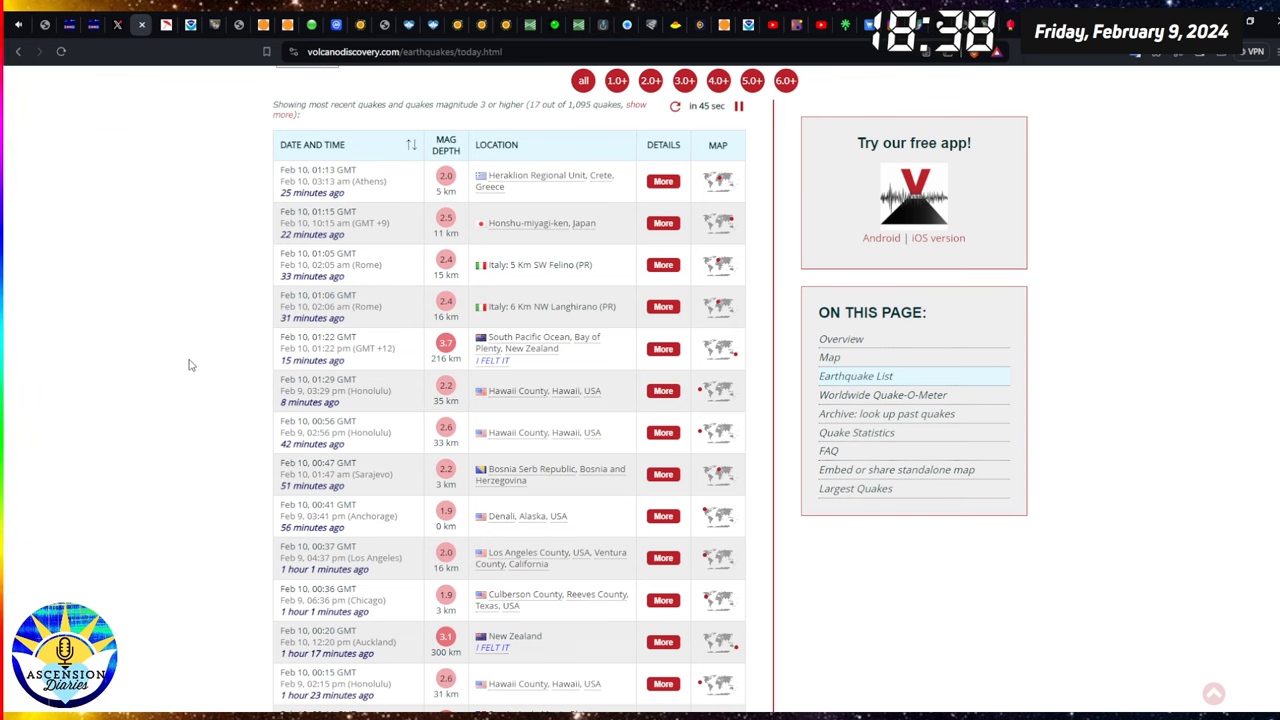
pyautogui.scroll(-3)
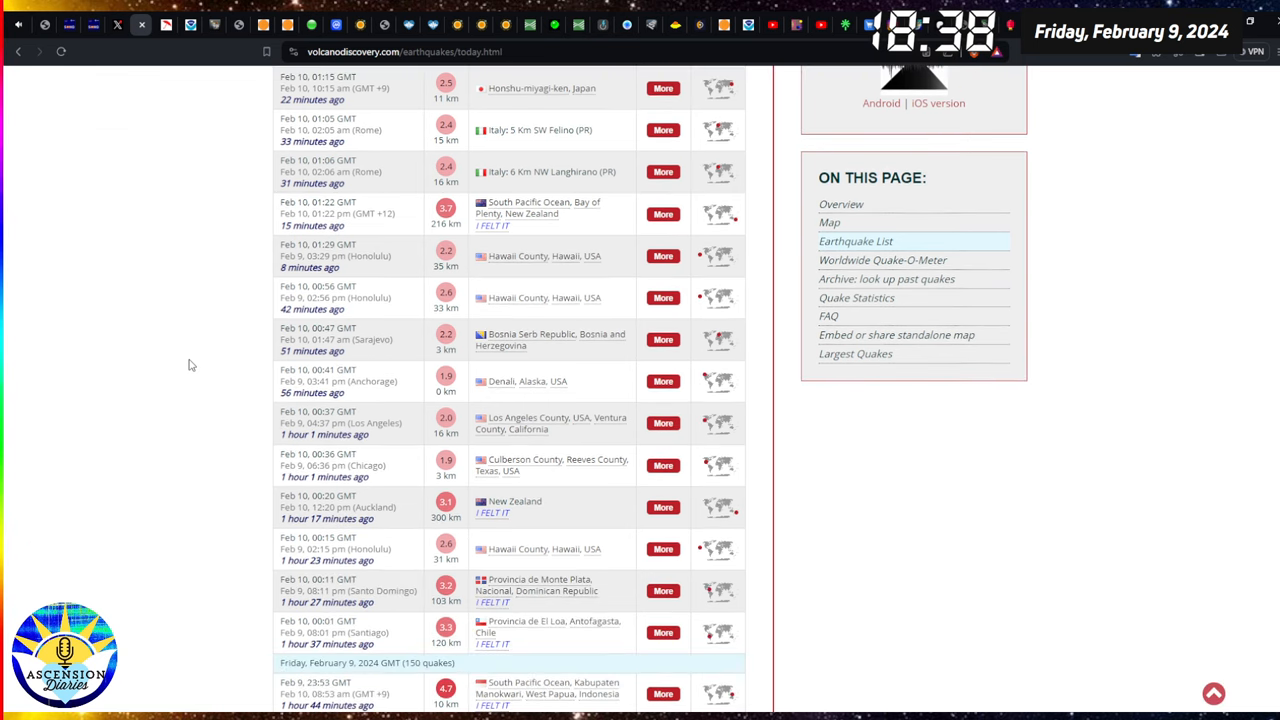
pyautogui.scroll(-3)
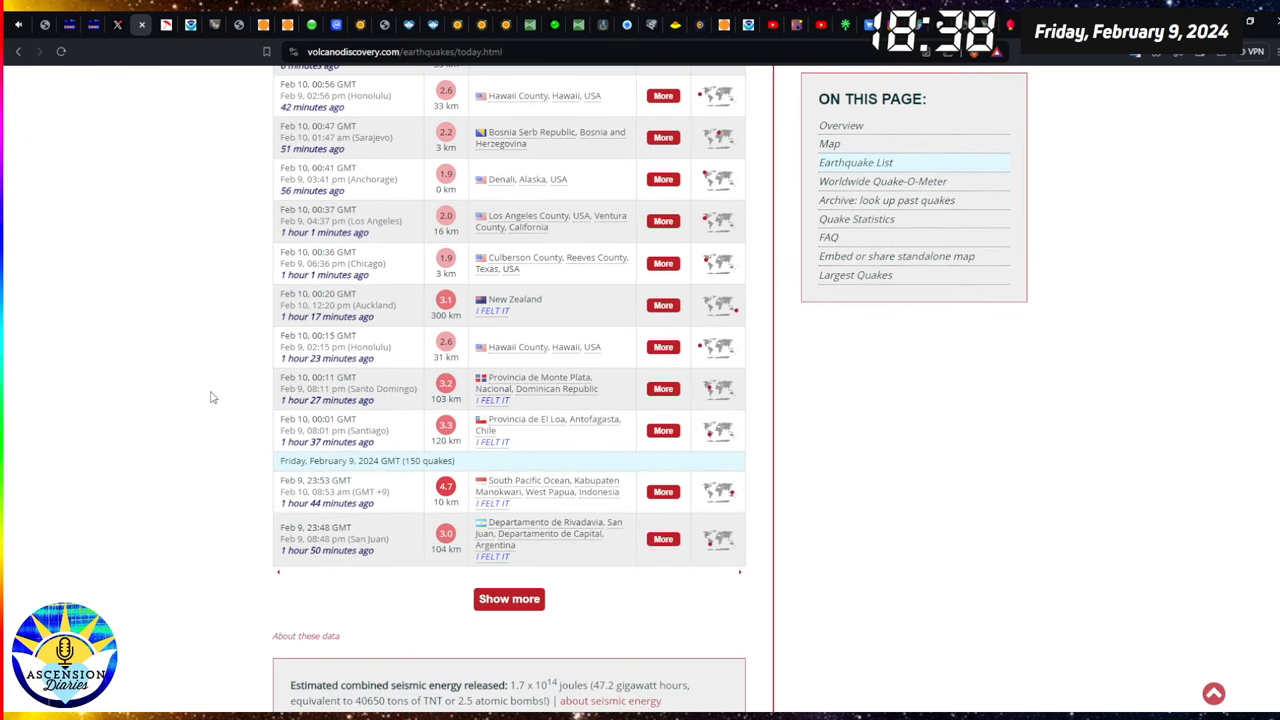
pyautogui.moveTo(462, 468)
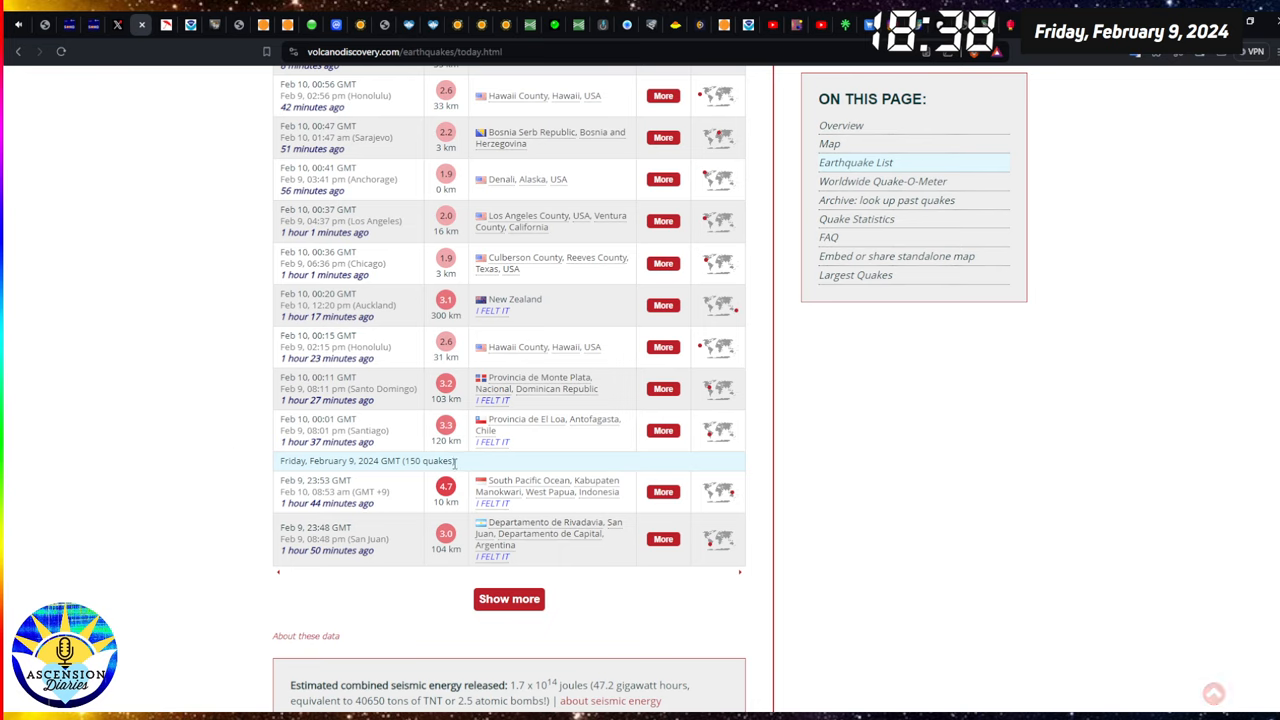
pyautogui.moveTo(425, 490)
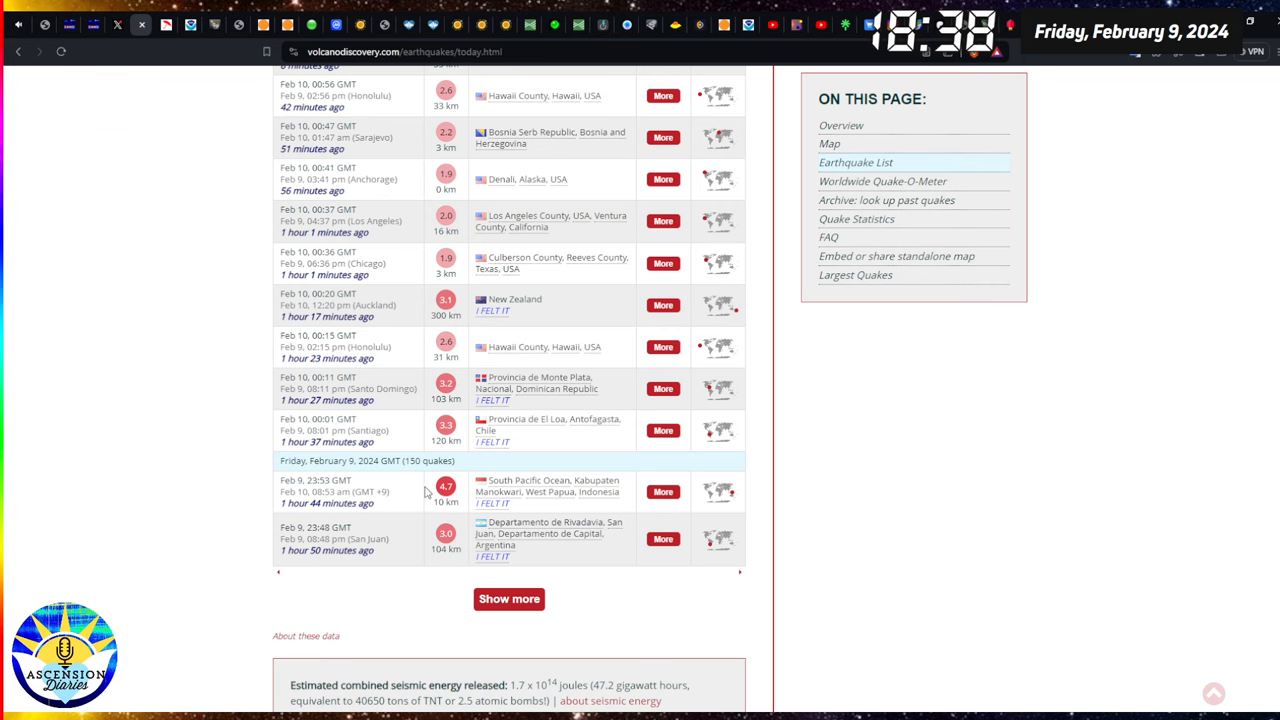
pyautogui.moveTo(378, 451)
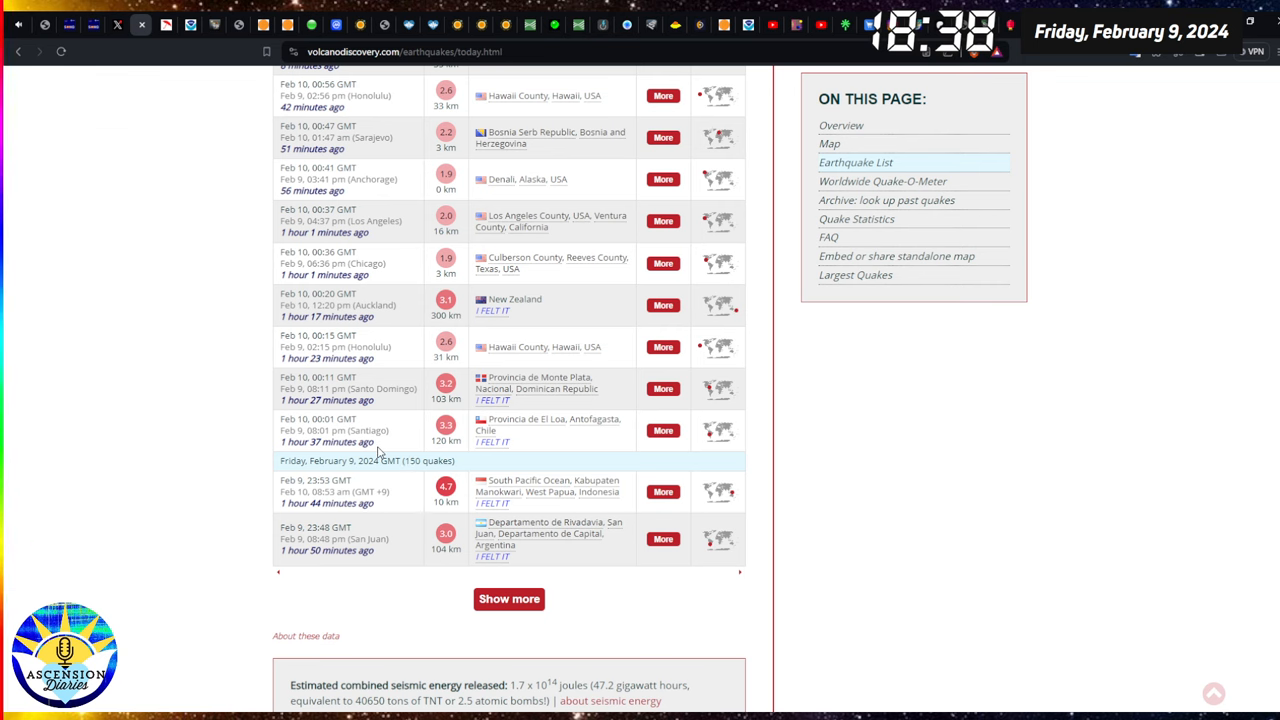
pyautogui.scroll(3)
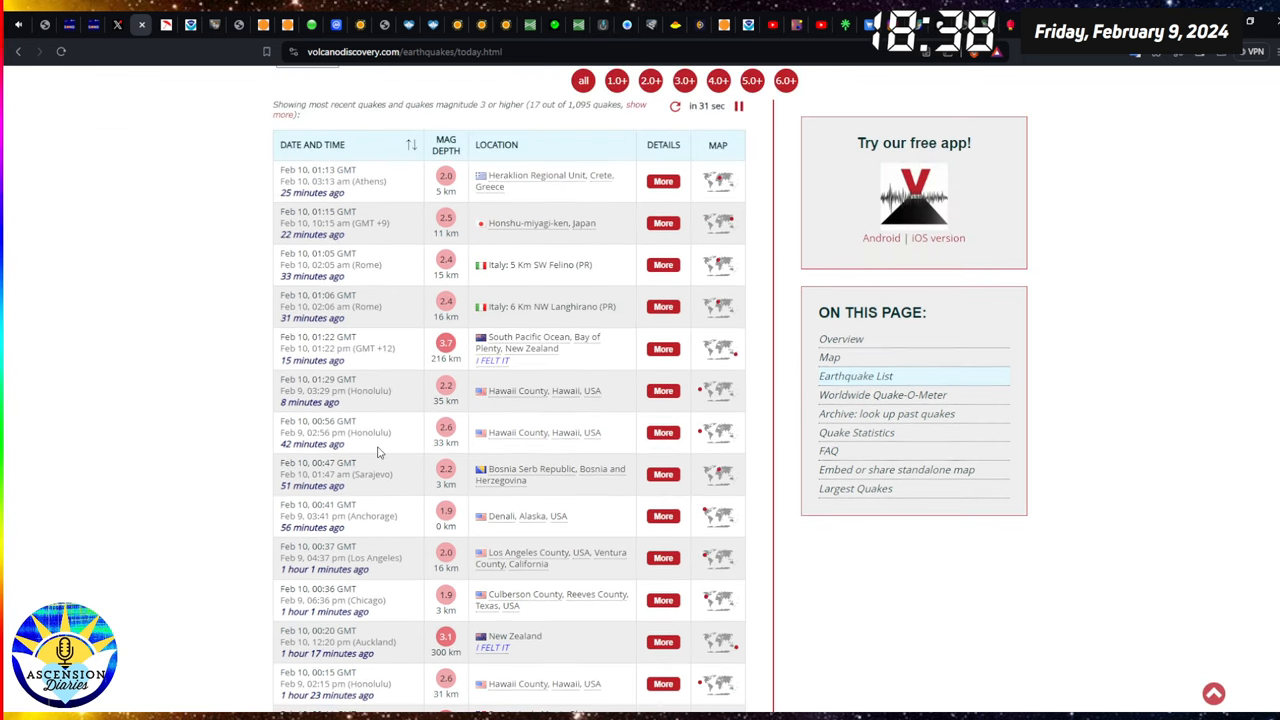
pyautogui.moveTo(378, 141)
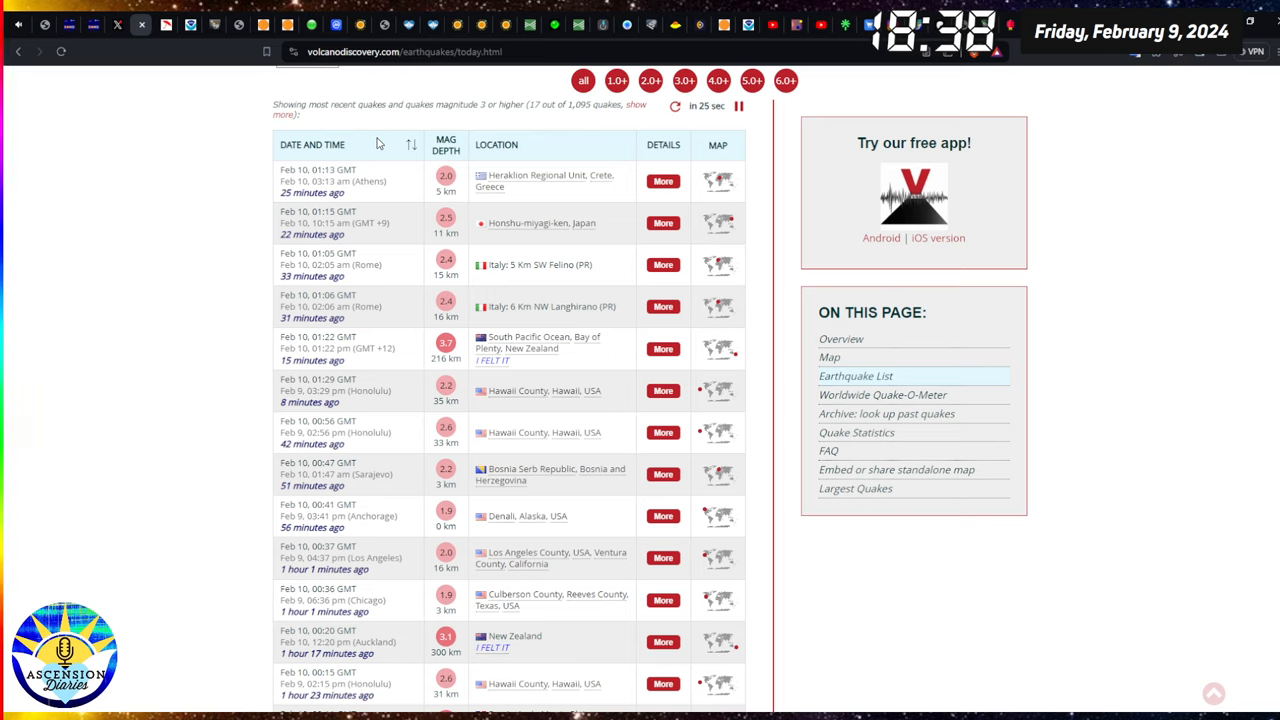
pyautogui.moveTo(390, 157)
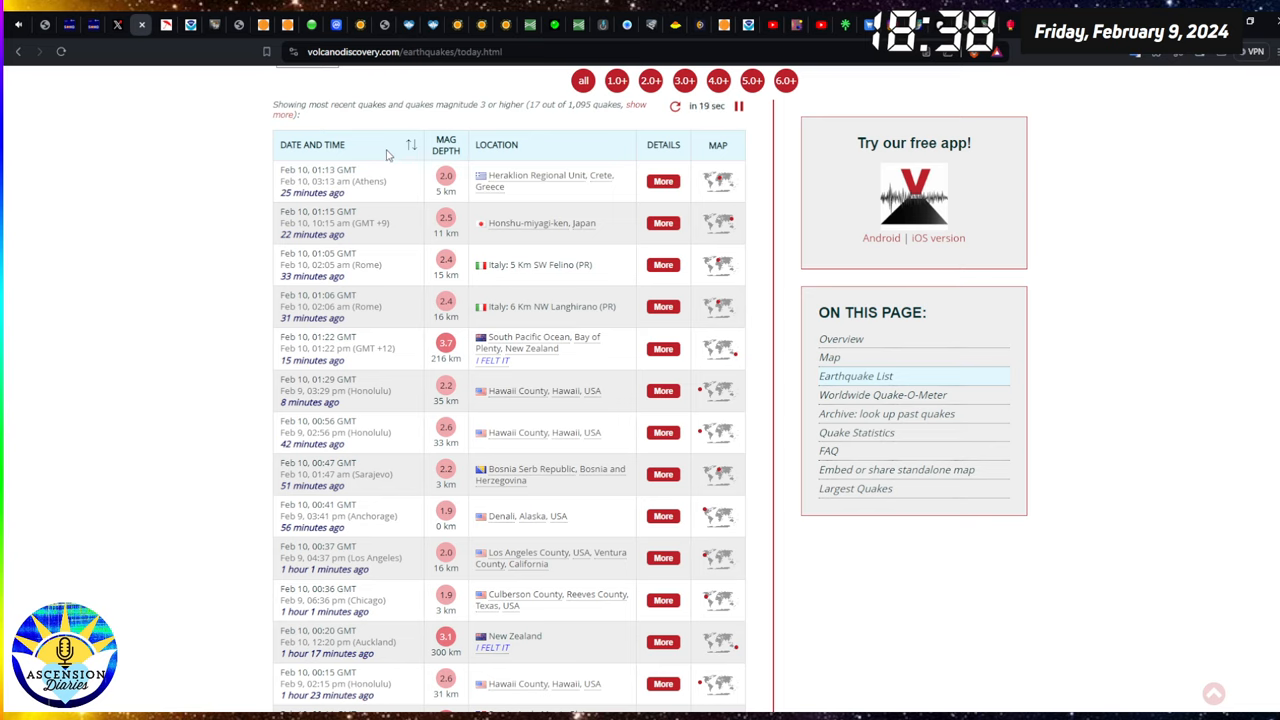
pyautogui.moveTo(252, 243)
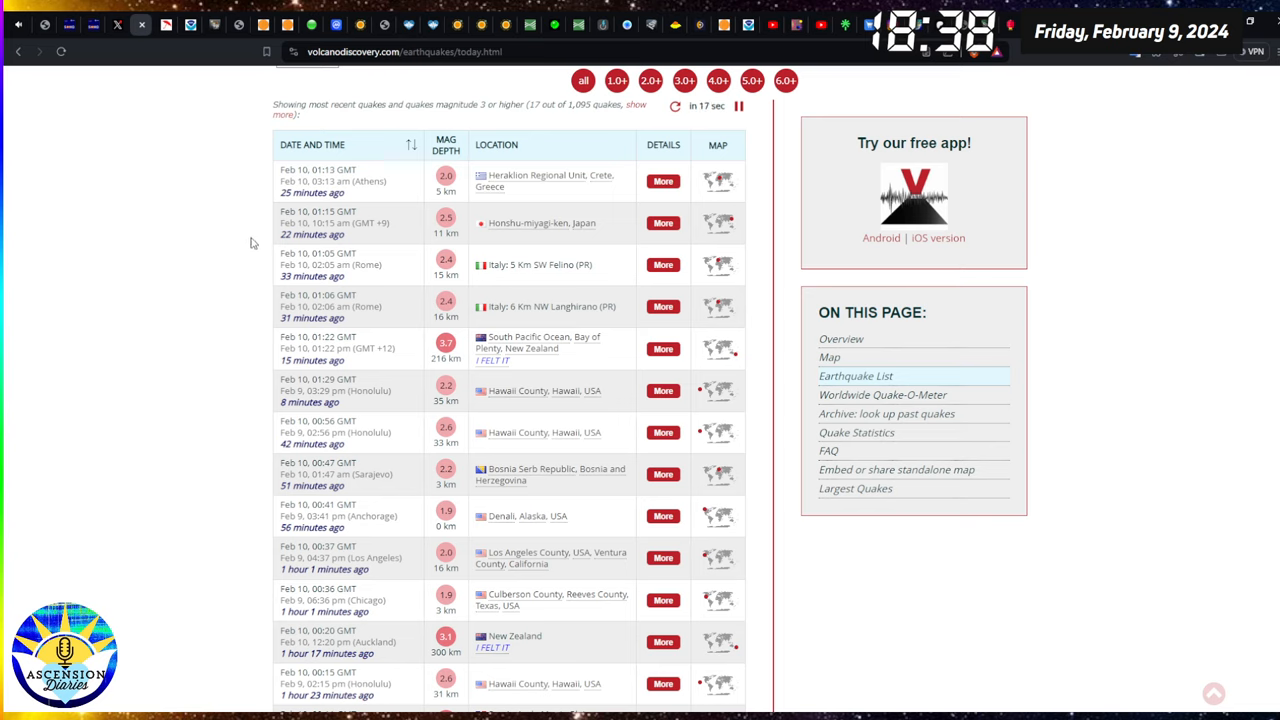
pyautogui.moveTo(178, 71)
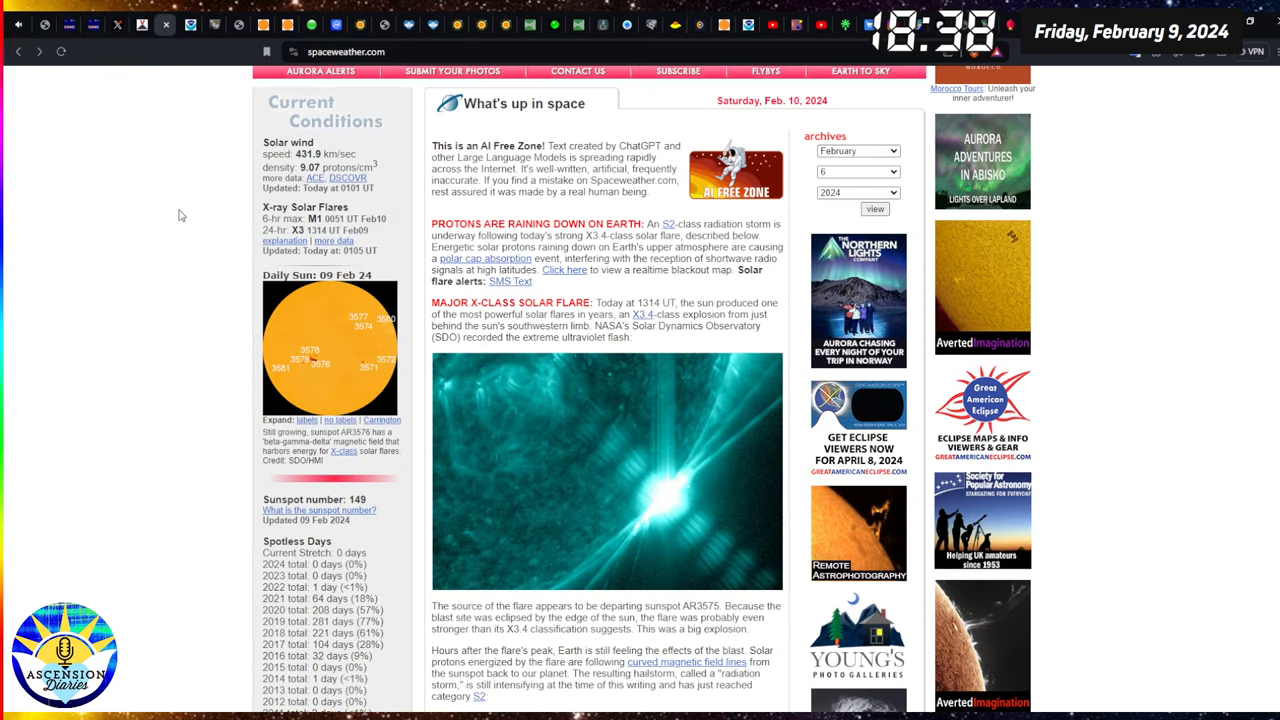
pyautogui.moveTo(205, 258)
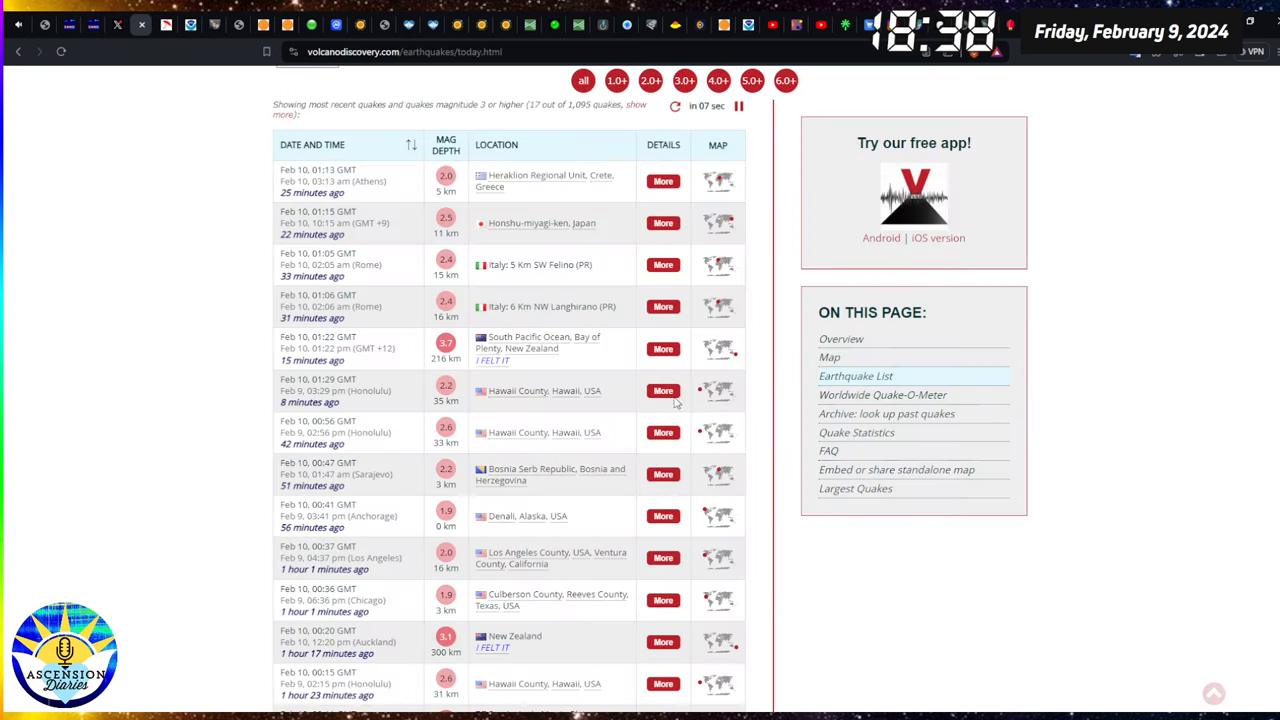
# Scroll past the quake map to the top summary showing 1,095 quakes, strongest 6.2.
pyautogui.scroll(-3)
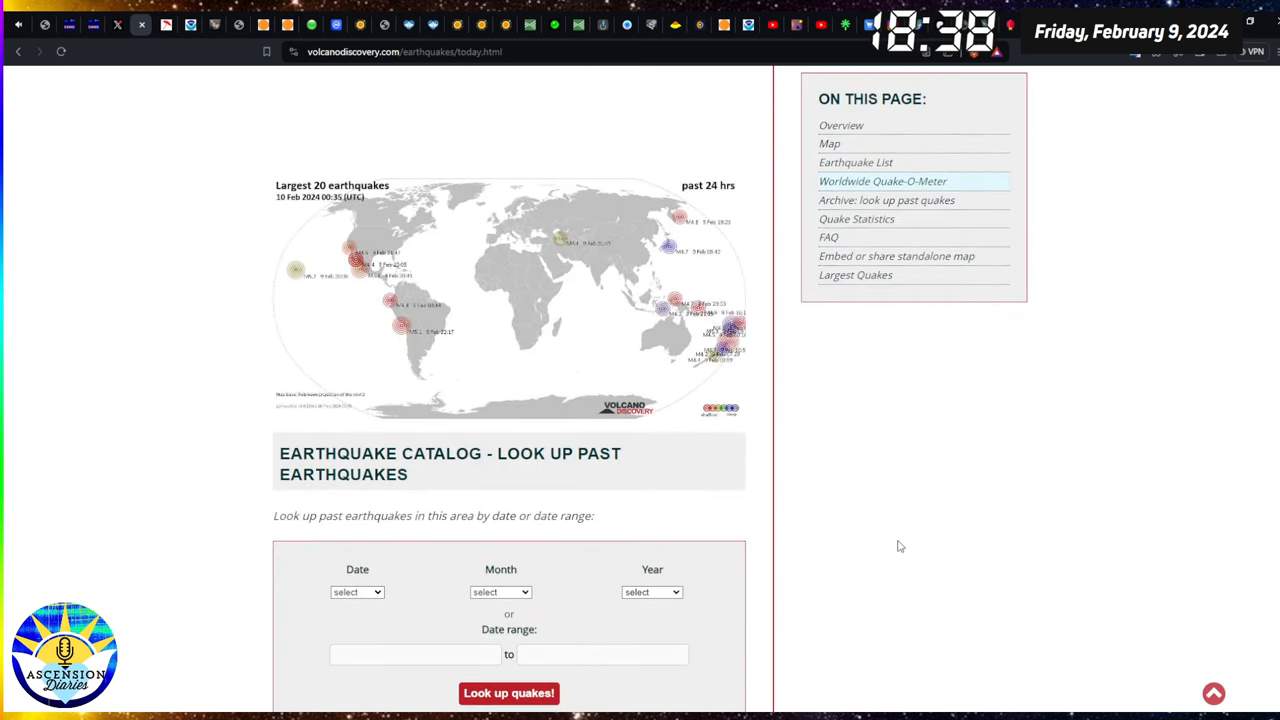
pyautogui.moveTo(722, 353)
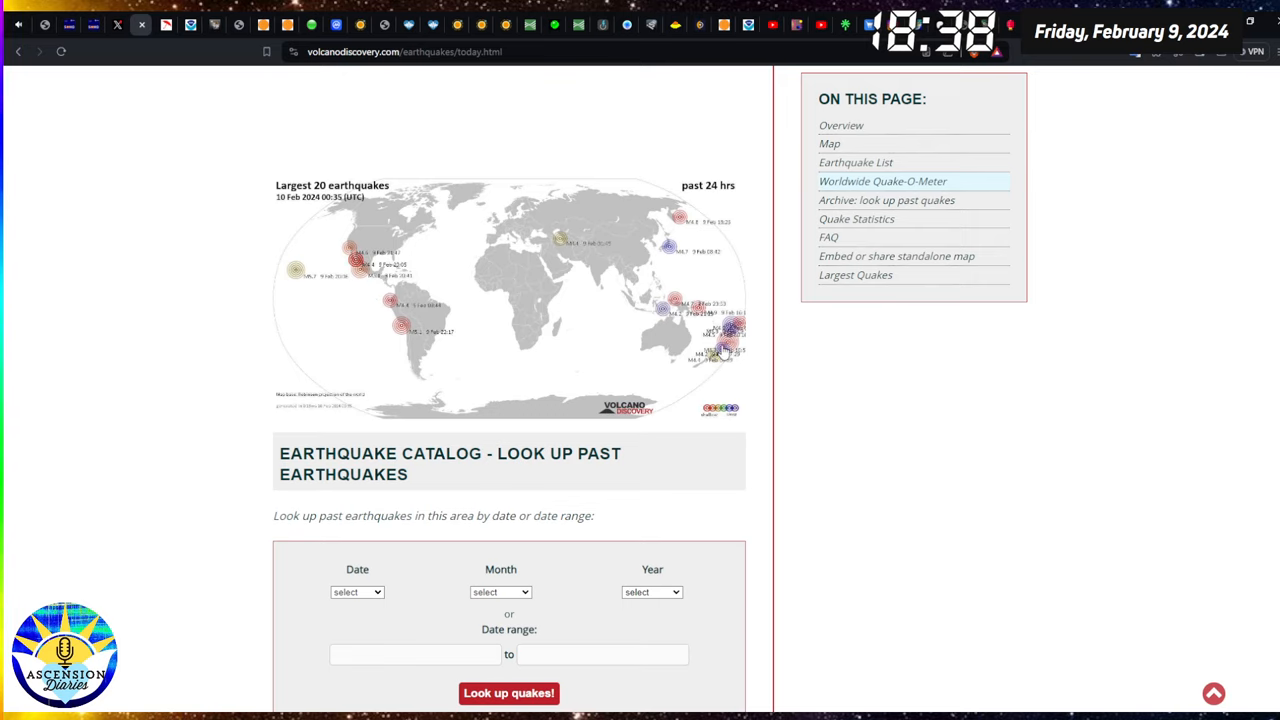
pyautogui.scroll(3)
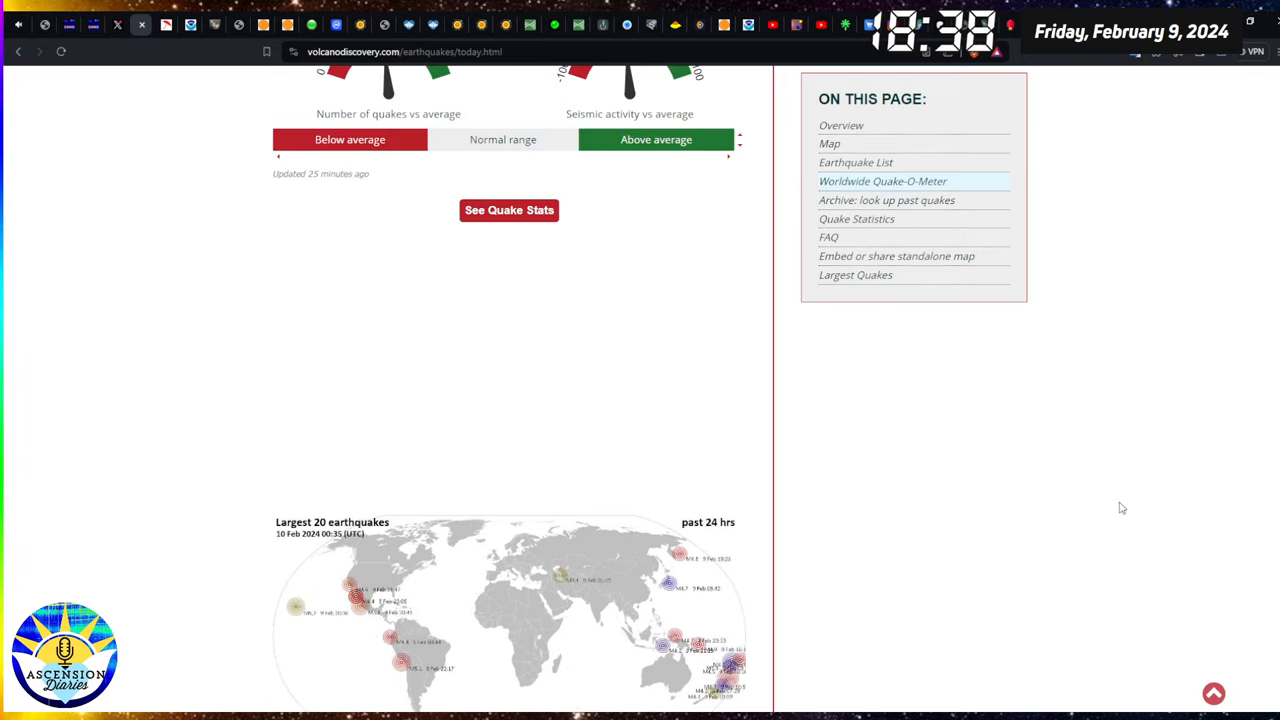
pyautogui.scroll(3)
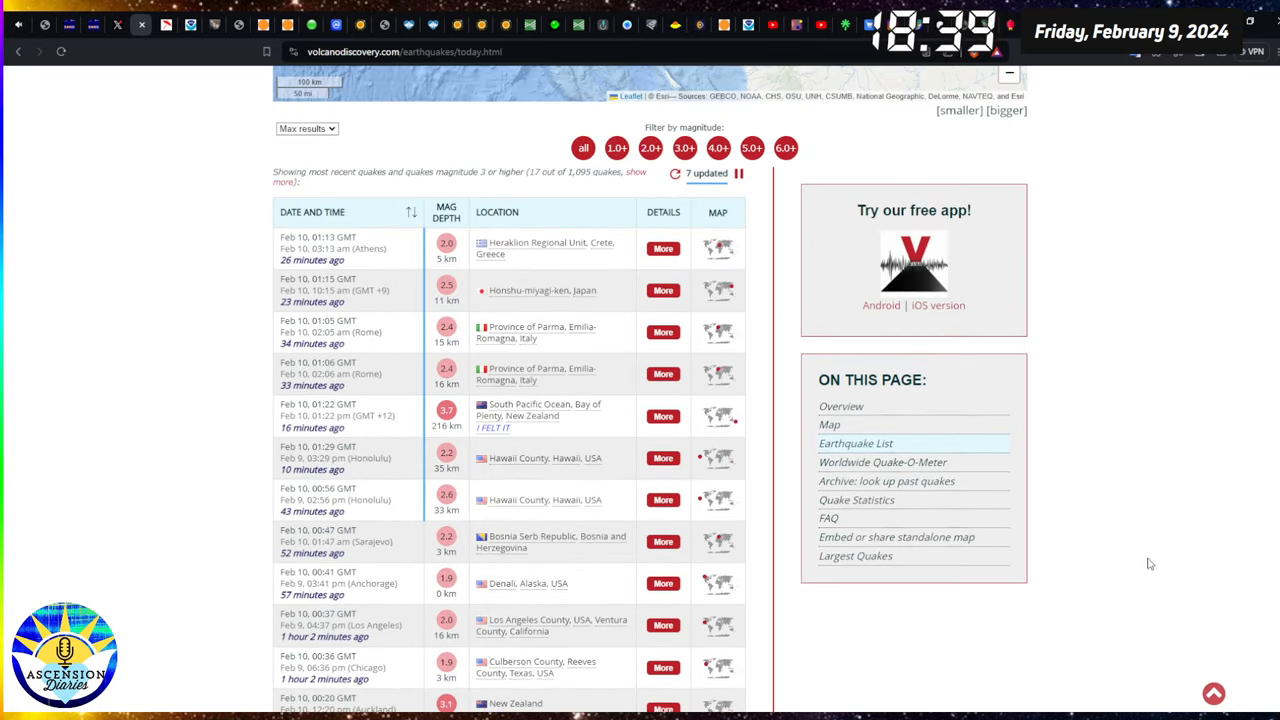
pyautogui.scroll(3)
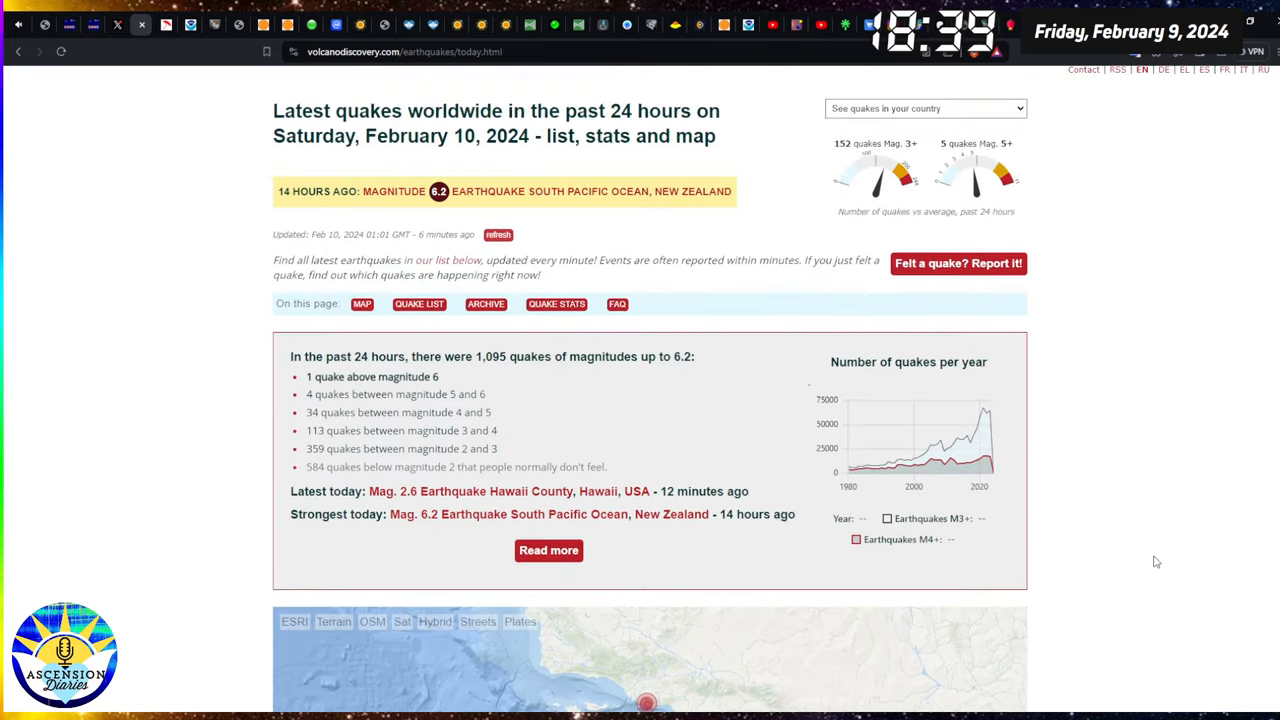
pyautogui.scroll(3)
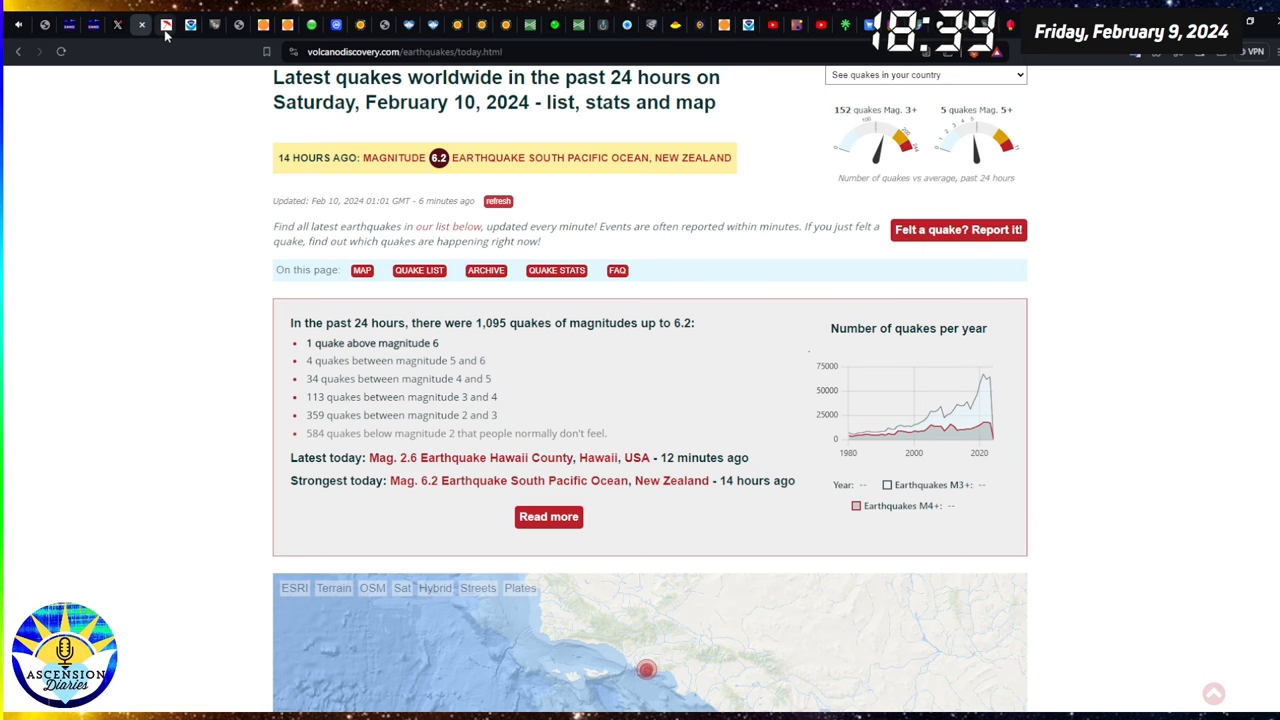
# Switch to Spaceweather.com's front page reporting the major X-class solar flare.
pyautogui.click(165, 24)
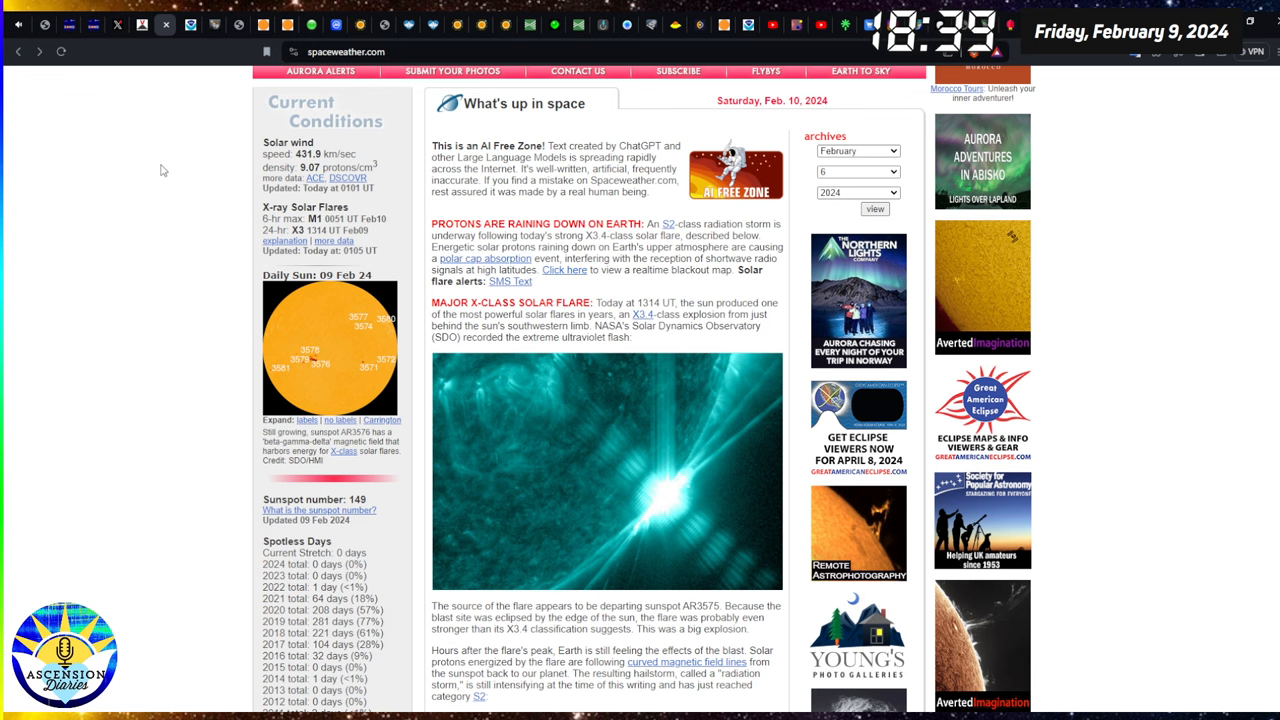
pyautogui.moveTo(189, 328)
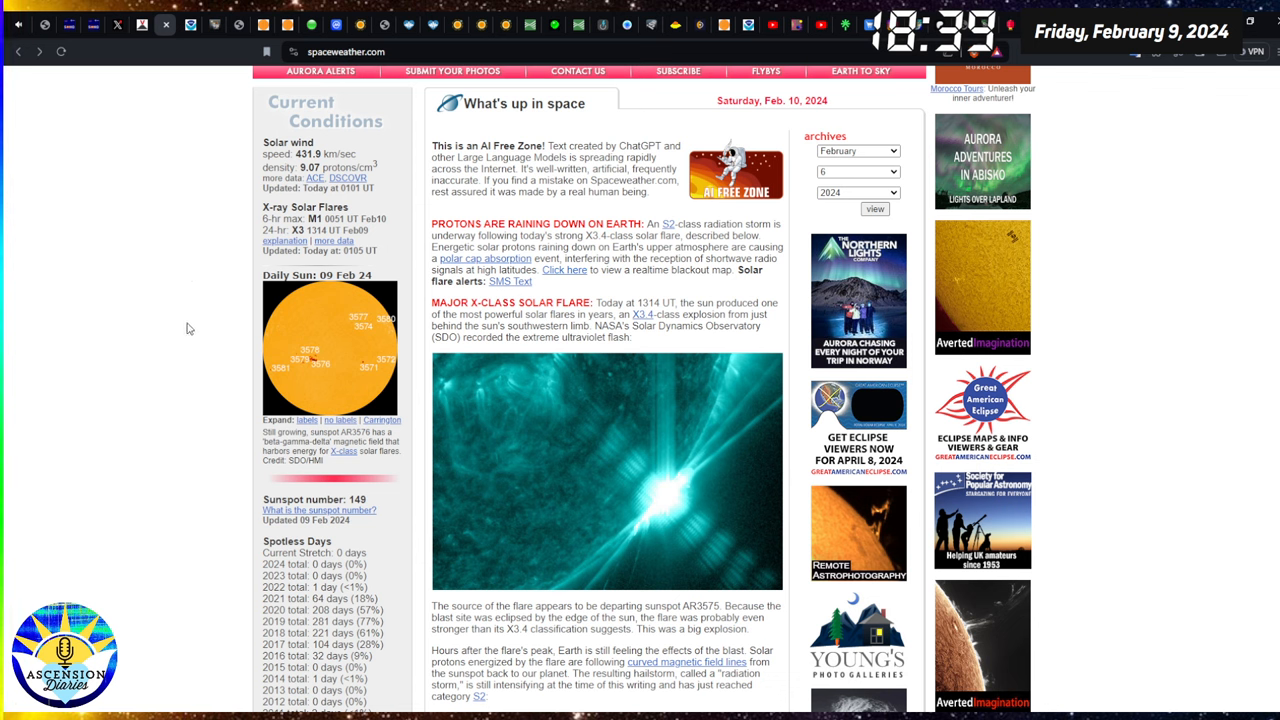
pyautogui.moveTo(565, 282)
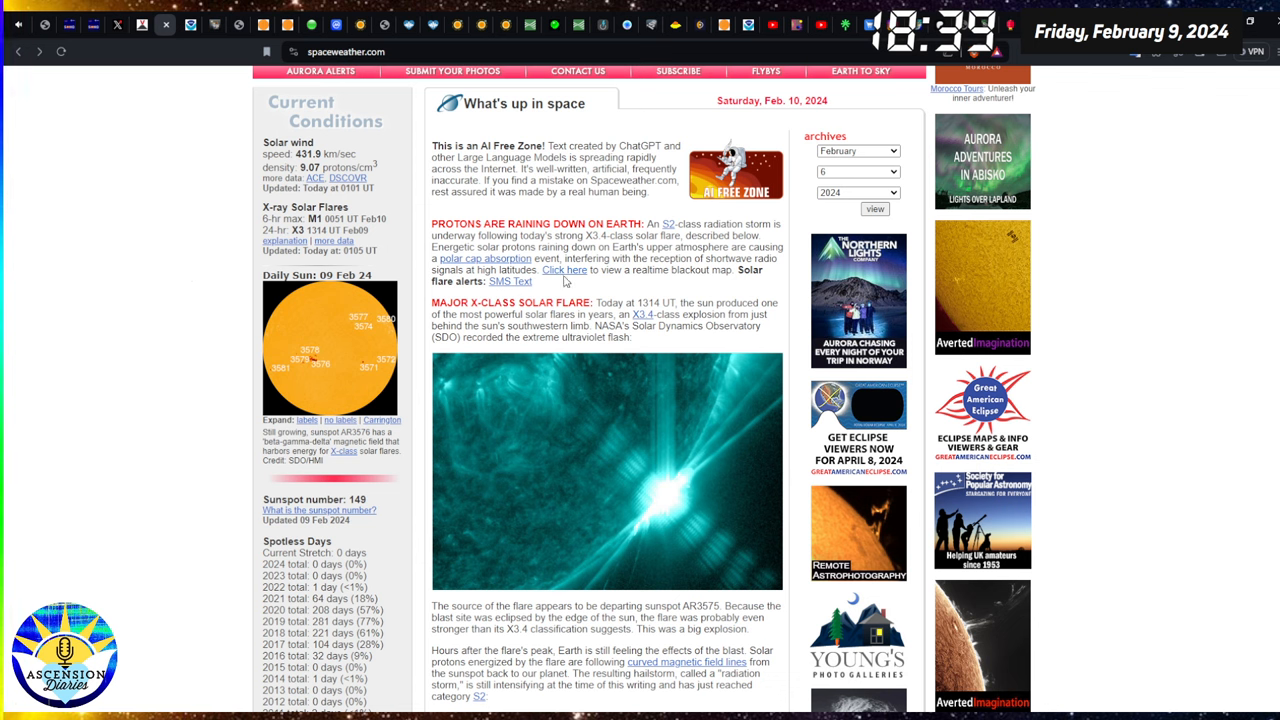
pyautogui.moveTo(595, 285)
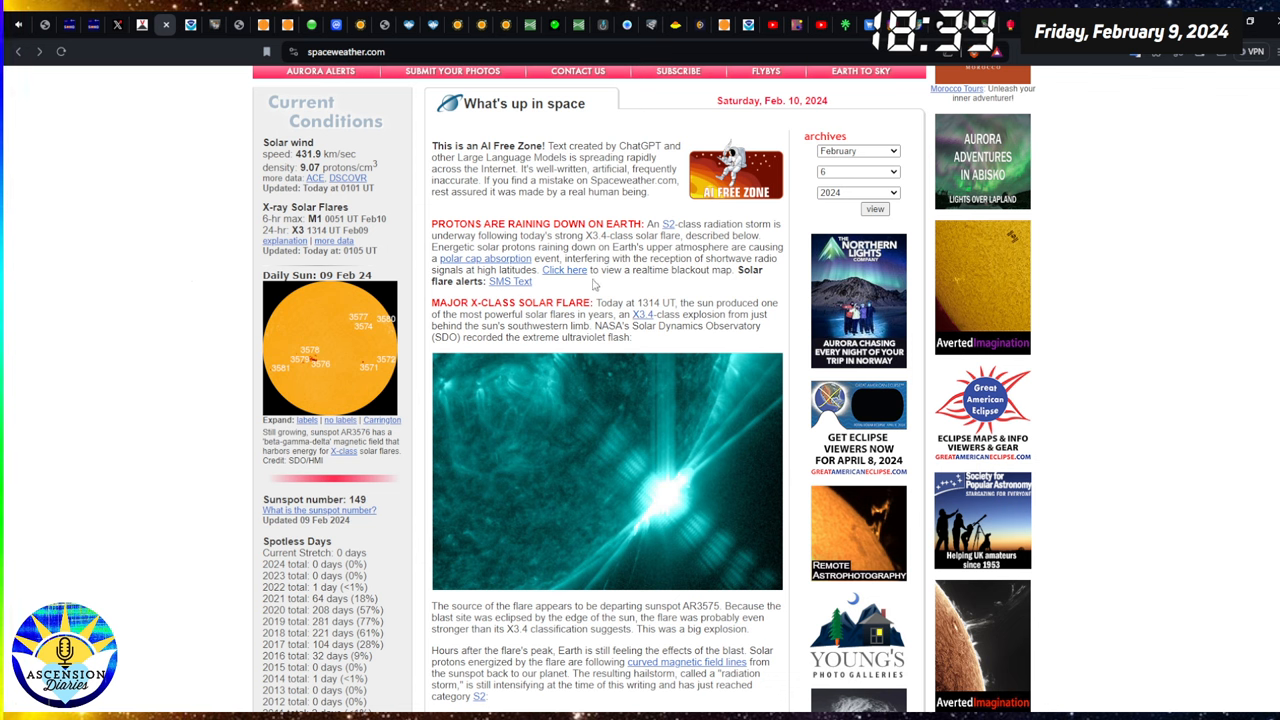
pyautogui.moveTo(625, 372)
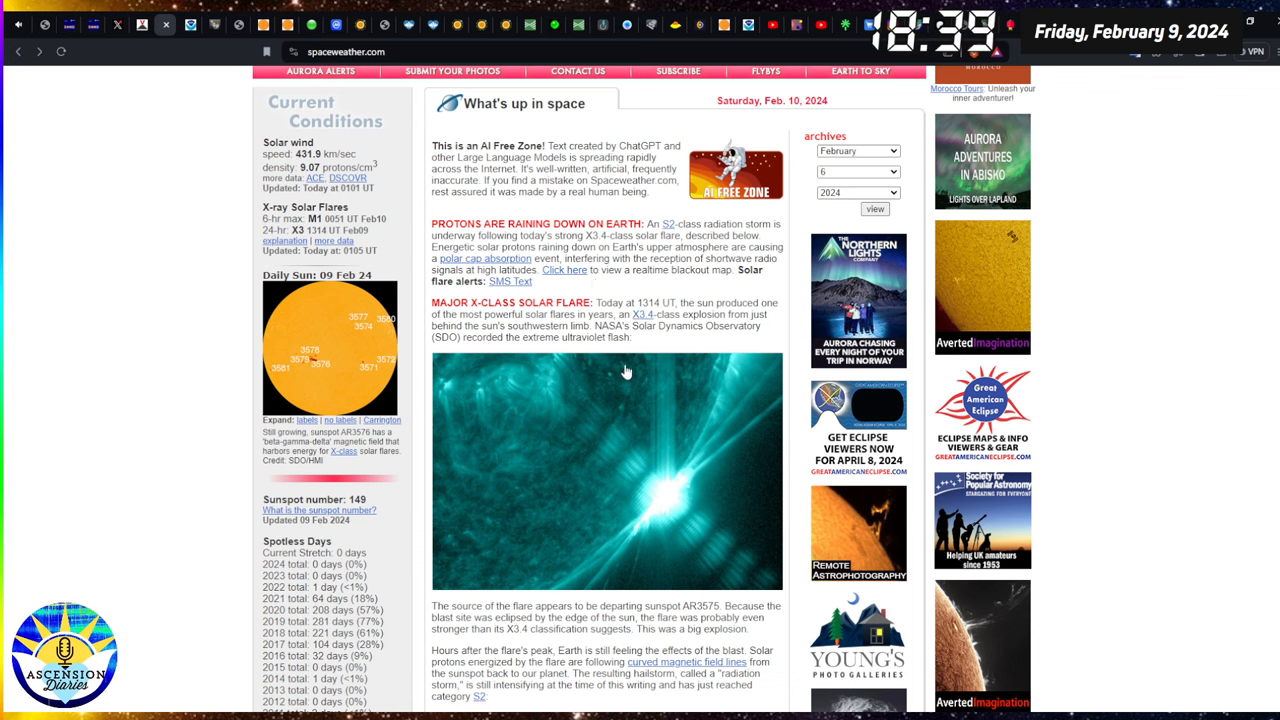
pyautogui.moveTo(784, 348)
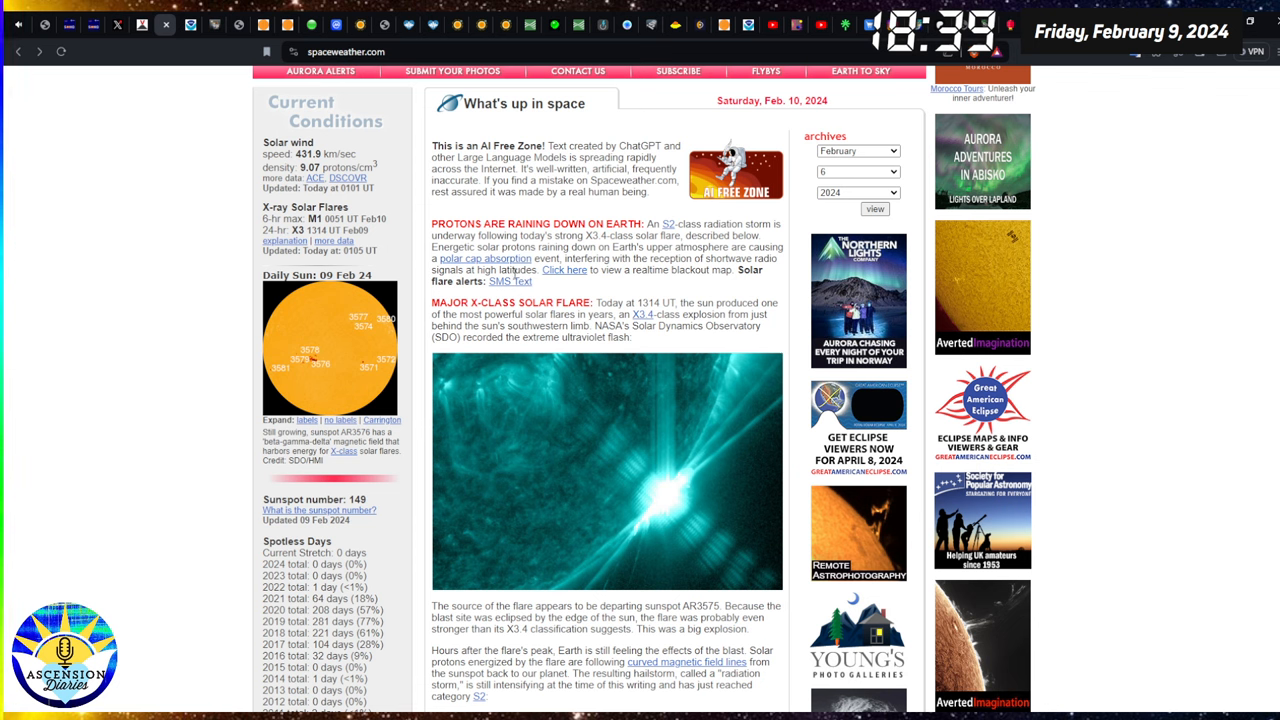
pyautogui.moveTo(558, 290)
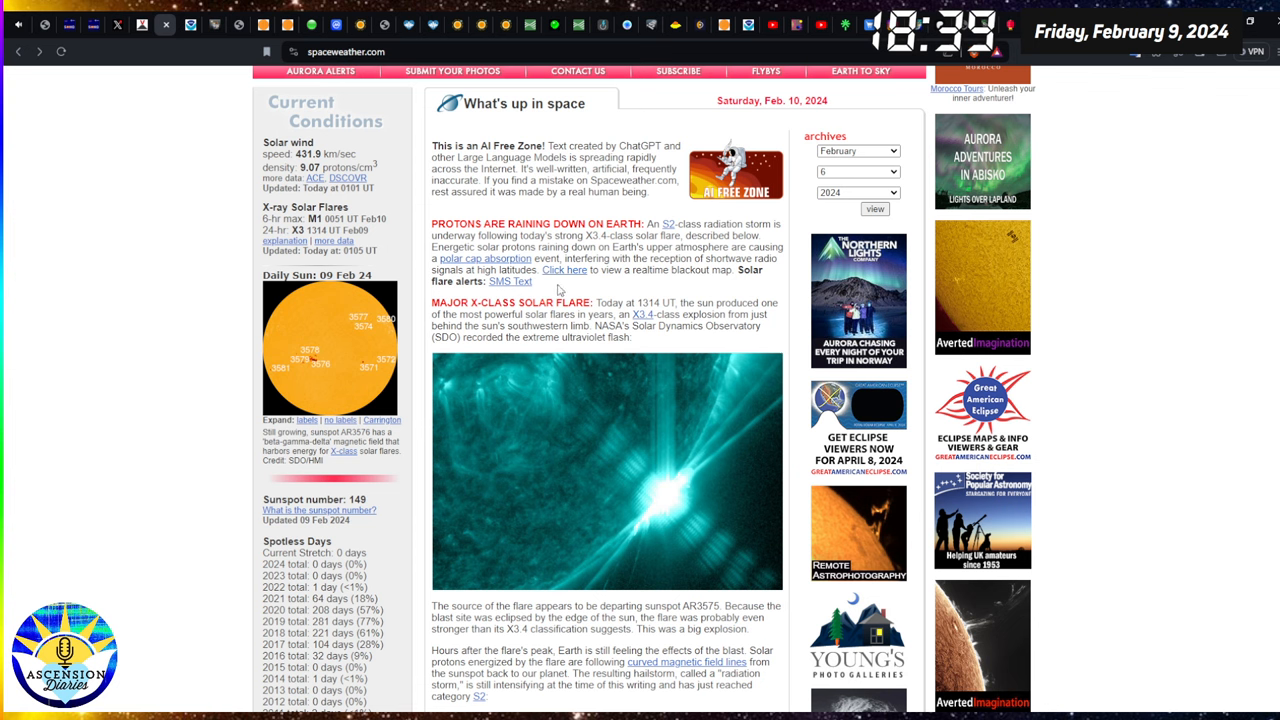
pyautogui.moveTo(282, 133)
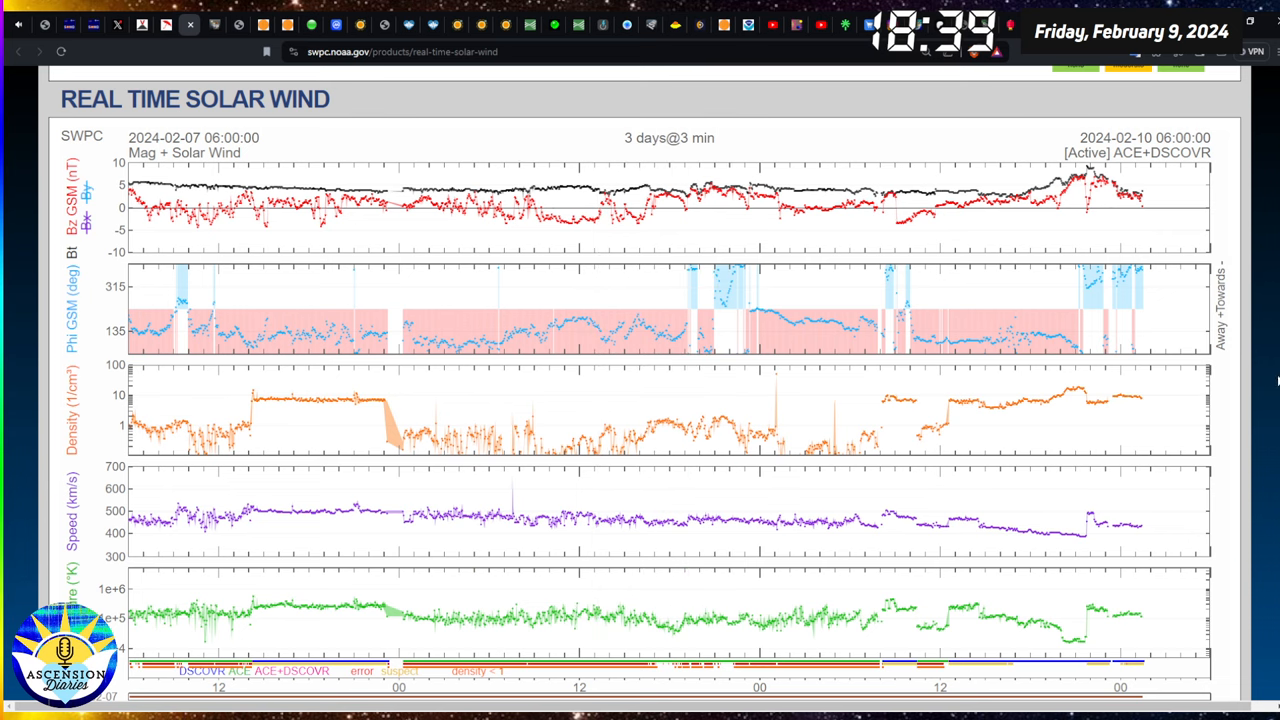
pyautogui.moveTo(1263, 389)
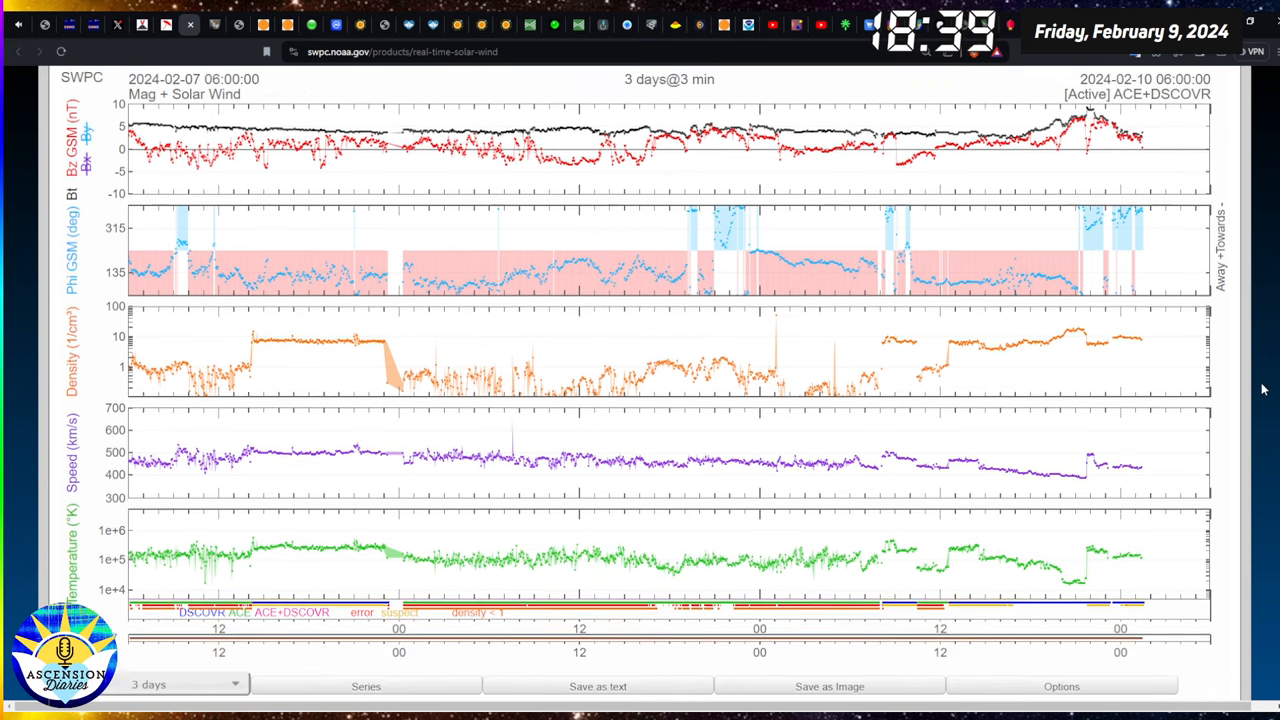
# Scroll through the SWPC three-day real-time solar wind plots.
pyautogui.scroll(3)
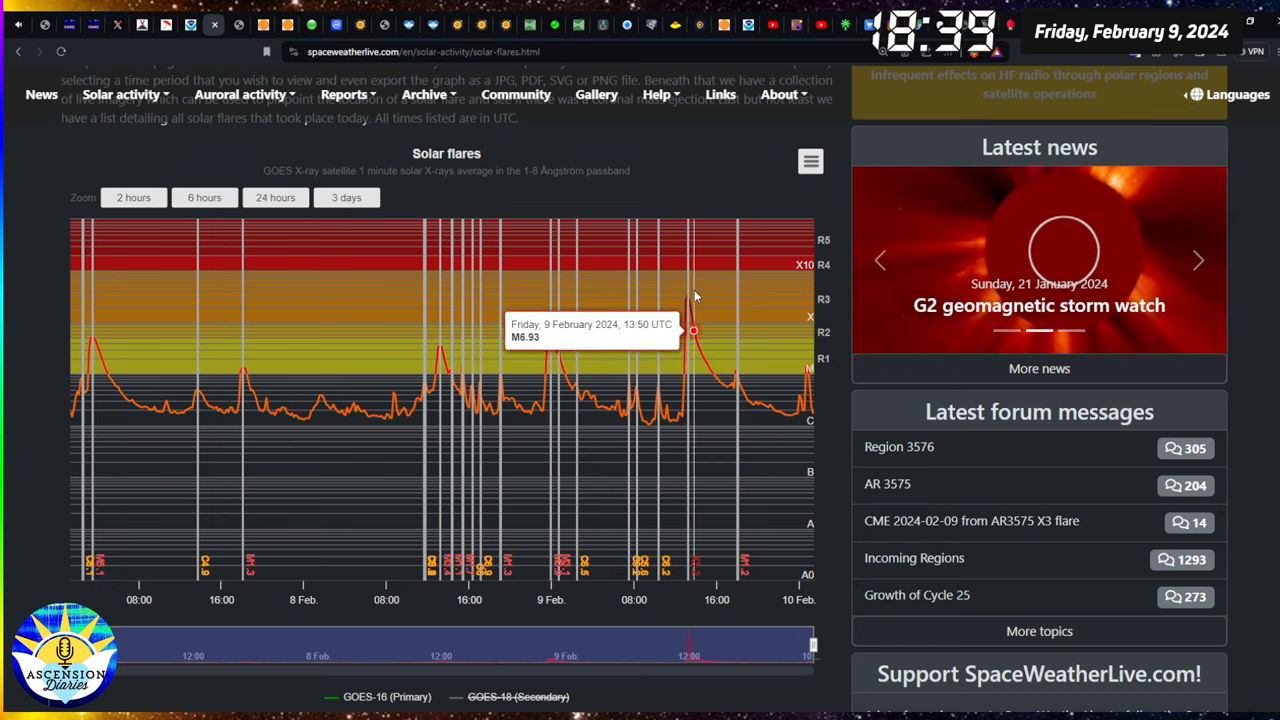
pyautogui.moveTo(778, 259)
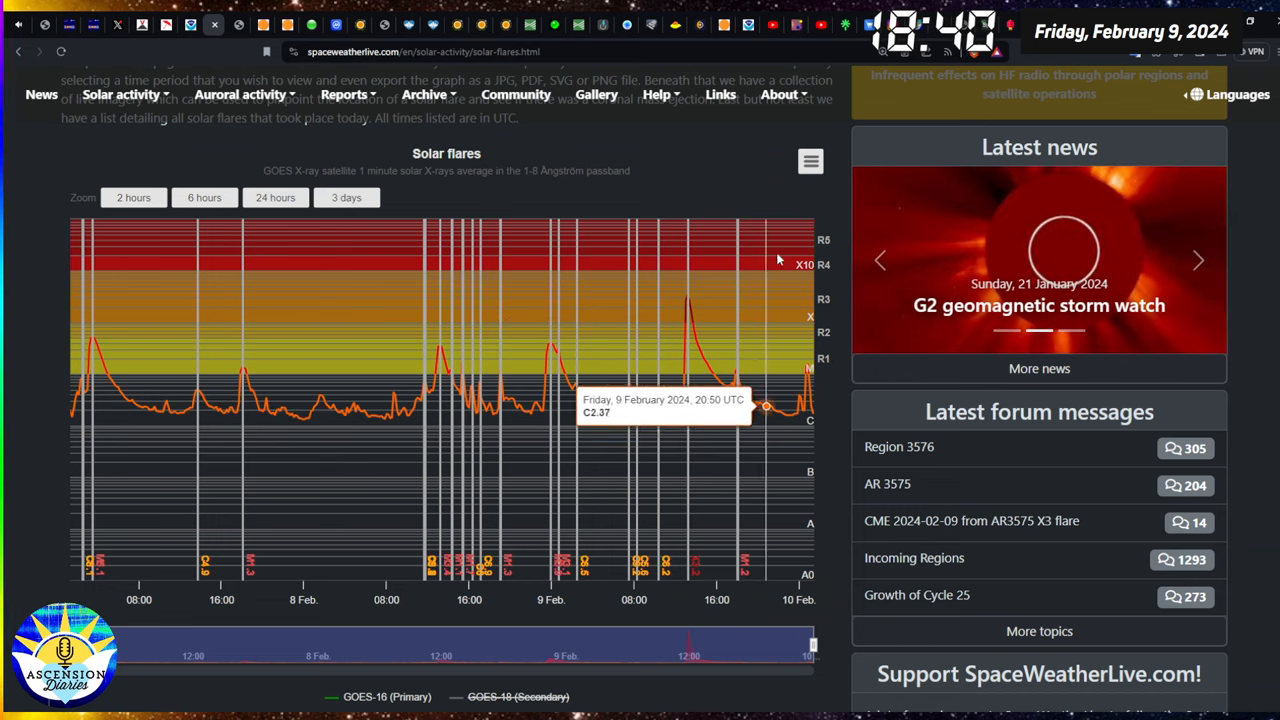
# Cycle the solar flares chart through 24-hour, 6-hour and 2-hour ranges, ending on 24 hours.
pyautogui.click(275, 197)
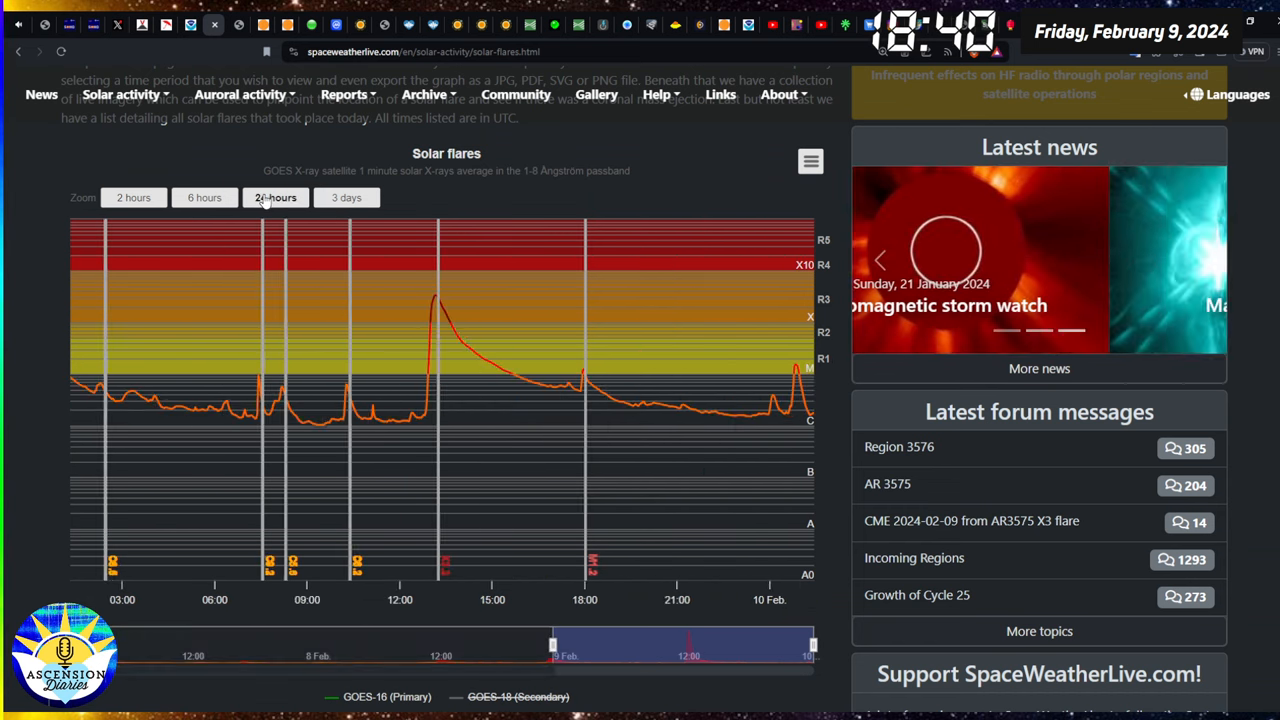
pyautogui.click(205, 197)
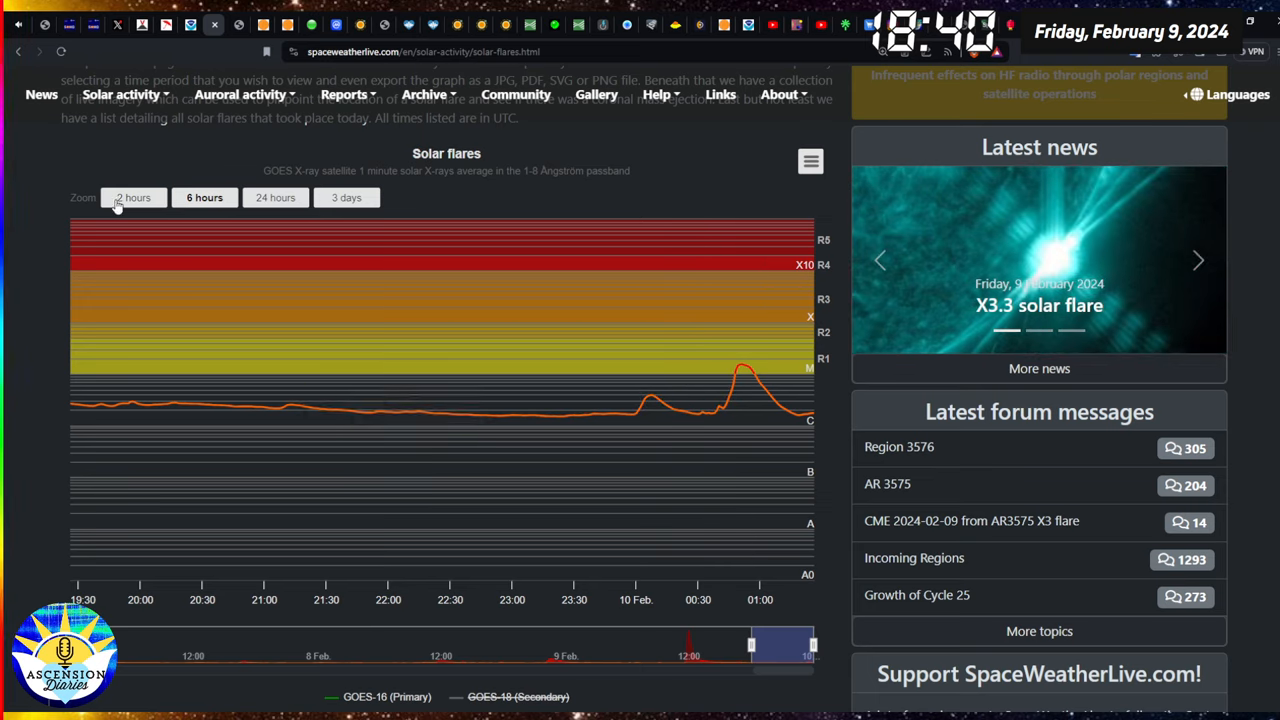
pyautogui.click(133, 197)
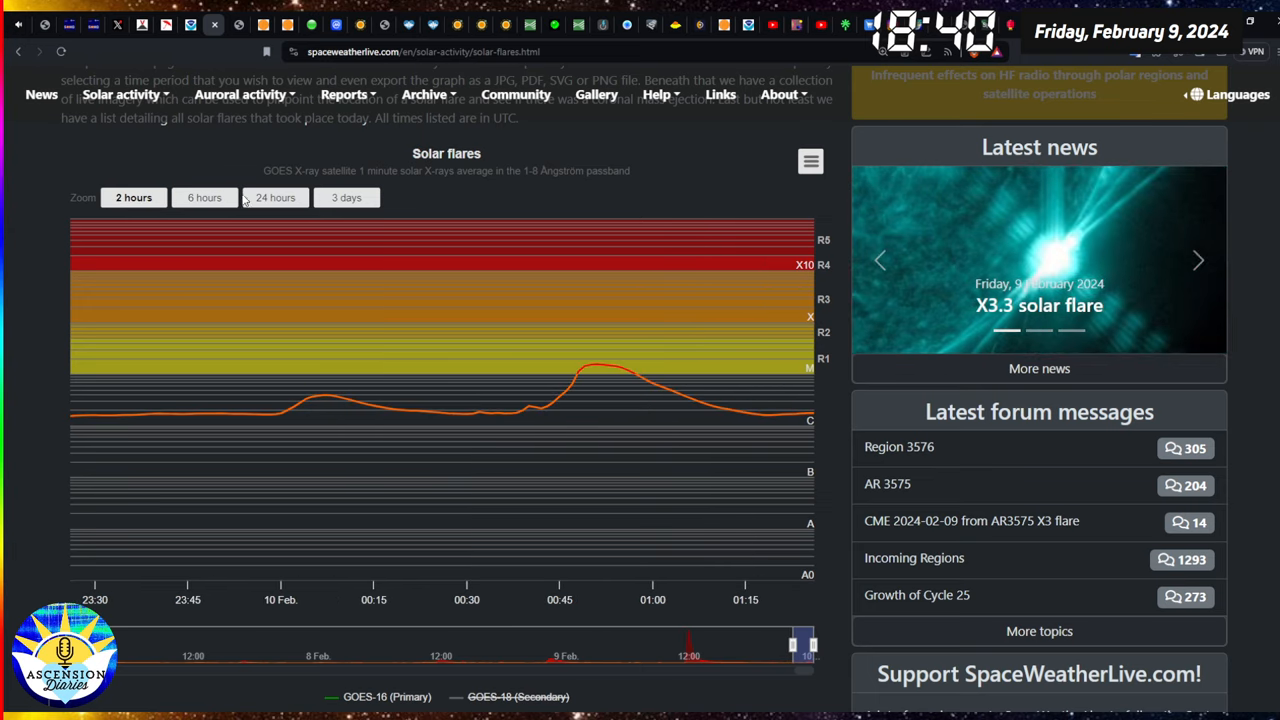
pyautogui.click(275, 197)
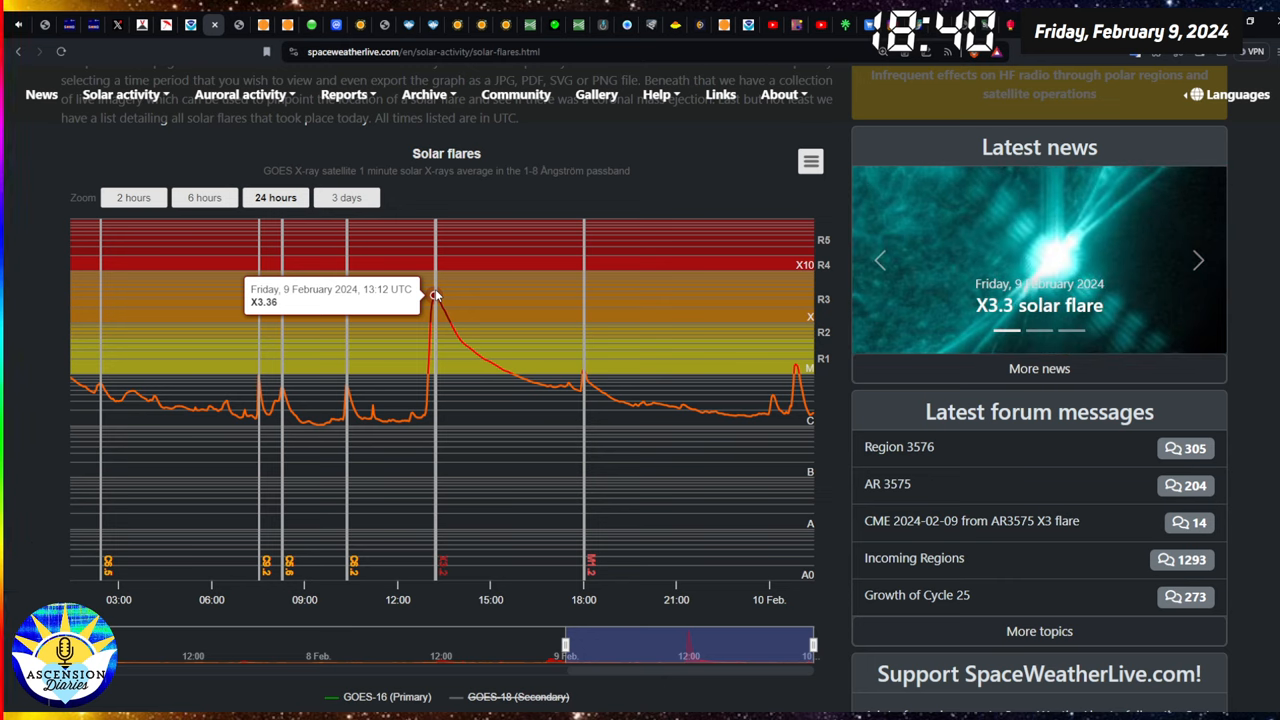
pyautogui.click(1198, 260)
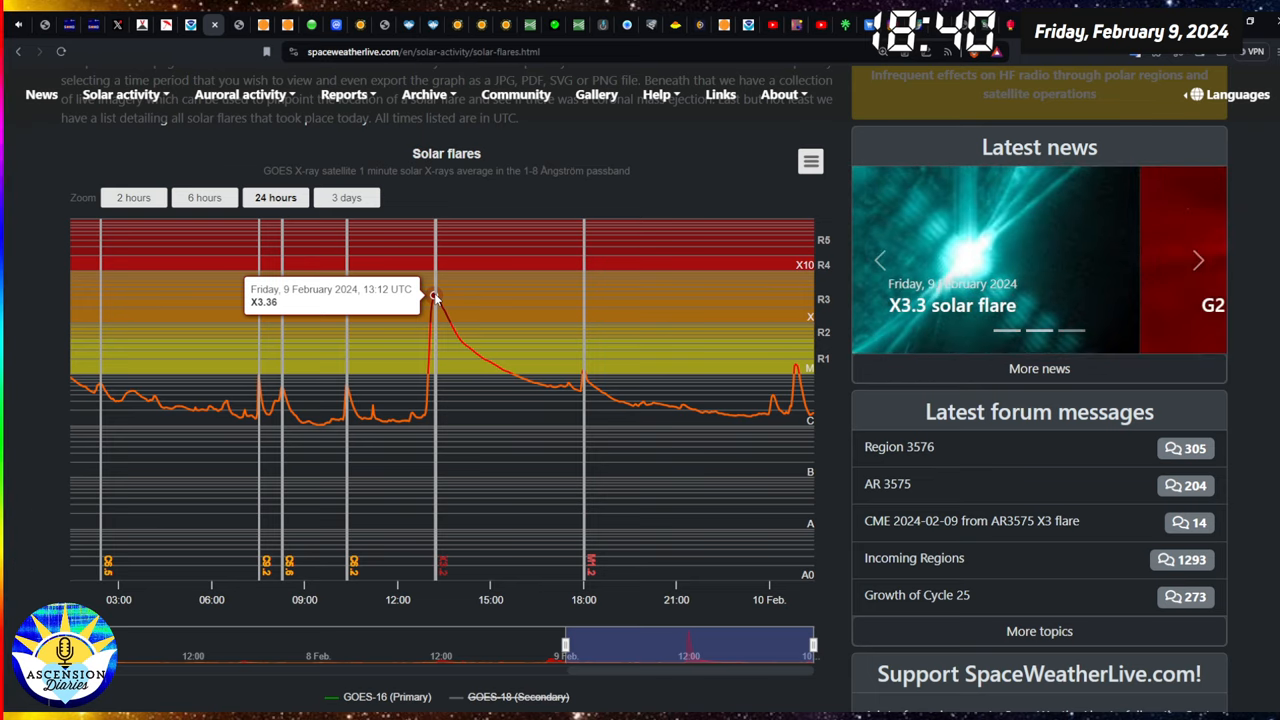
pyautogui.click(1198, 260)
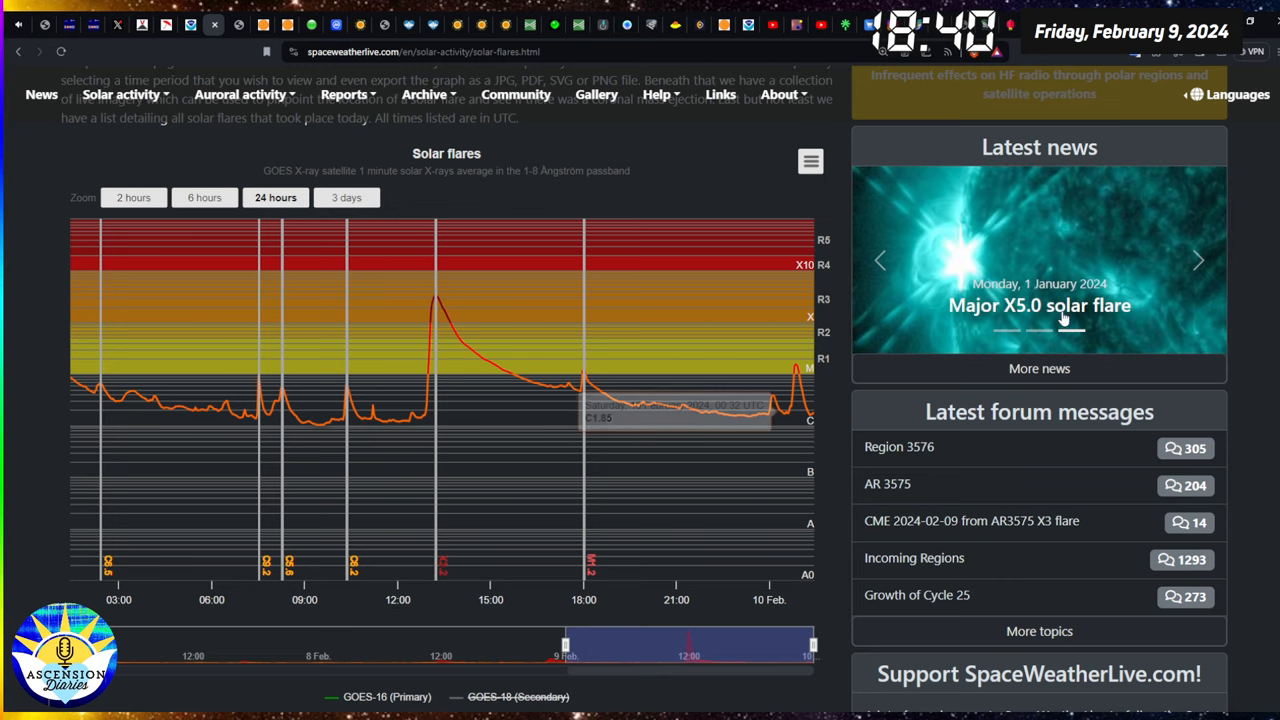
pyautogui.moveTo(1000, 312)
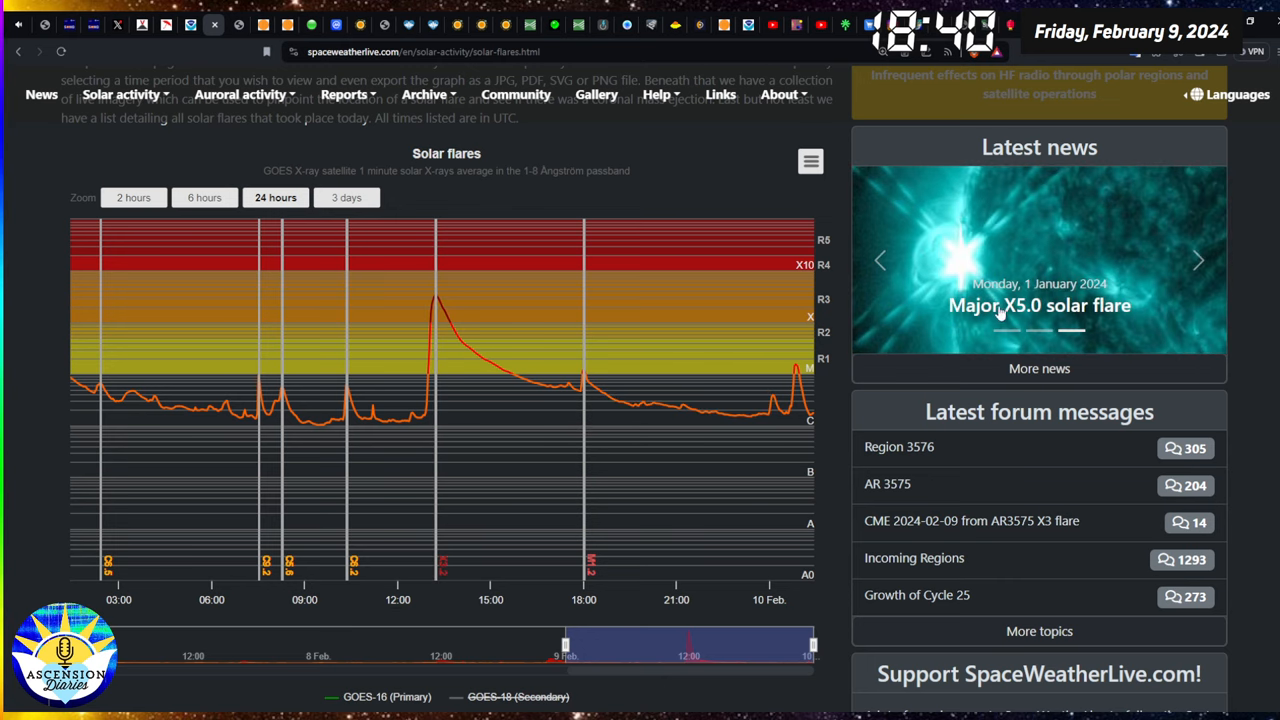
pyautogui.moveTo(434, 297)
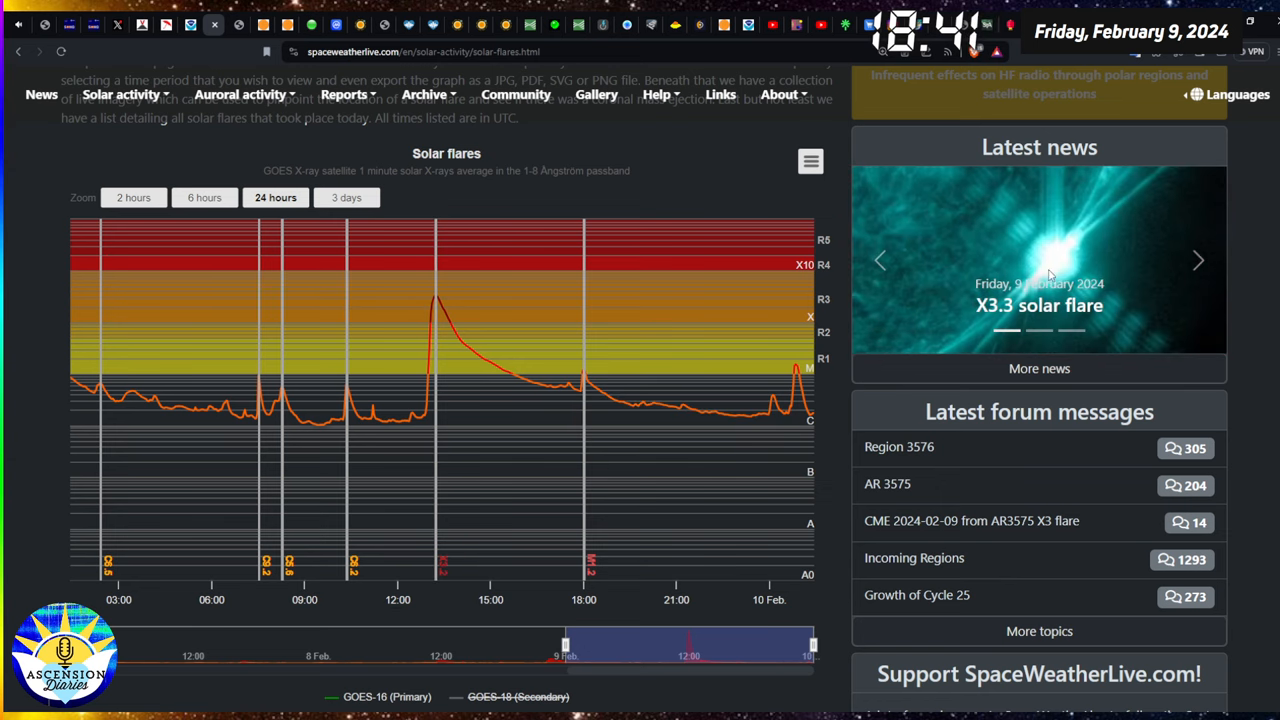
pyautogui.moveTo(437, 383)
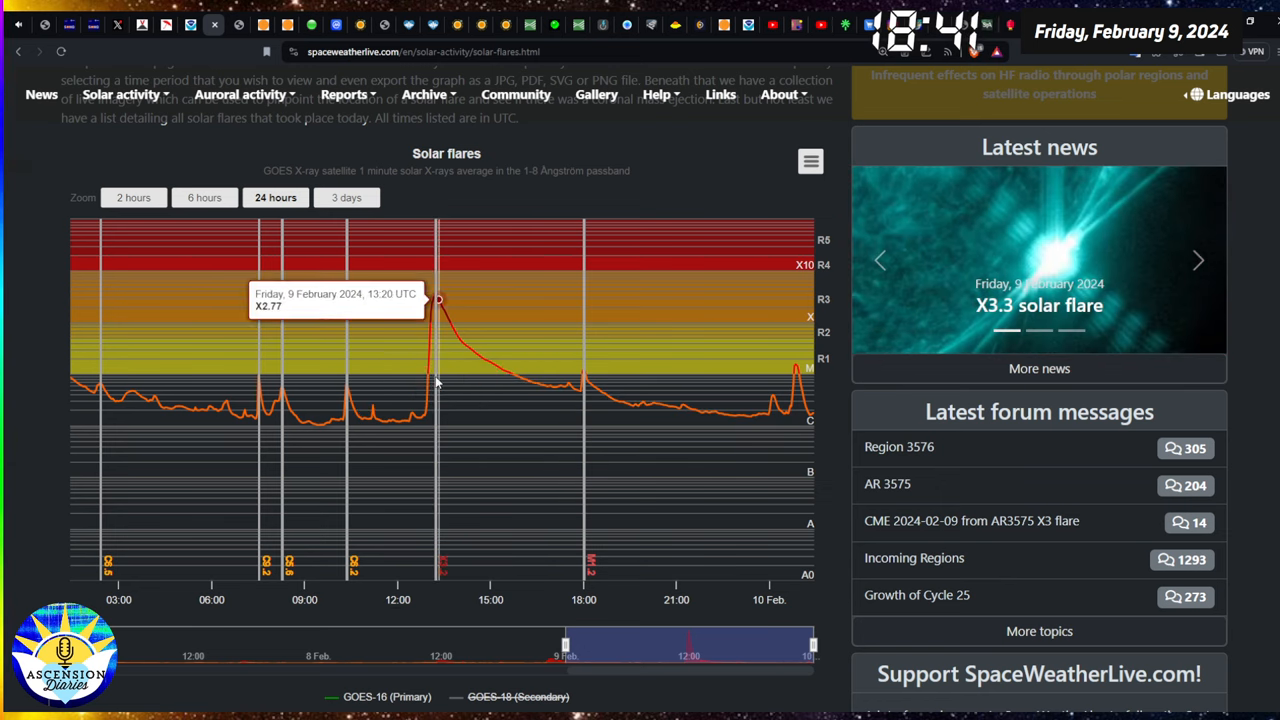
pyautogui.moveTo(435, 297)
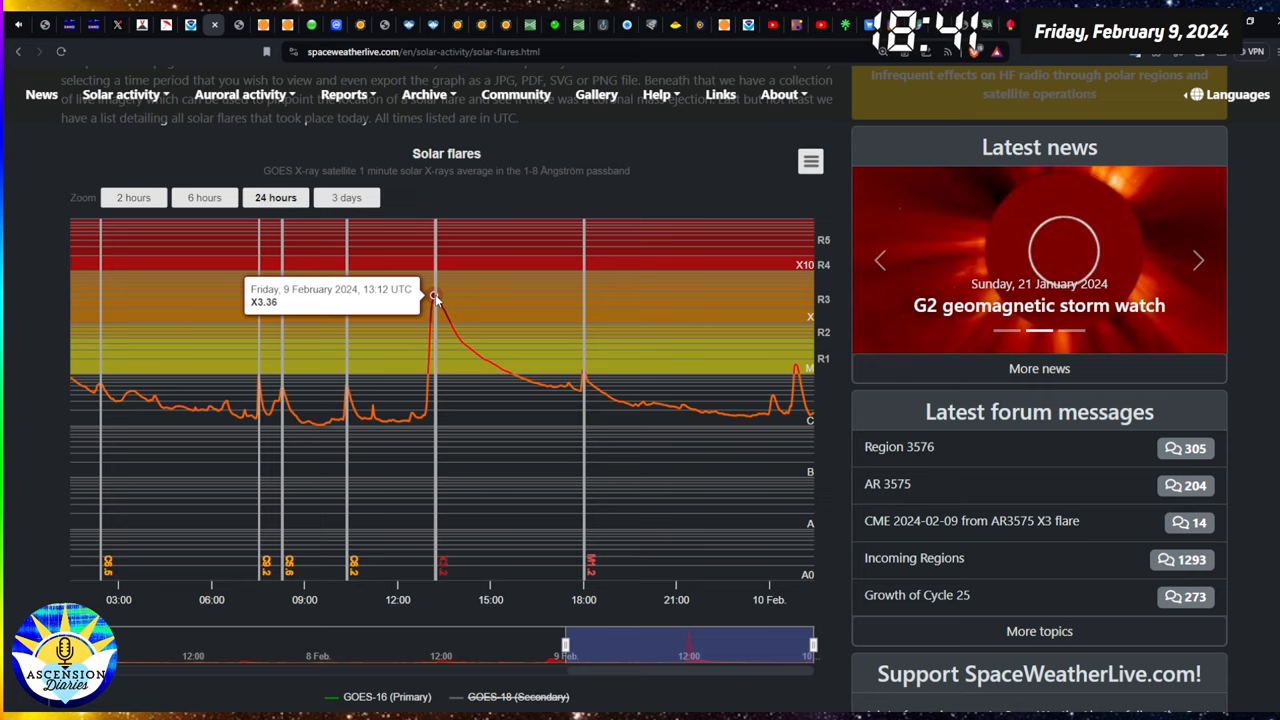
pyautogui.click(1198, 261)
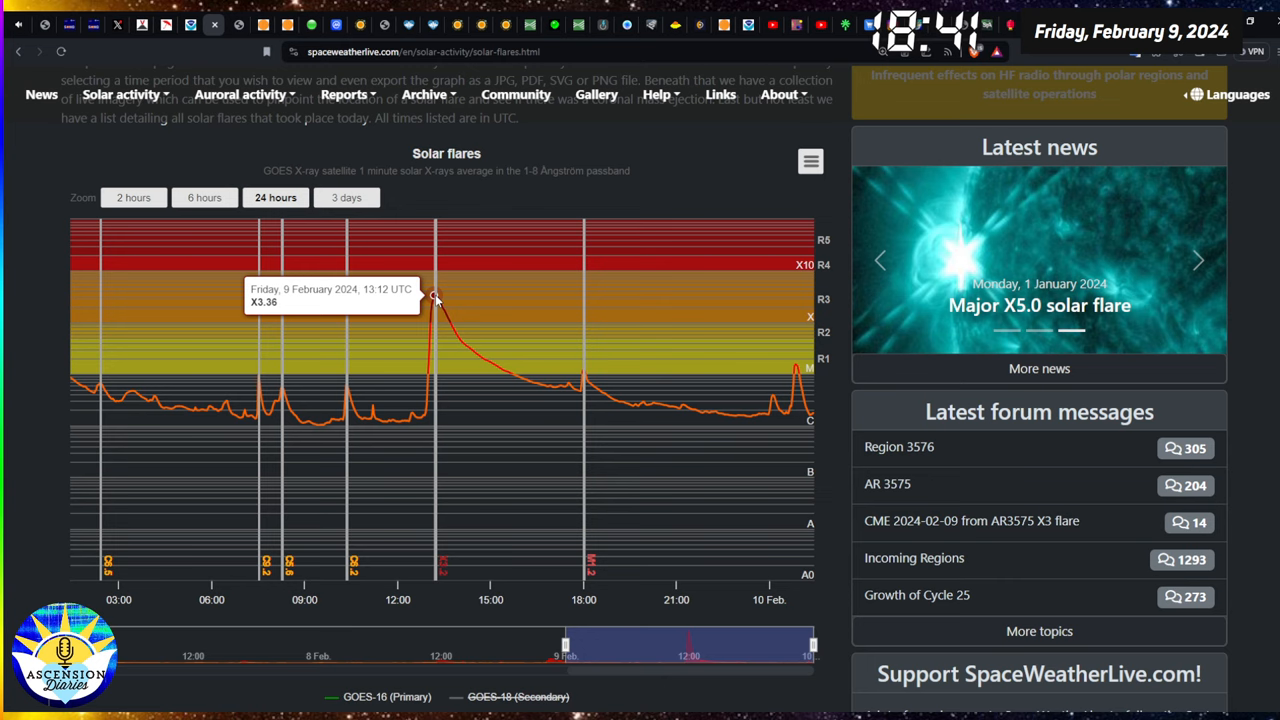
pyautogui.moveTo(433, 308)
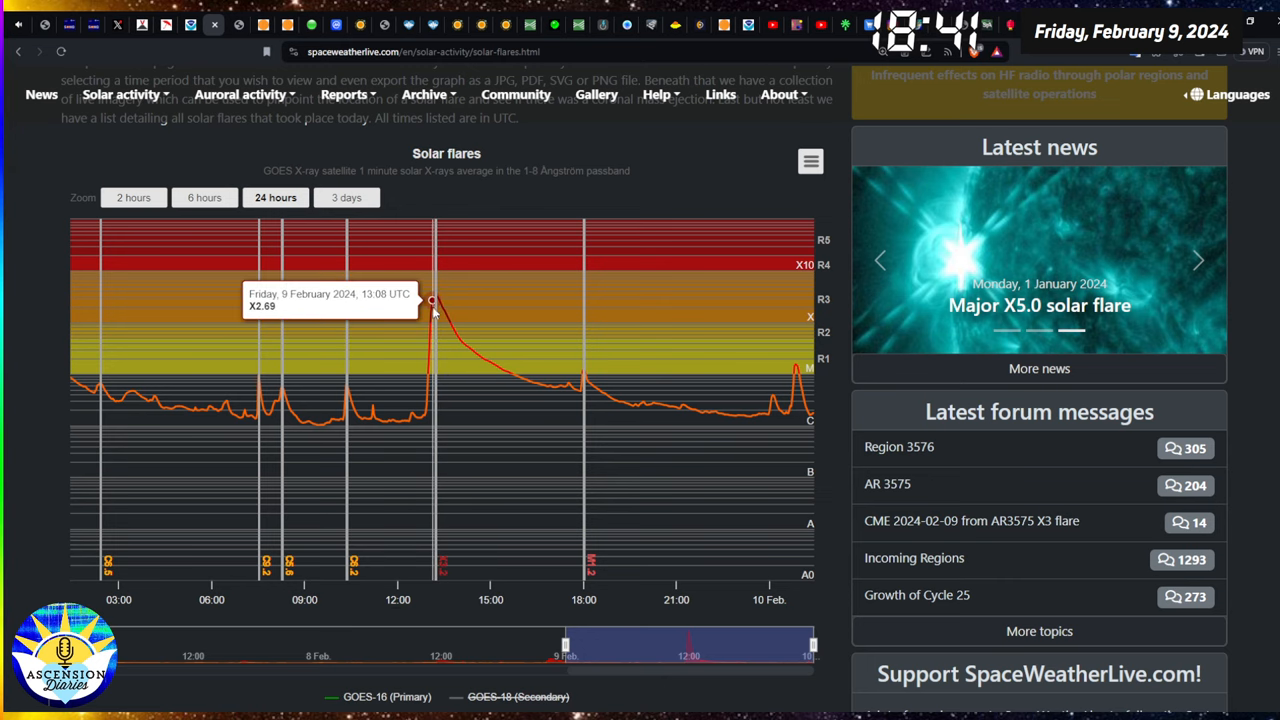
pyautogui.moveTo(437, 300)
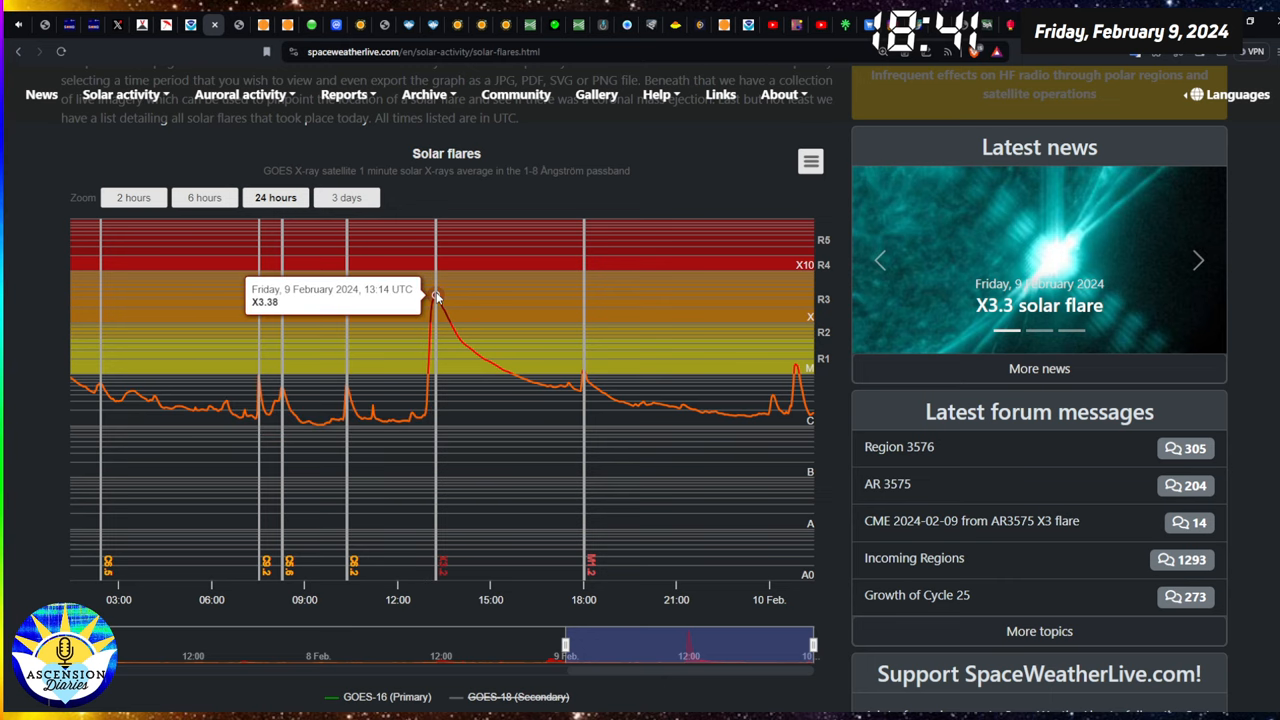
pyautogui.moveTo(425, 400)
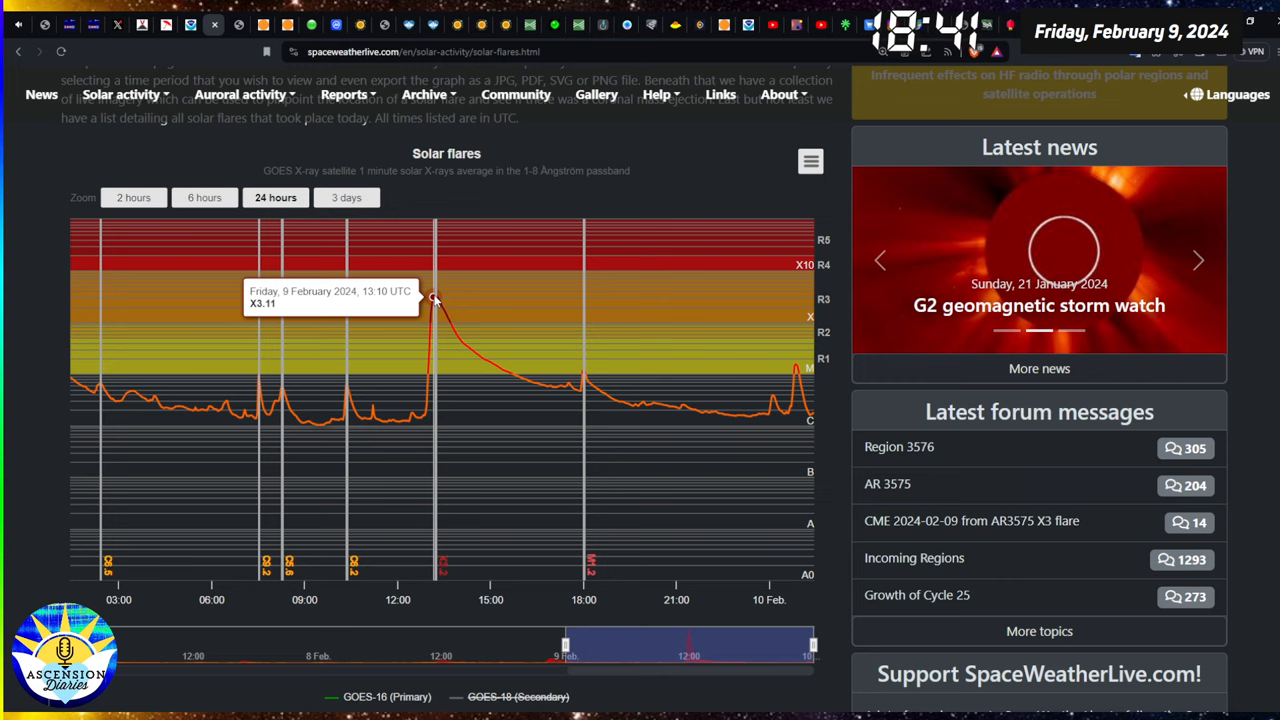
pyautogui.moveTo(540, 390)
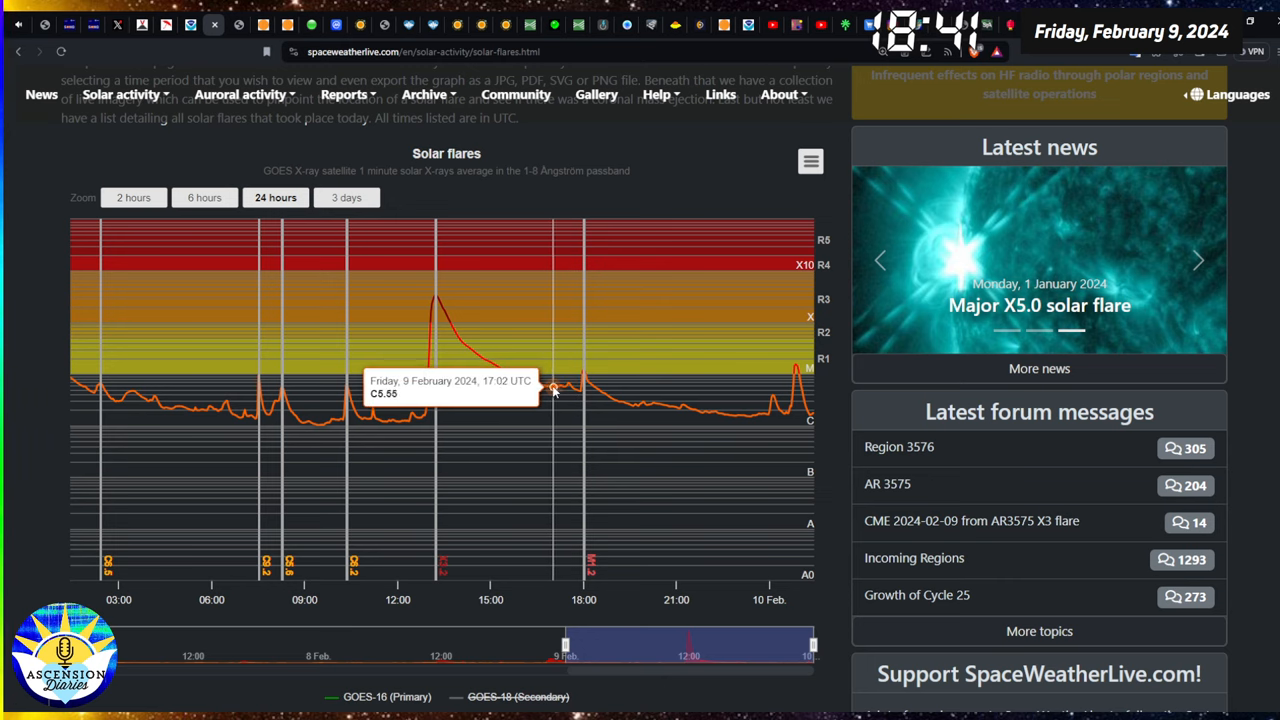
pyautogui.moveTo(585, 372)
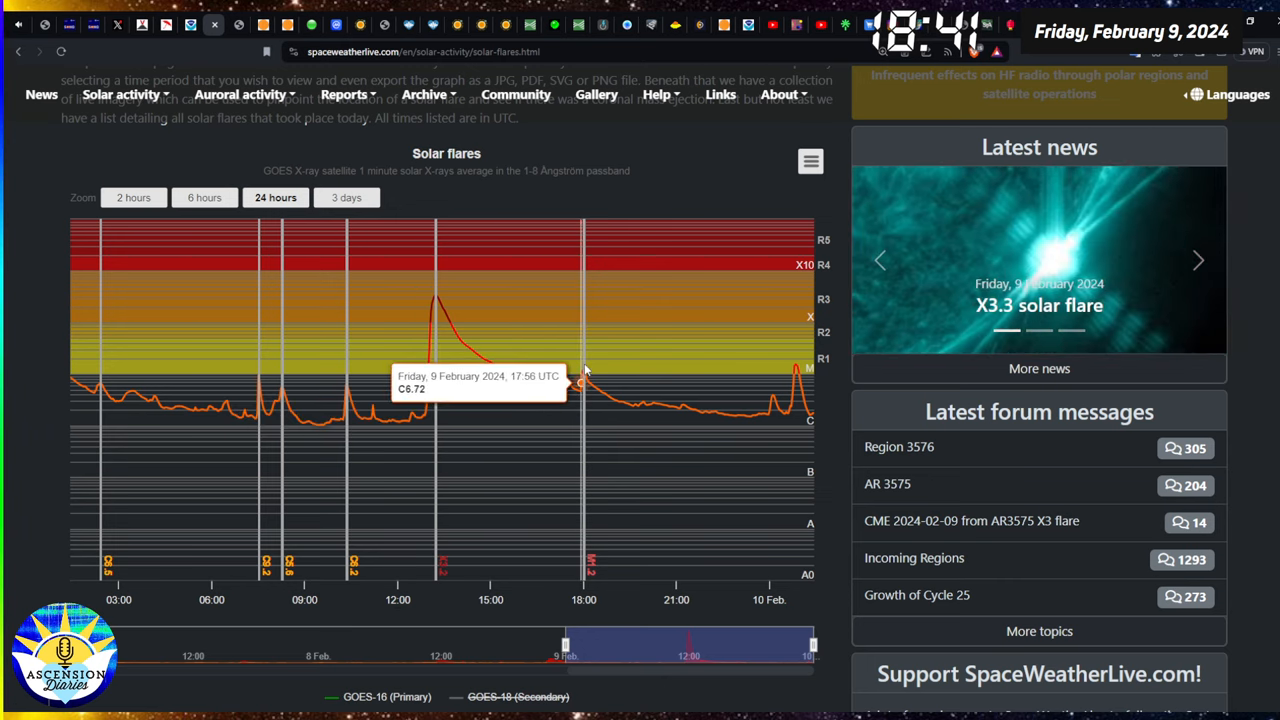
pyautogui.moveTo(388, 420)
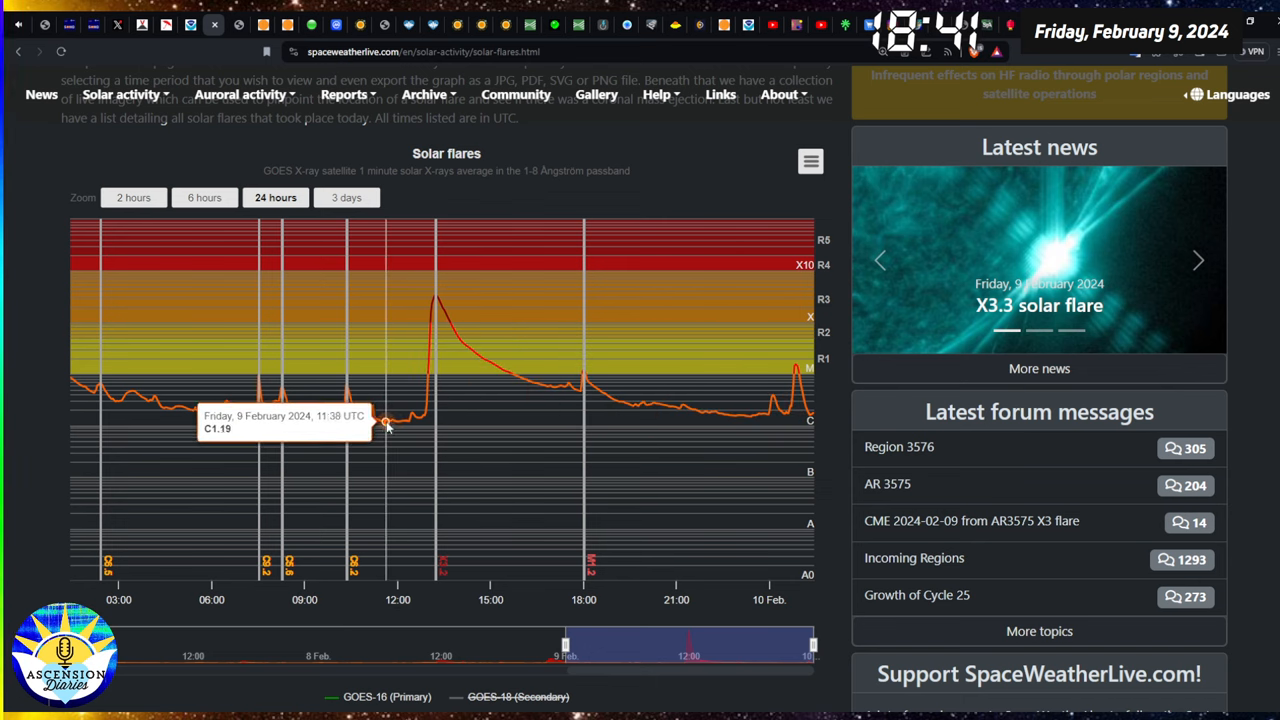
pyautogui.moveTo(810, 415)
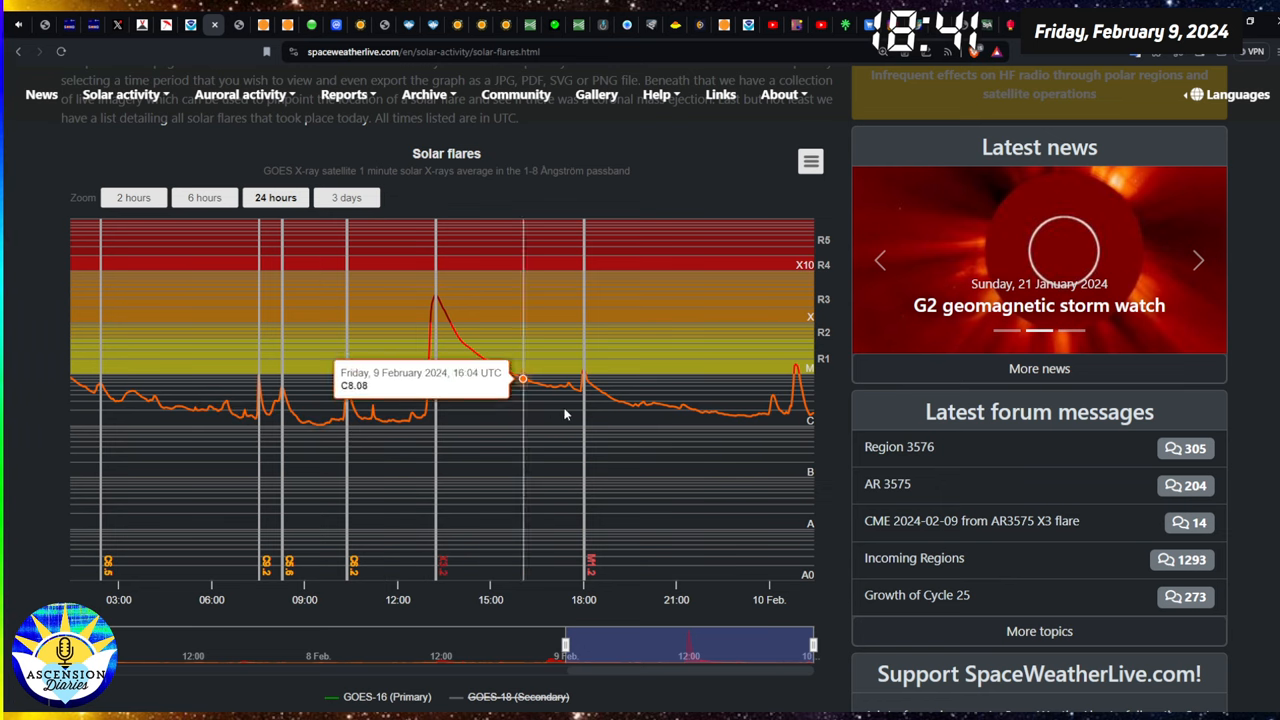
pyautogui.moveTo(447, 410)
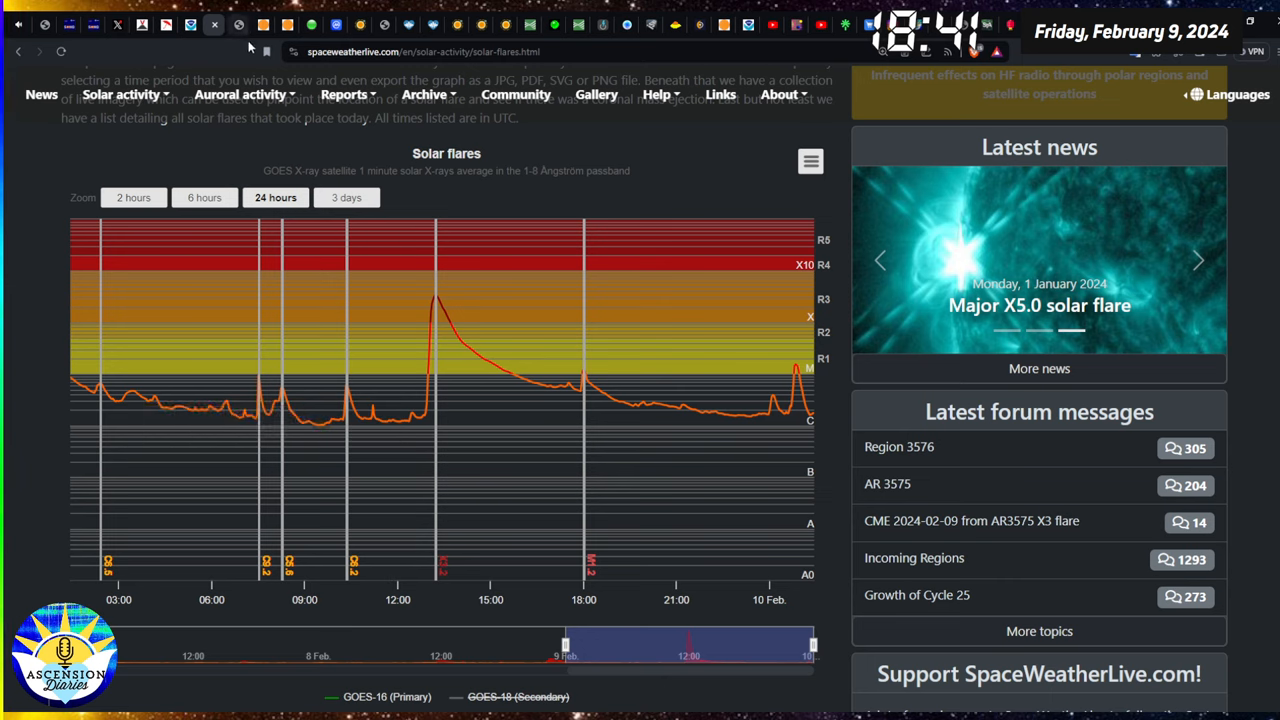
pyautogui.moveTo(240, 37)
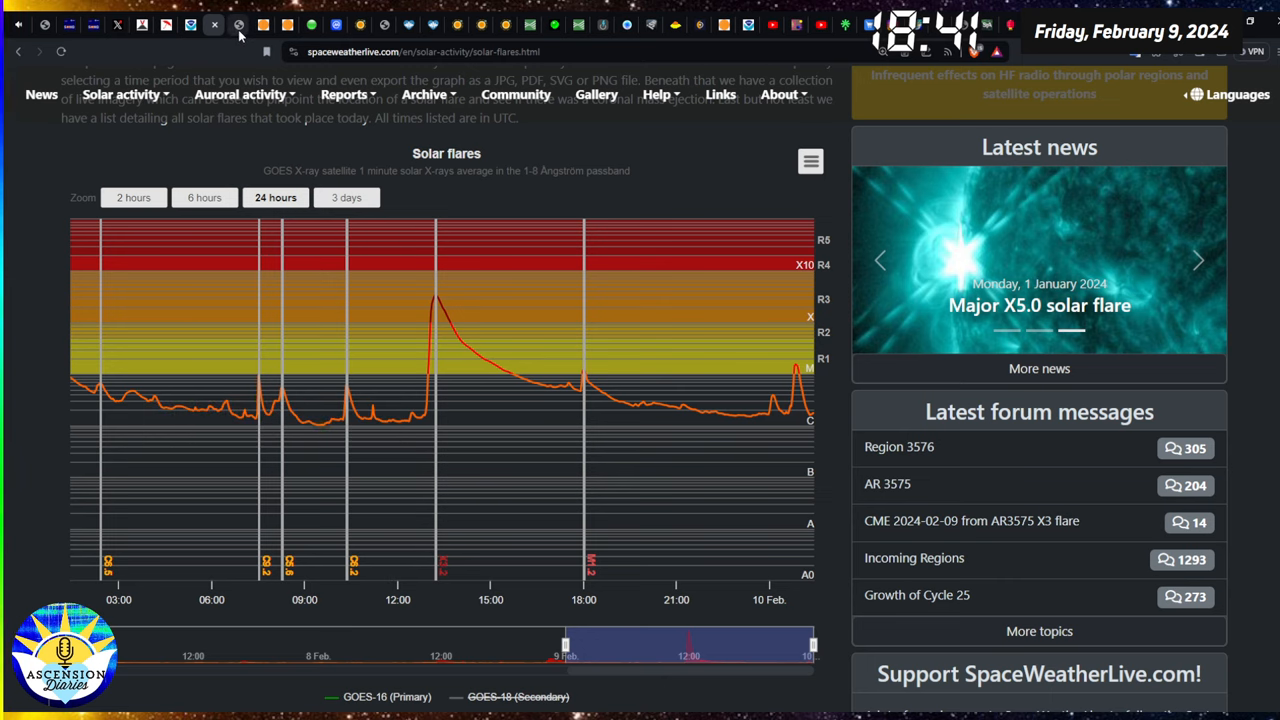
pyautogui.click(238, 25)
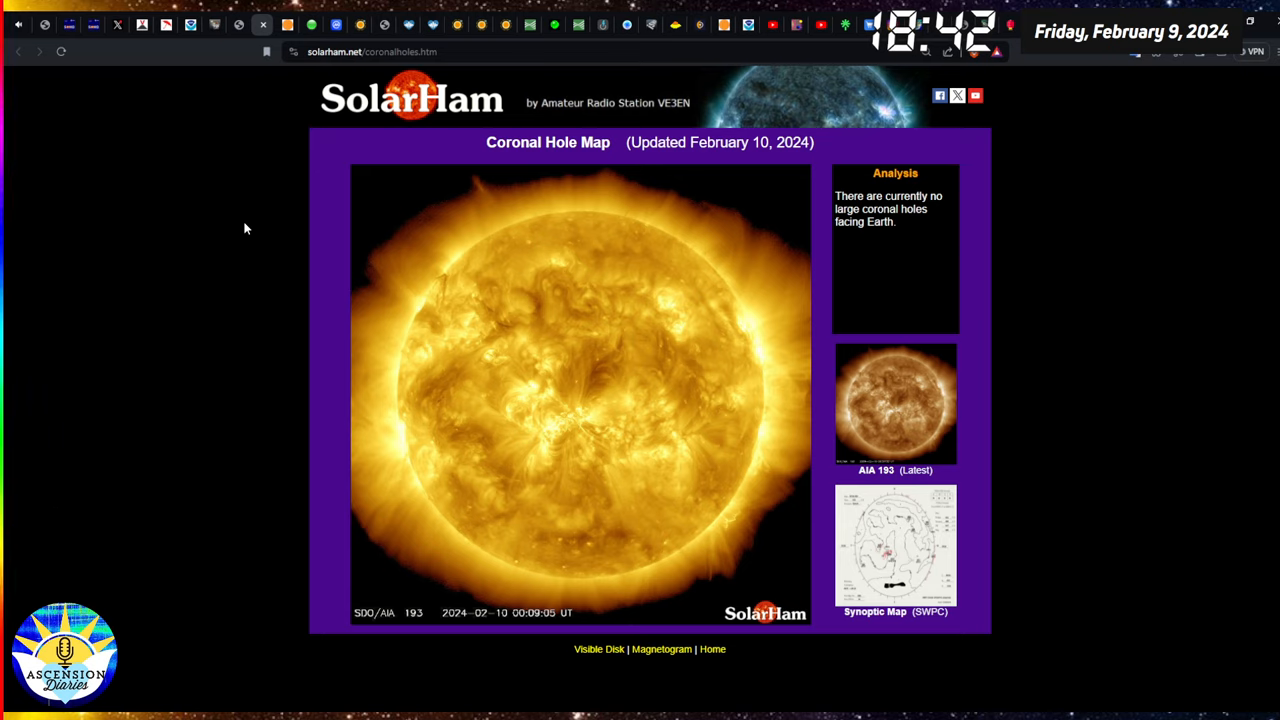
pyautogui.moveTo(238, 43)
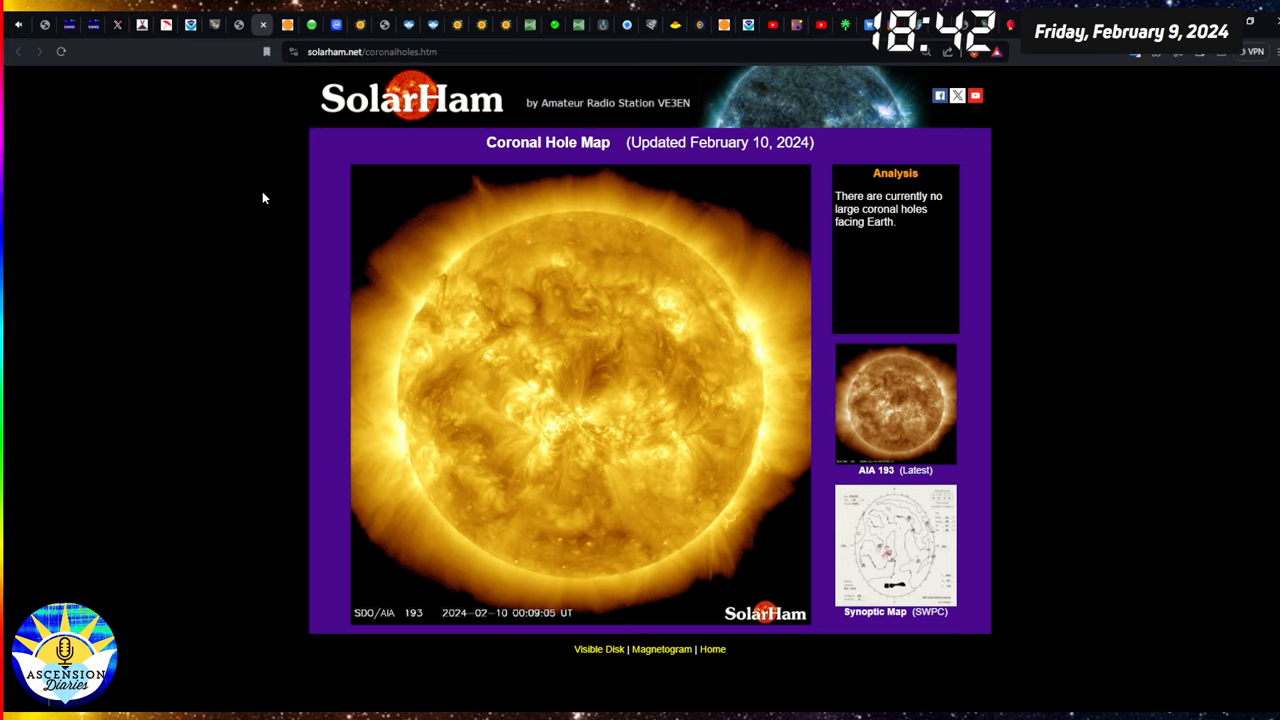
pyautogui.moveTo(276, 220)
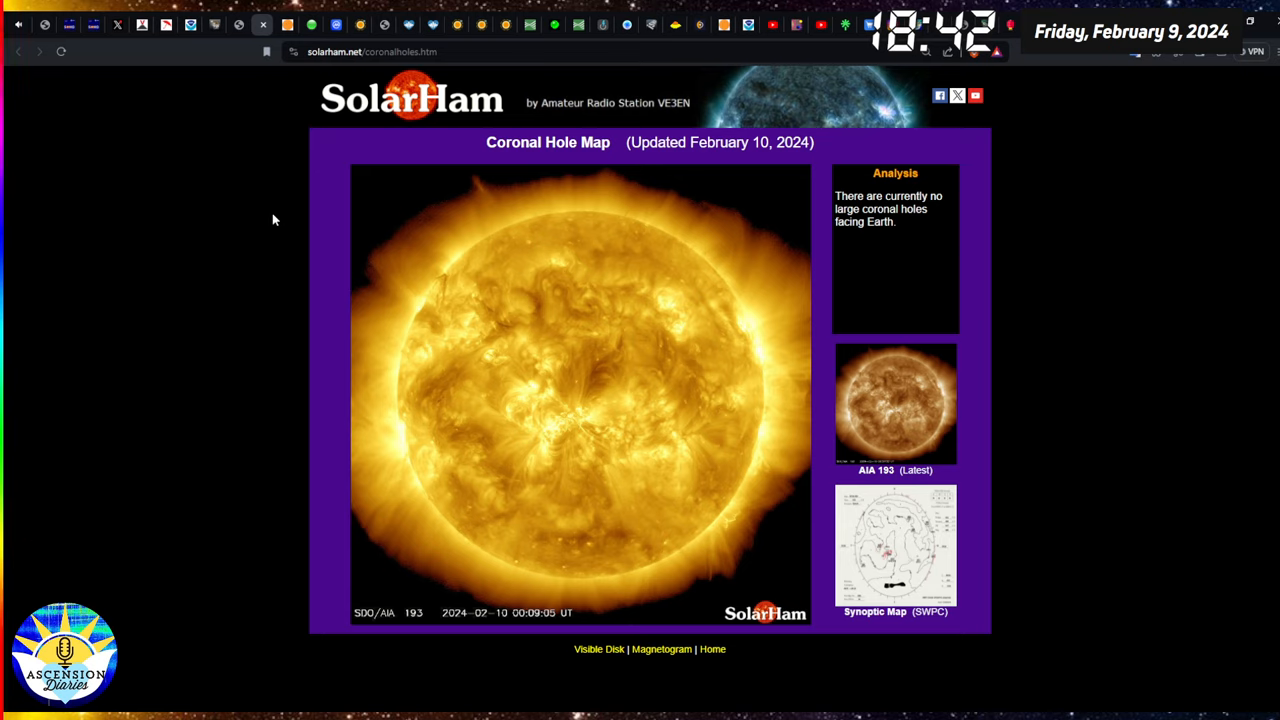
pyautogui.moveTo(603, 453)
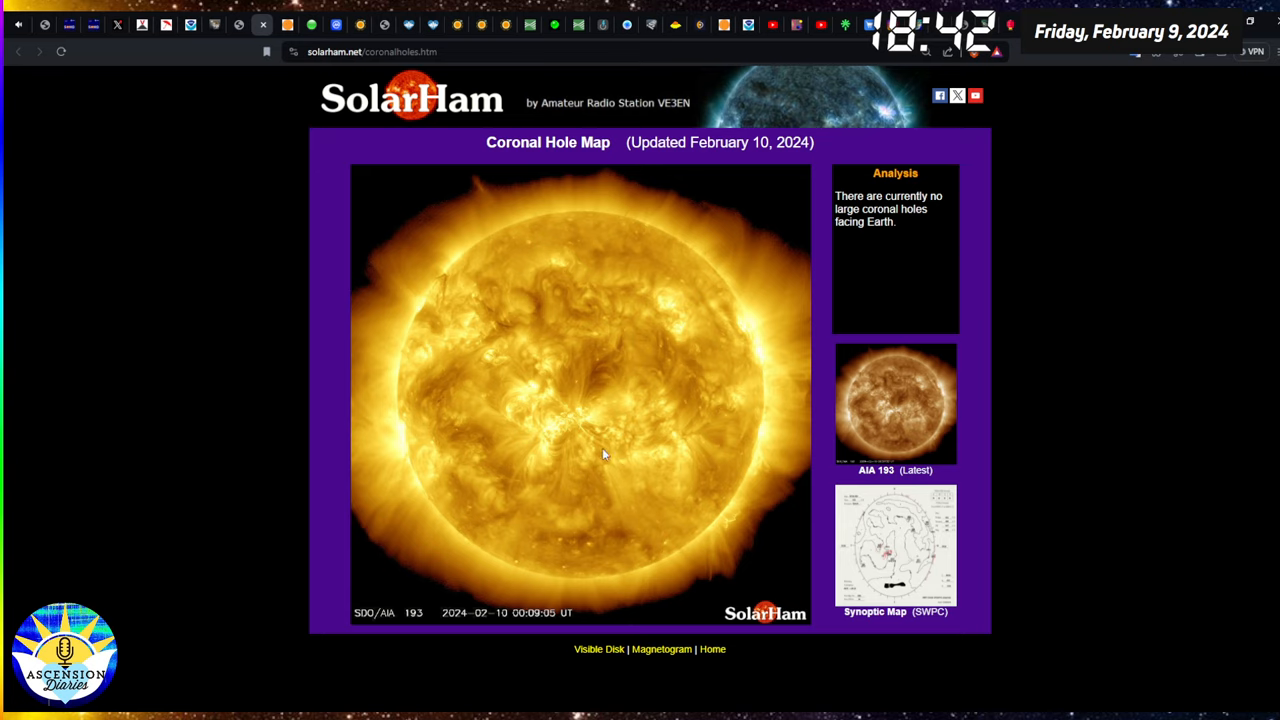
pyautogui.moveTo(627, 530)
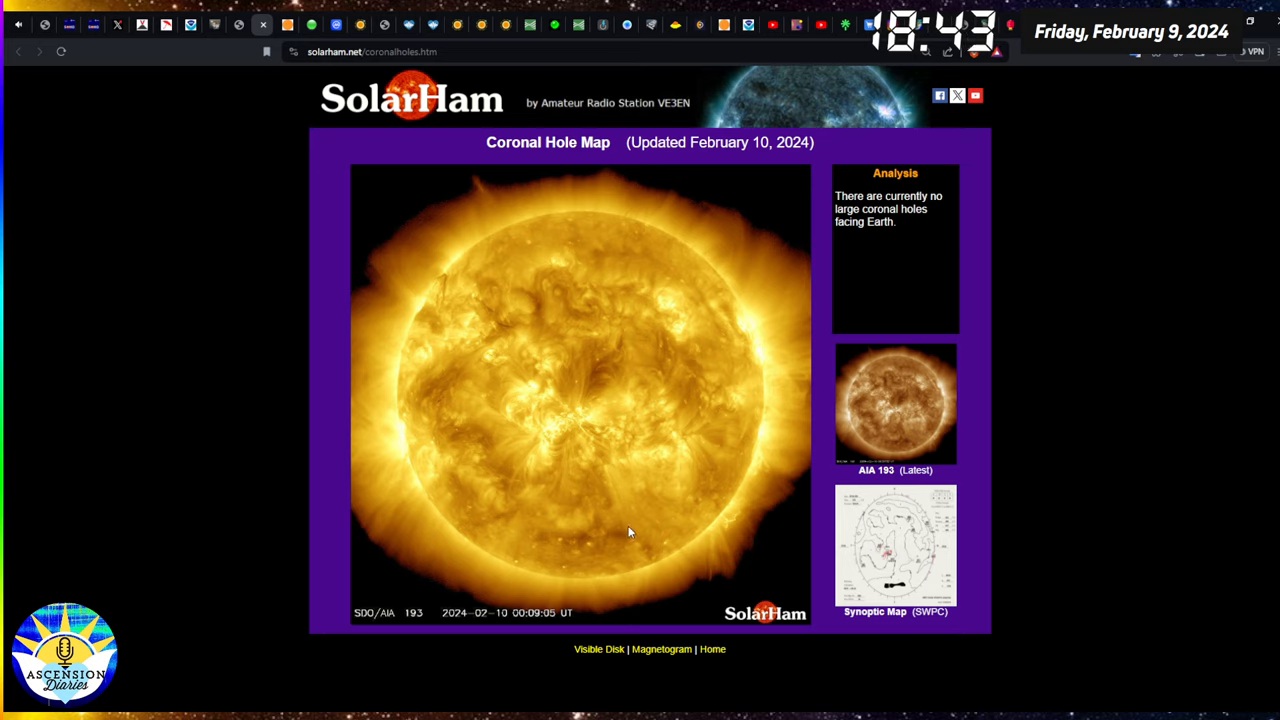
pyautogui.moveTo(472, 336)
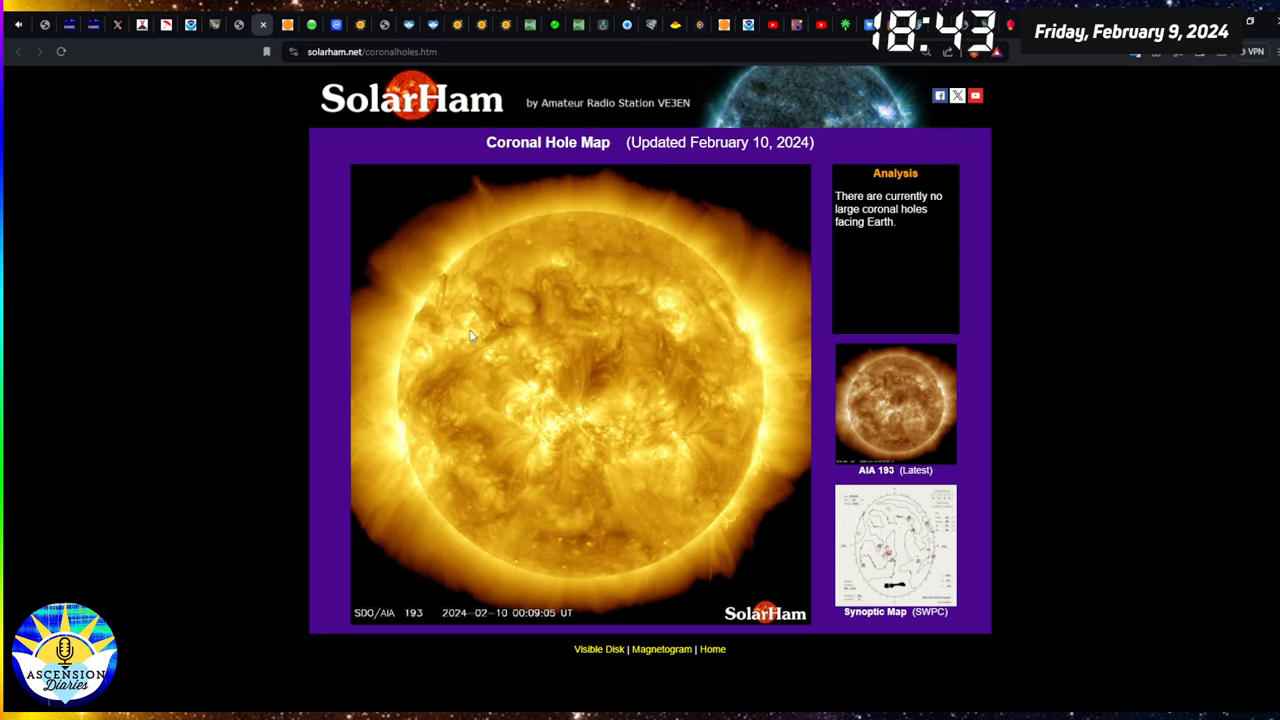
pyautogui.moveTo(290, 46)
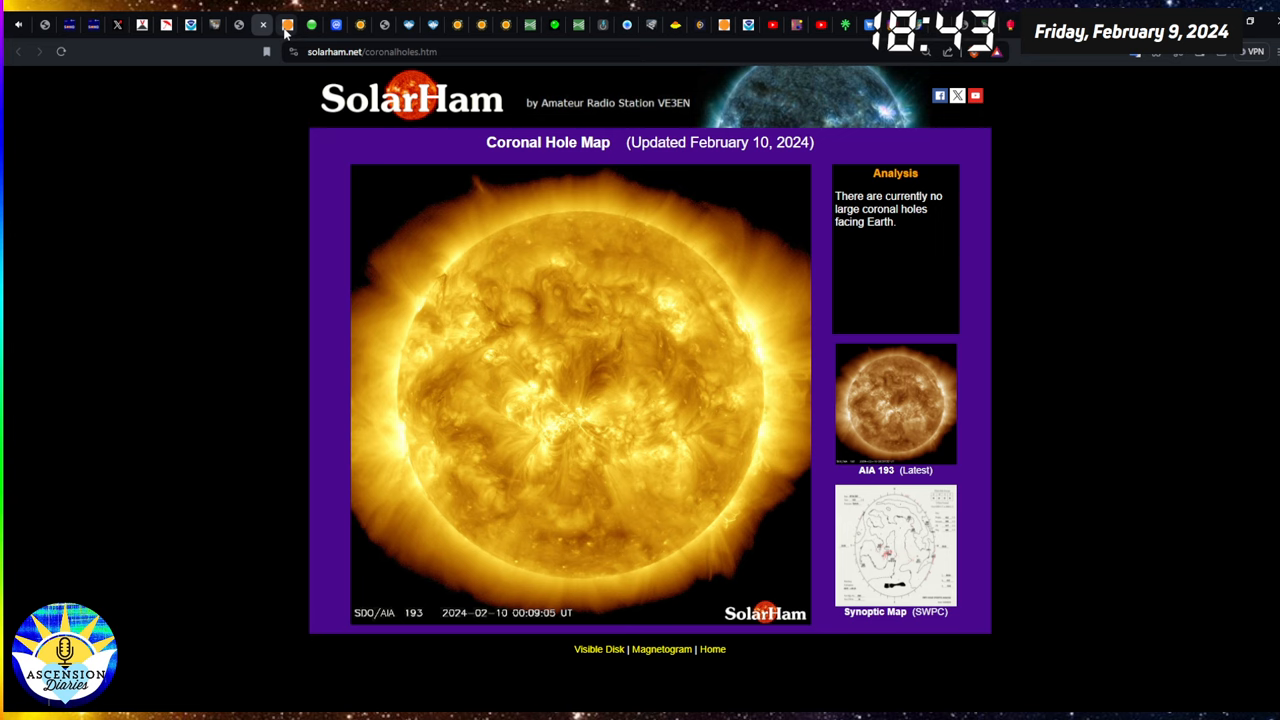
pyautogui.click(661, 648)
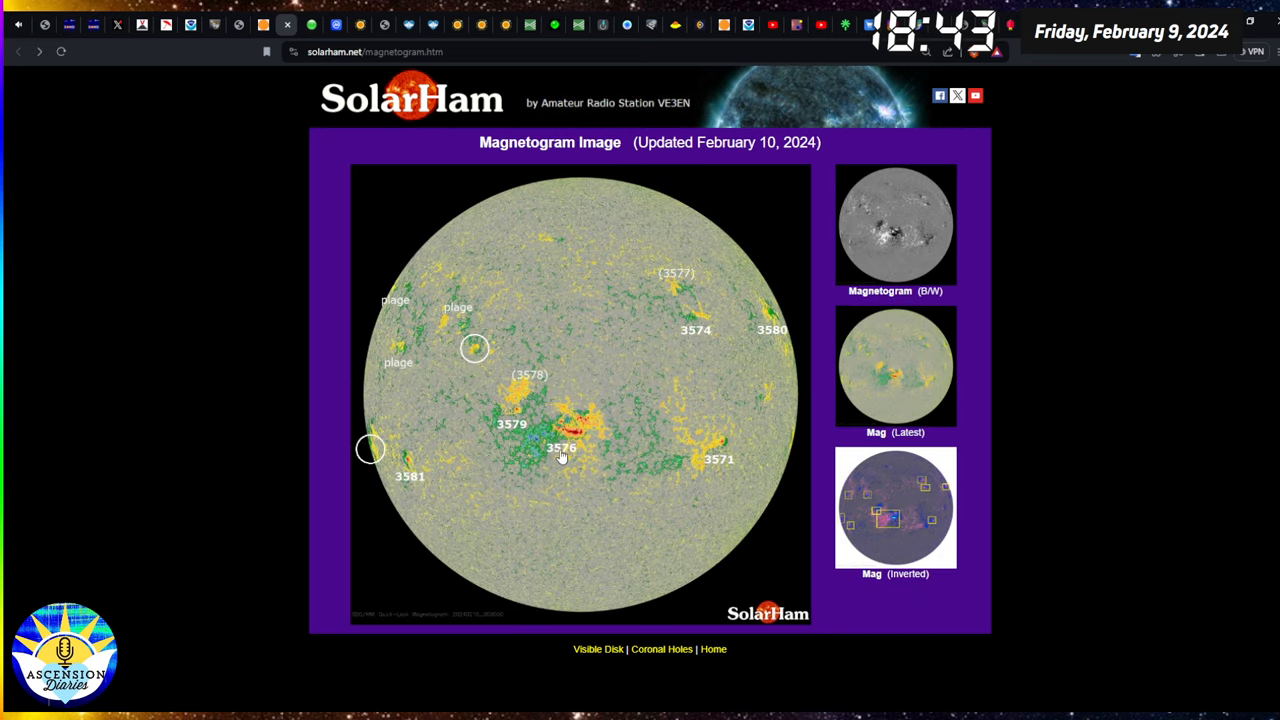
pyautogui.moveTo(747, 425)
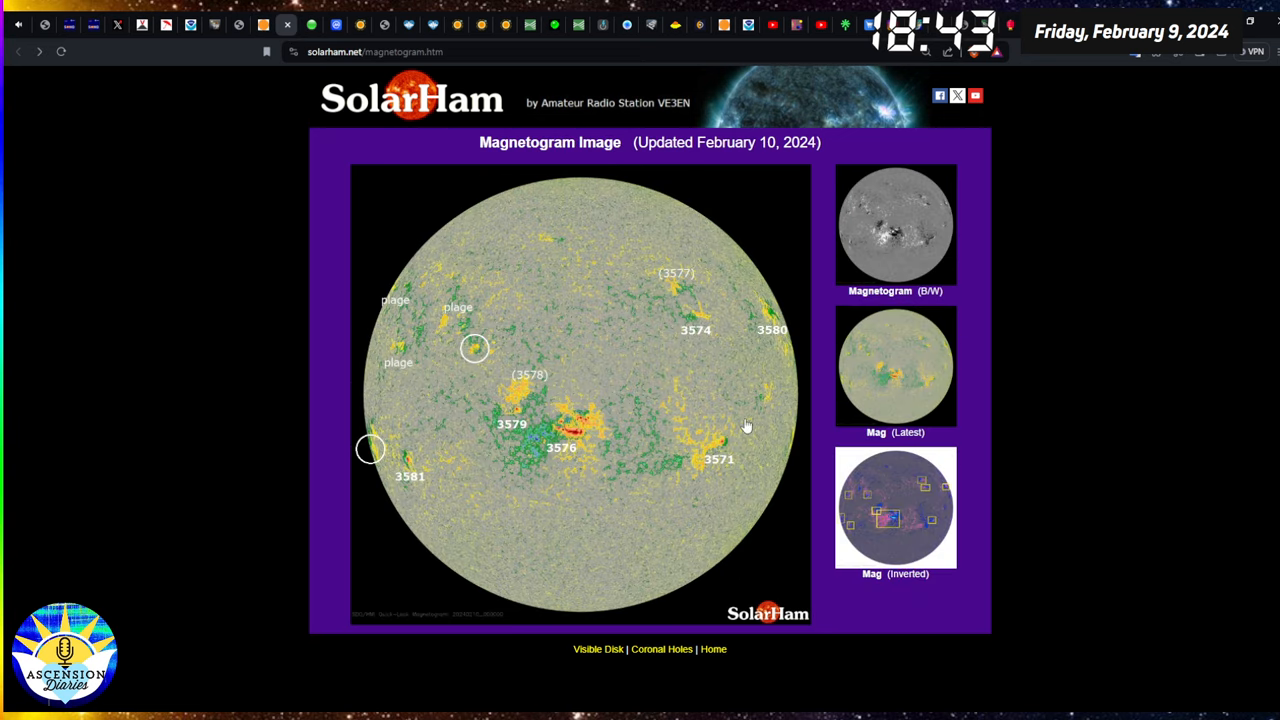
pyautogui.moveTo(797, 407)
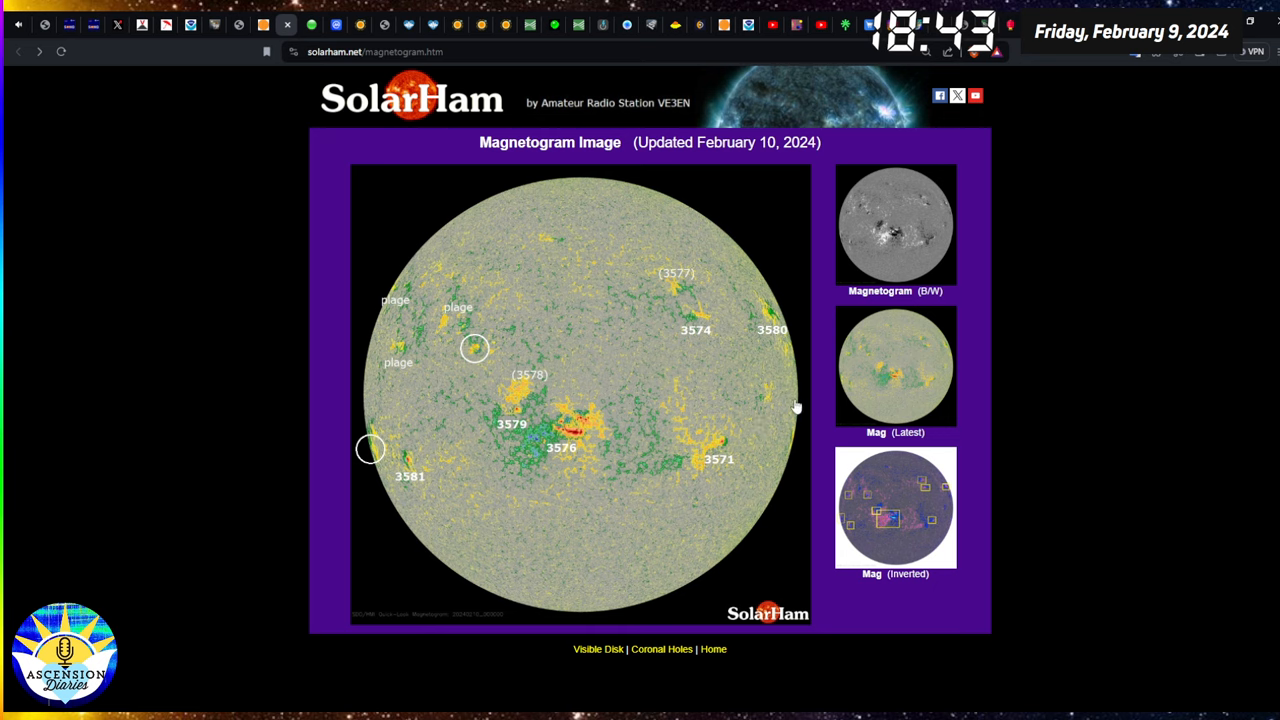
pyautogui.moveTo(808, 430)
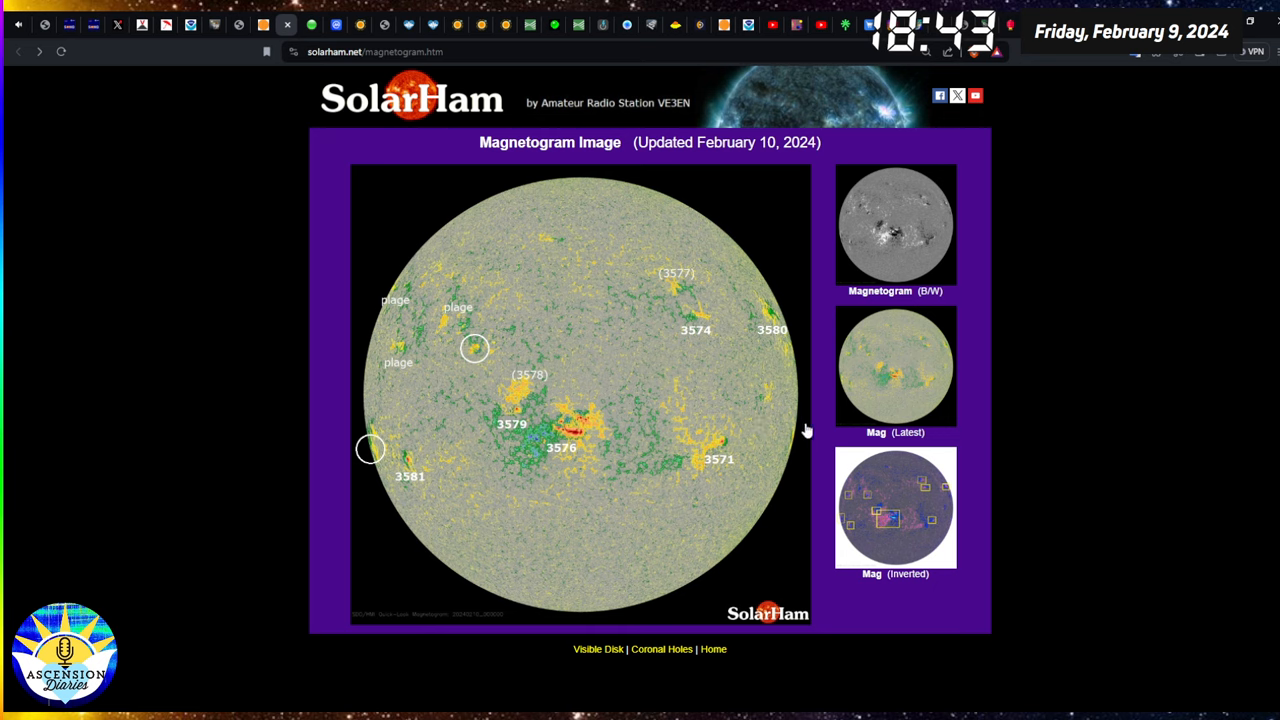
pyautogui.moveTo(780, 435)
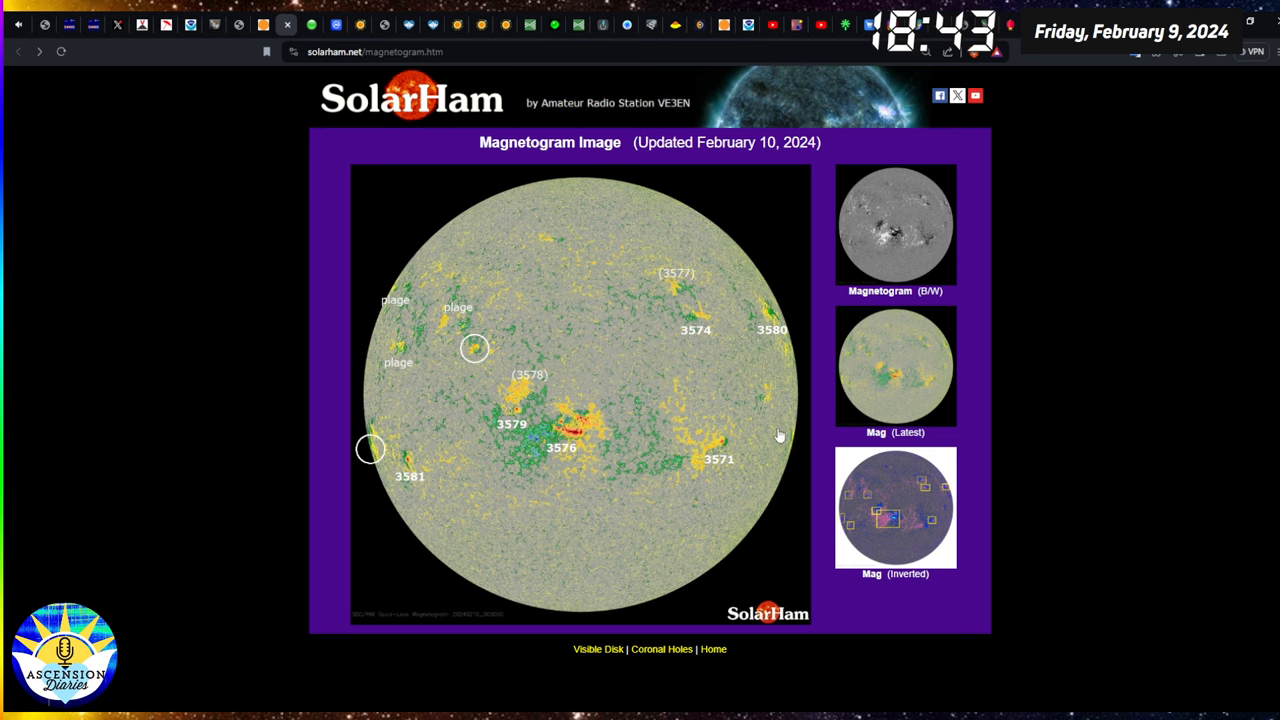
pyautogui.moveTo(585, 452)
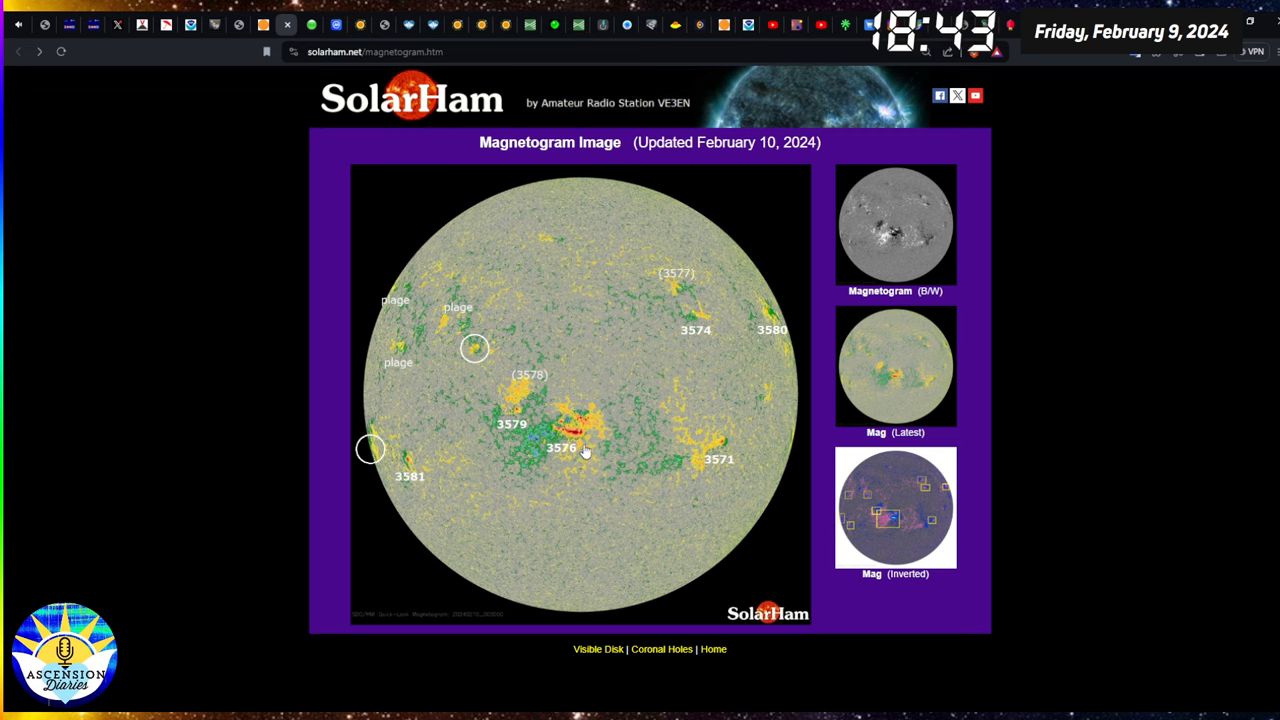
pyautogui.moveTo(615, 410)
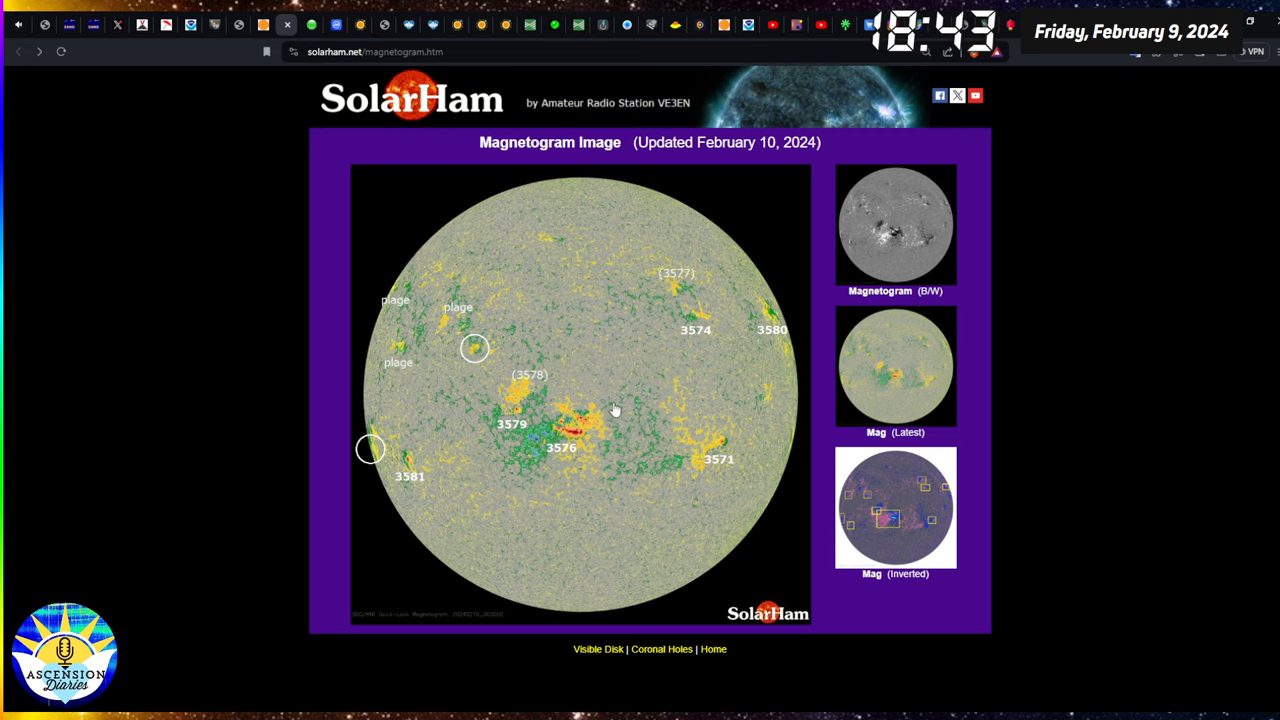
pyautogui.moveTo(618, 493)
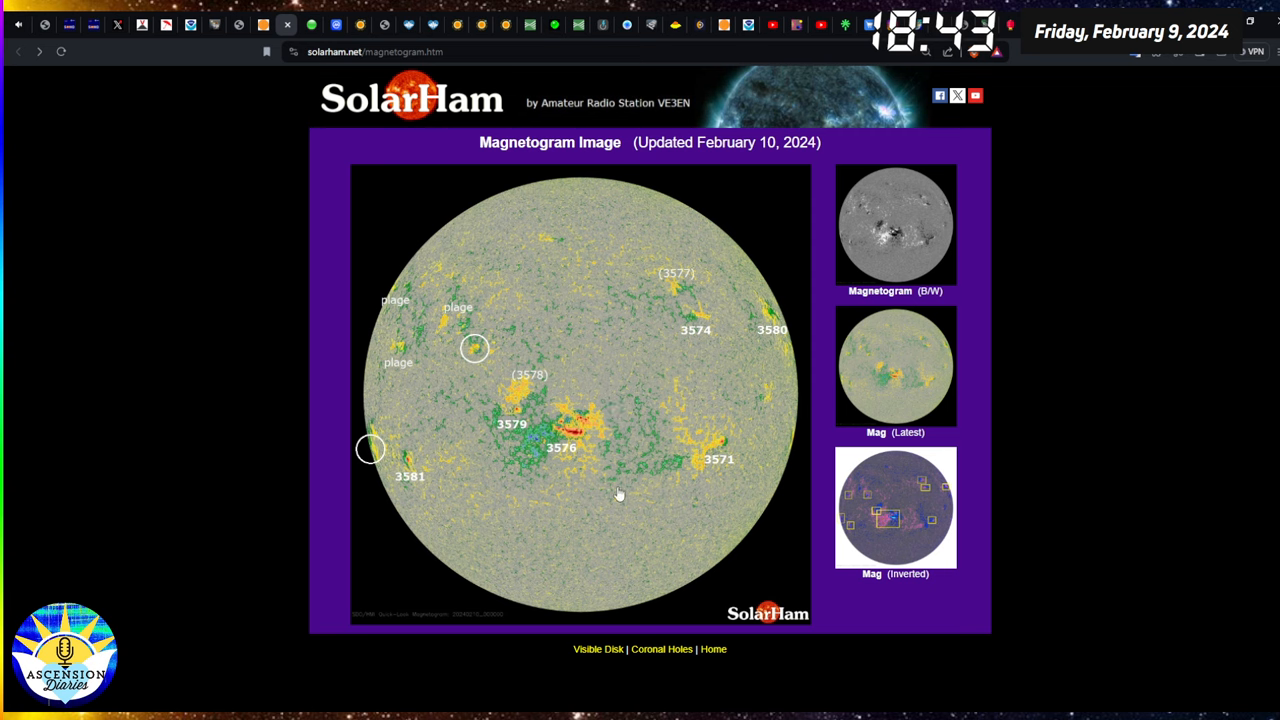
pyautogui.moveTo(548, 434)
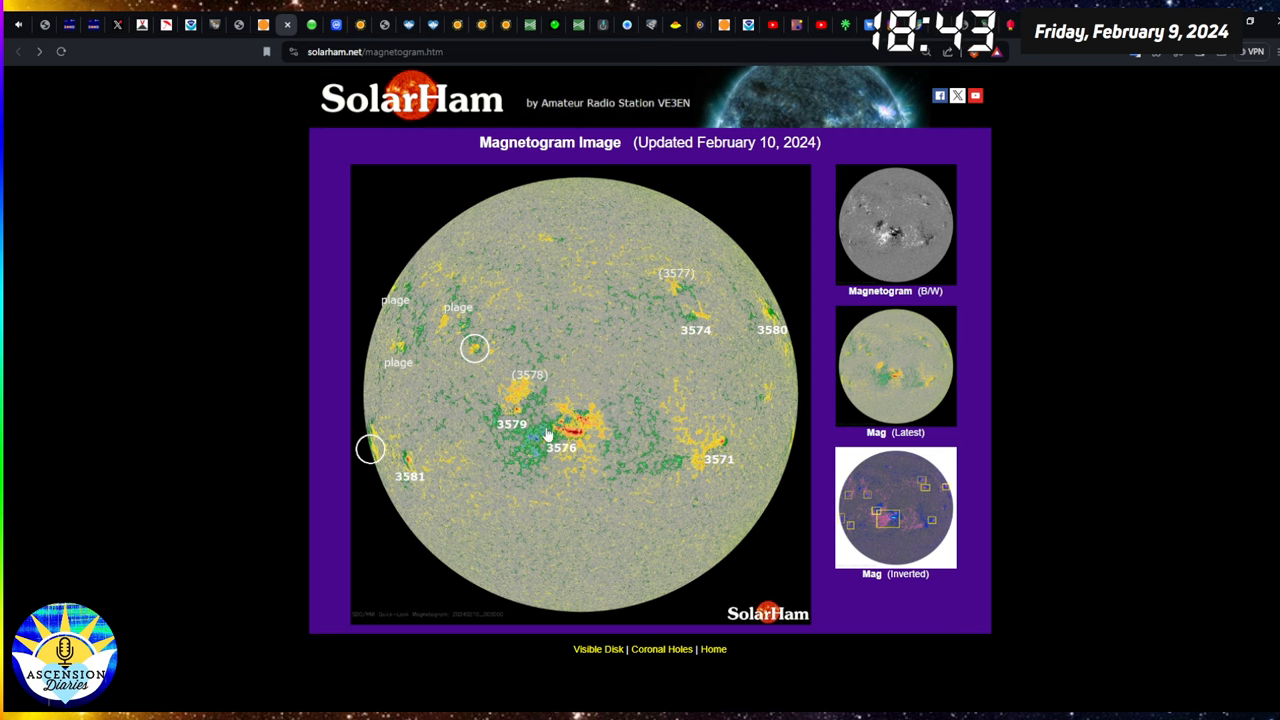
pyautogui.moveTo(551, 478)
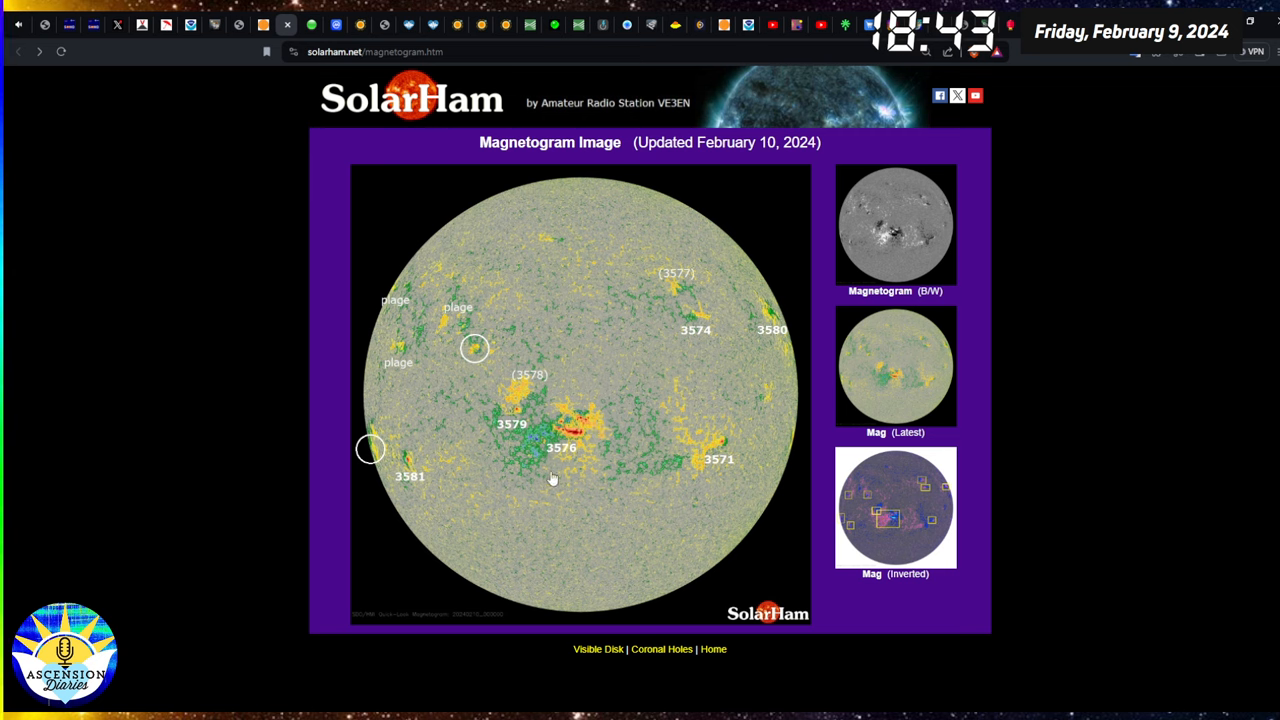
pyautogui.moveTo(640, 474)
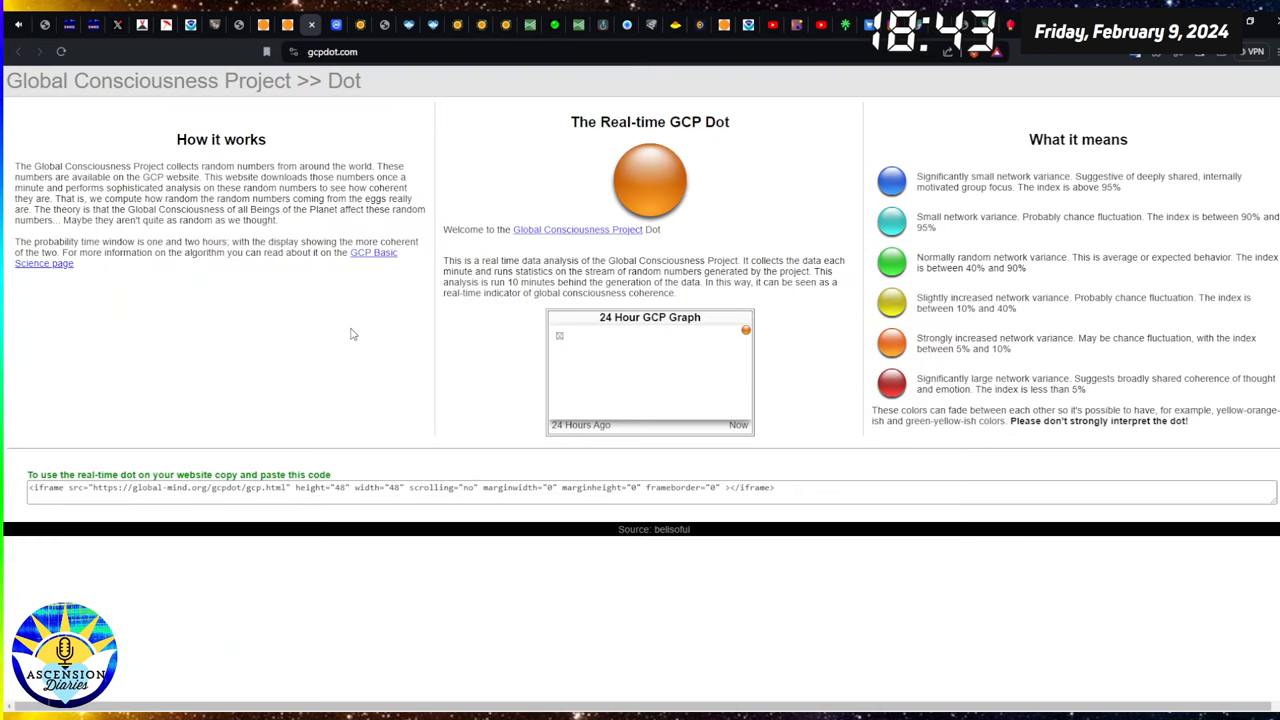
pyautogui.moveTo(228, 160)
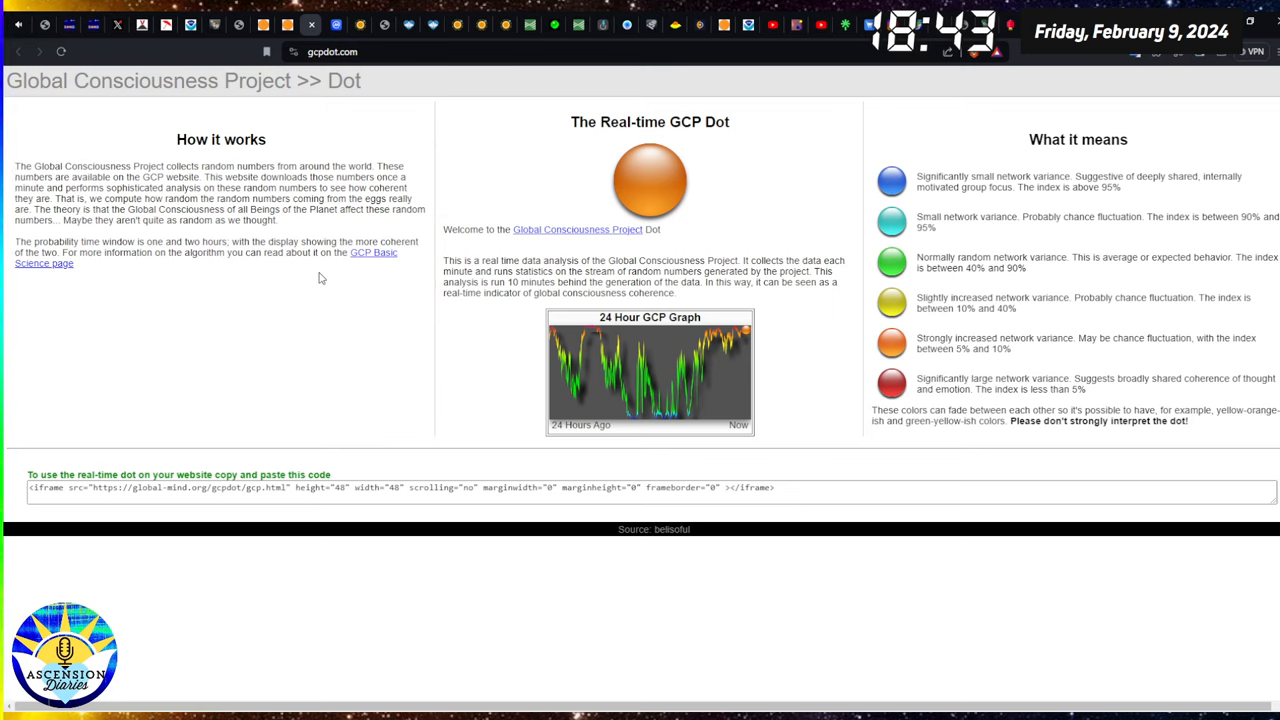
pyautogui.moveTo(480, 348)
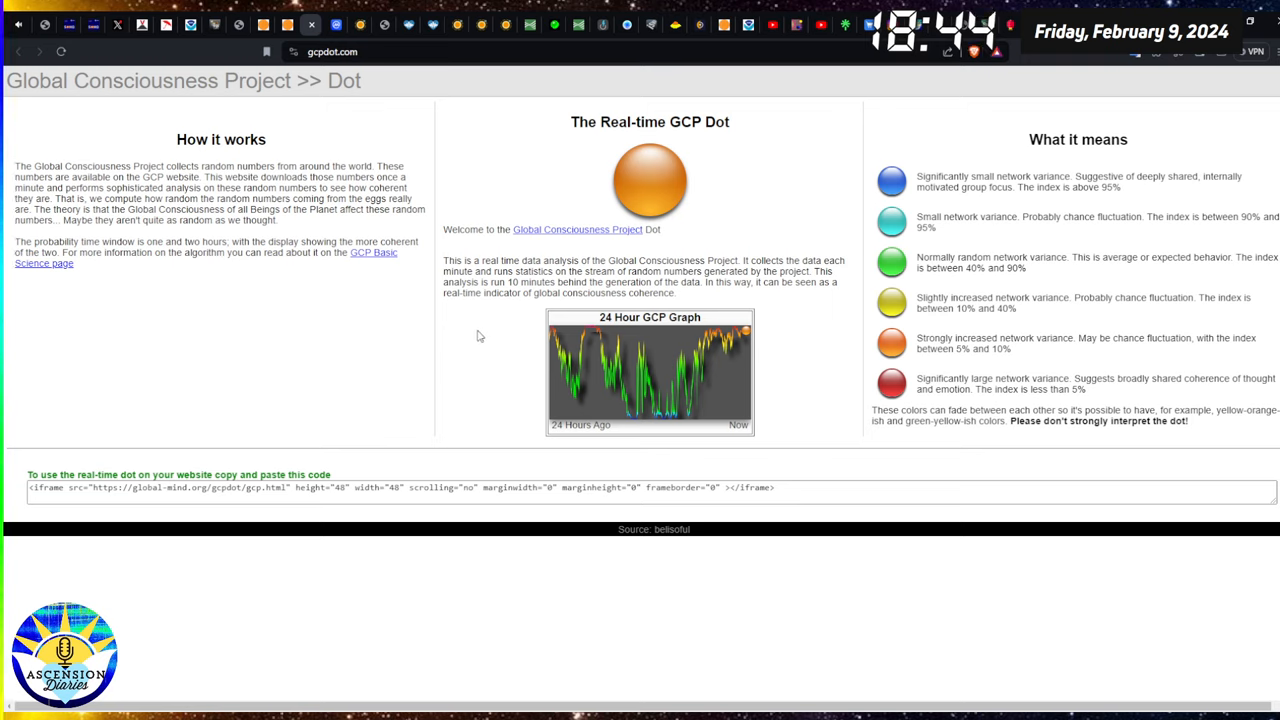
pyautogui.moveTo(423, 198)
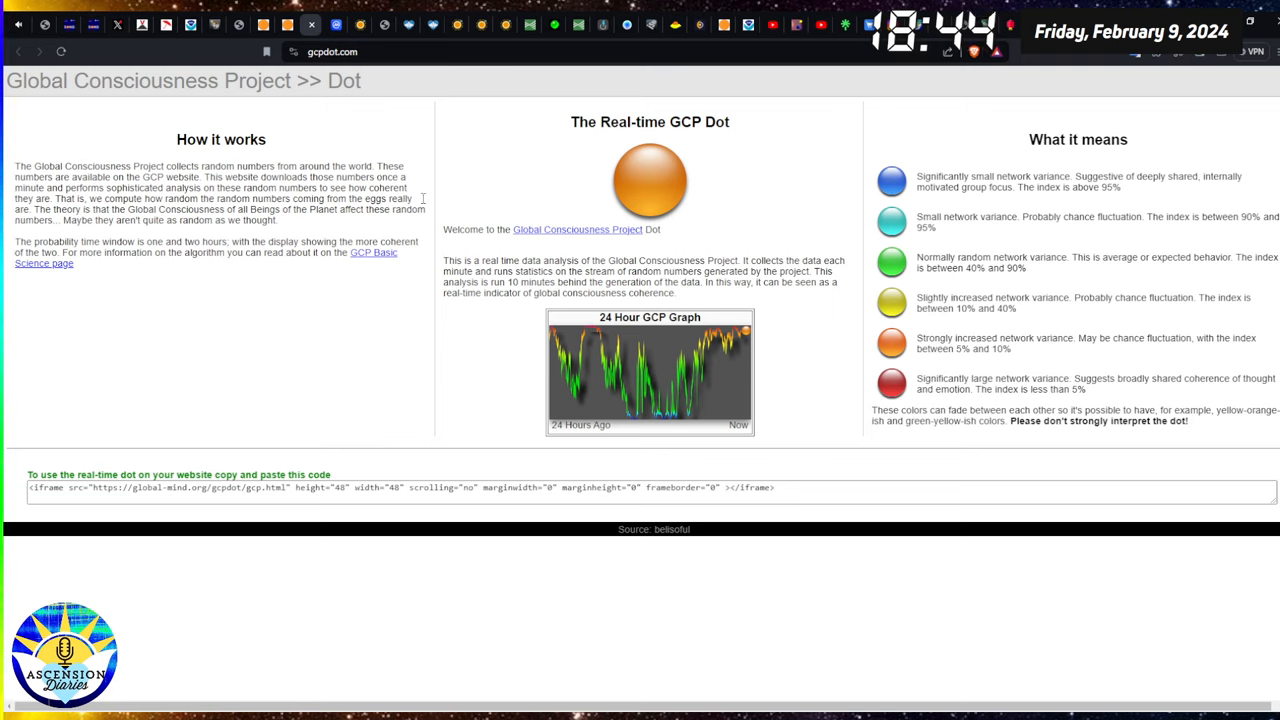
pyautogui.moveTo(787, 192)
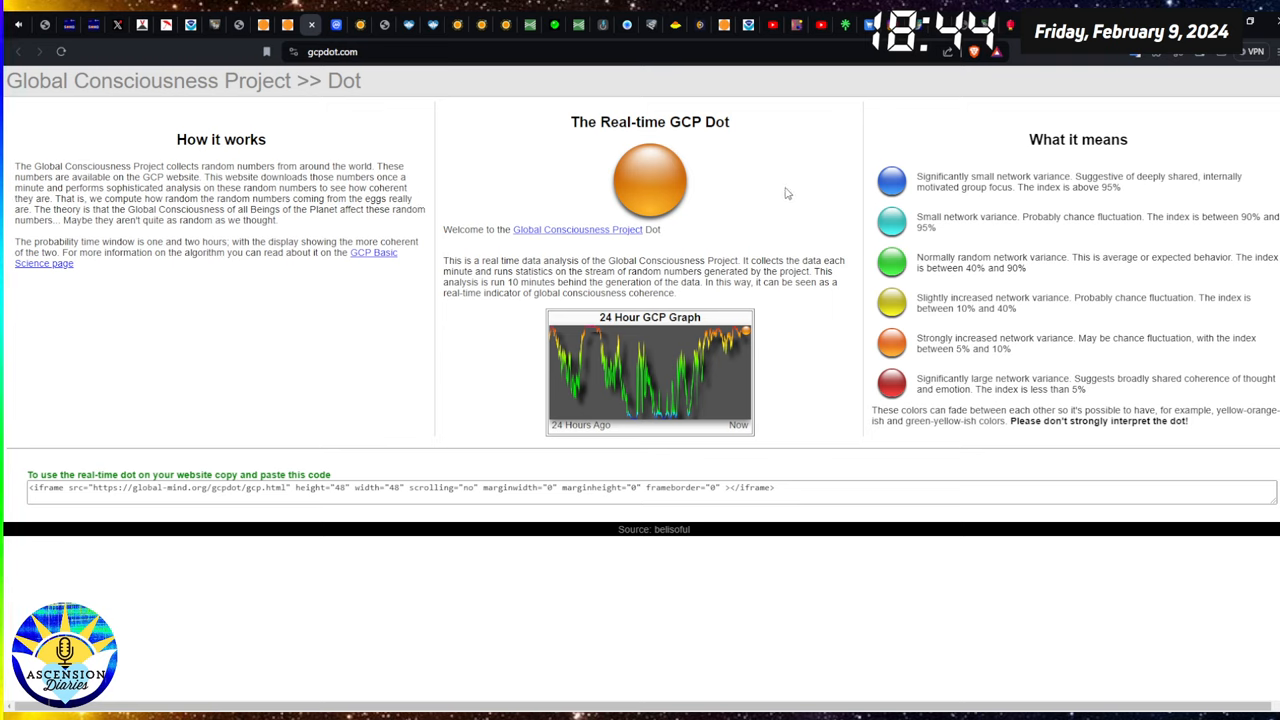
pyautogui.moveTo(800, 207)
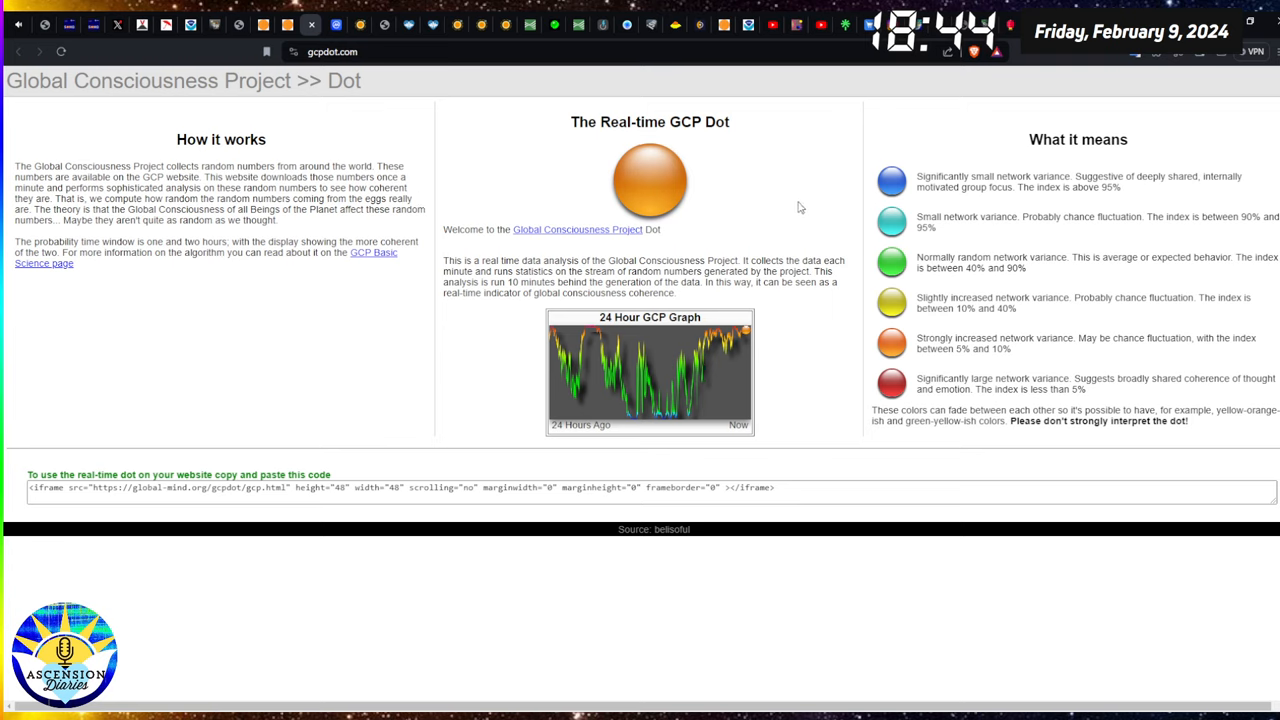
pyautogui.moveTo(407, 102)
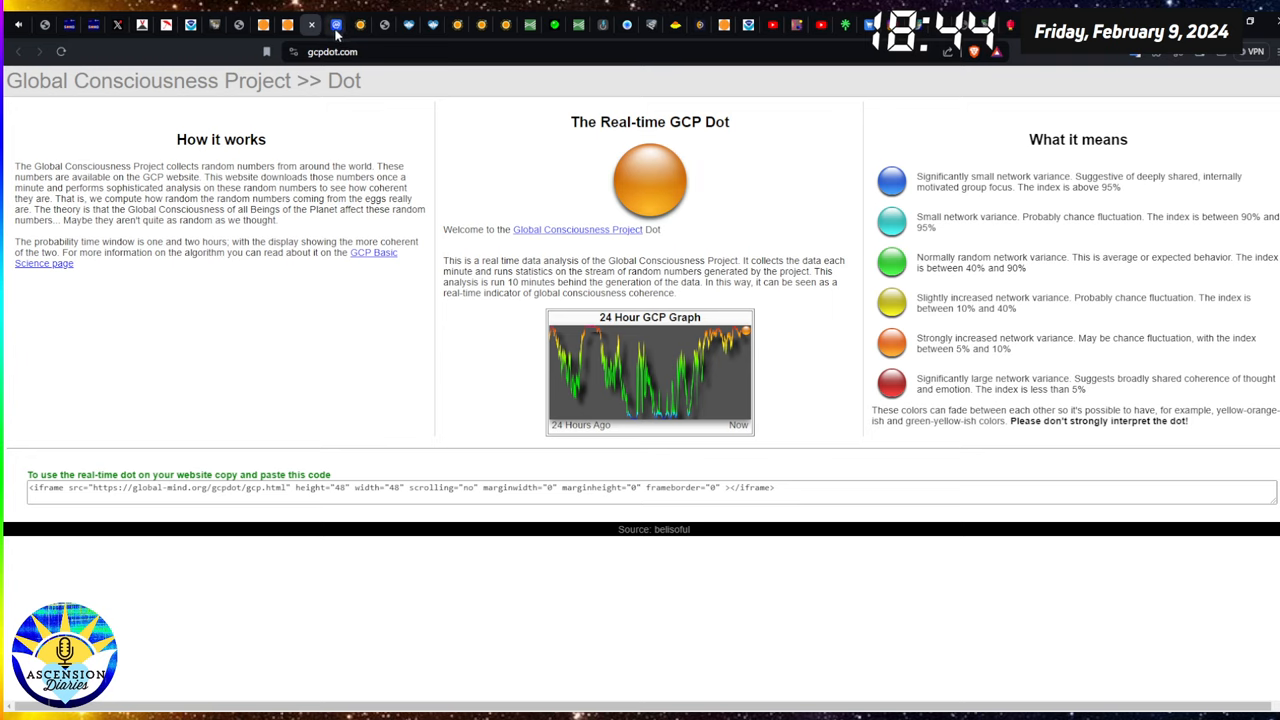
# Review the Stronghold Token SHX price chart, then go to the CoinMarketCap homepage.
pyautogui.click(335, 24)
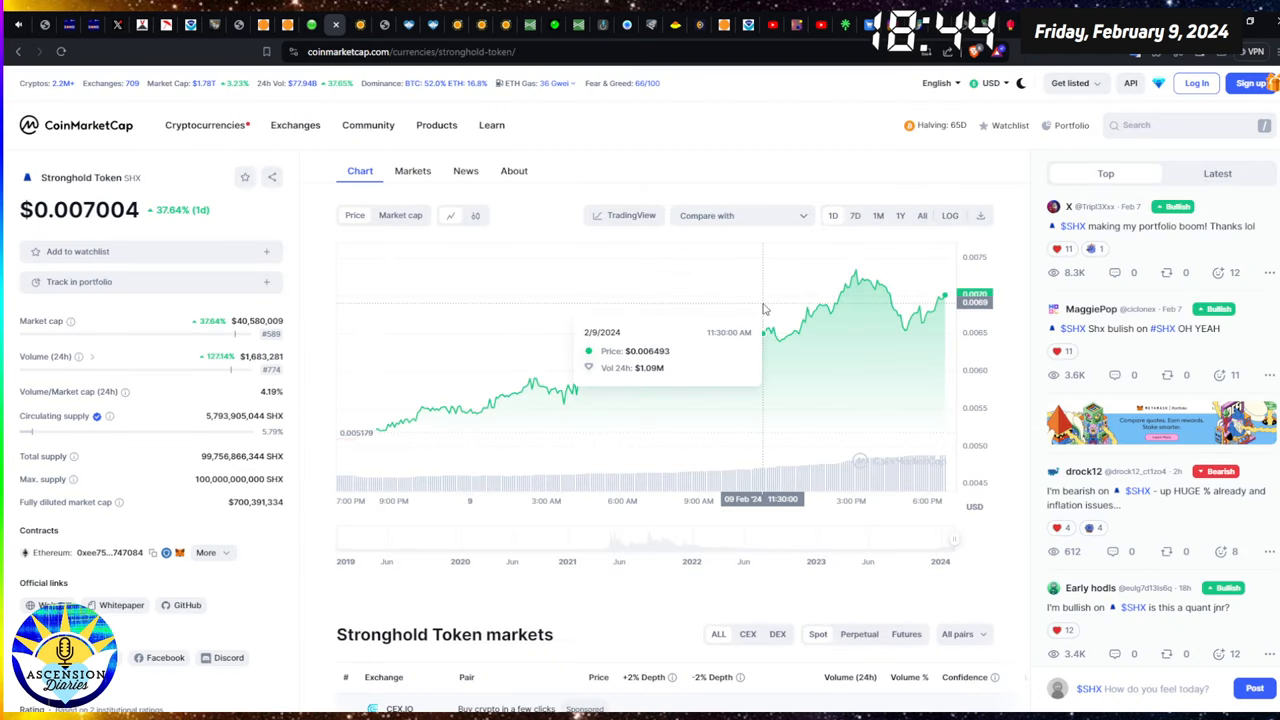
pyautogui.moveTo(708, 158)
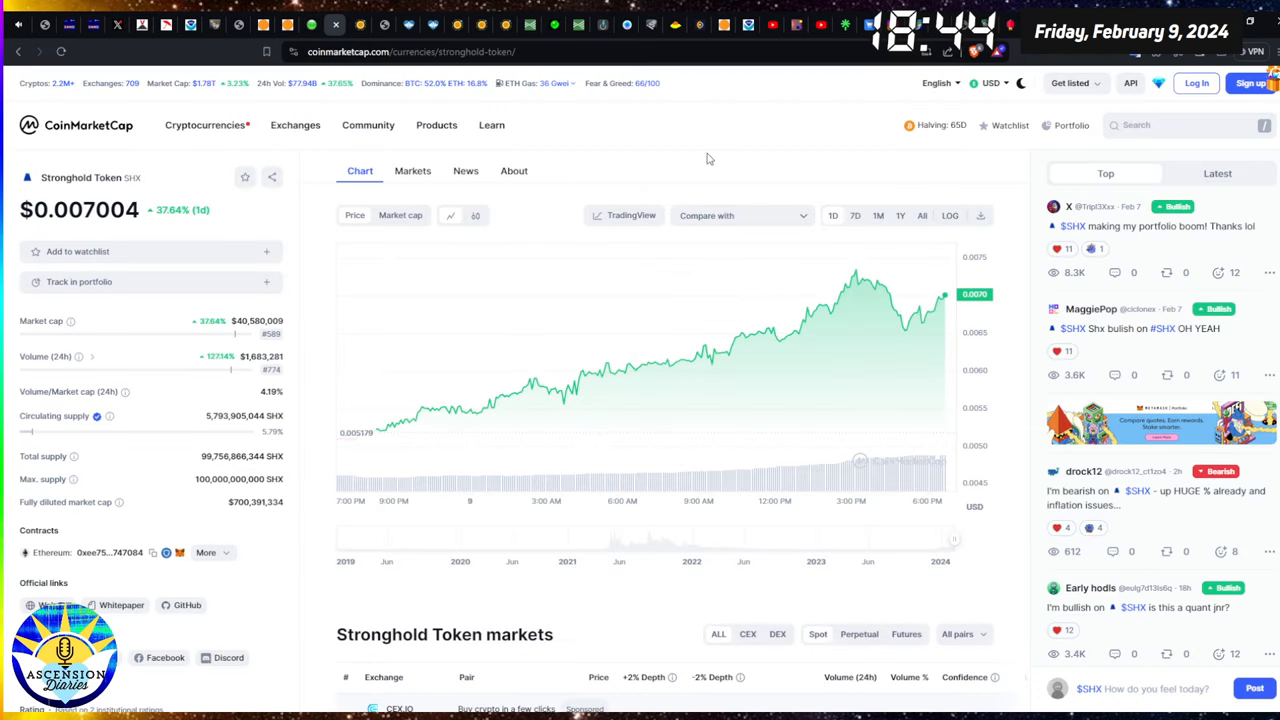
pyautogui.moveTo(700, 136)
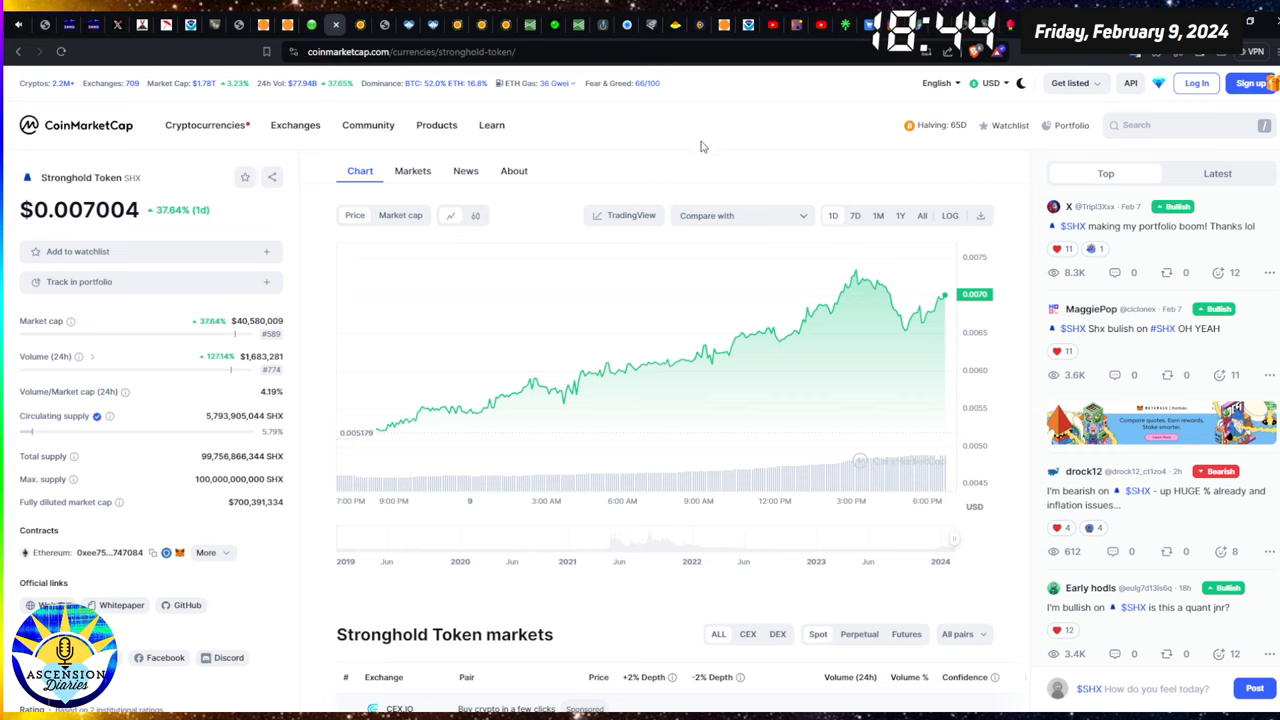
pyautogui.moveTo(703, 147)
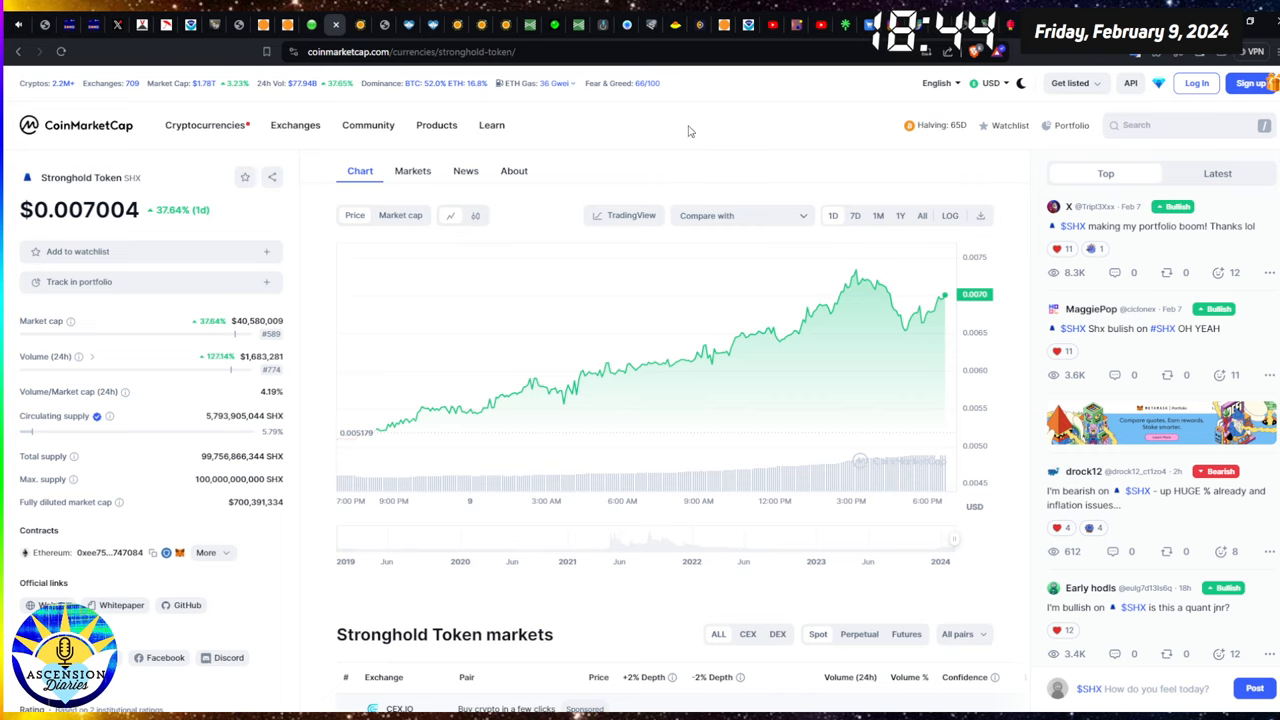
pyautogui.moveTo(940, 300)
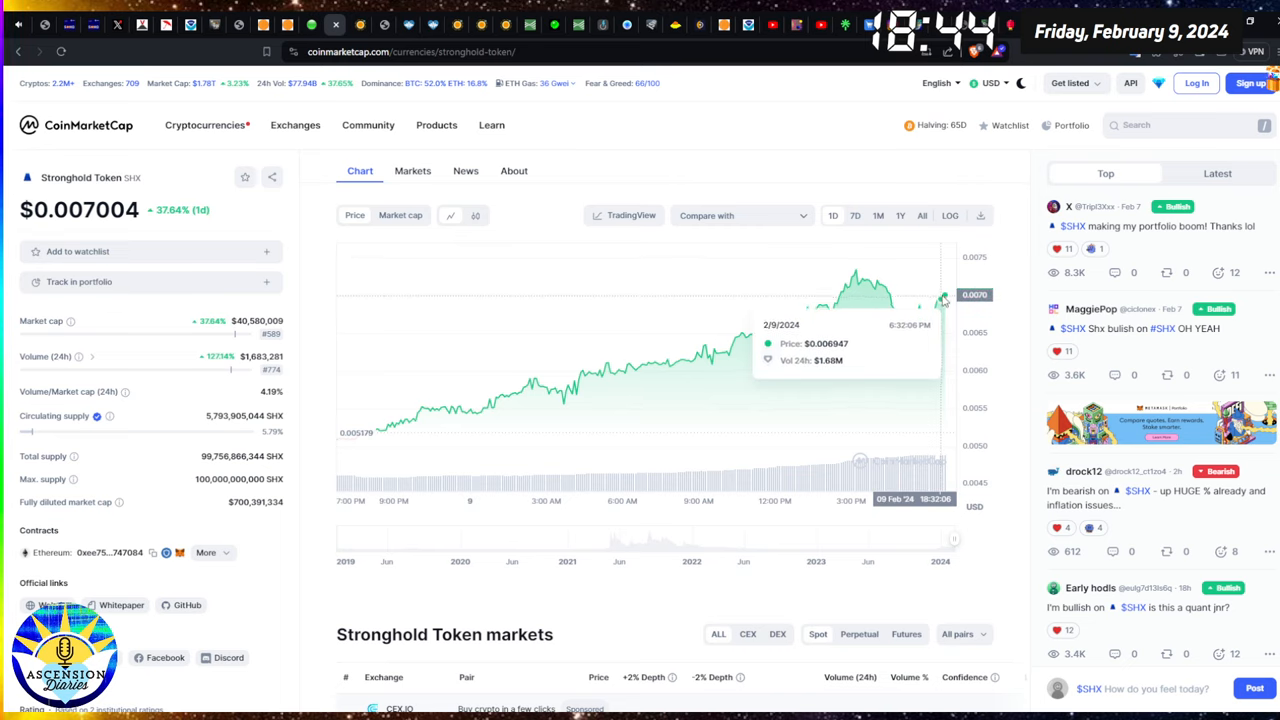
pyautogui.moveTo(820, 152)
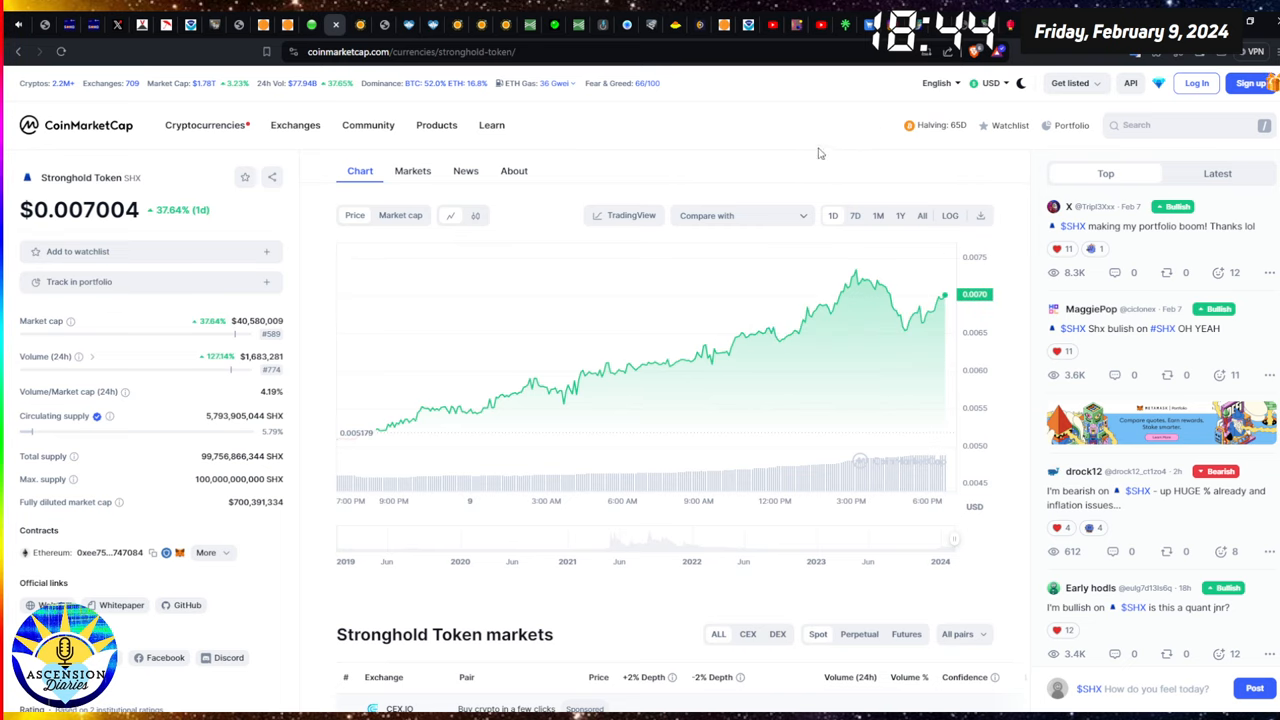
pyautogui.moveTo(976, 358)
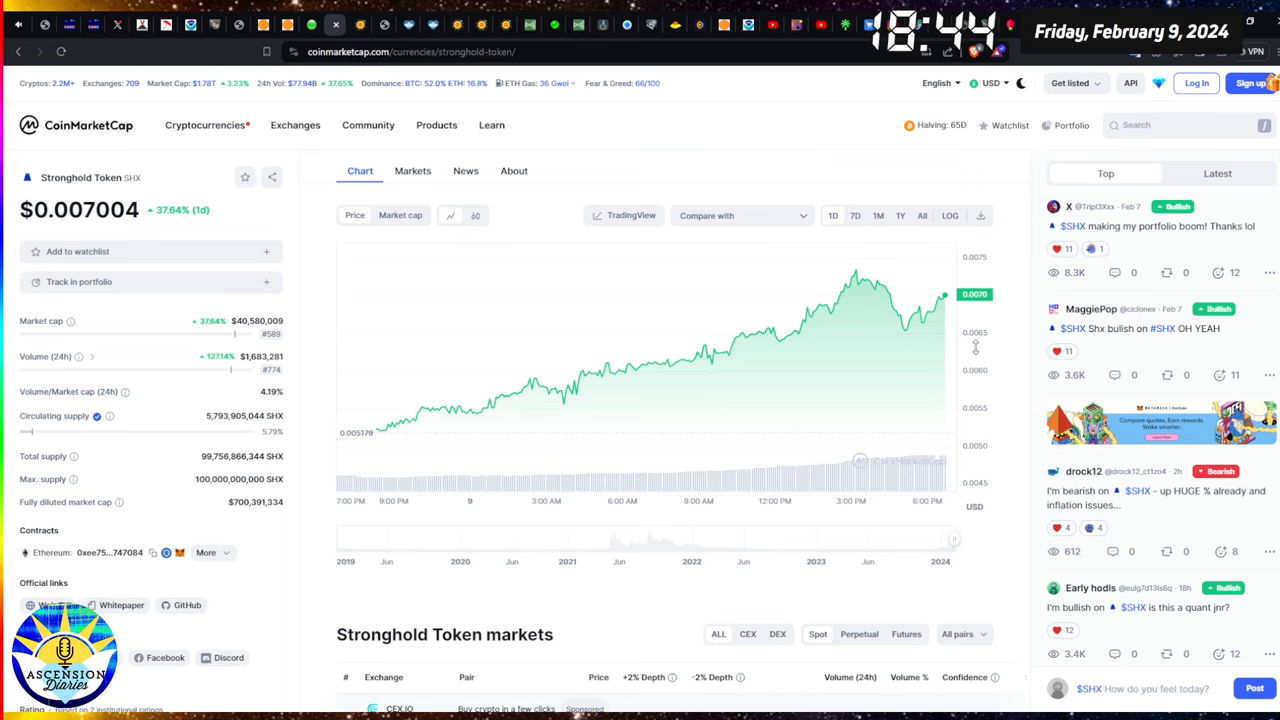
pyautogui.moveTo(697, 155)
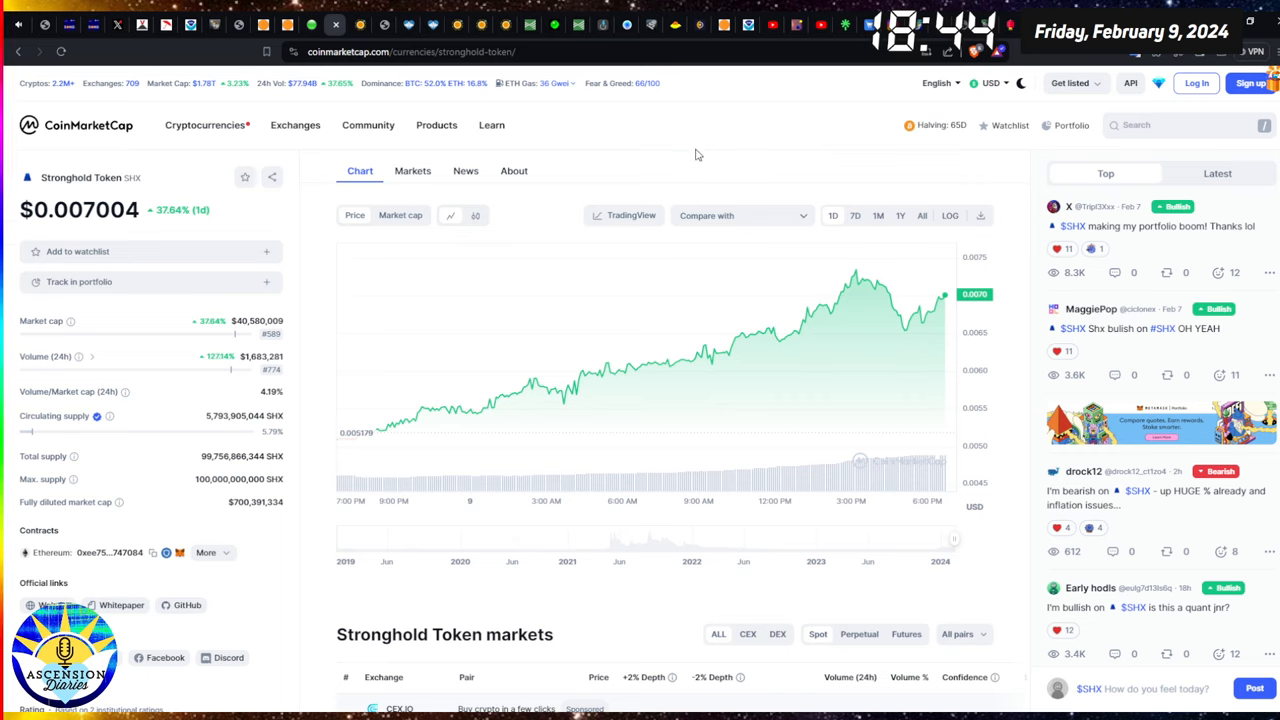
pyautogui.moveTo(938, 295)
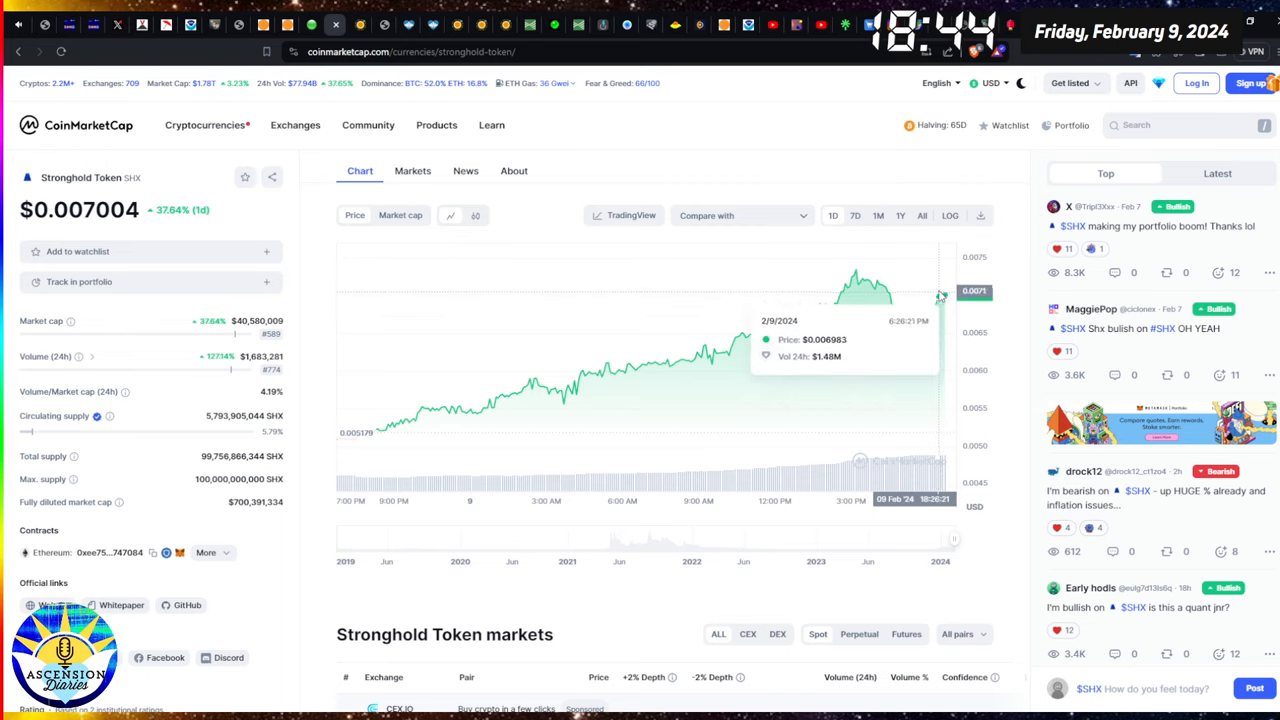
pyautogui.moveTo(679, 157)
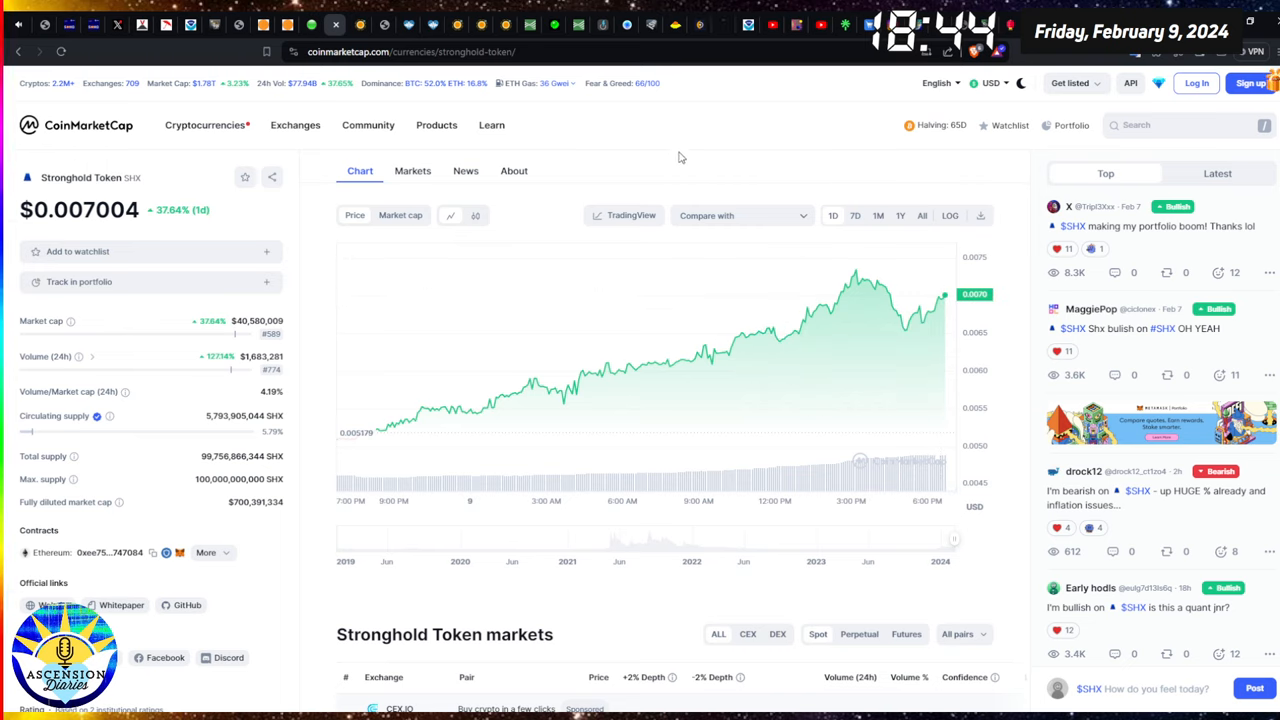
pyautogui.moveTo(678, 176)
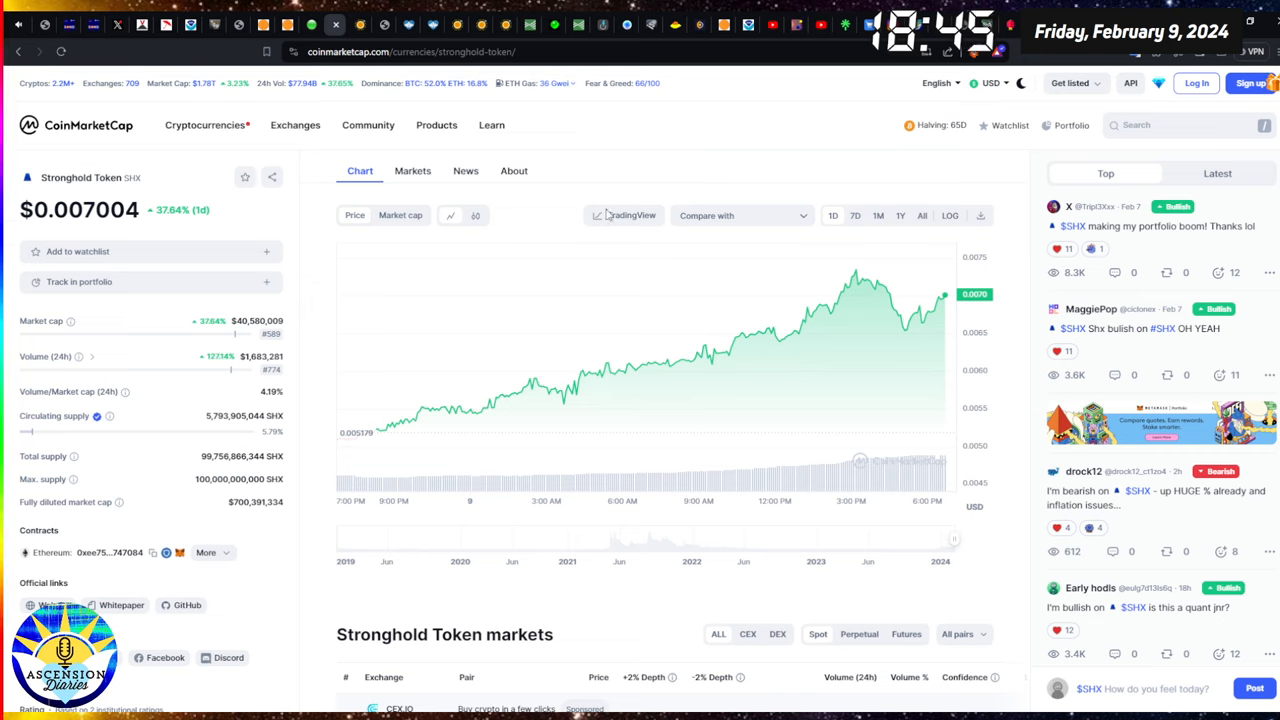
pyautogui.scroll(-3)
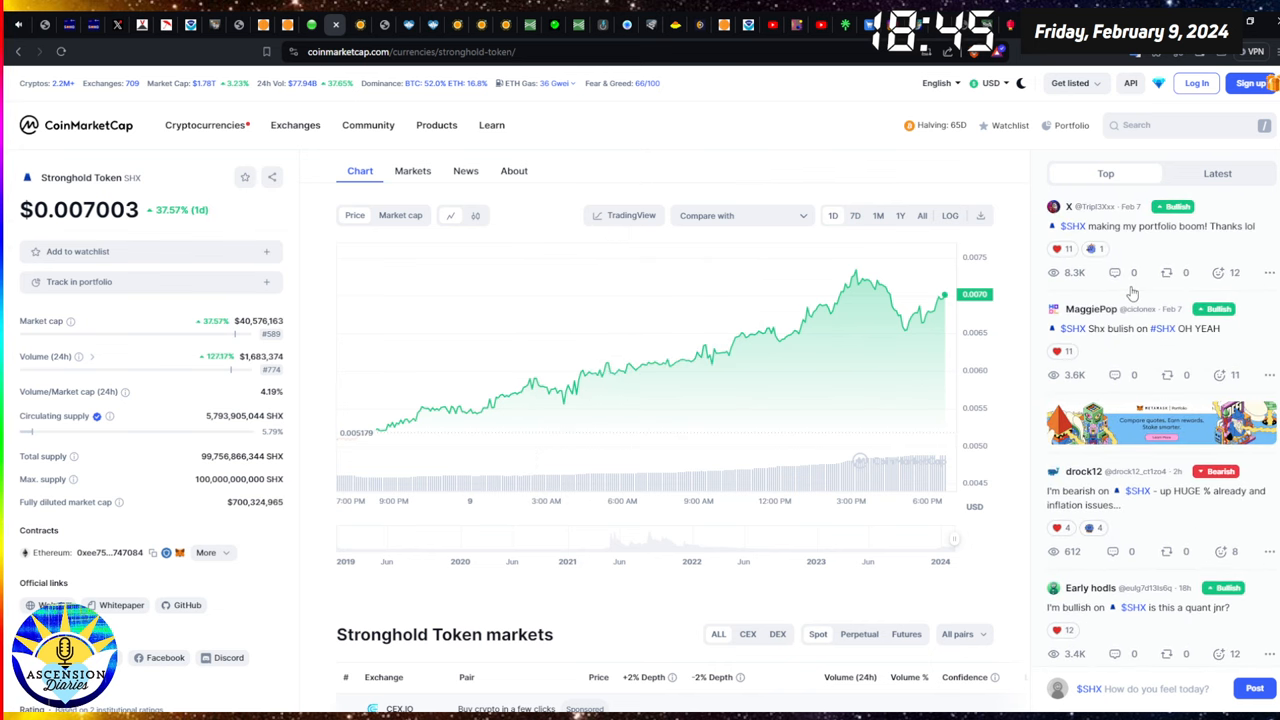
pyautogui.moveTo(375, 435)
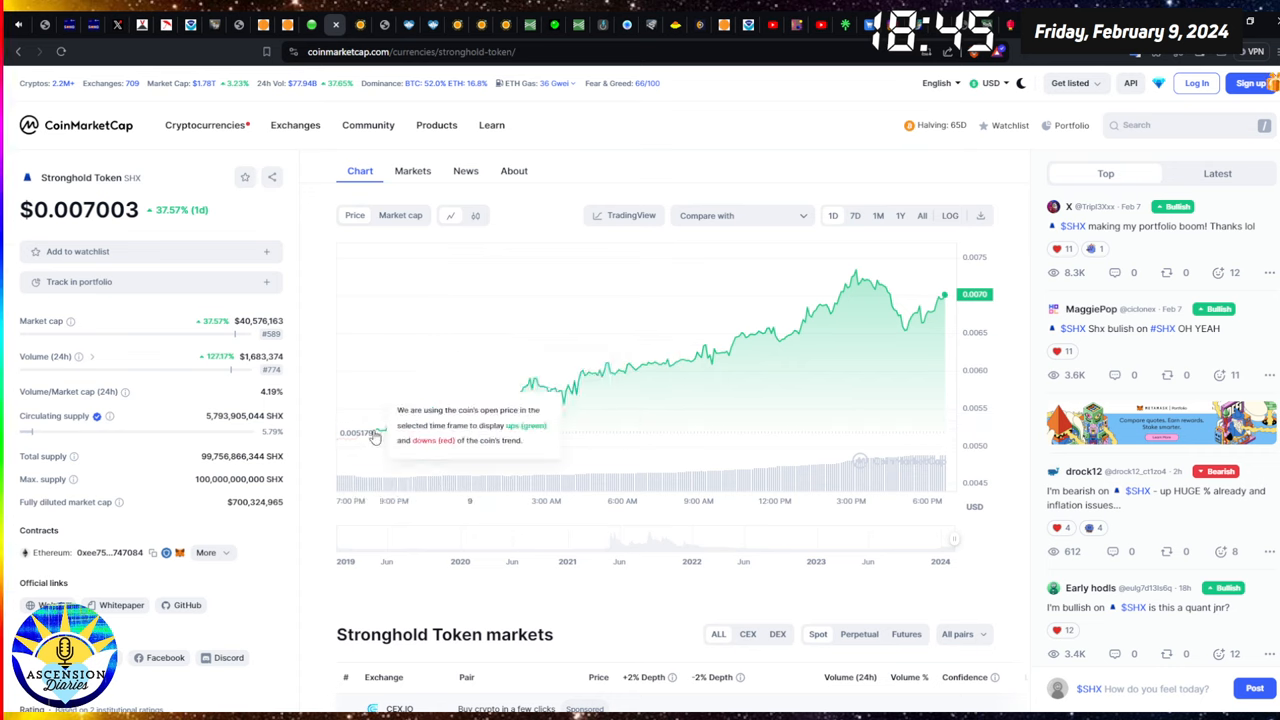
pyautogui.moveTo(935, 325)
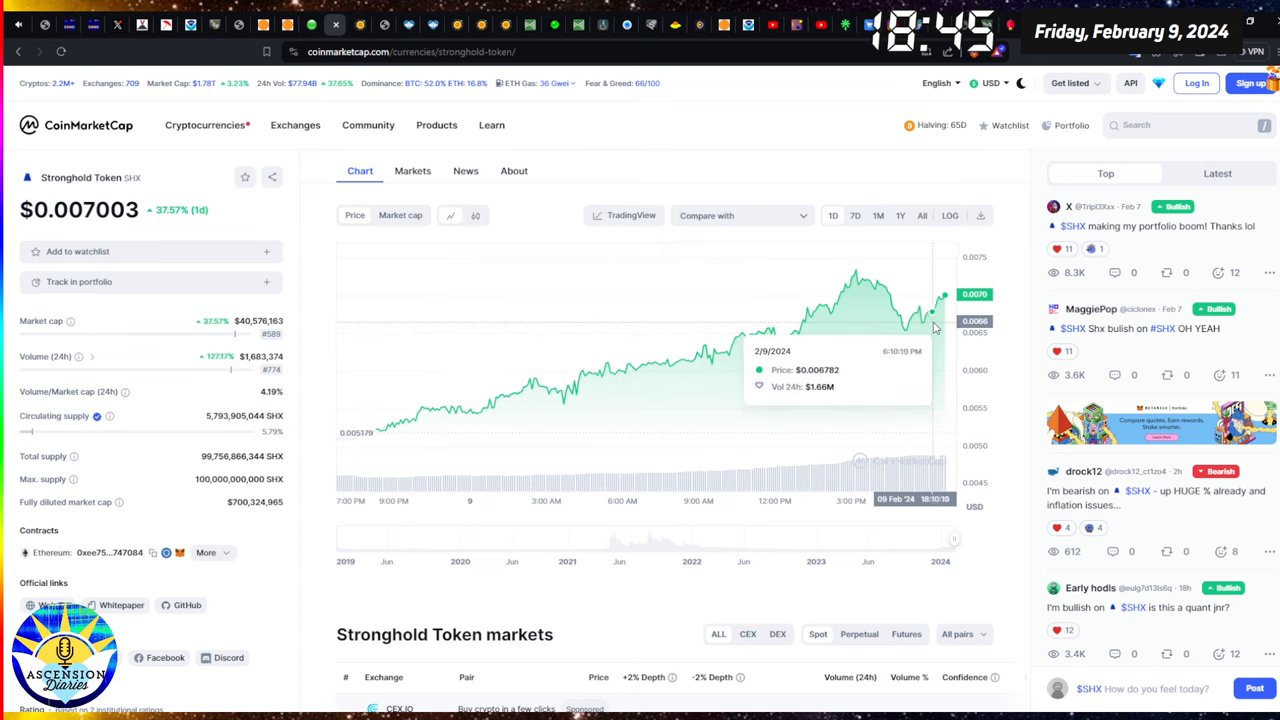
pyautogui.moveTo(595, 160)
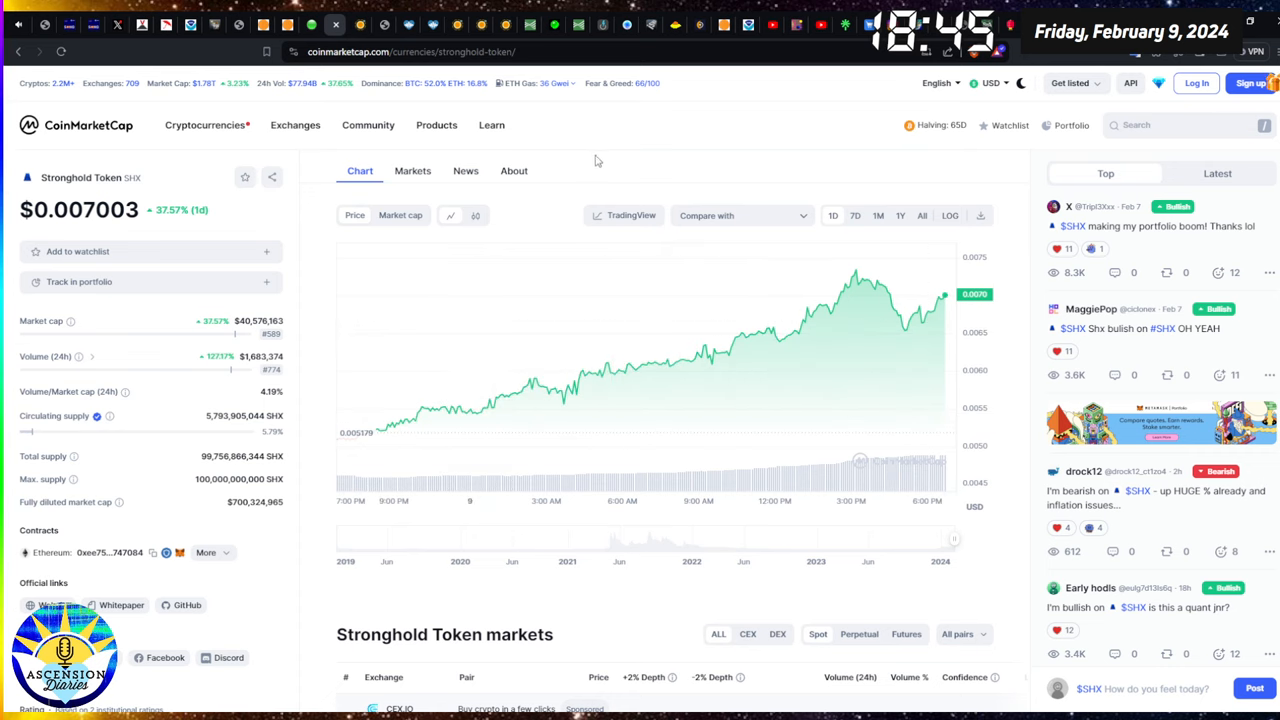
pyautogui.moveTo(940, 305)
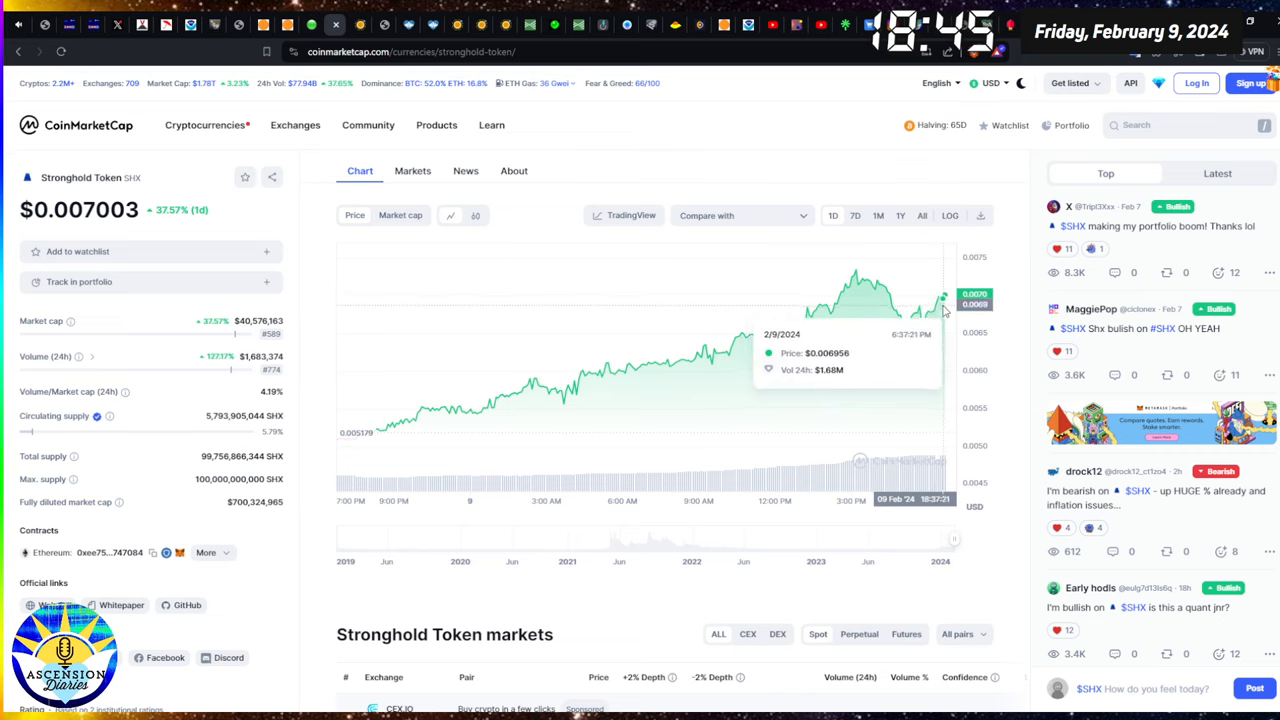
pyautogui.moveTo(710, 158)
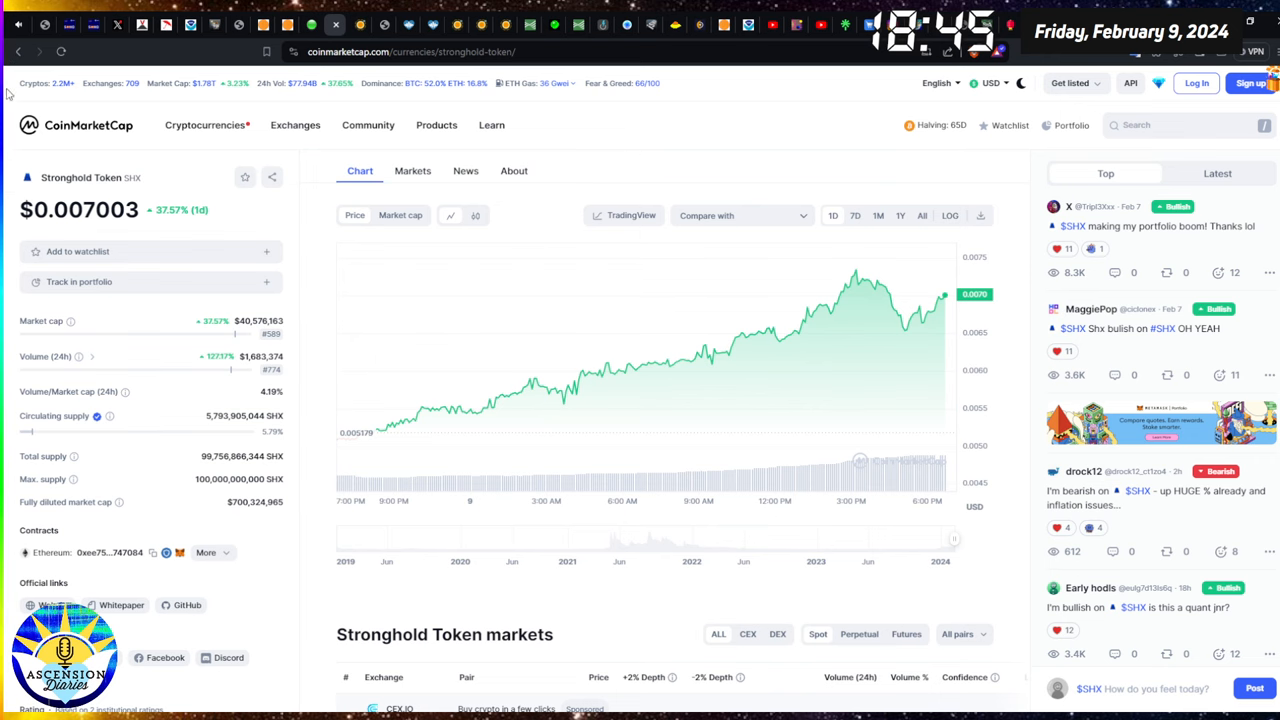
pyautogui.click(75, 124)
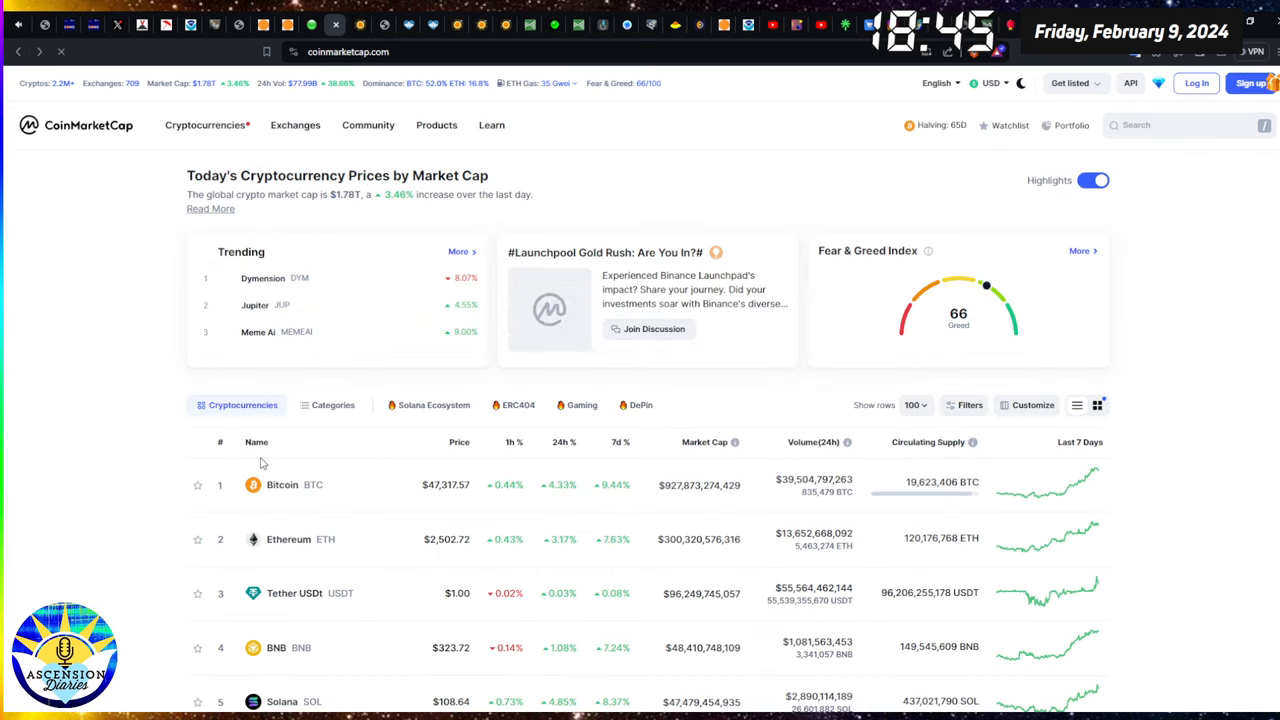
pyautogui.scroll(-3)
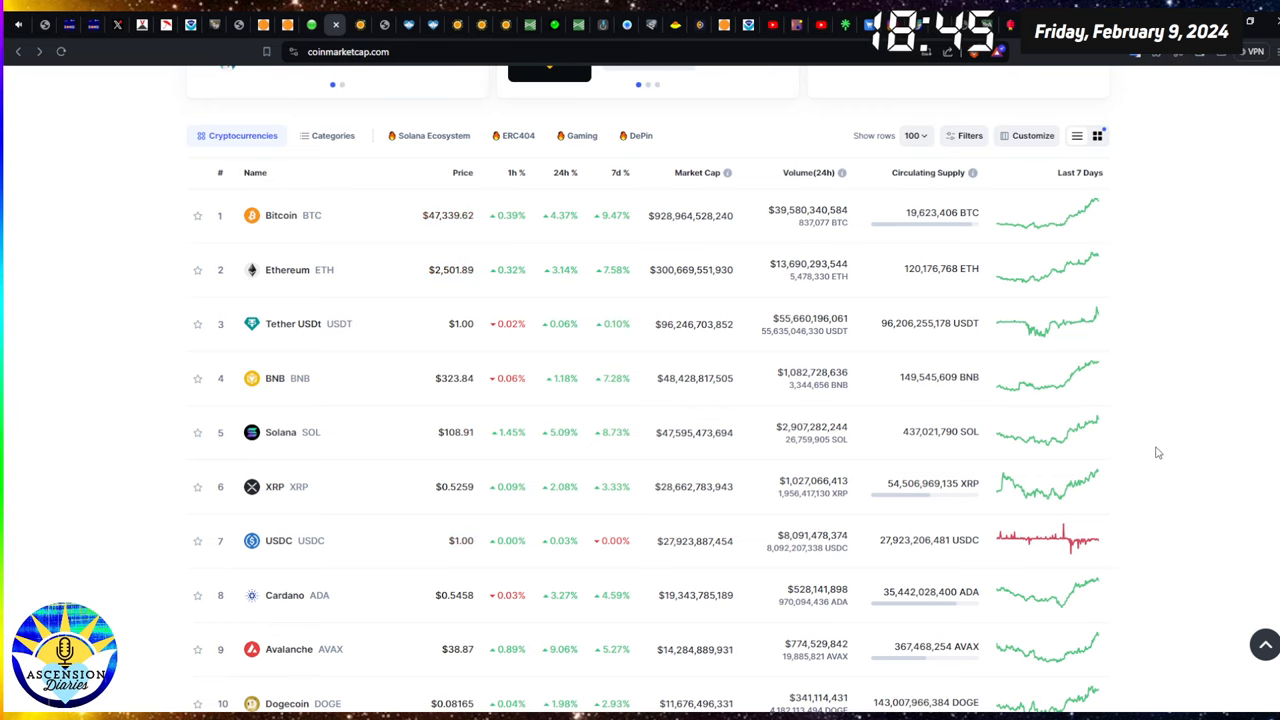
pyautogui.scroll(3)
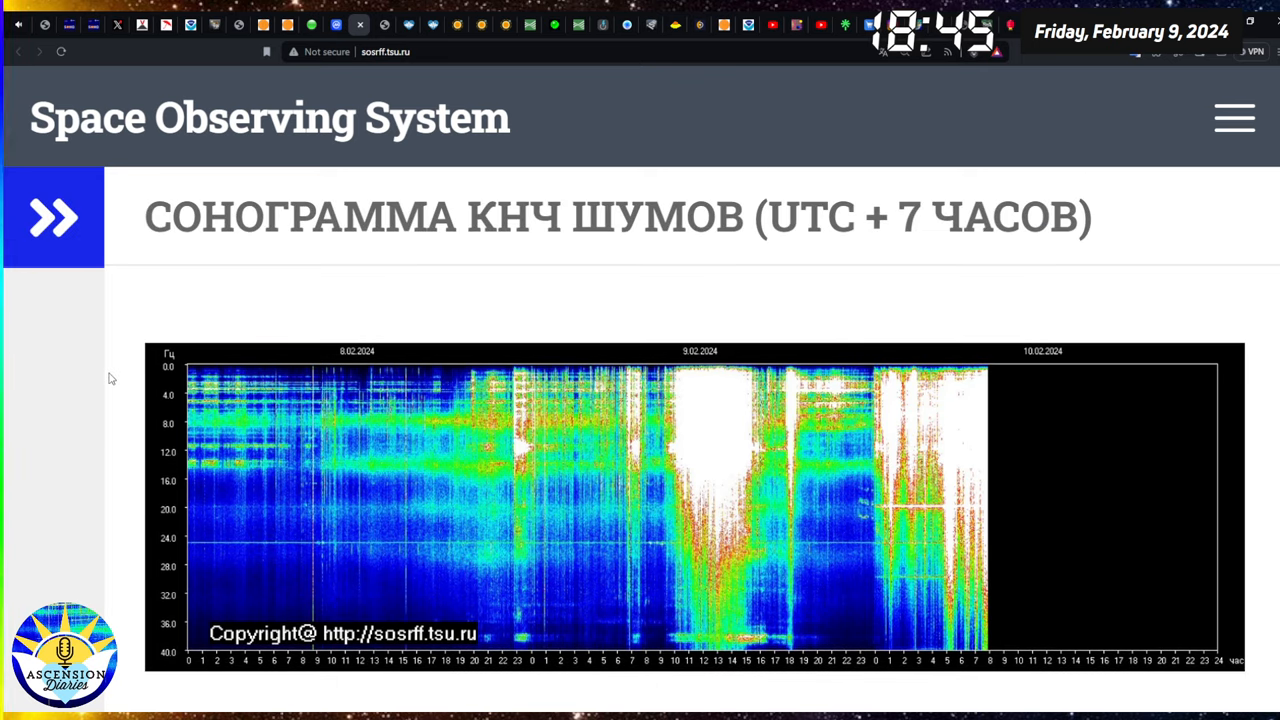
pyautogui.moveTo(113, 385)
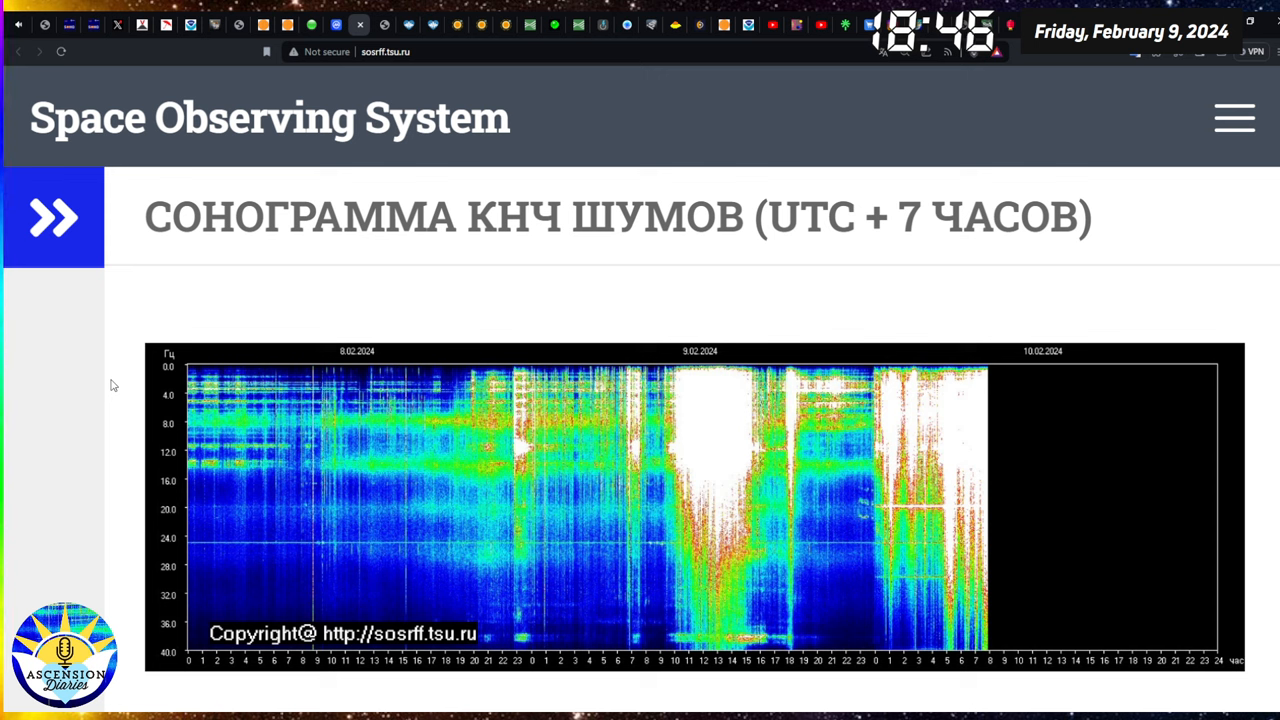
pyautogui.moveTo(118, 392)
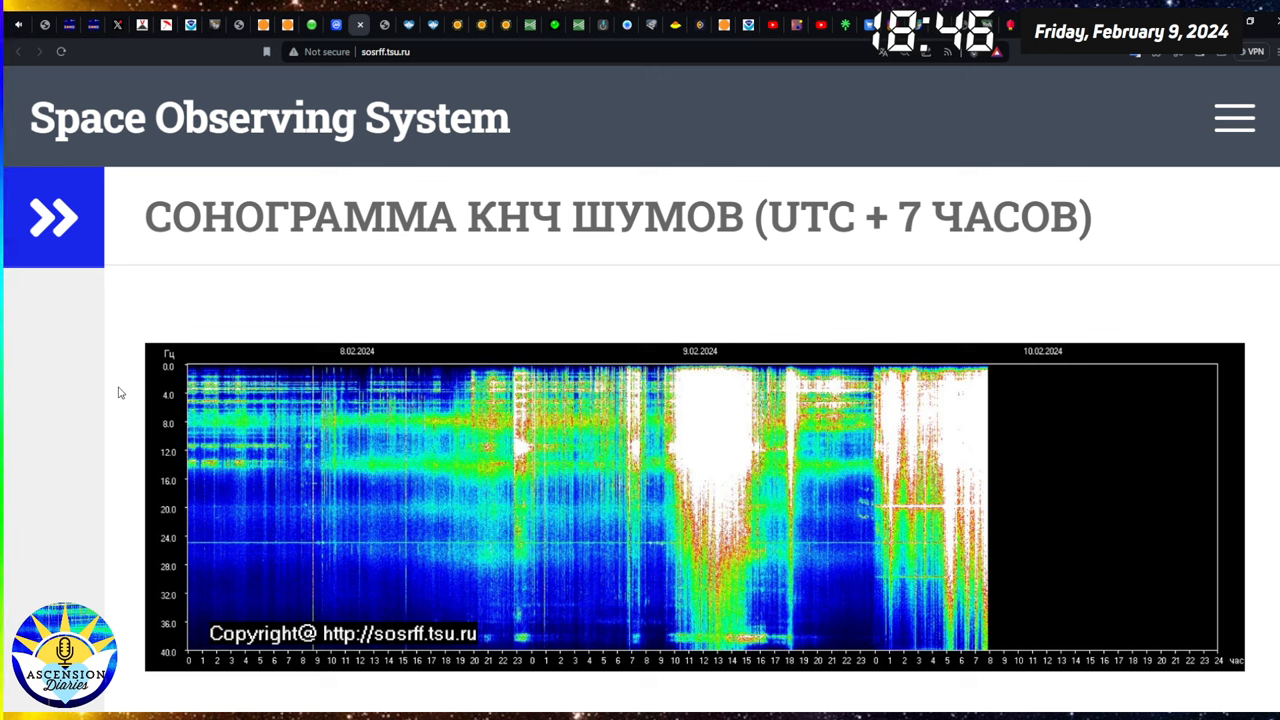
pyautogui.moveTo(118, 347)
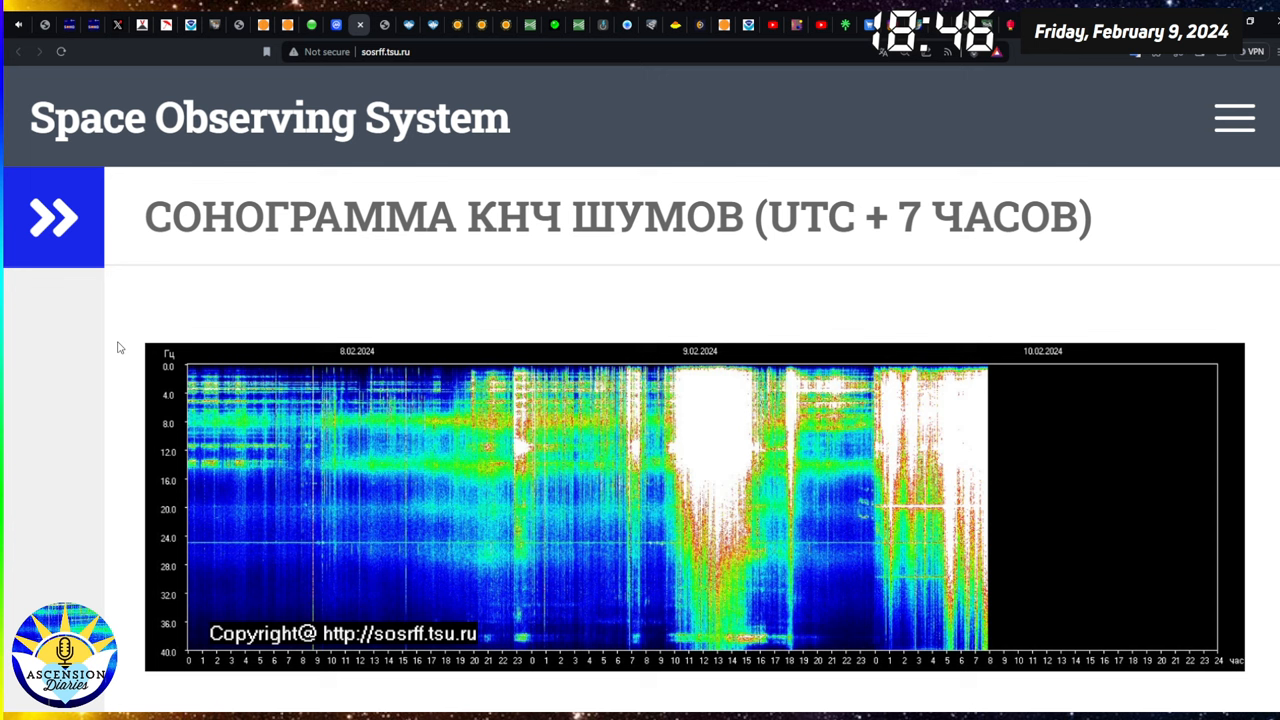
pyautogui.moveTo(790, 482)
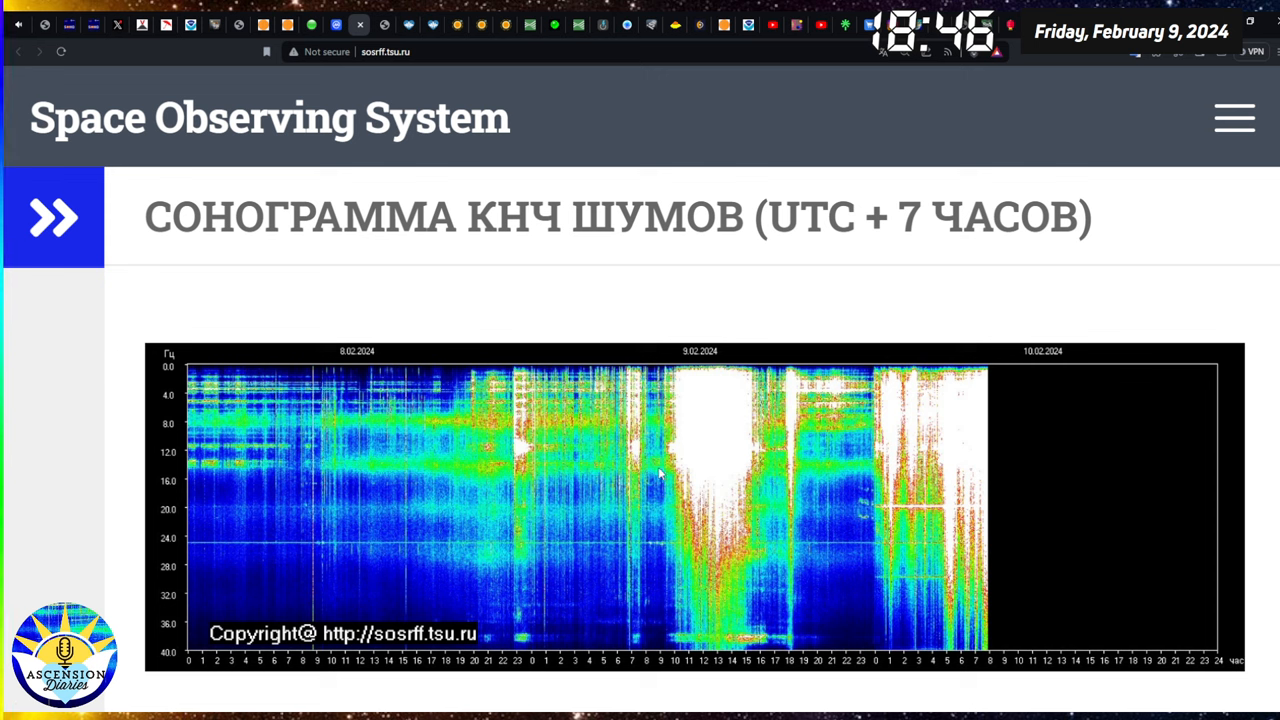
pyautogui.moveTo(435, 430)
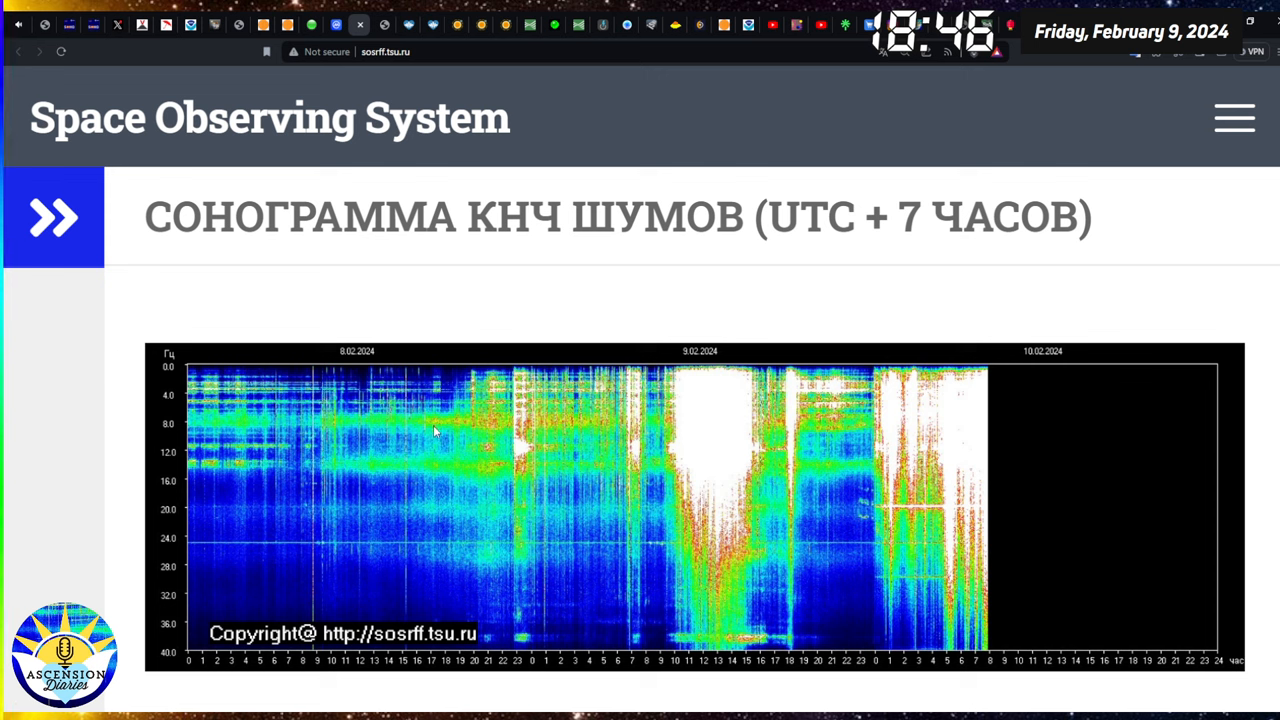
pyautogui.moveTo(850, 432)
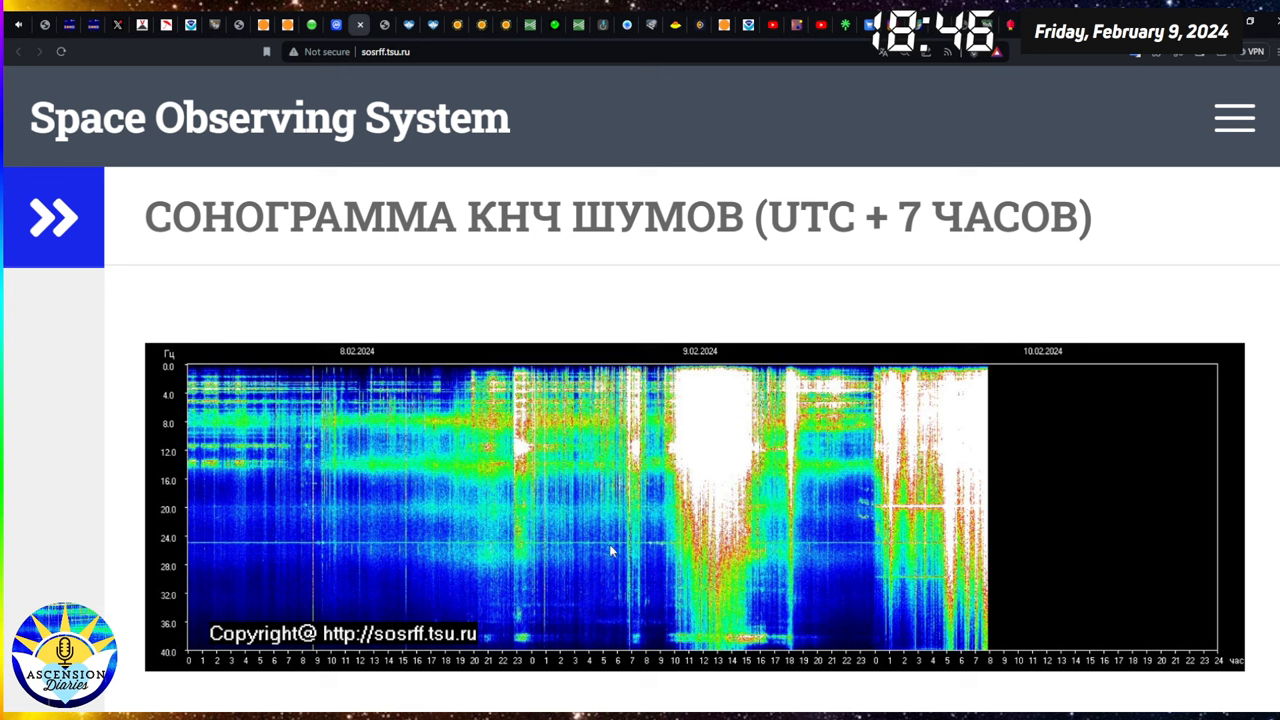
pyautogui.moveTo(640, 557)
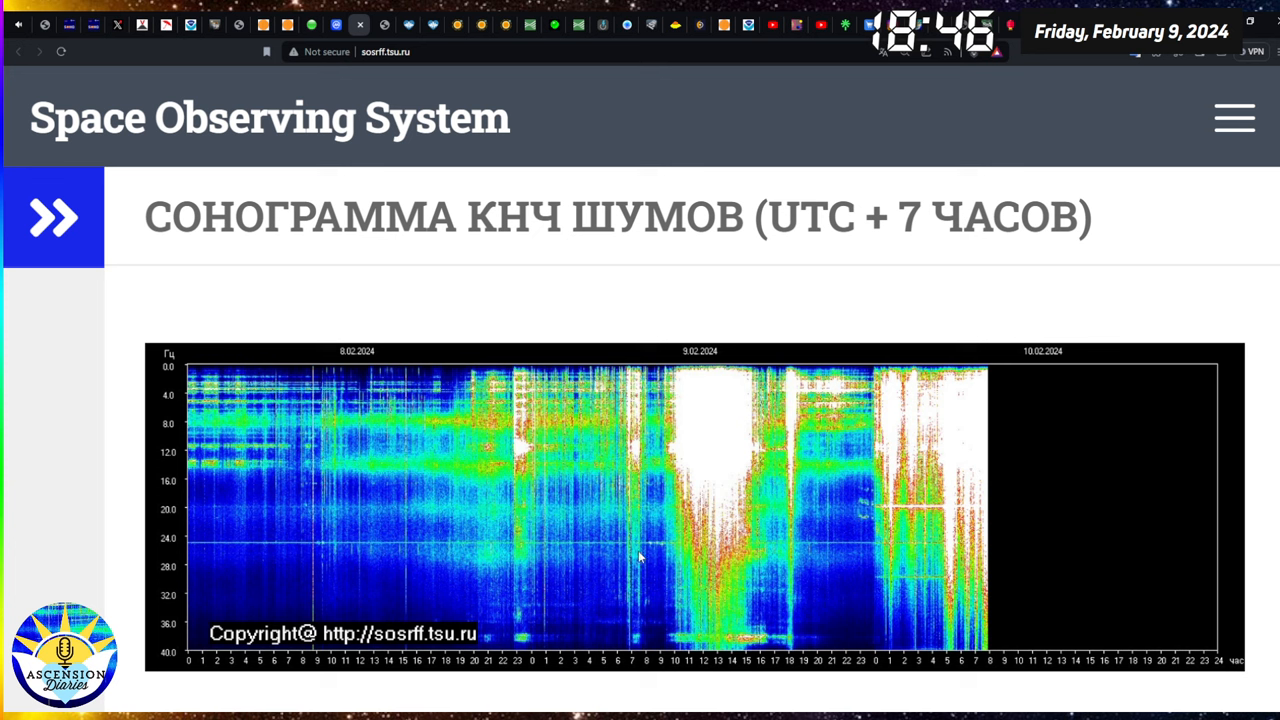
pyautogui.moveTo(553, 444)
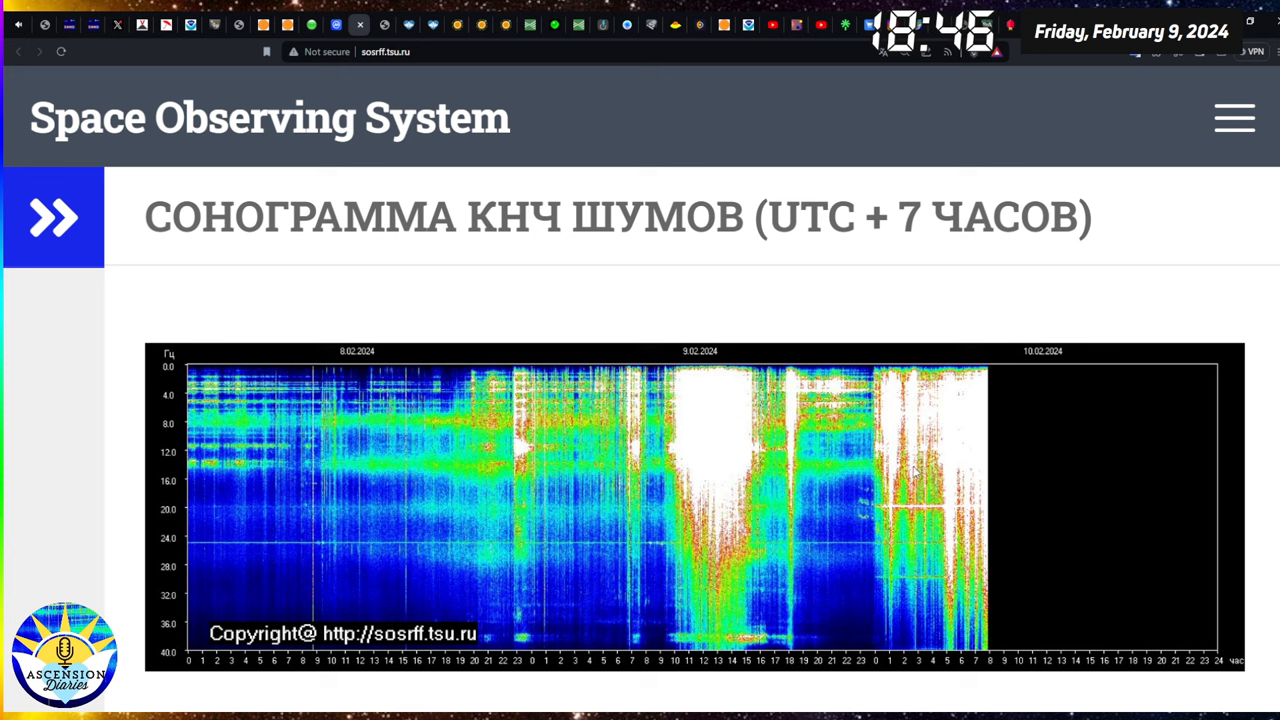
pyautogui.moveTo(990, 444)
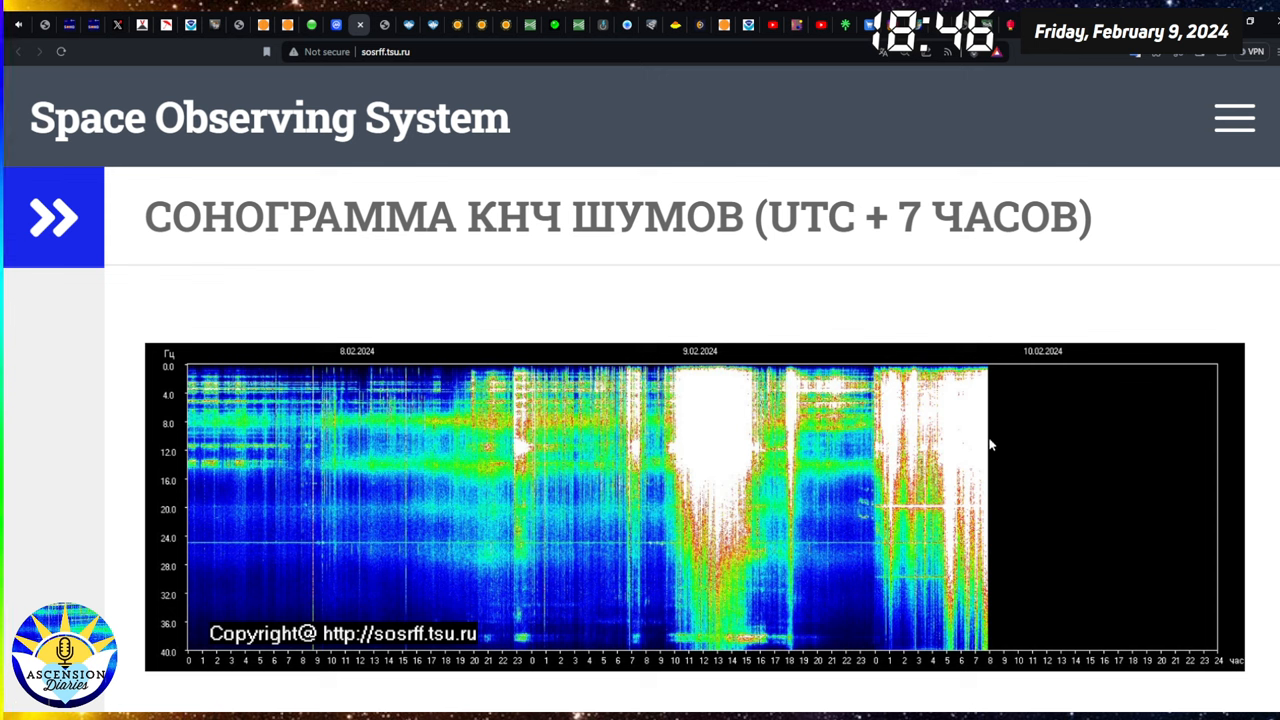
pyautogui.moveTo(928, 414)
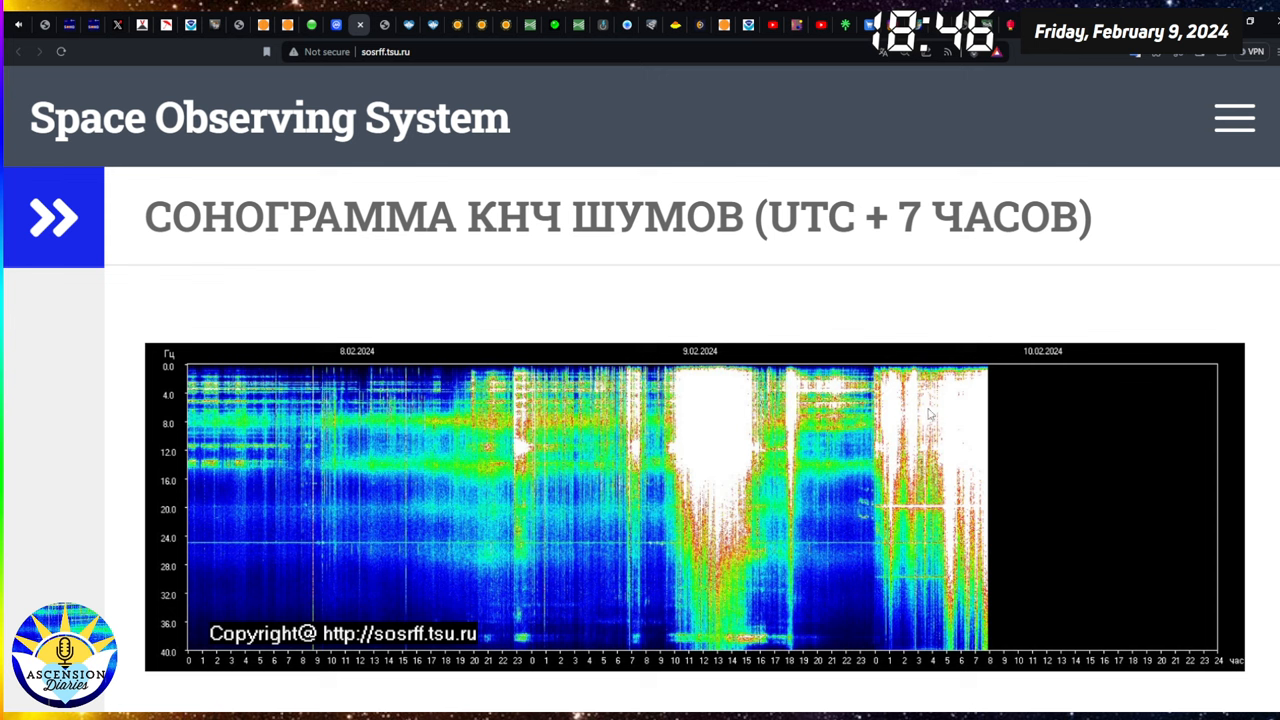
pyautogui.moveTo(1079, 442)
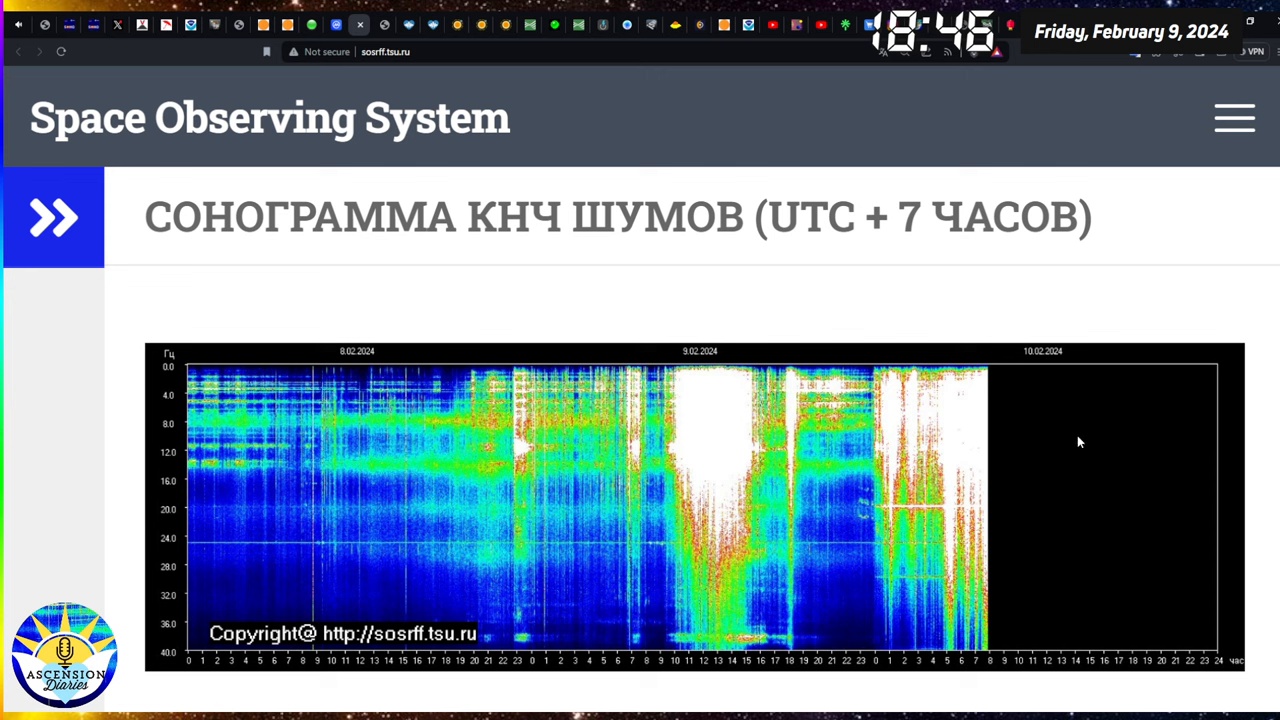
pyautogui.moveTo(1000, 262)
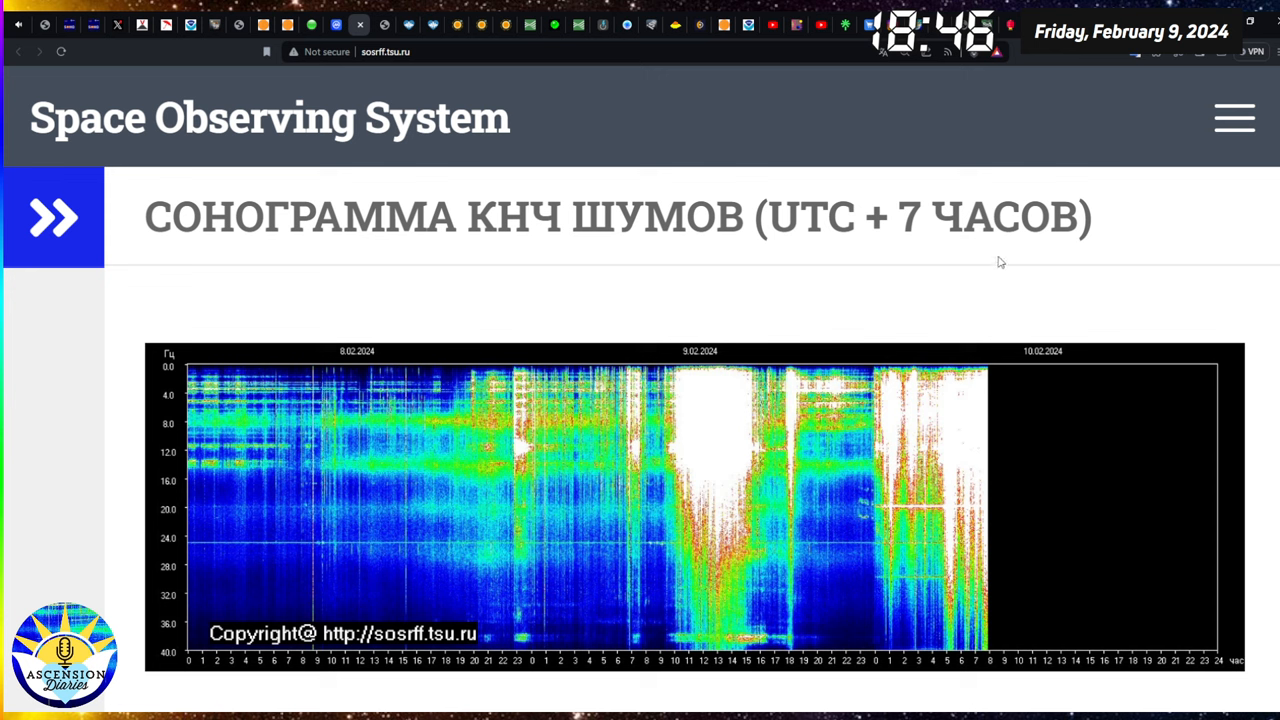
pyautogui.moveTo(950, 448)
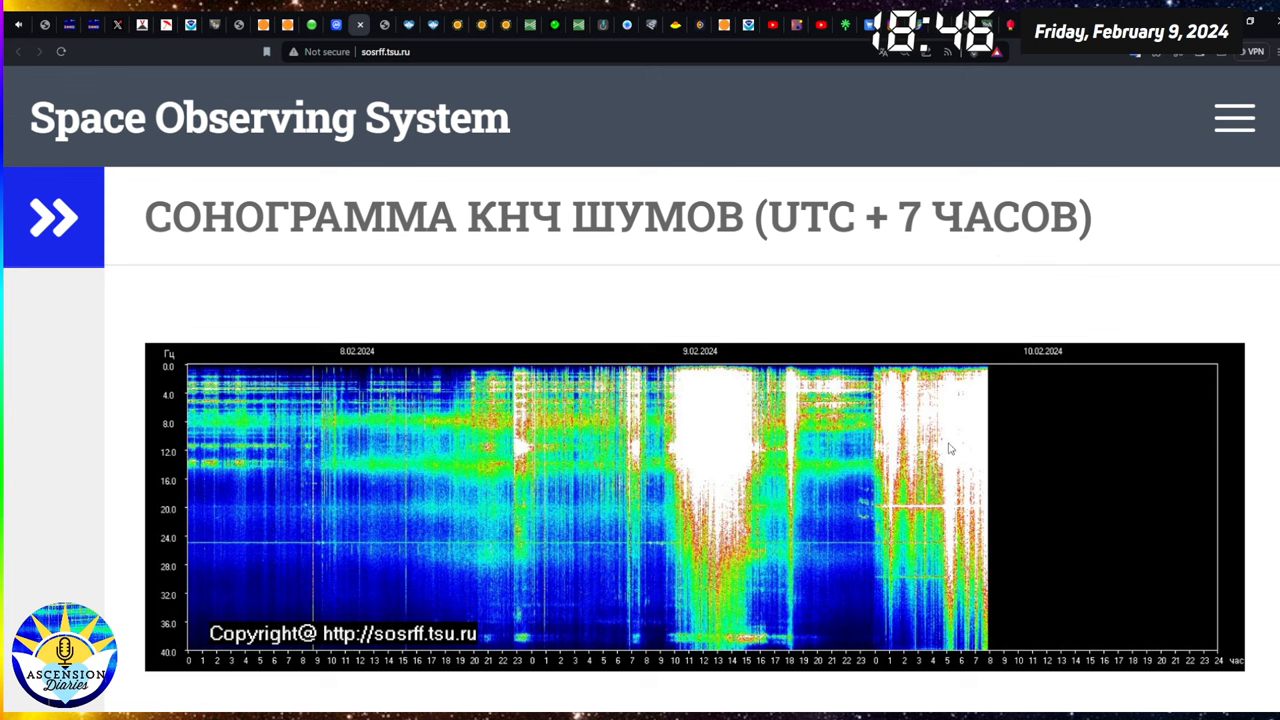
pyautogui.moveTo(957, 411)
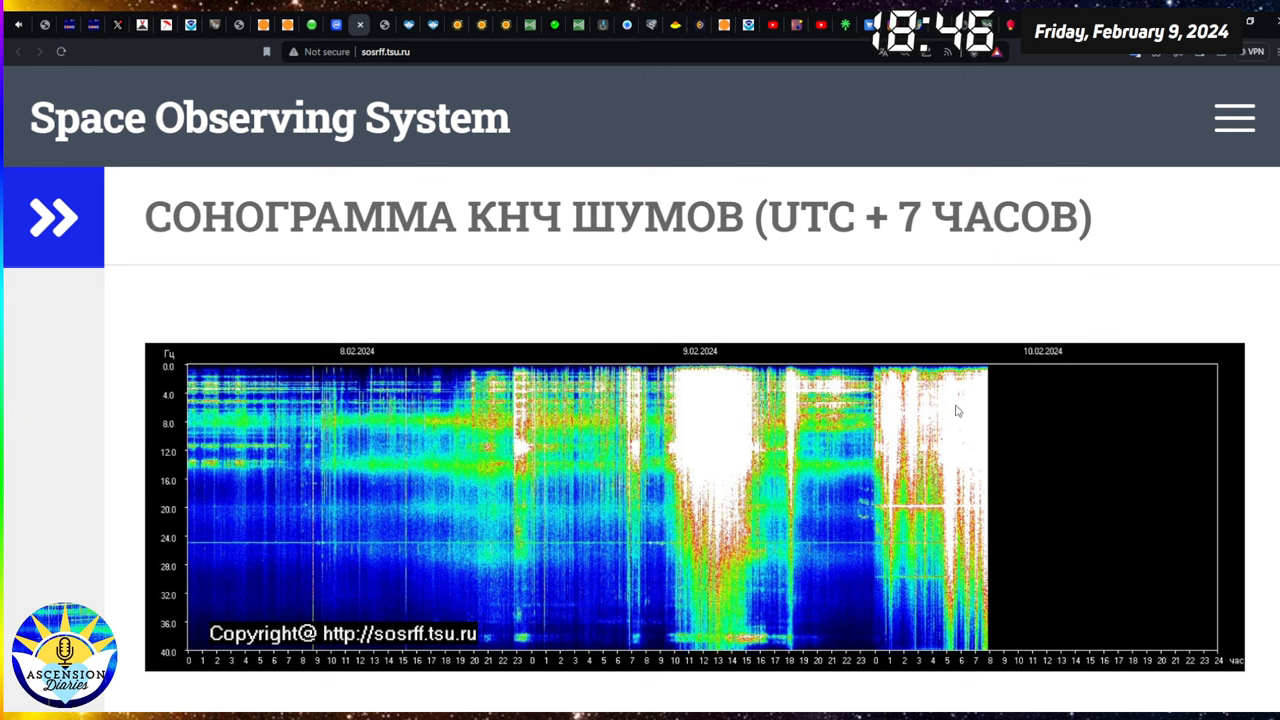
pyautogui.moveTo(960, 358)
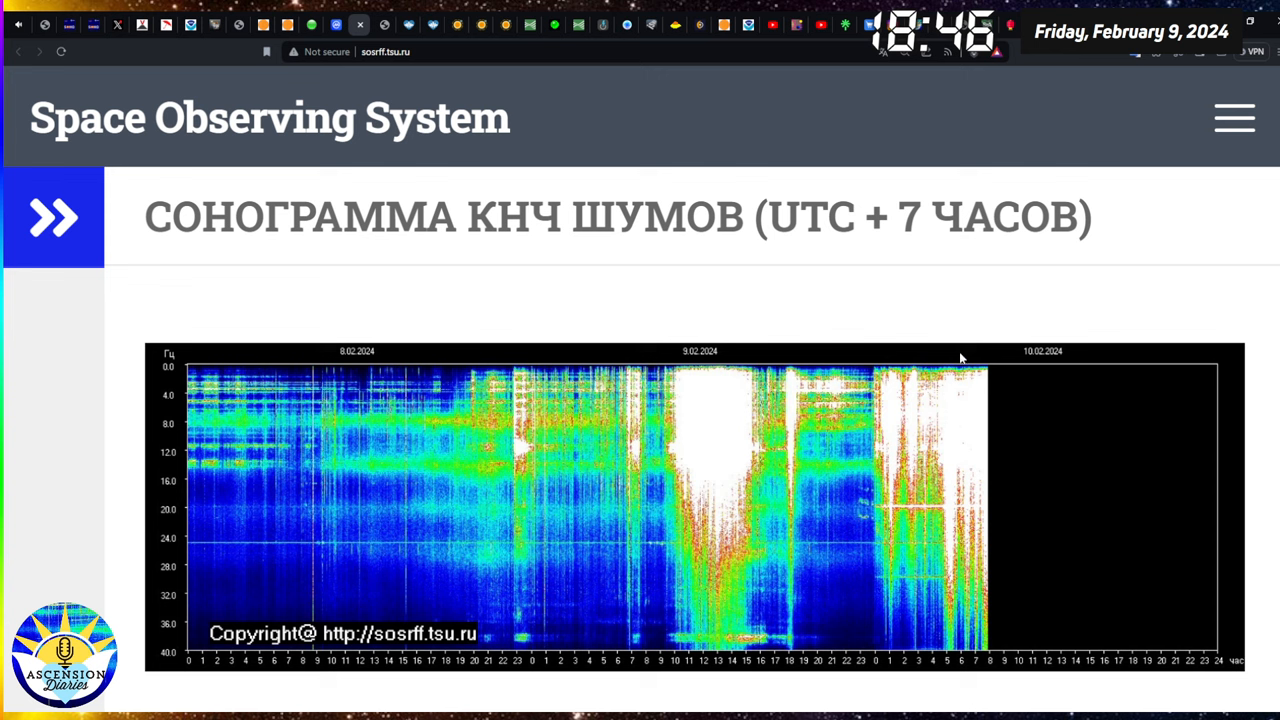
pyautogui.moveTo(870, 310)
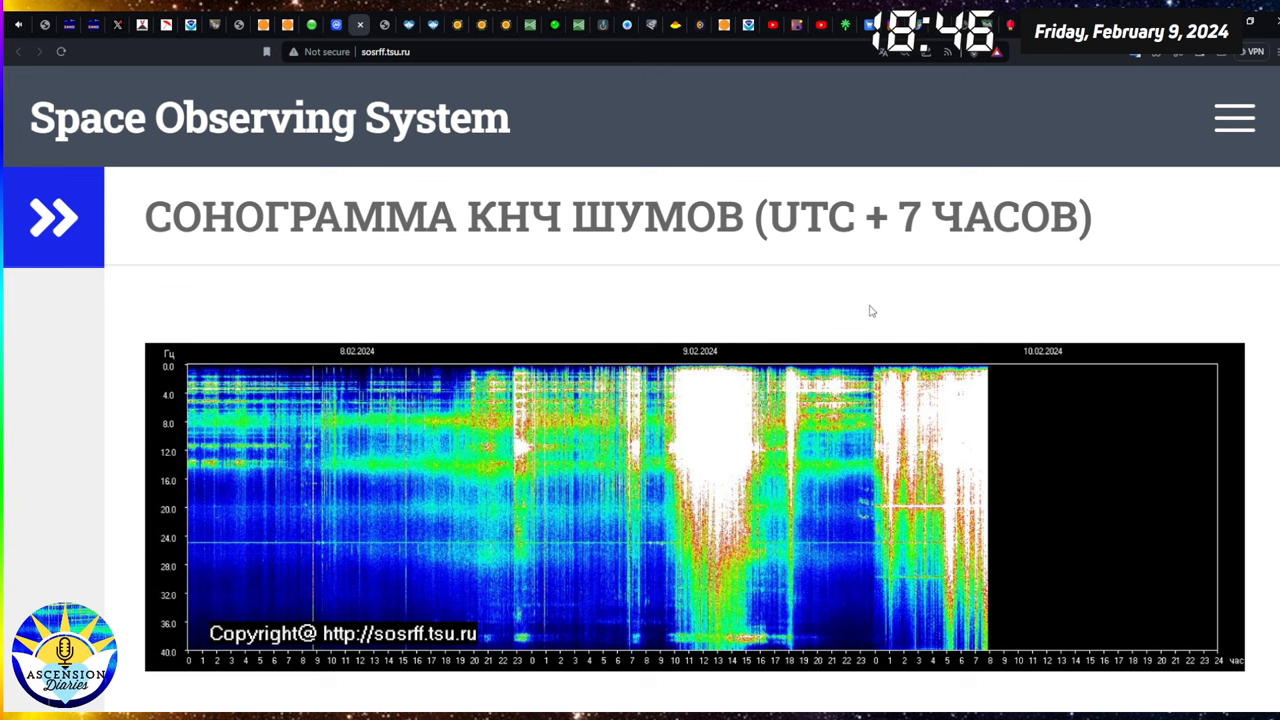
pyautogui.moveTo(863, 302)
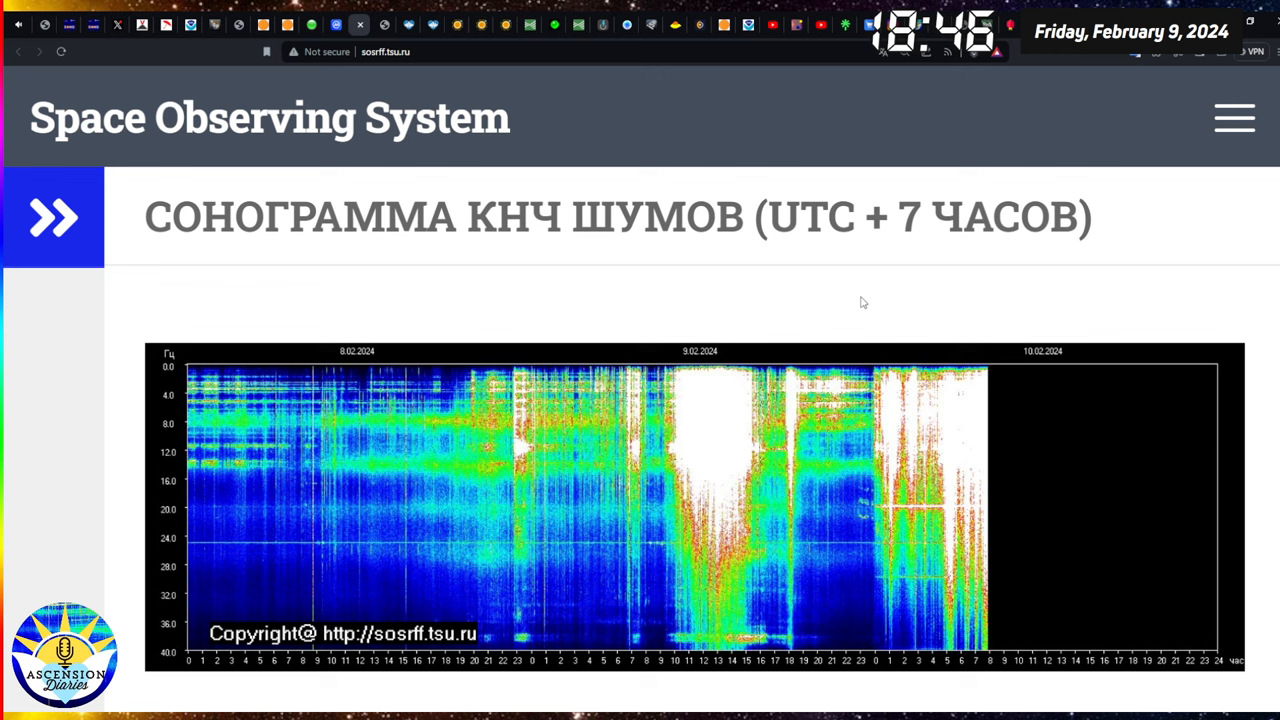
pyautogui.moveTo(855, 313)
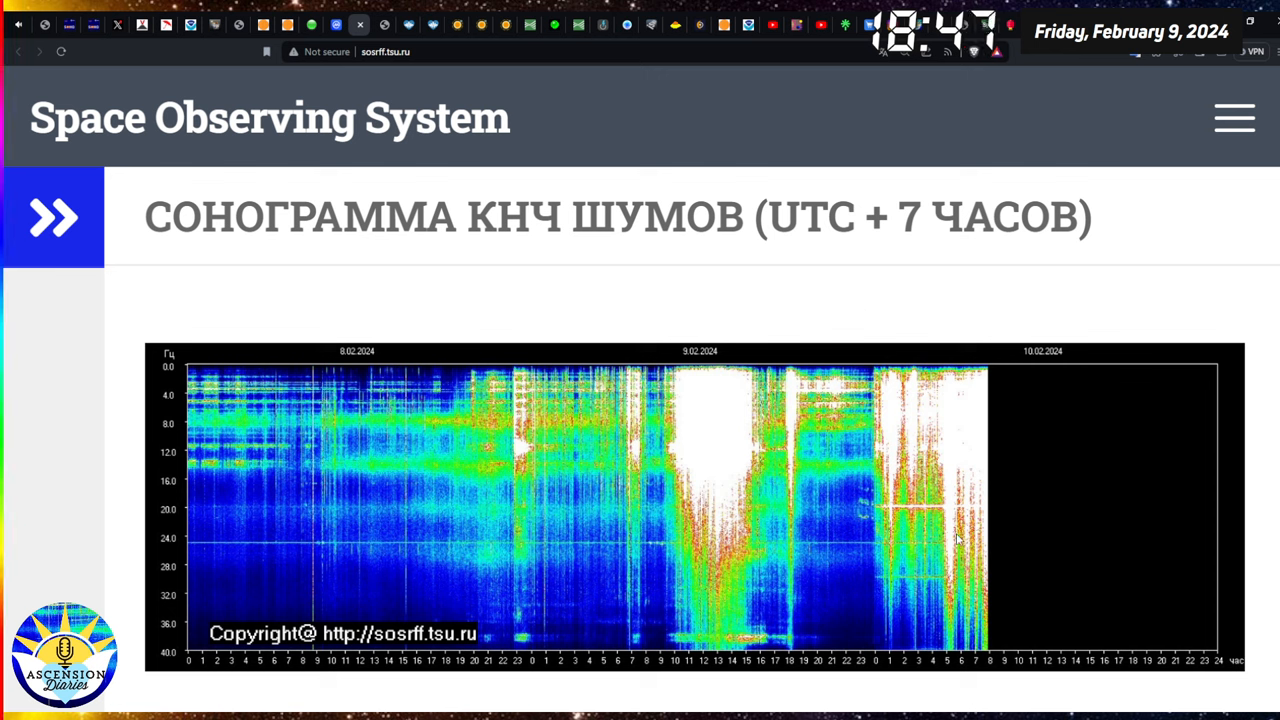
pyautogui.moveTo(633, 309)
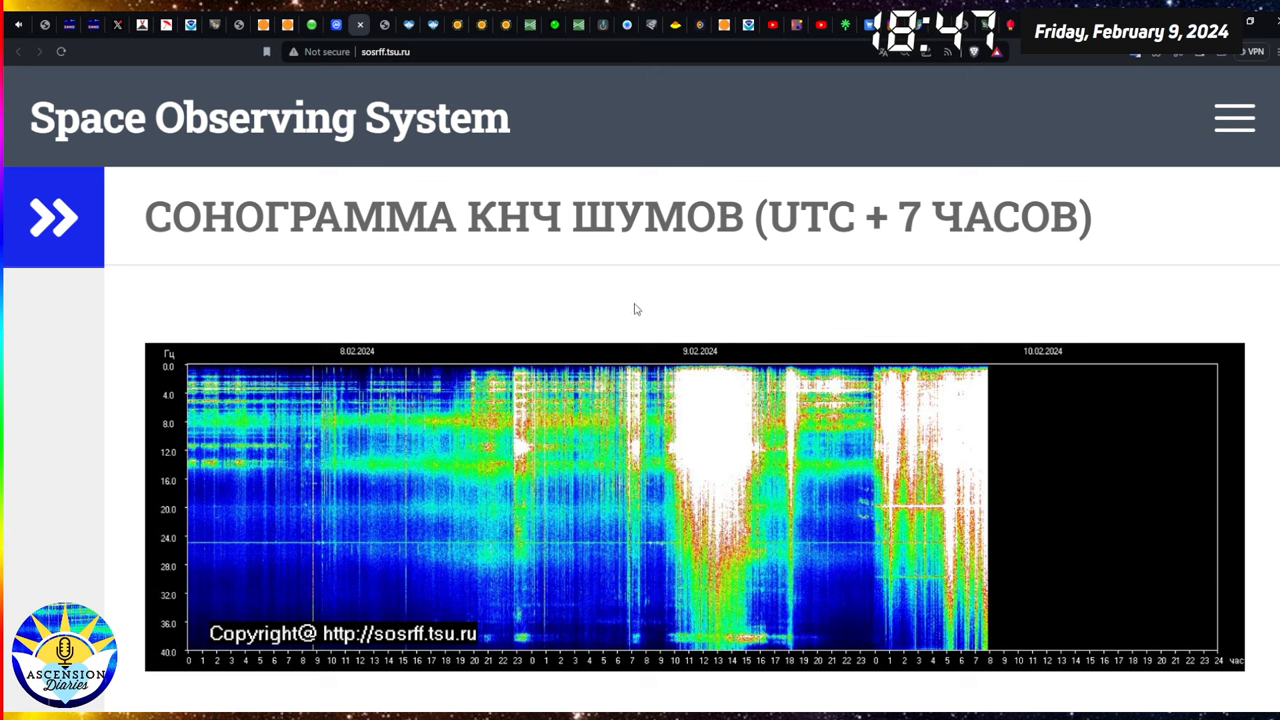
pyautogui.moveTo(385, 28)
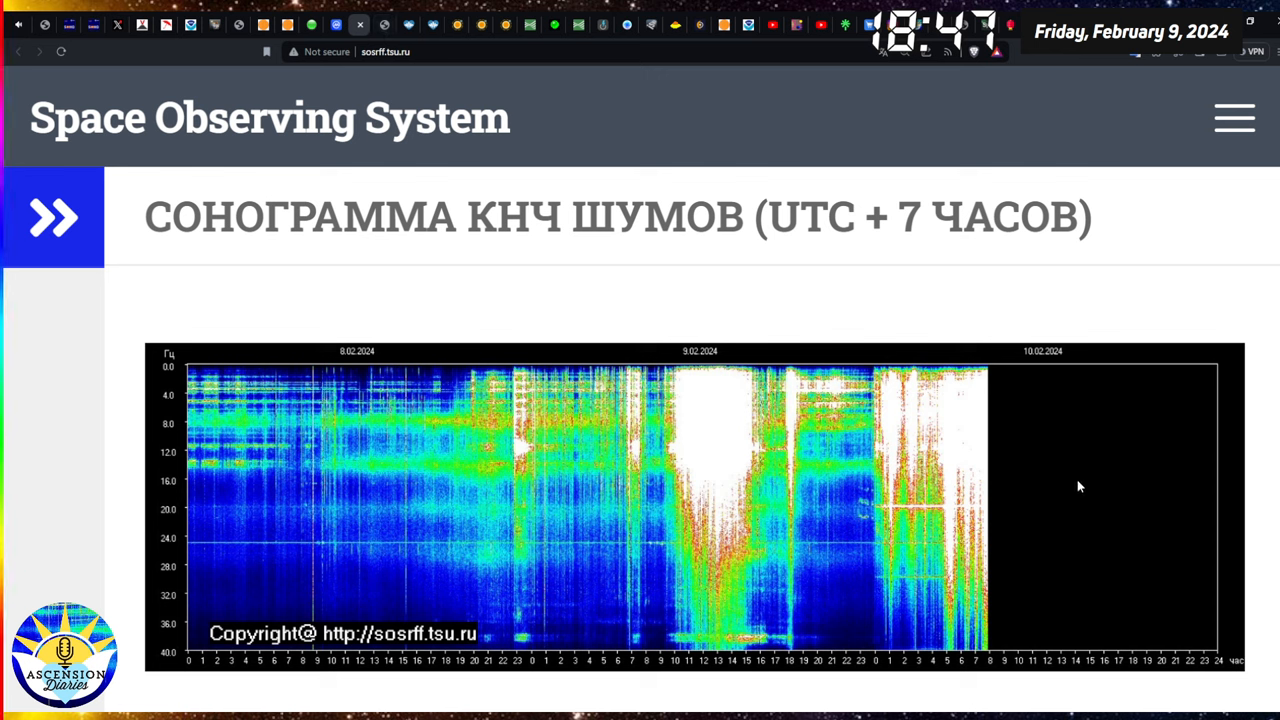
pyautogui.moveTo(985, 420)
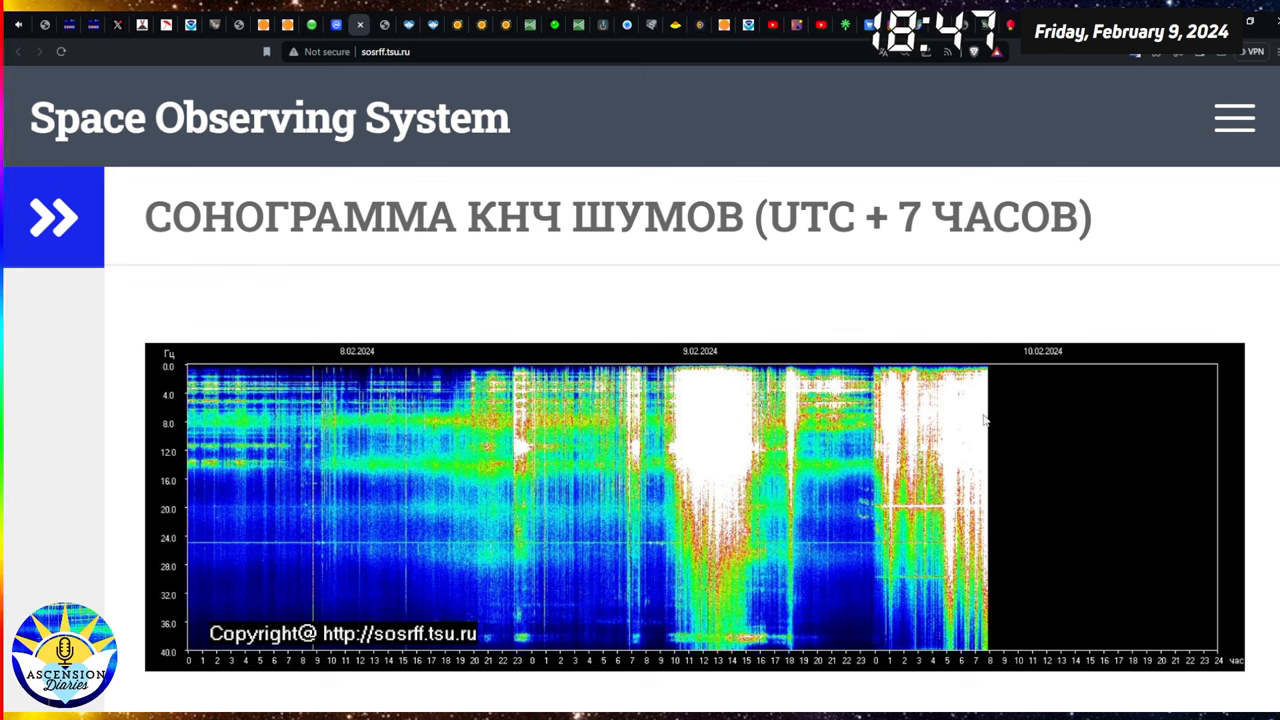
pyautogui.moveTo(516, 294)
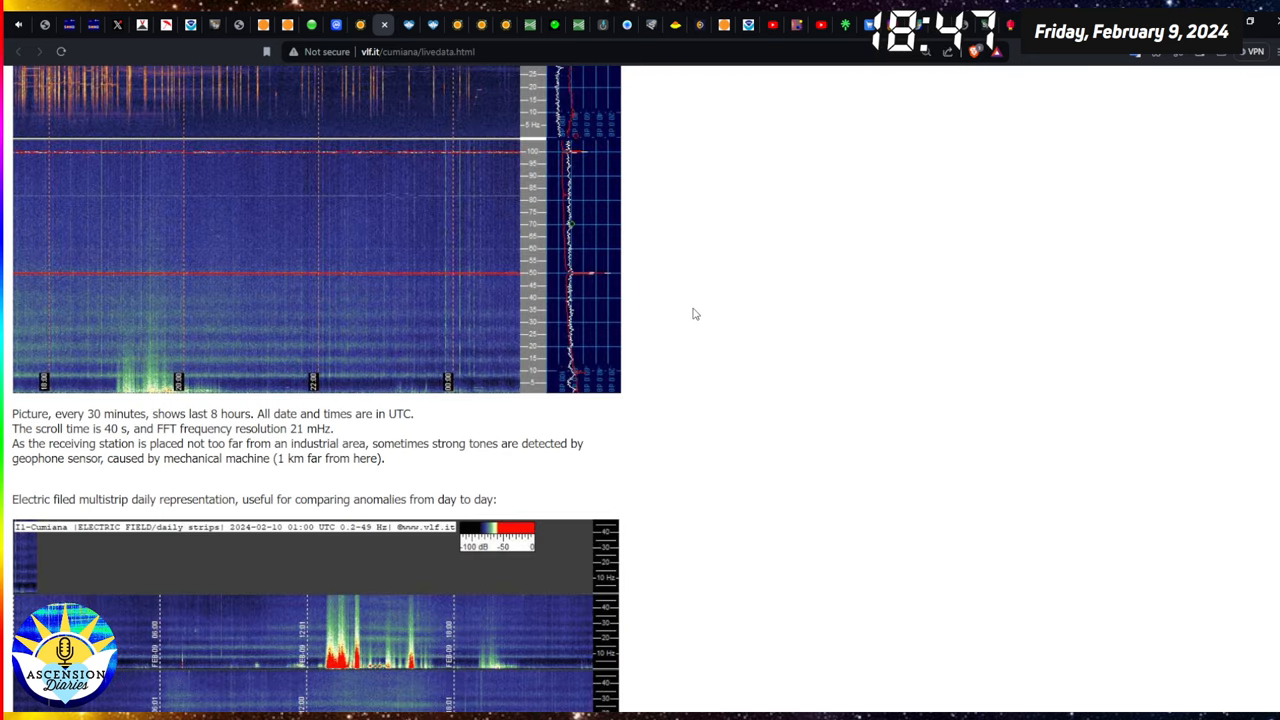
# Scroll through the Cumiana live spectrograms and daily electric-field strips.
pyautogui.scroll(-3)
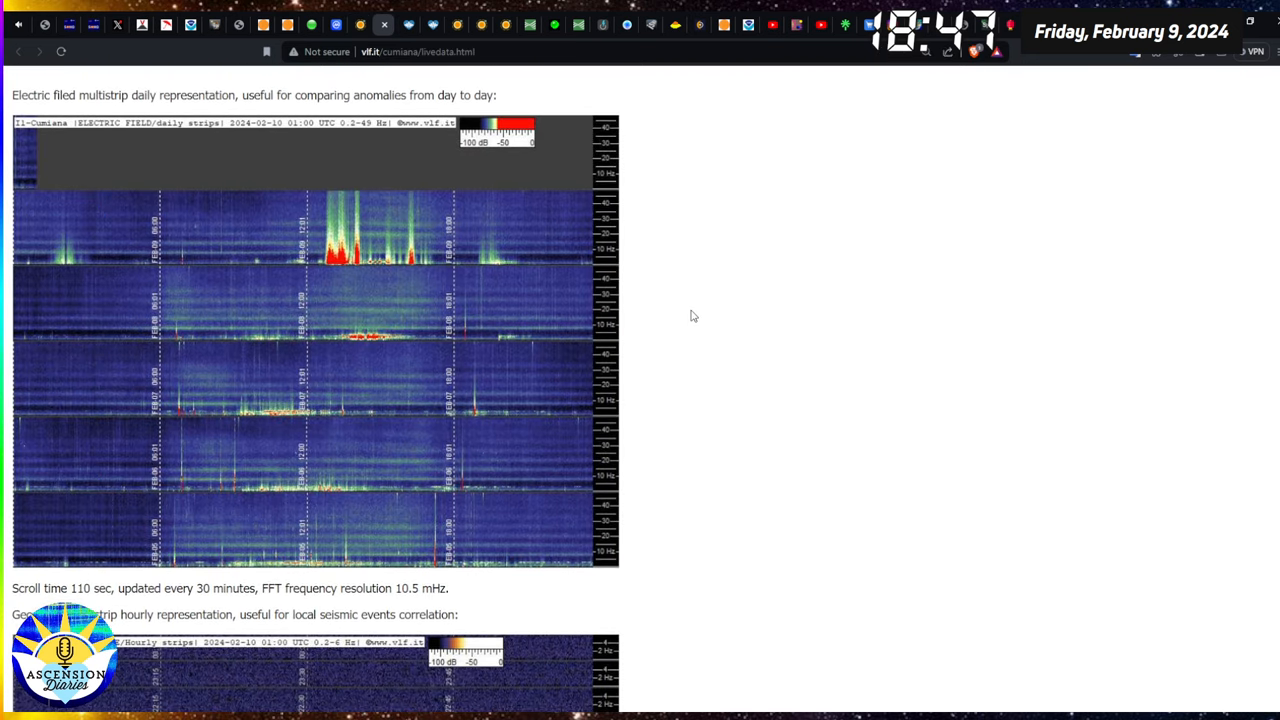
pyautogui.moveTo(410, 258)
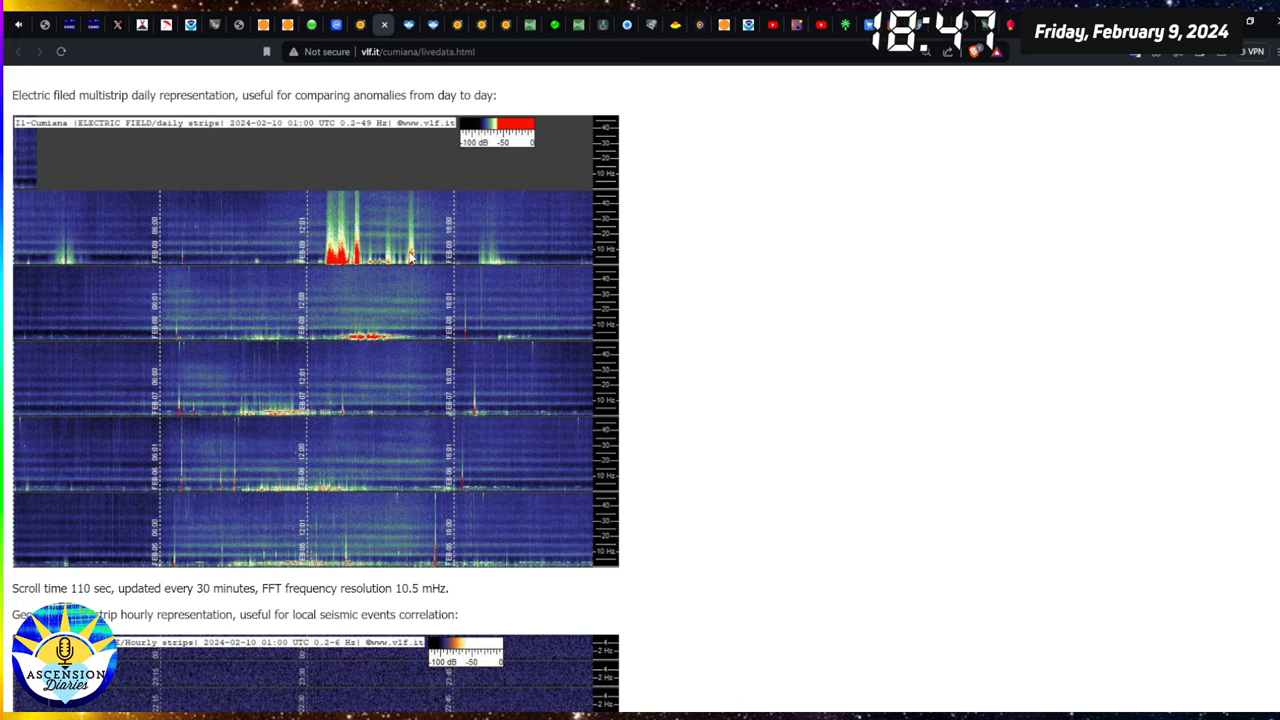
pyautogui.scroll(3)
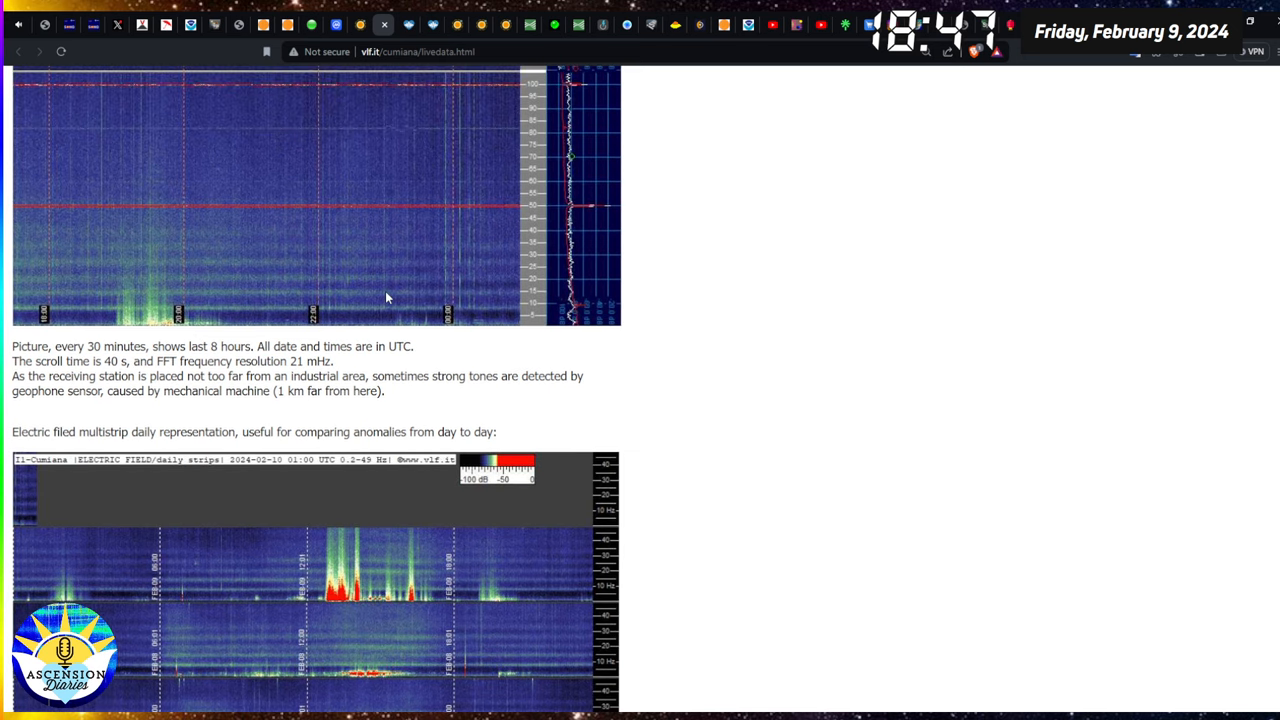
pyautogui.moveTo(417, 345)
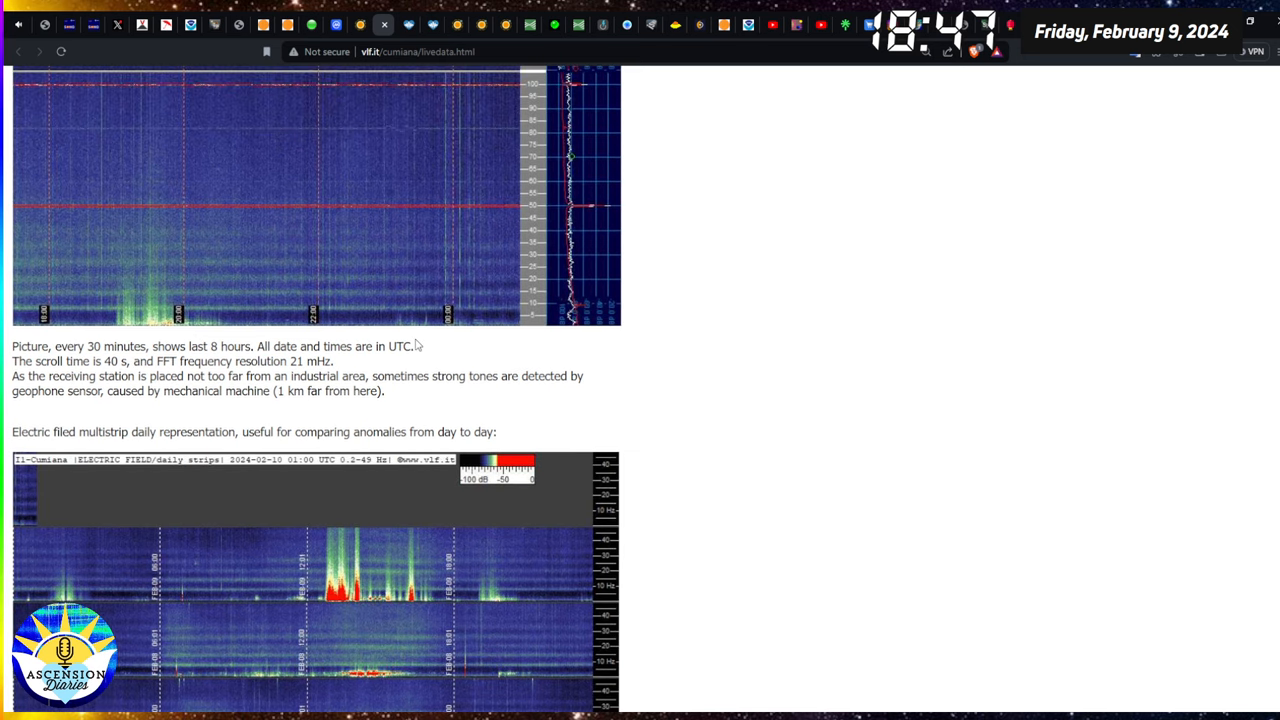
pyautogui.scroll(-3)
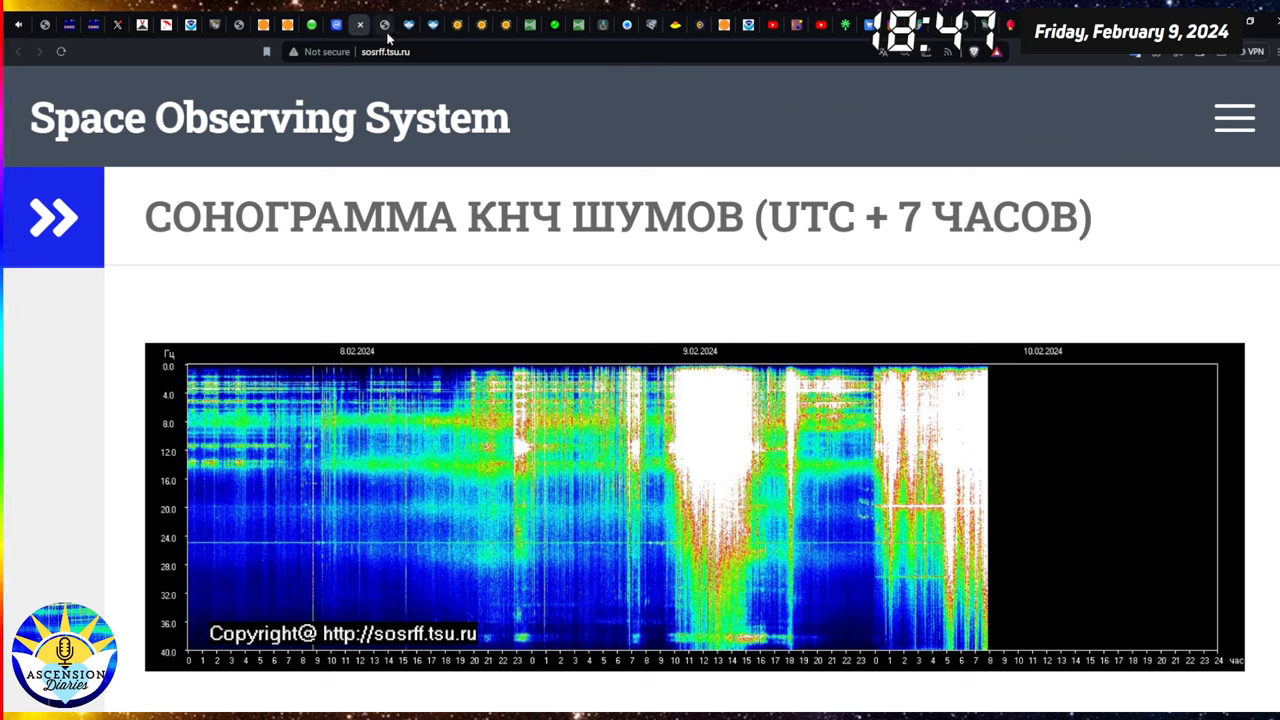
# View HeartMath's Spectrogram Calendar, then its GCMS Magnetometer Schumann Resonances Power chart.
pyautogui.click(356, 25)
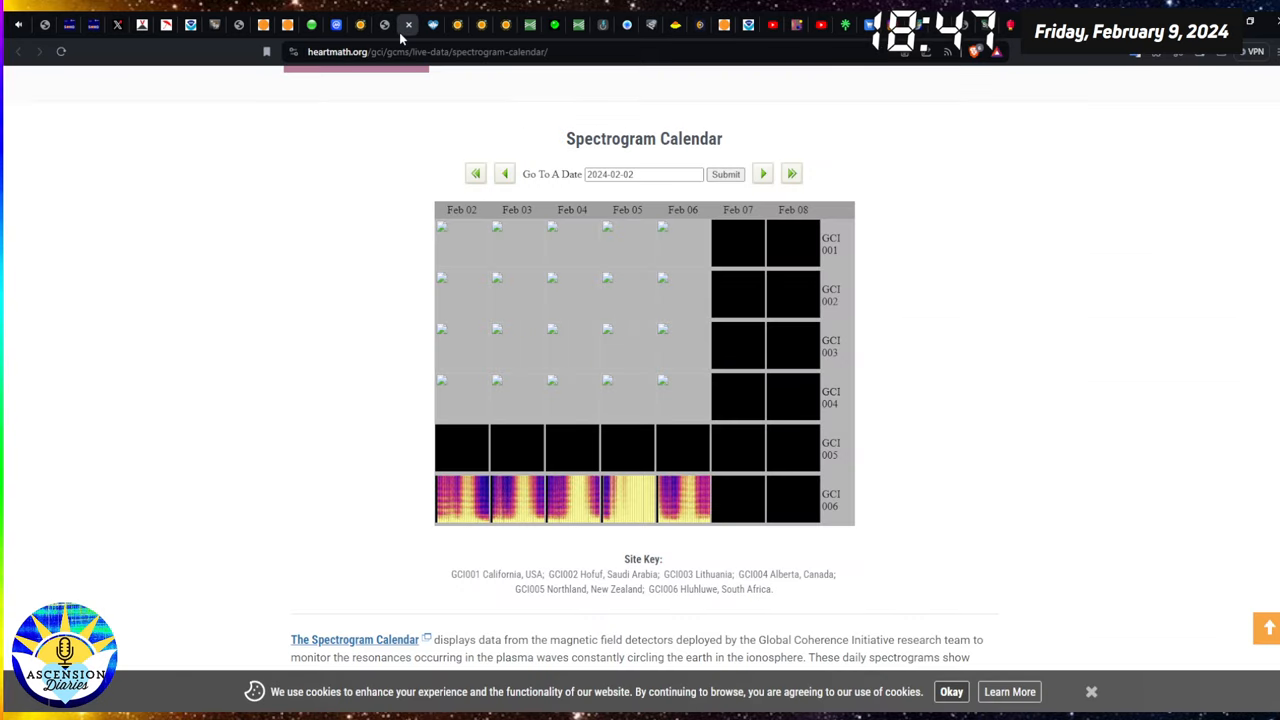
pyautogui.moveTo(389, 203)
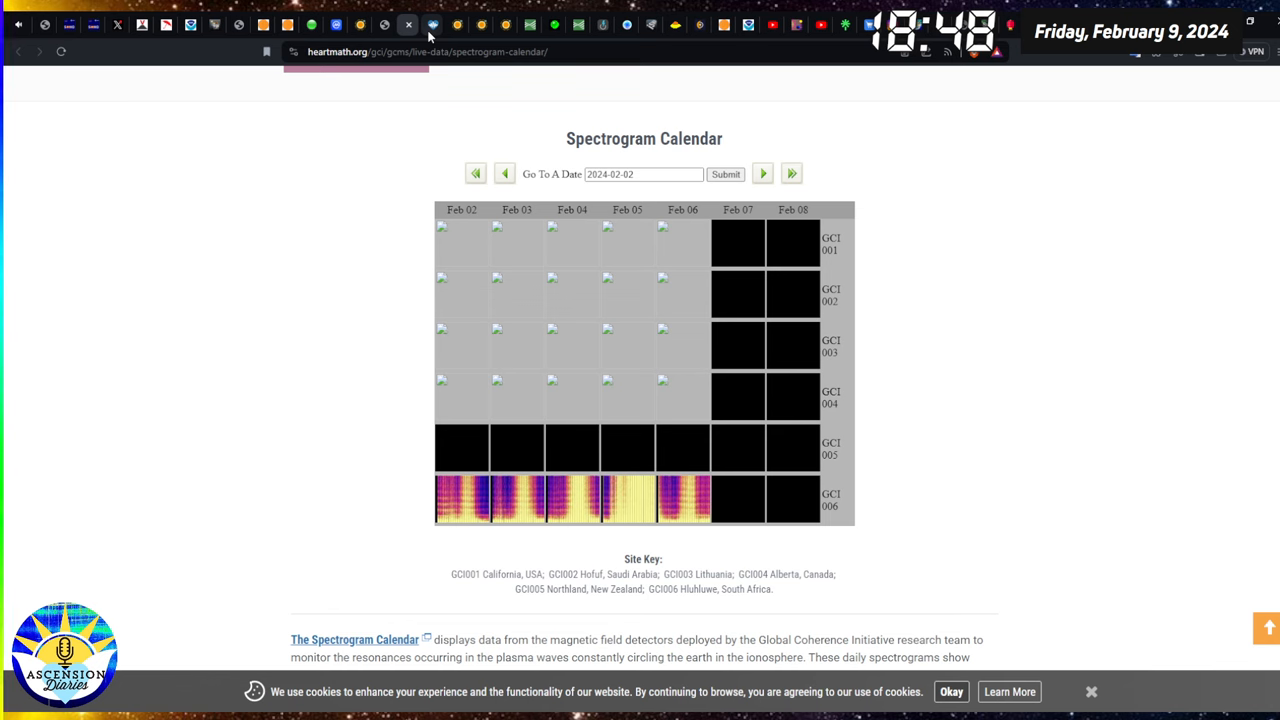
pyautogui.click(432, 24)
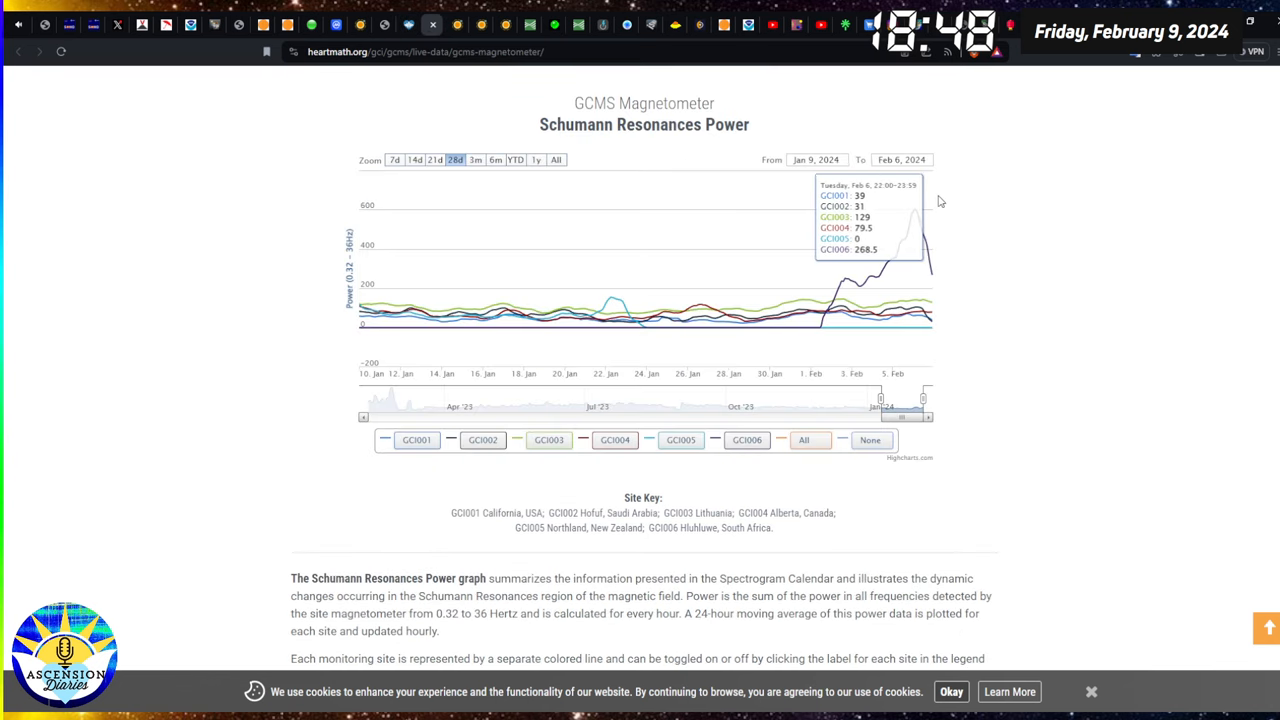
pyautogui.moveTo(922, 240)
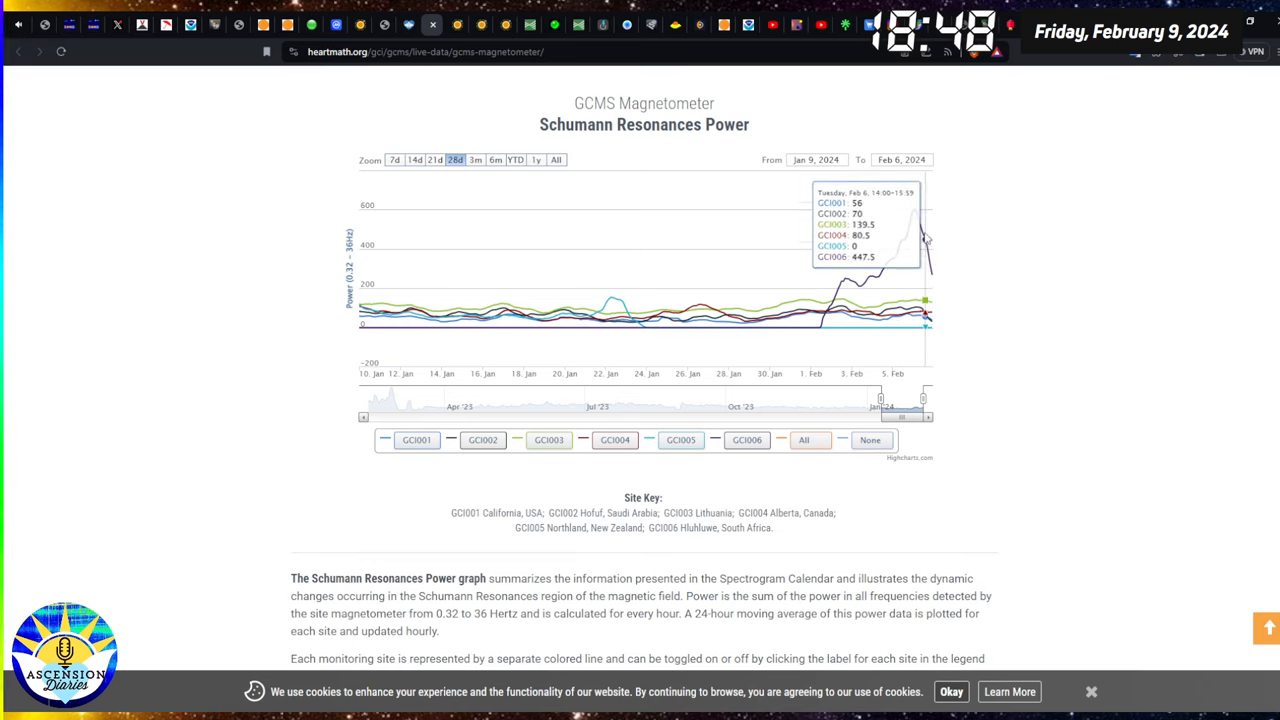
pyautogui.moveTo(913, 215)
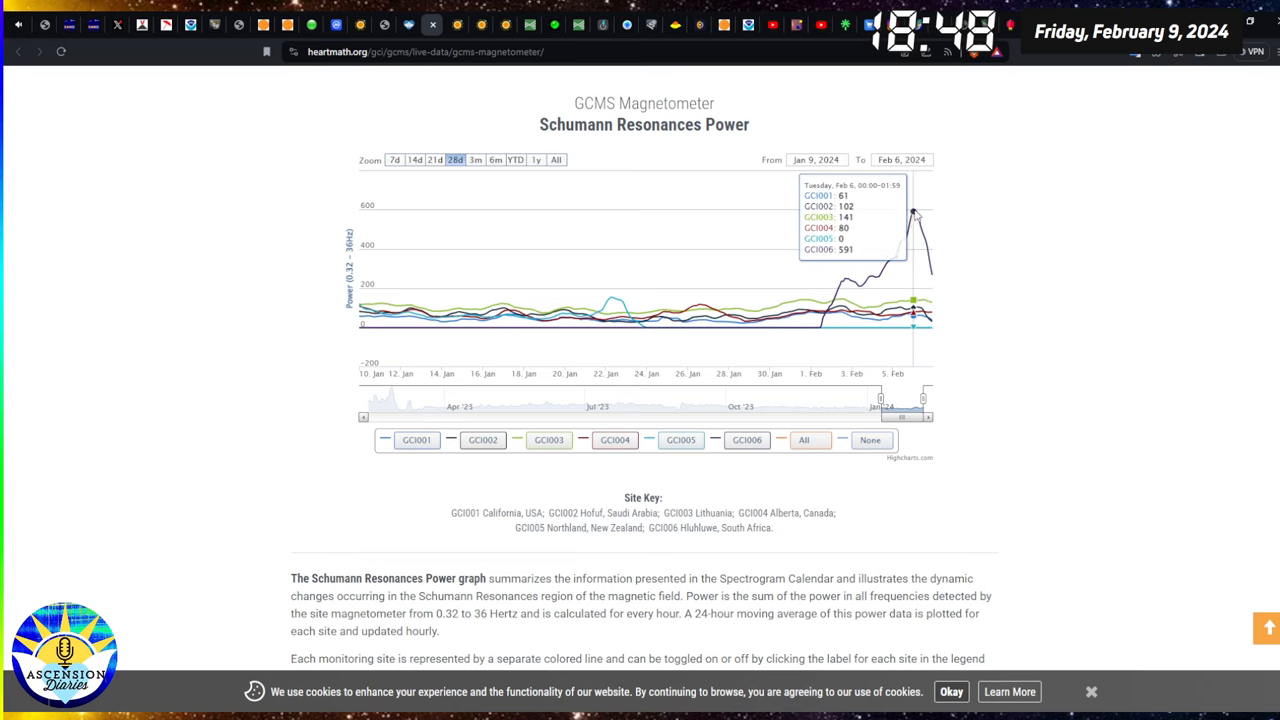
pyautogui.moveTo(915, 215)
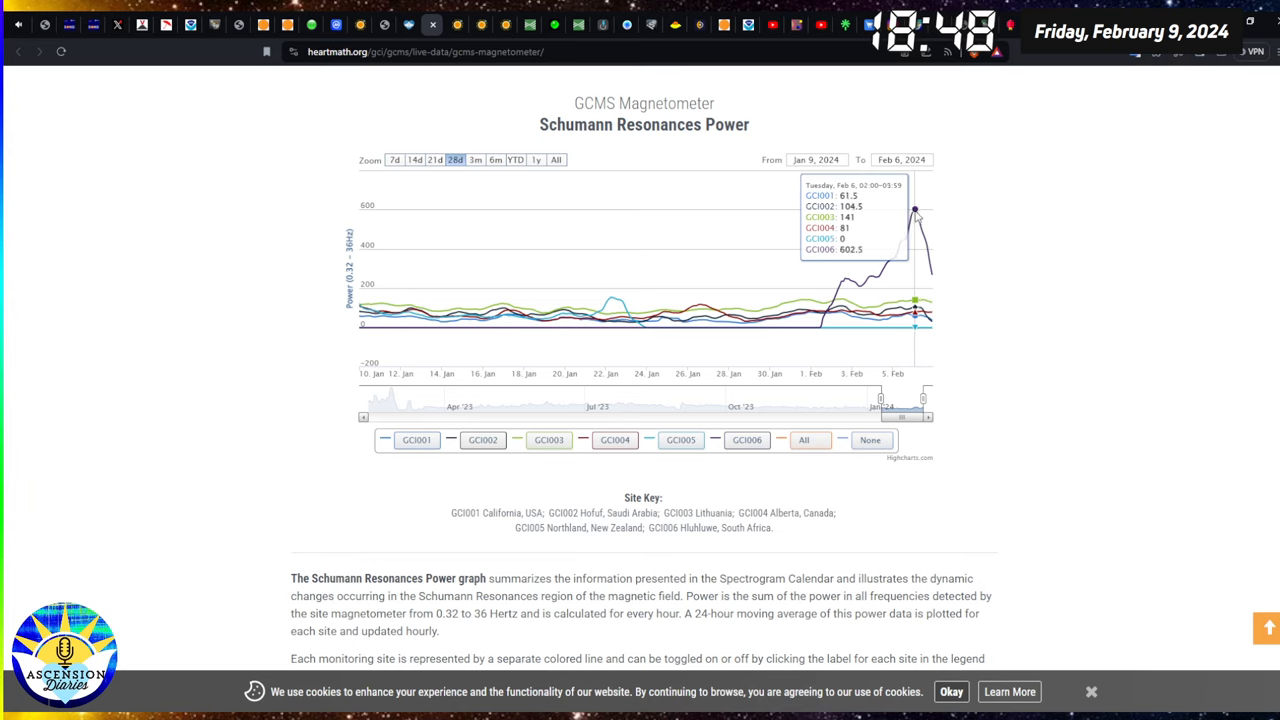
pyautogui.moveTo(912, 215)
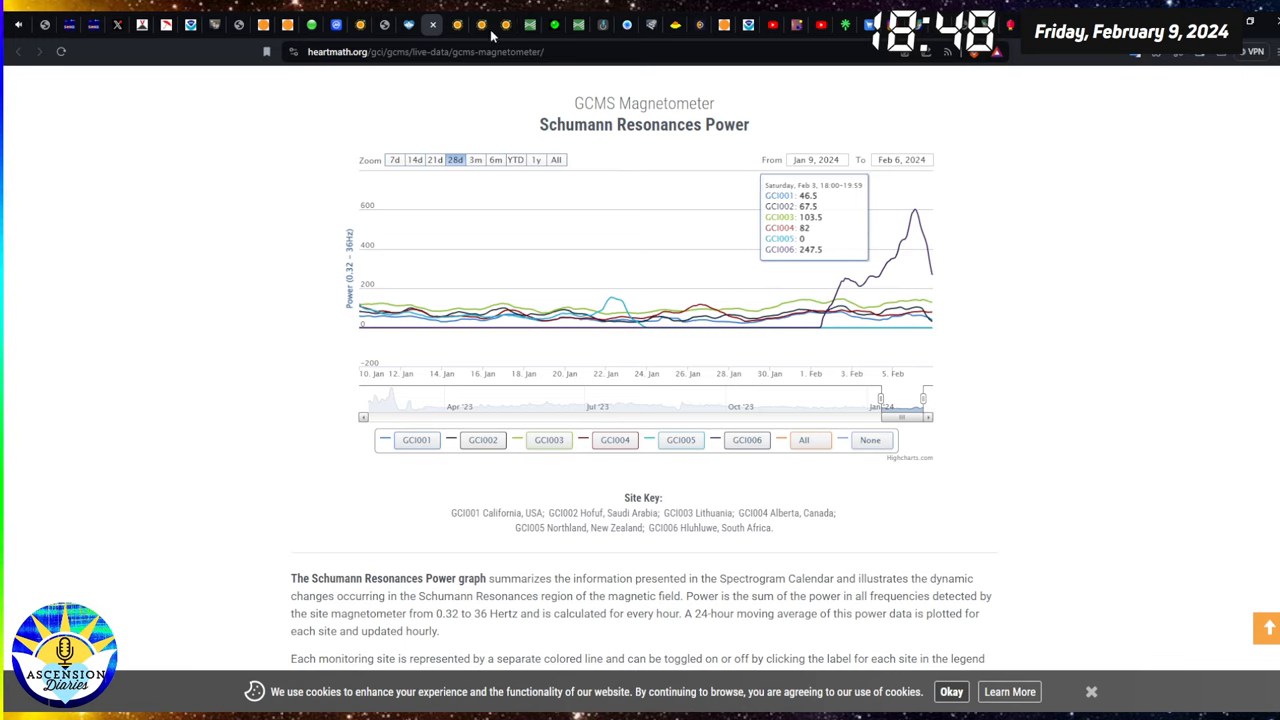
pyautogui.moveTo(456, 25)
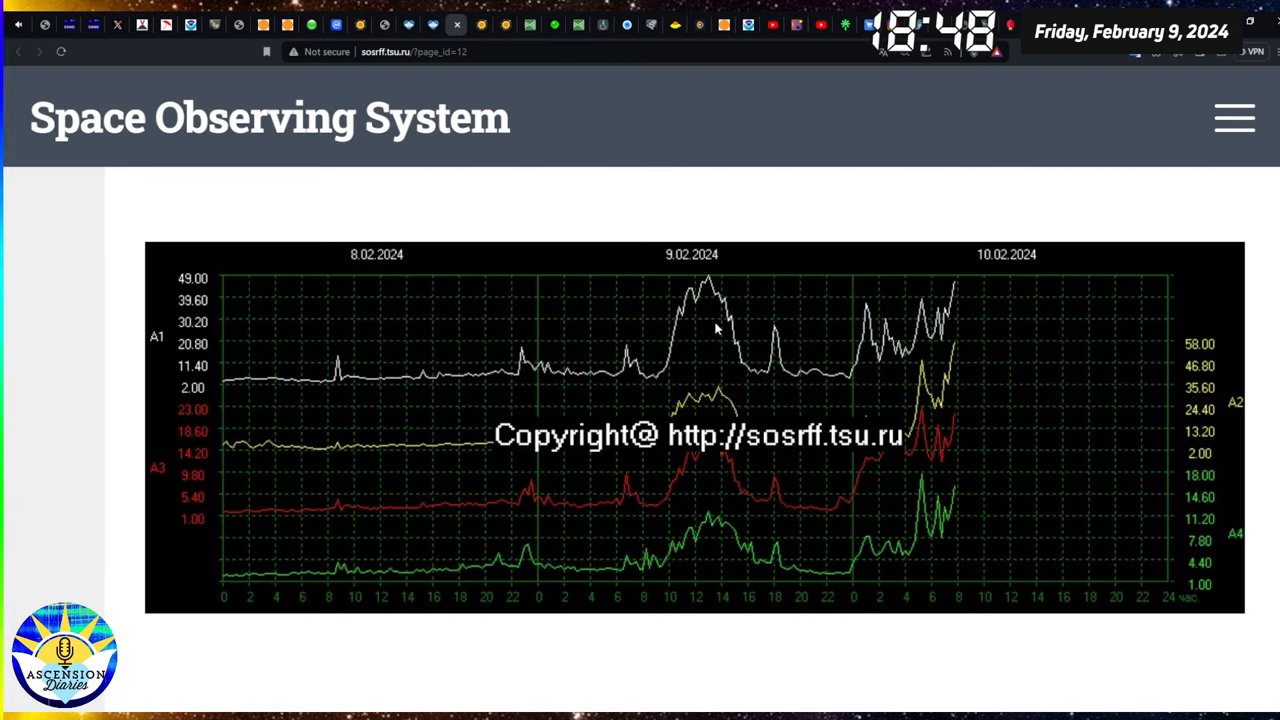
pyautogui.moveTo(900, 350)
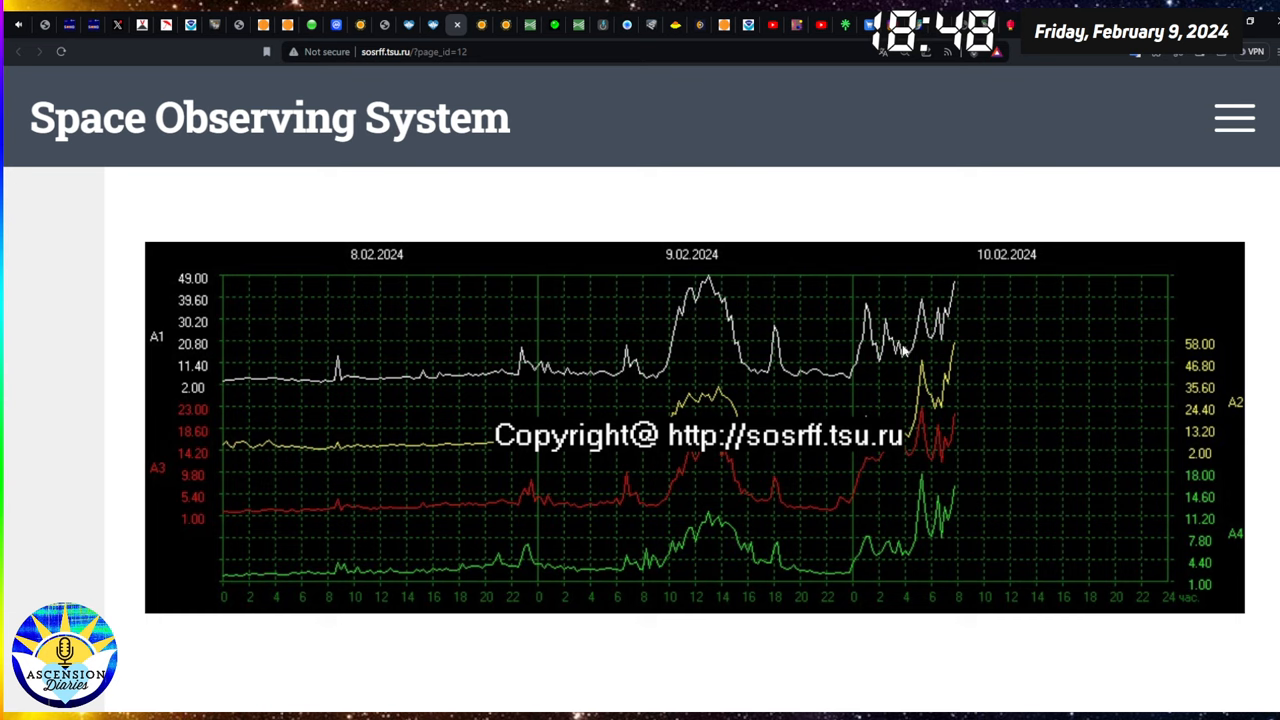
pyautogui.moveTo(716, 324)
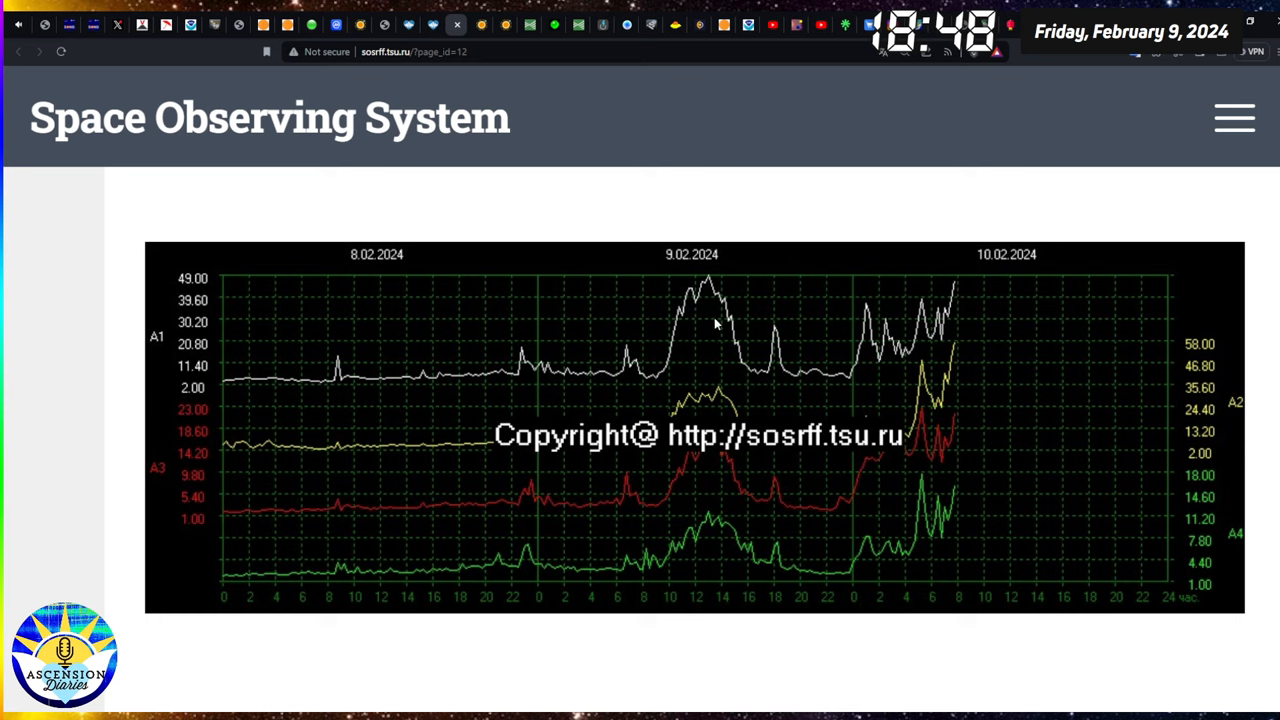
pyautogui.moveTo(243, 311)
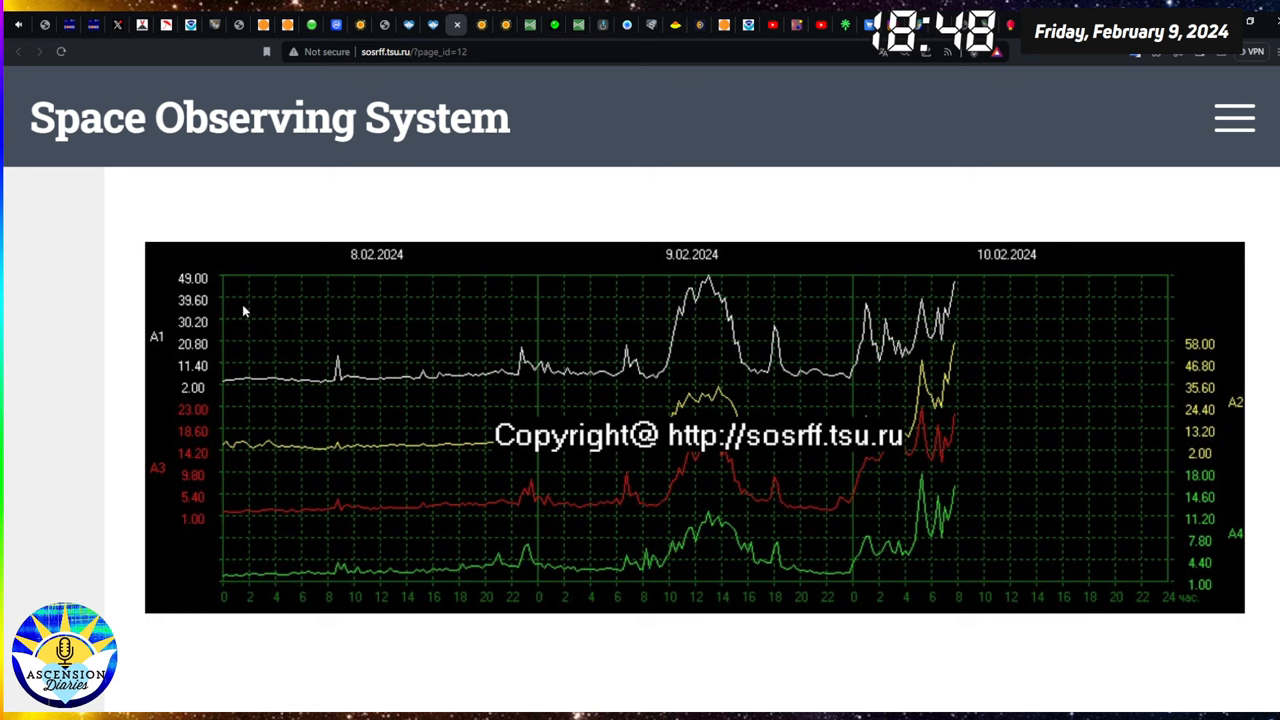
pyautogui.moveTo(225, 280)
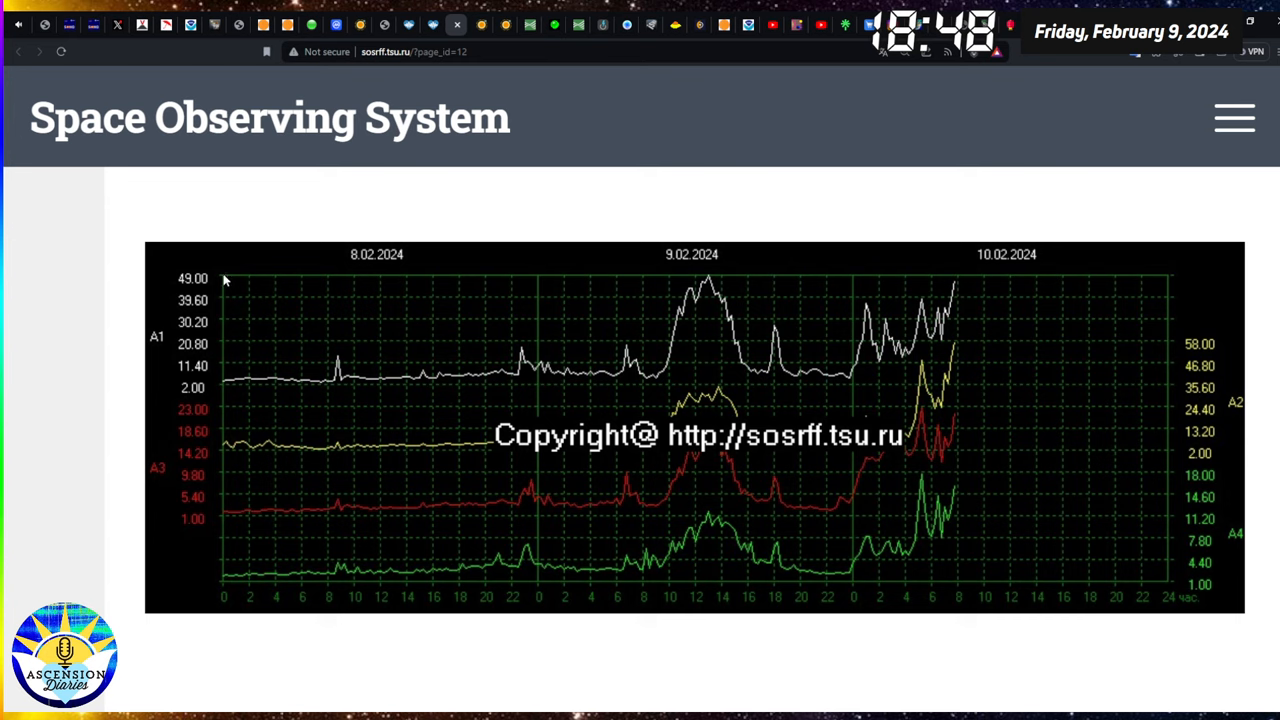
pyautogui.moveTo(715, 302)
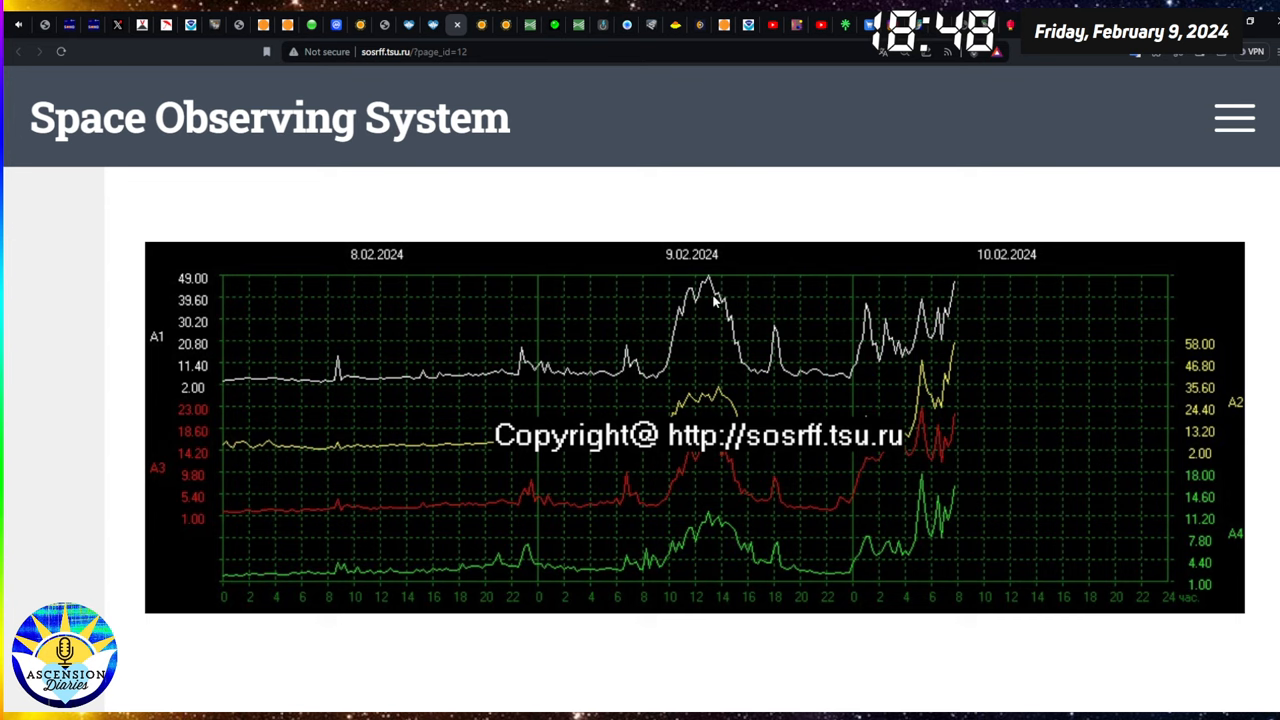
pyautogui.moveTo(168, 345)
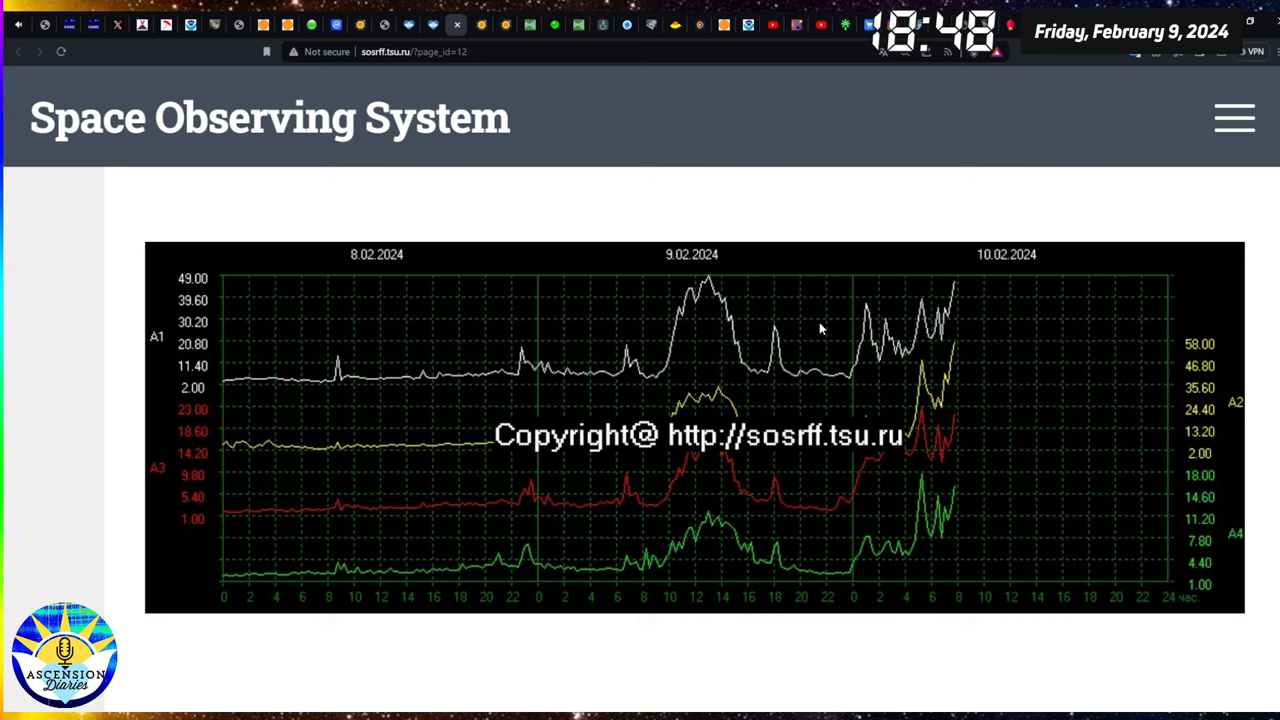
pyautogui.moveTo(783, 330)
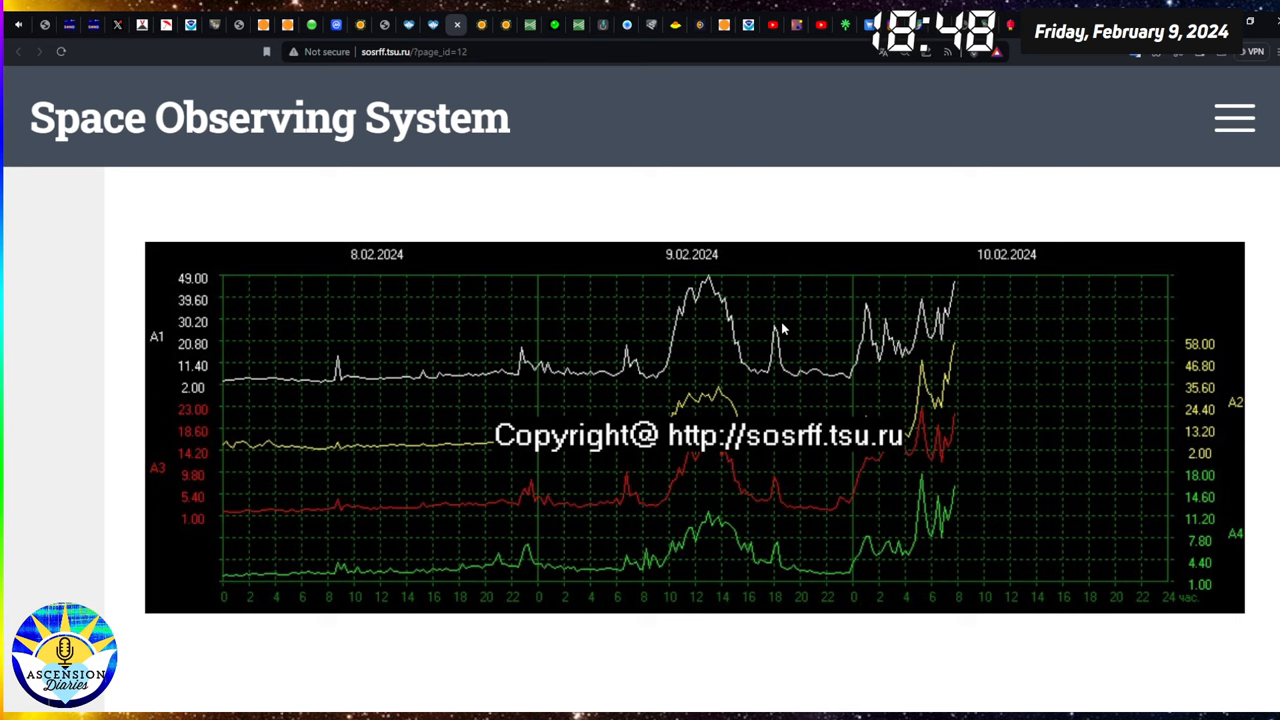
pyautogui.moveTo(950, 287)
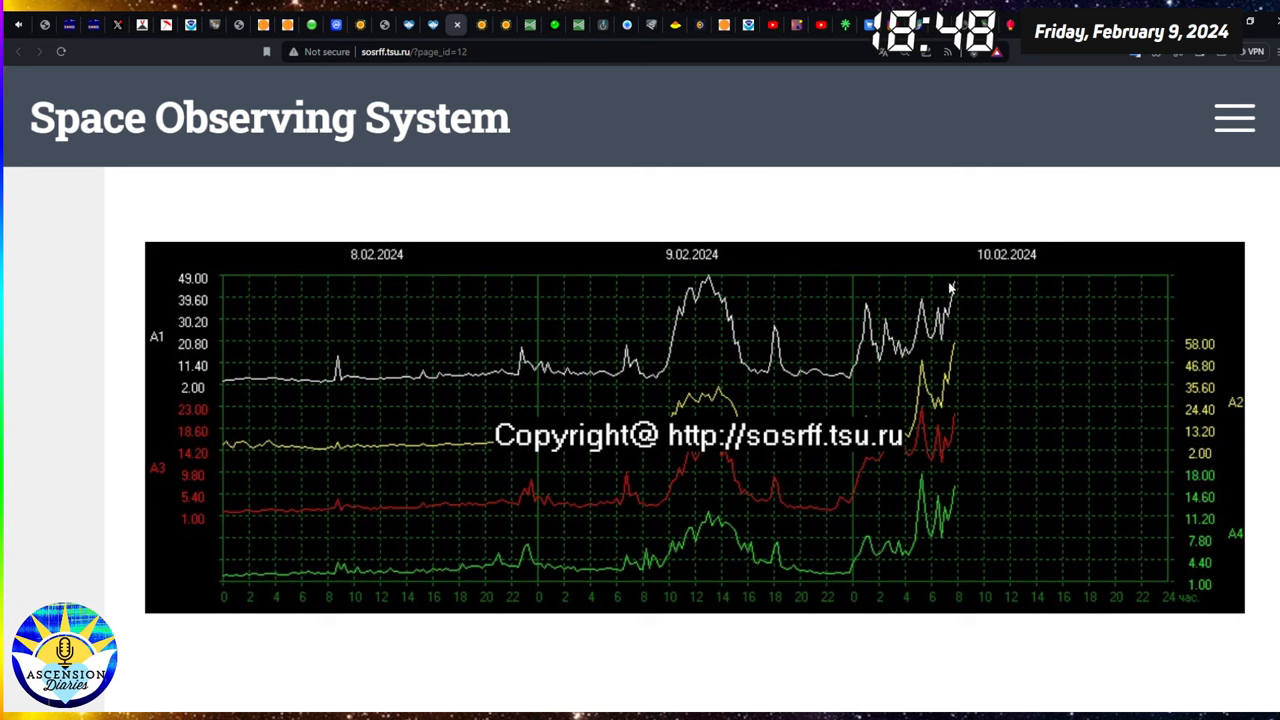
pyautogui.moveTo(960, 285)
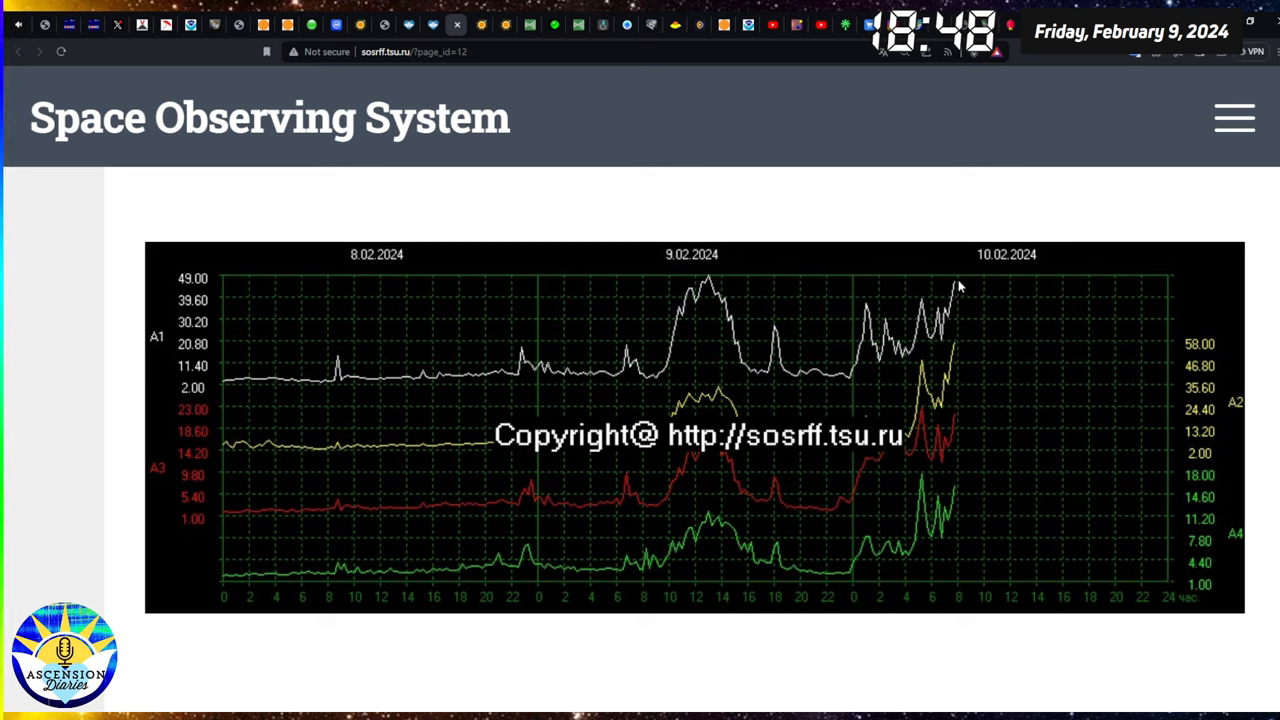
pyautogui.moveTo(712, 296)
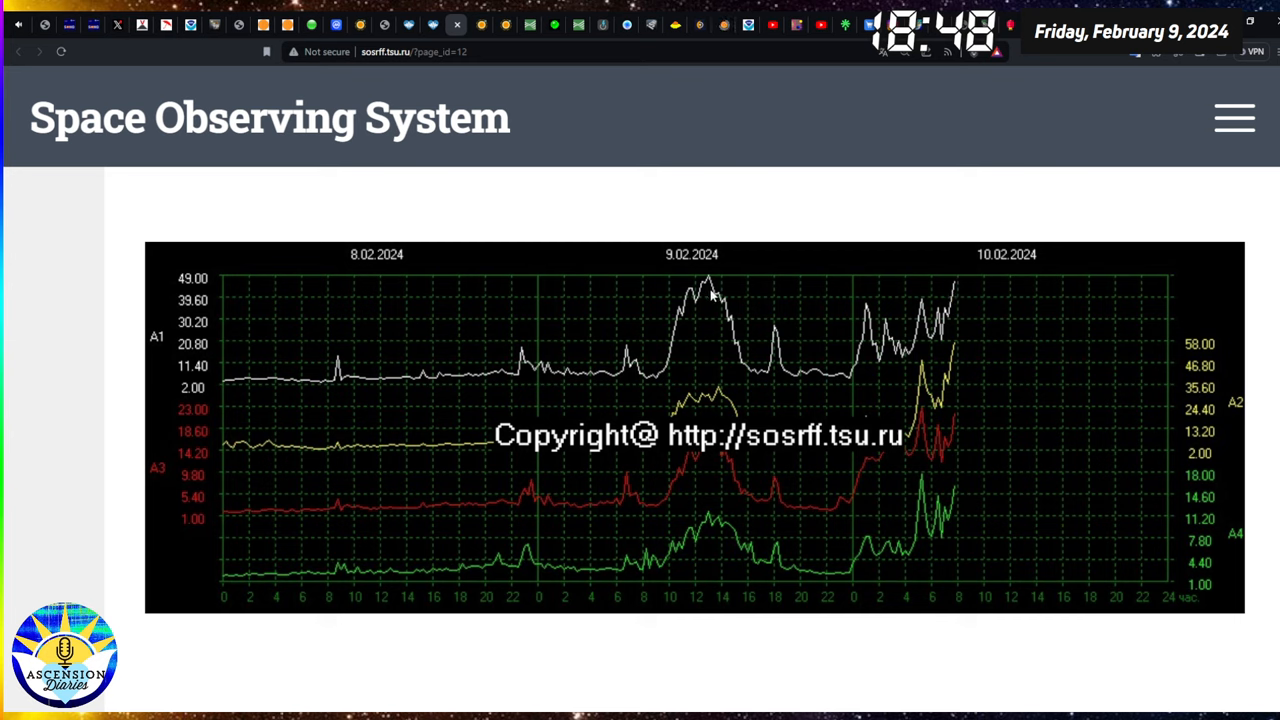
pyautogui.moveTo(730, 307)
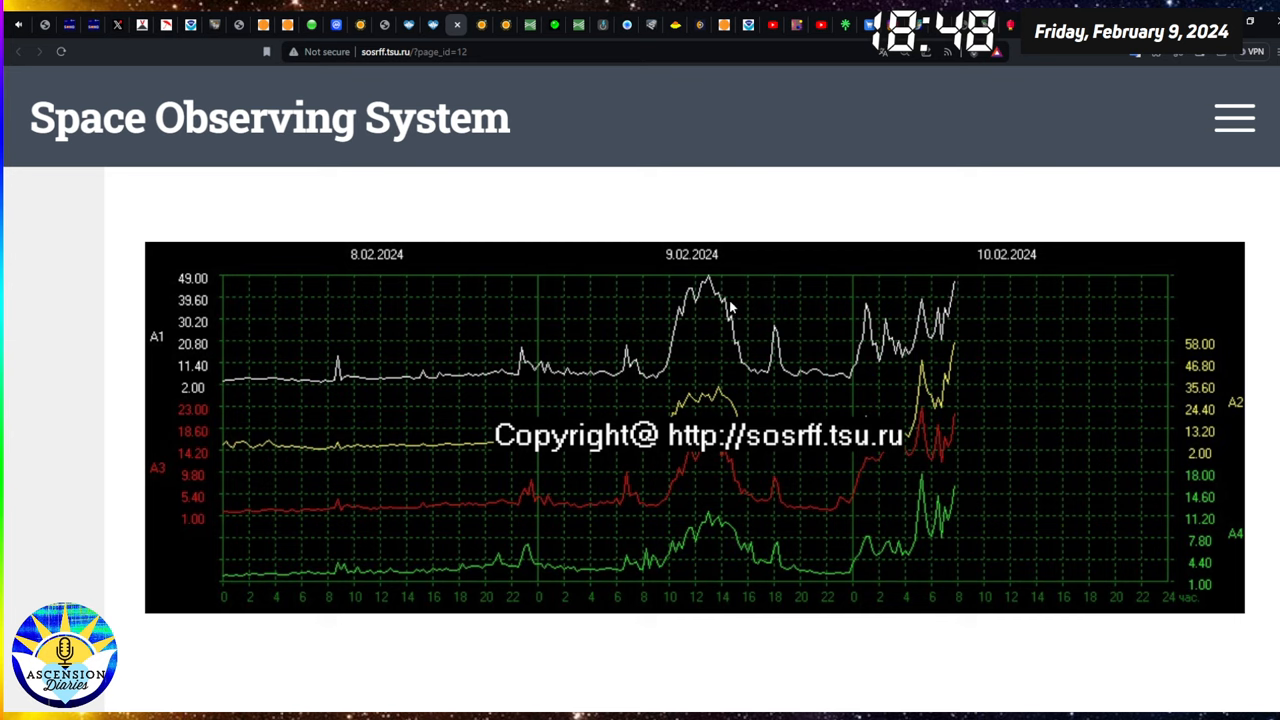
pyautogui.moveTo(795, 375)
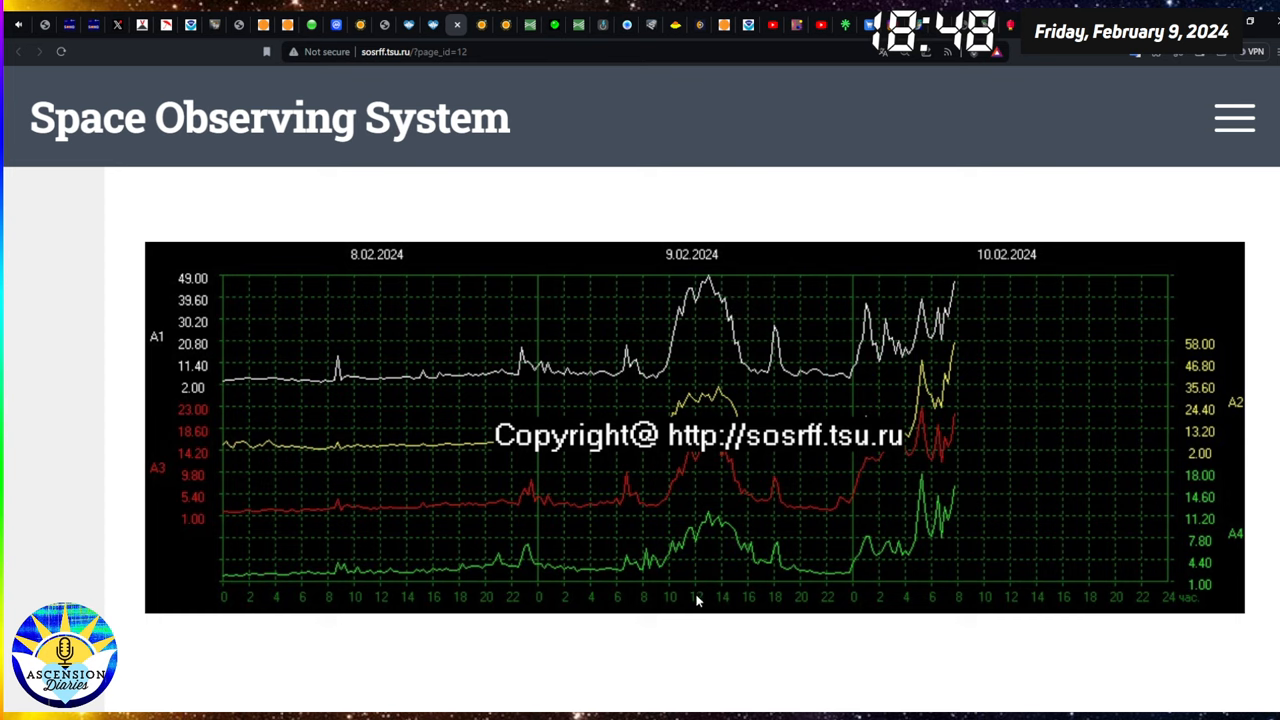
pyautogui.moveTo(1013, 598)
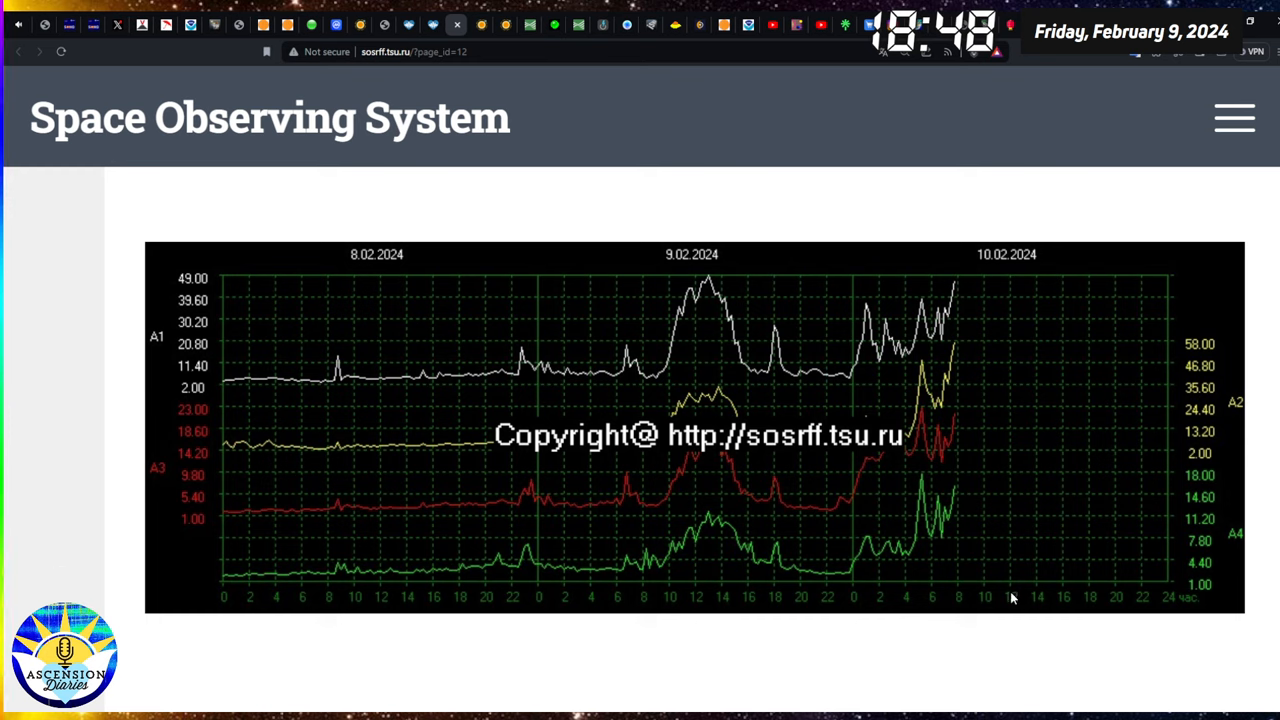
pyautogui.moveTo(951, 567)
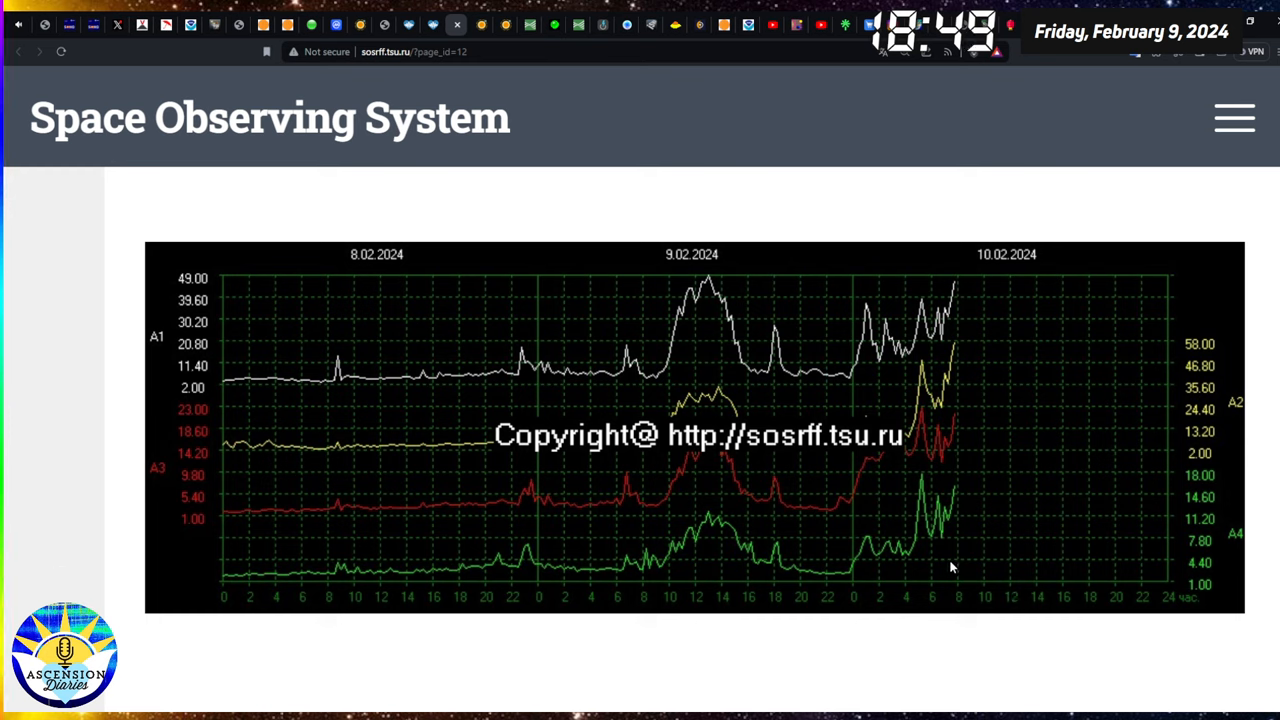
pyautogui.moveTo(715, 310)
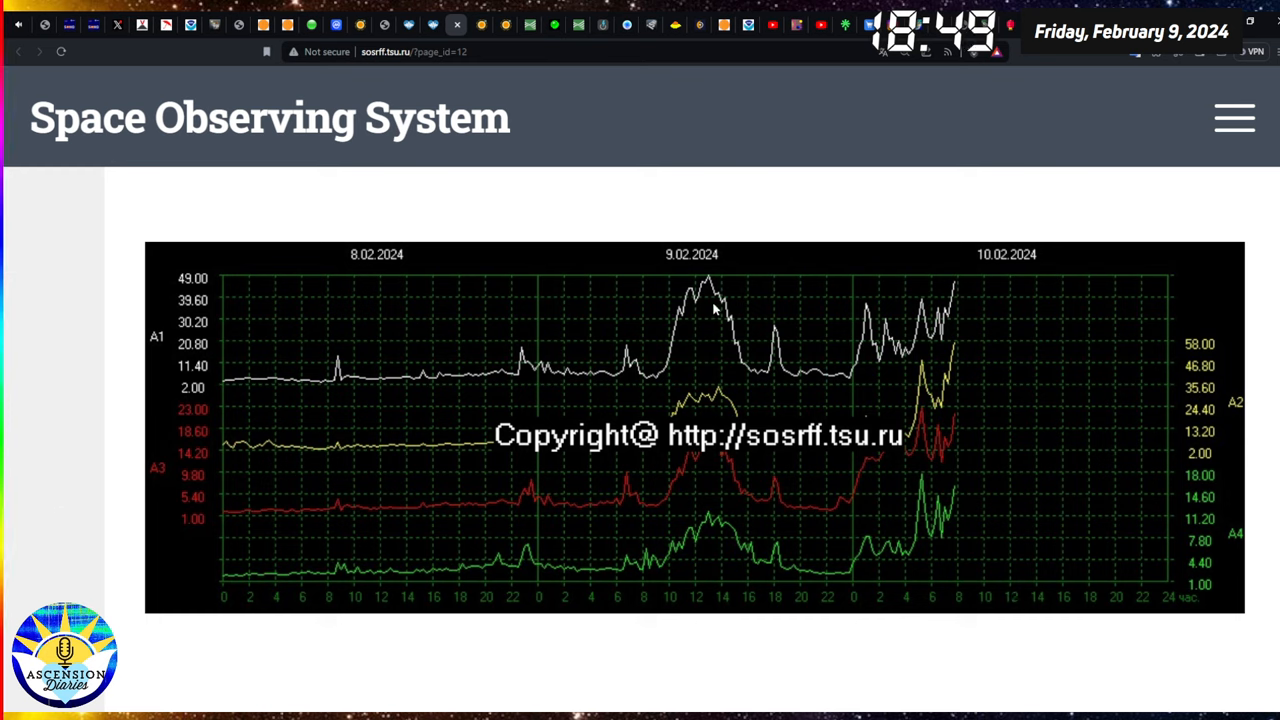
pyautogui.moveTo(705, 305)
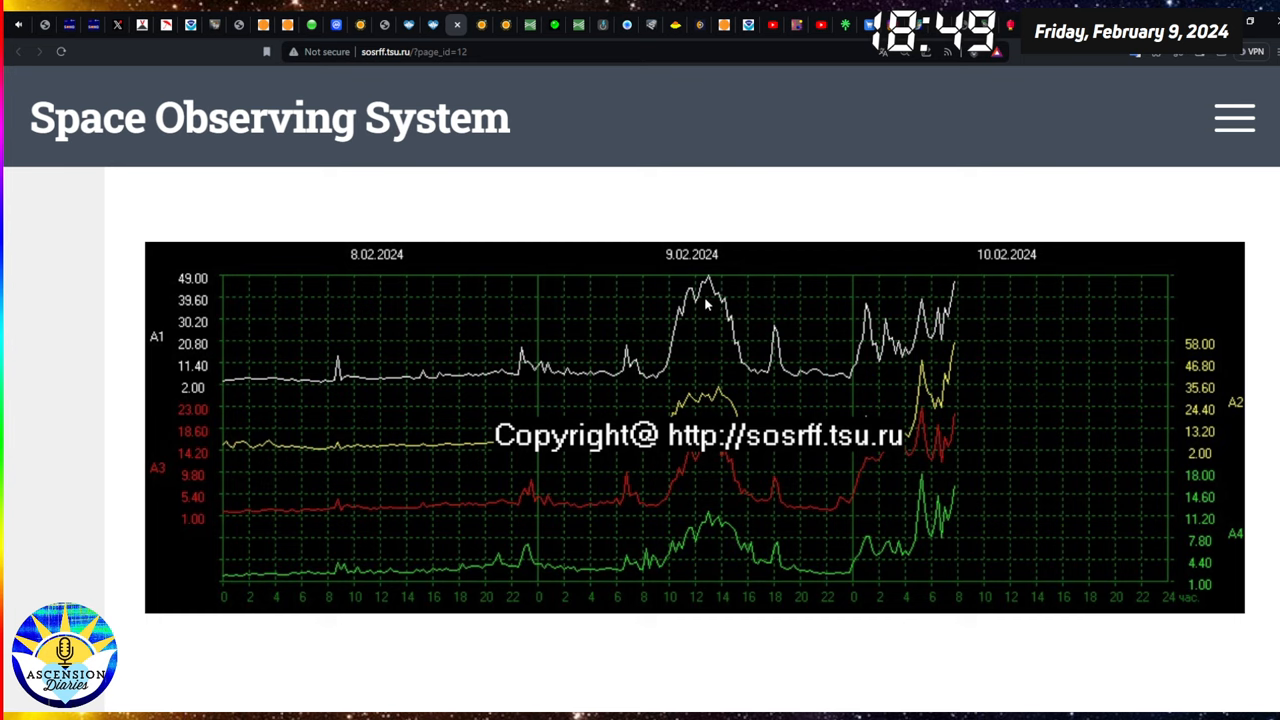
pyautogui.moveTo(958, 305)
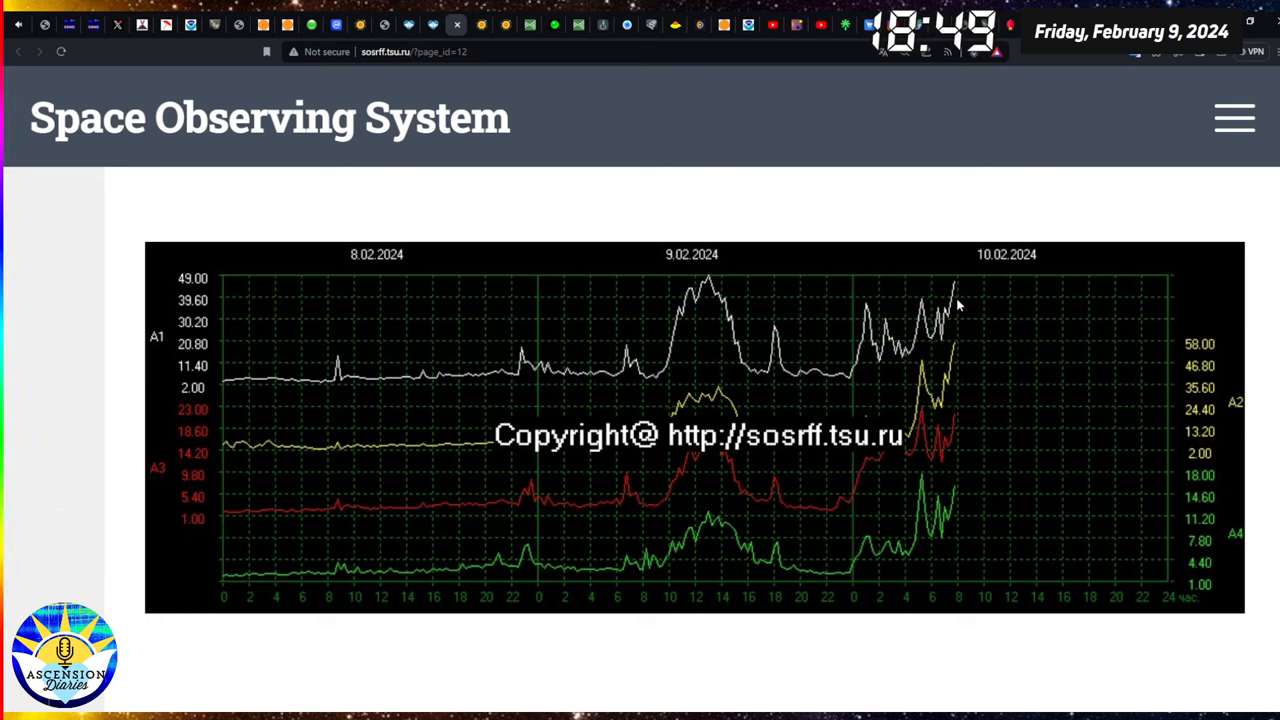
pyautogui.moveTo(423, 378)
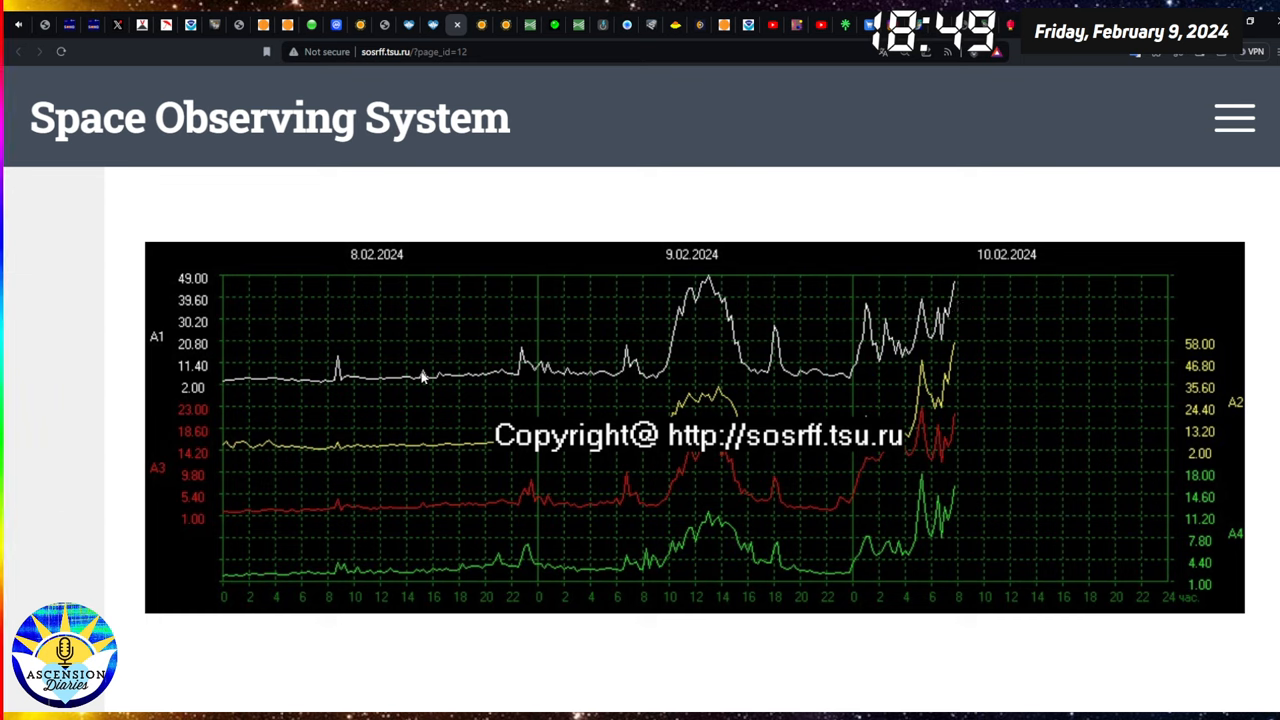
pyautogui.moveTo(1030, 592)
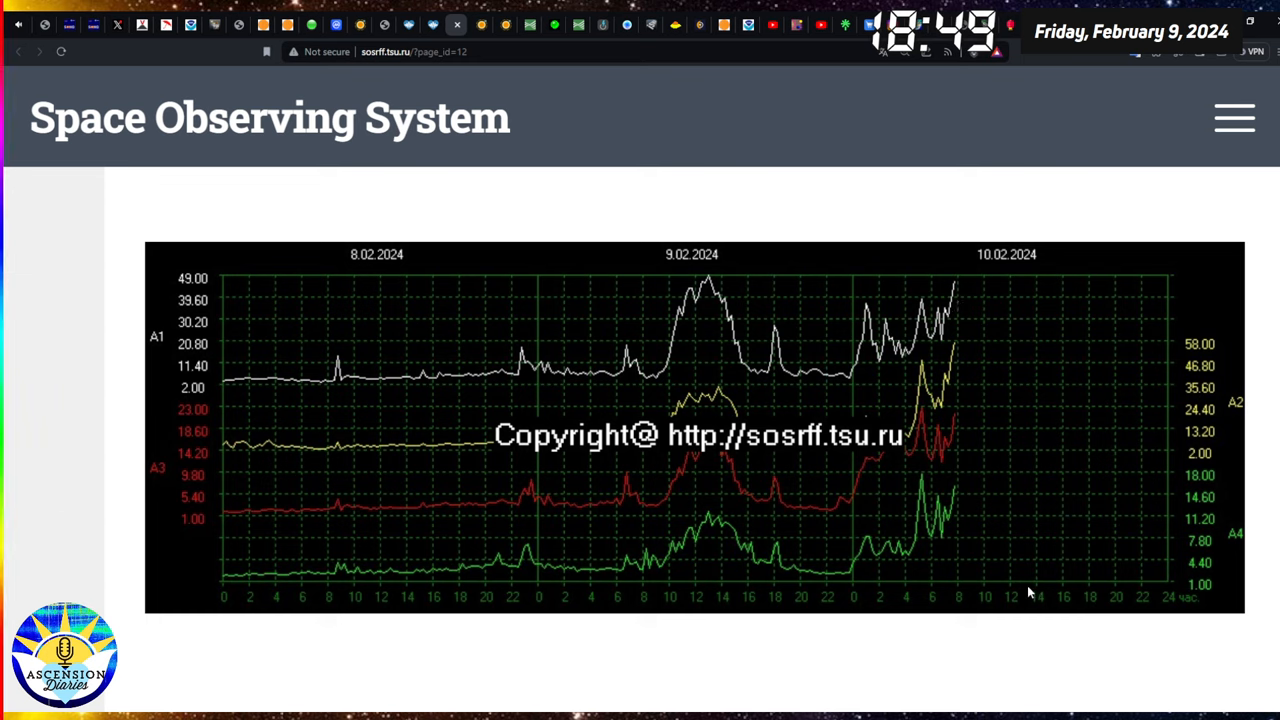
pyautogui.moveTo(703, 608)
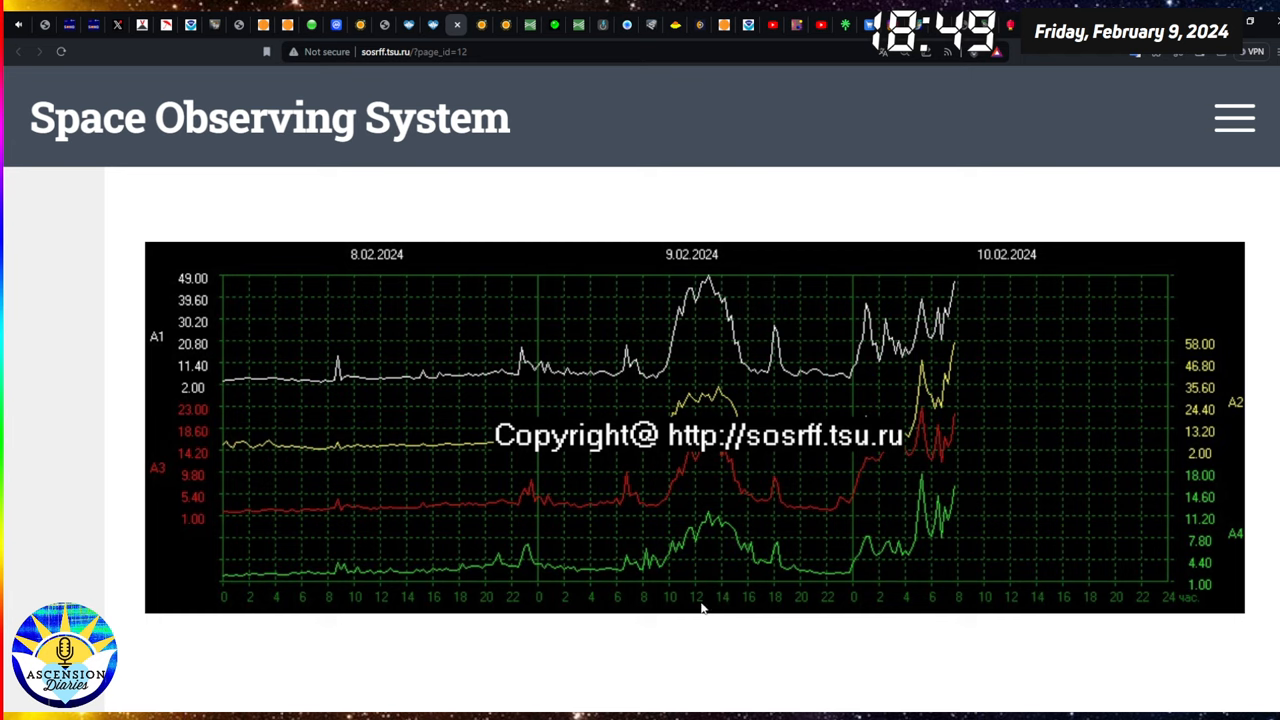
pyautogui.moveTo(696, 599)
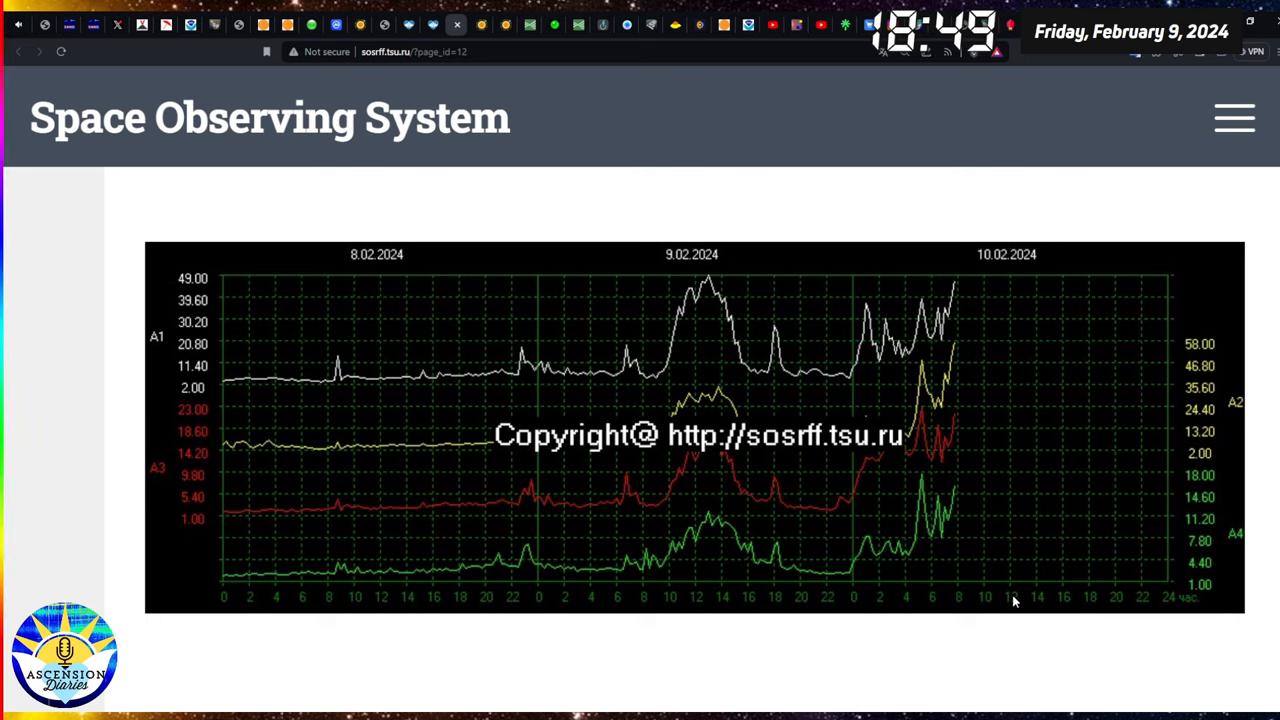
pyautogui.moveTo(1018, 615)
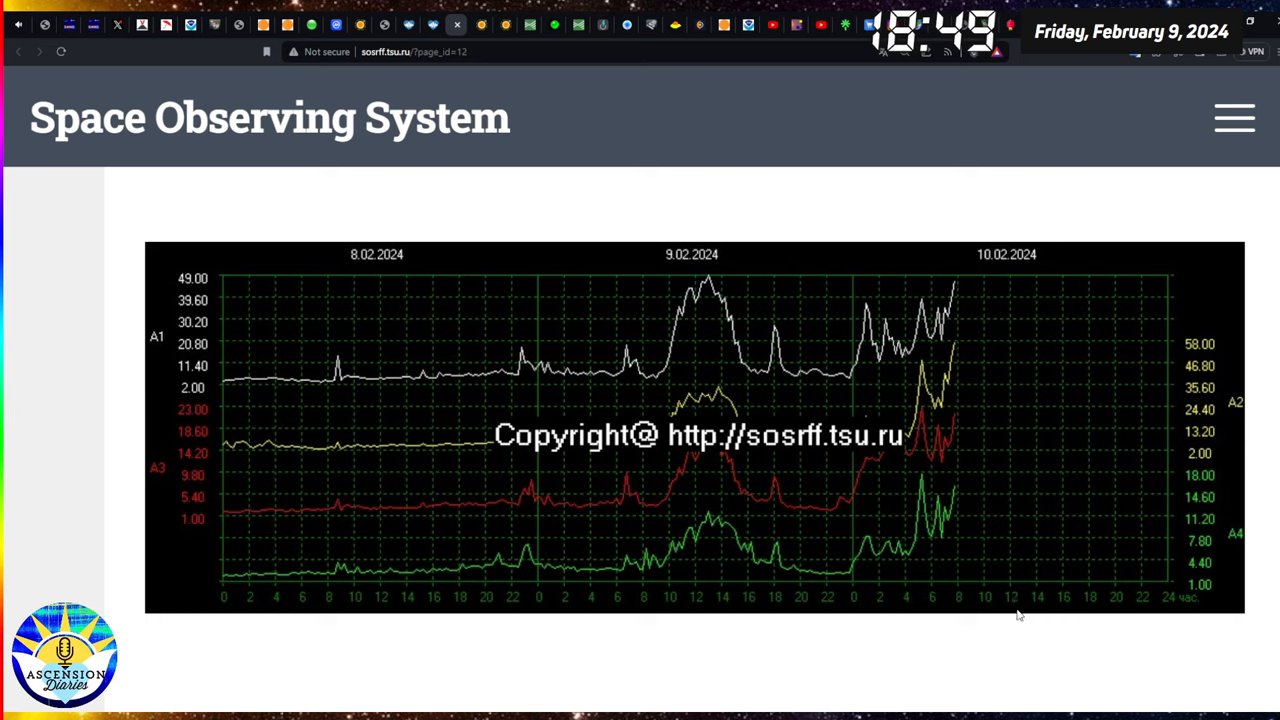
pyautogui.moveTo(806, 621)
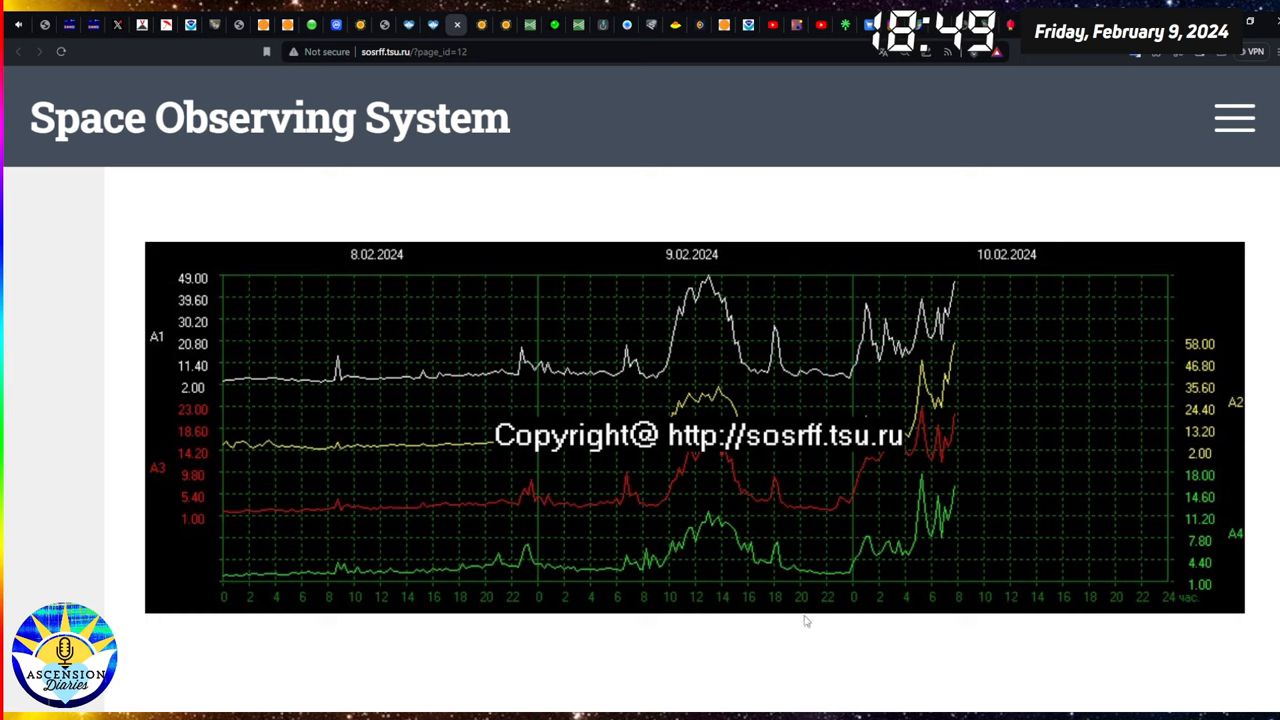
pyautogui.moveTo(927, 607)
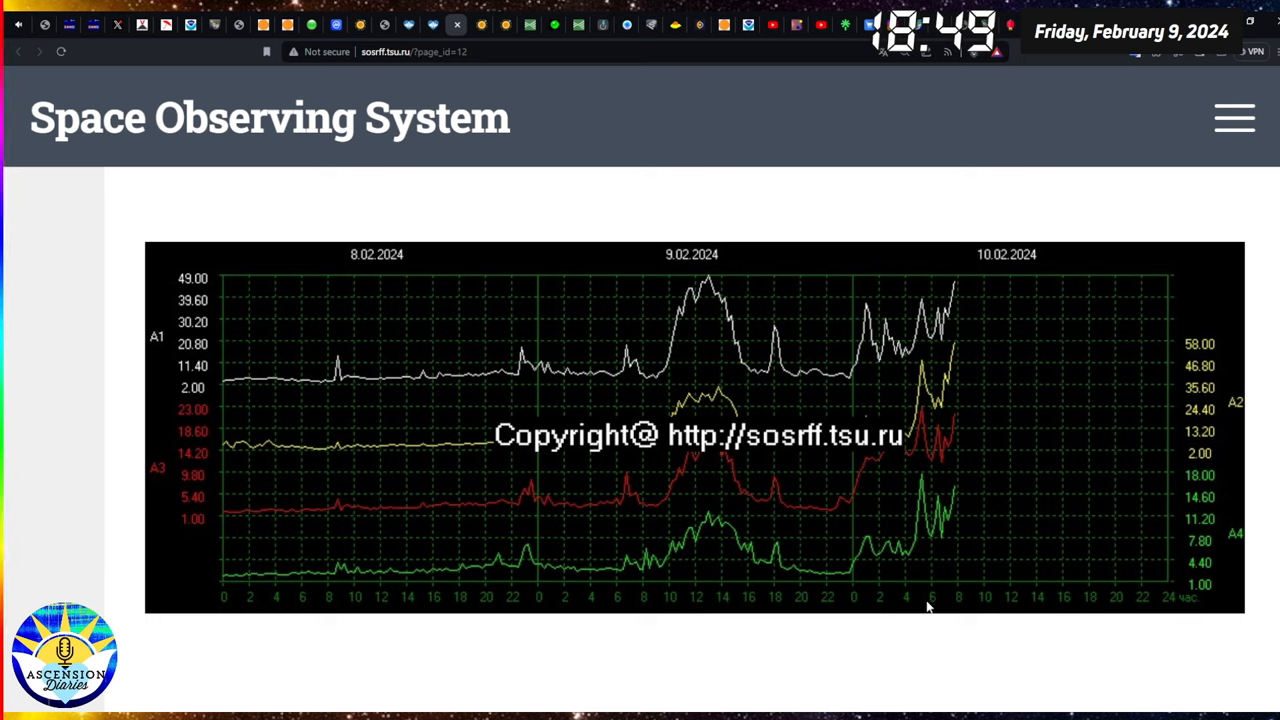
pyautogui.moveTo(701, 605)
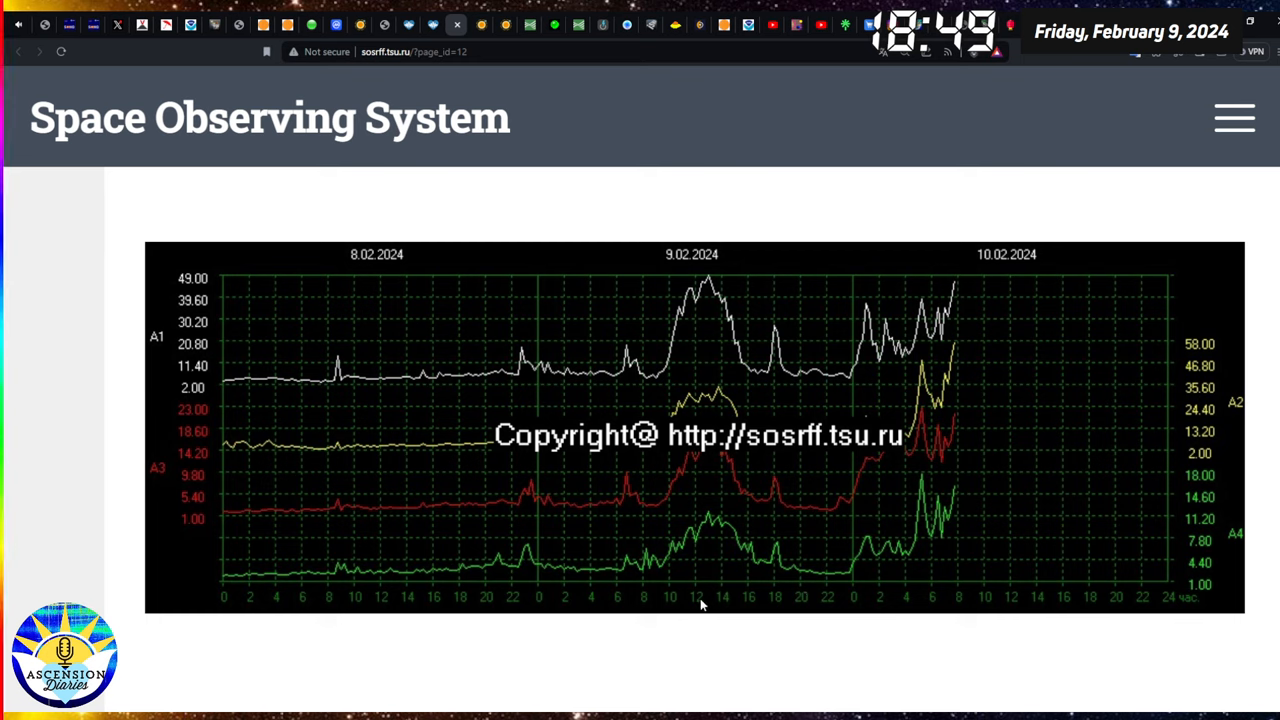
pyautogui.moveTo(940, 543)
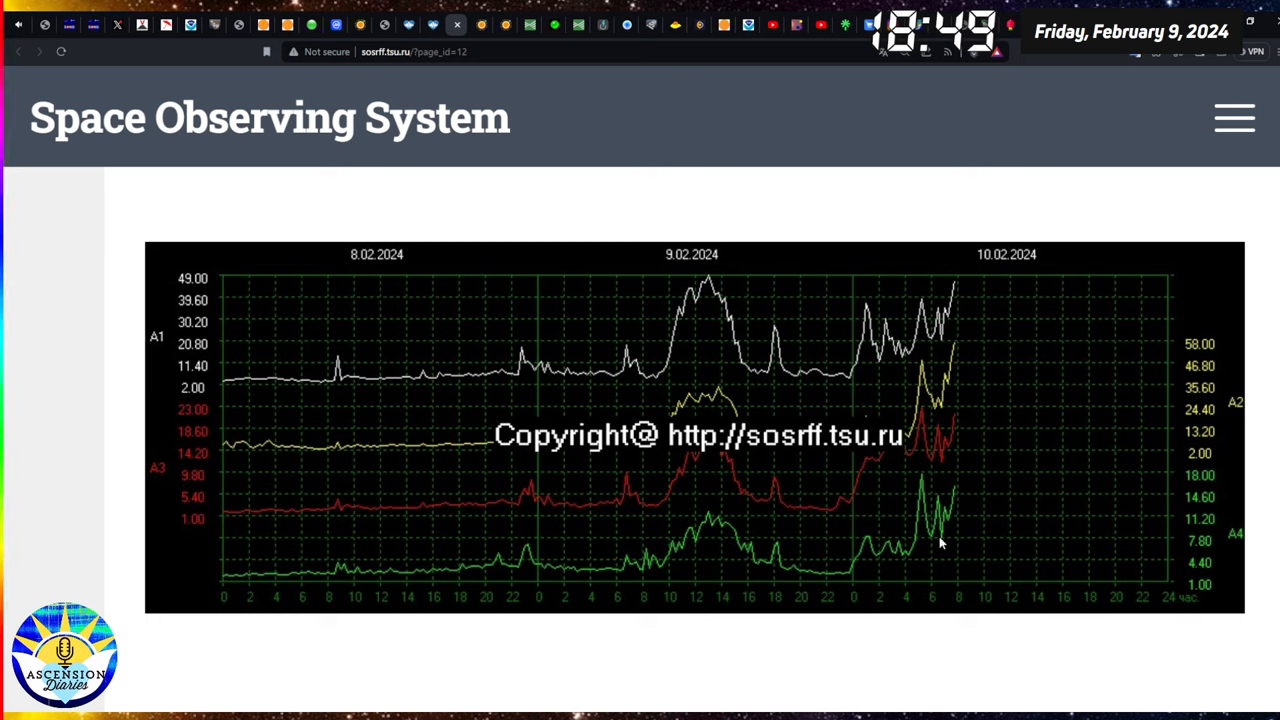
pyautogui.moveTo(955, 547)
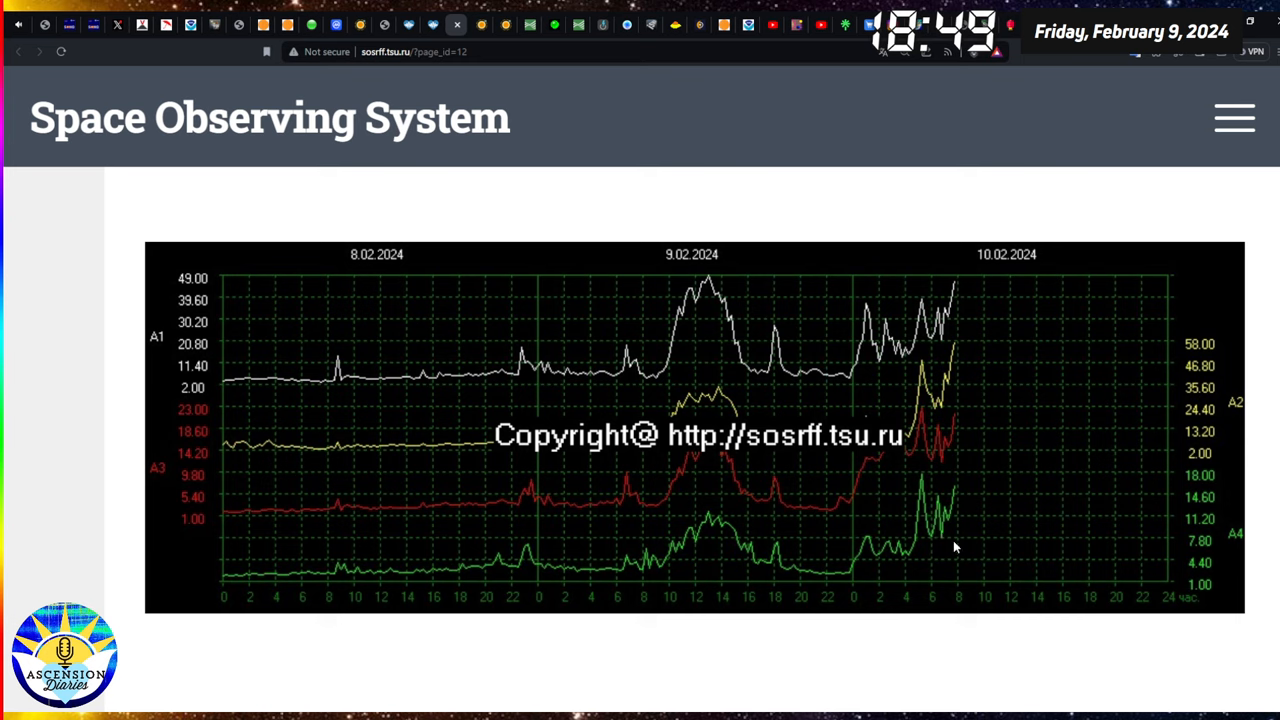
pyautogui.moveTo(710, 293)
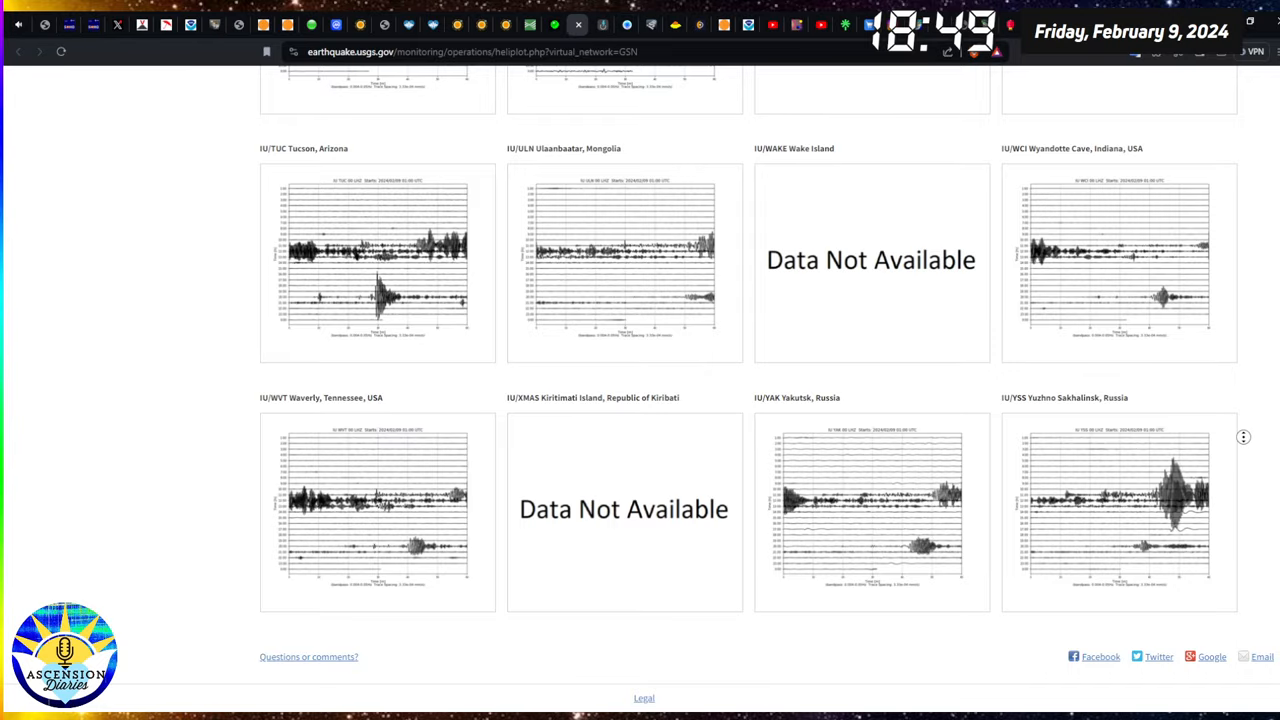
# Scroll the USGS heliplots page to the top and bring up Blitzortung's live lightning map.
pyautogui.scroll(3)
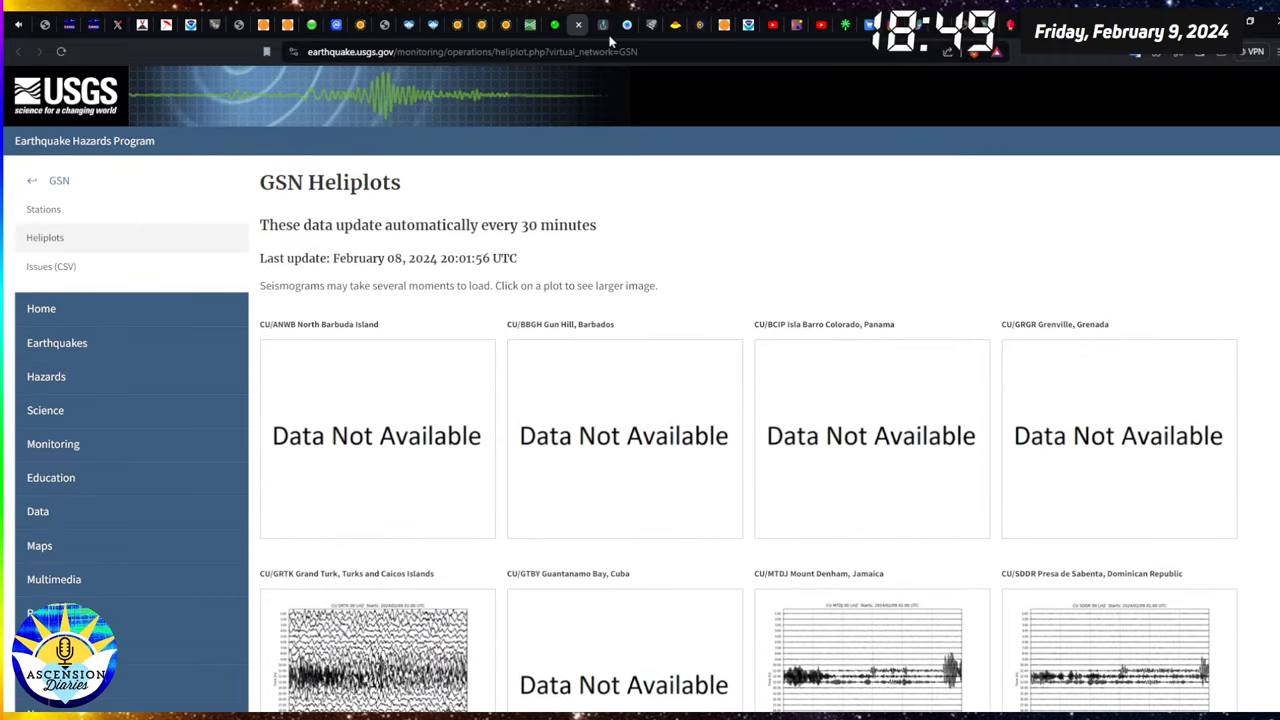
pyautogui.click(601, 24)
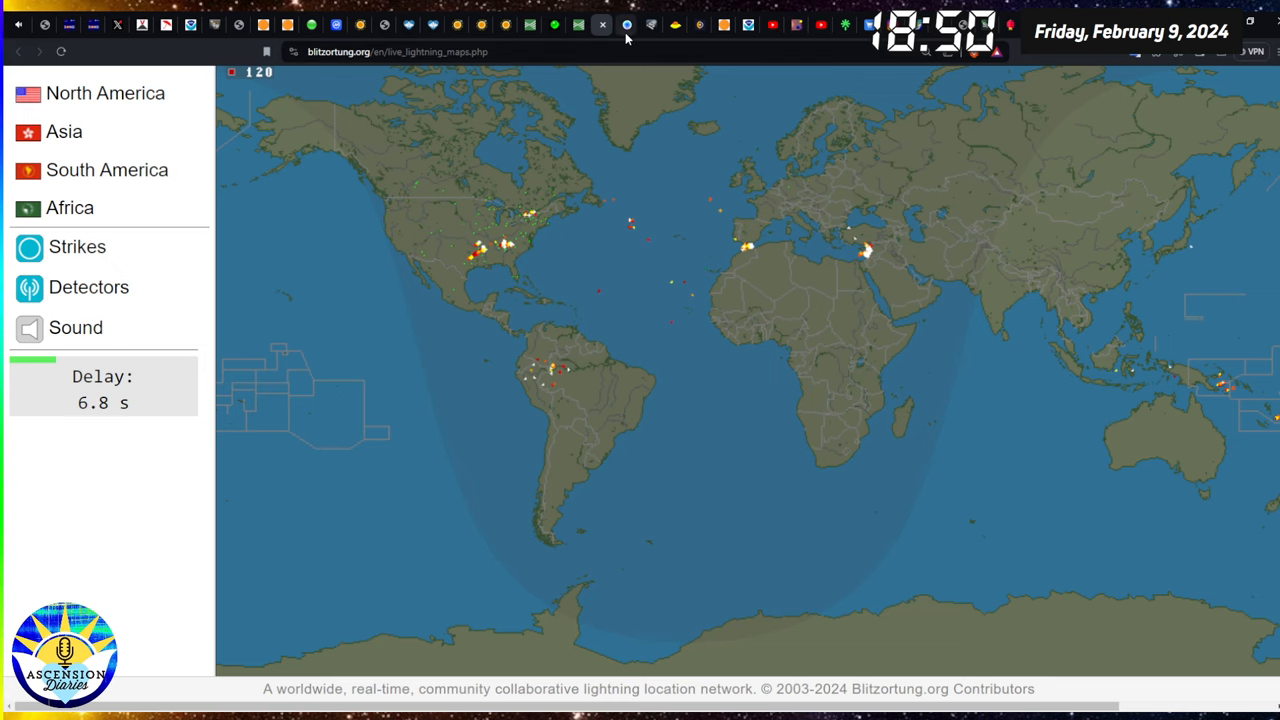
# Bring up Zoom Earth's global precipitation forecast map.
pyautogui.click(626, 25)
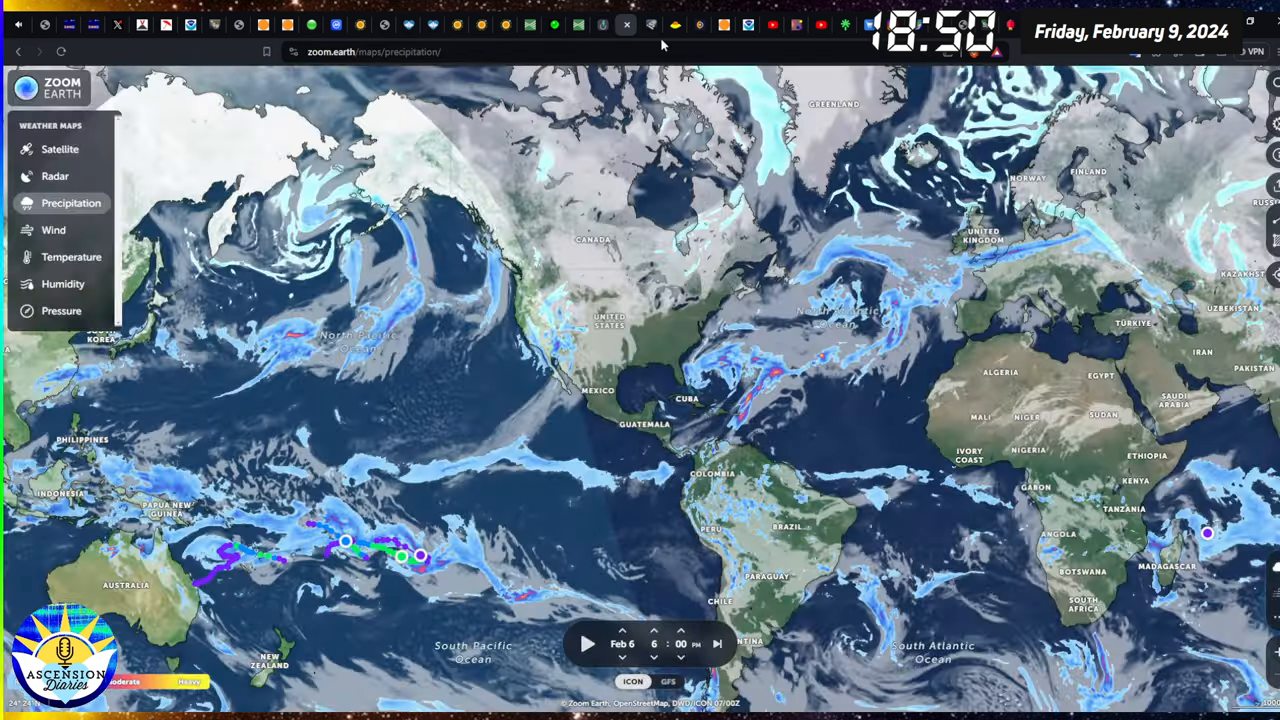
pyautogui.moveTo(660, 138)
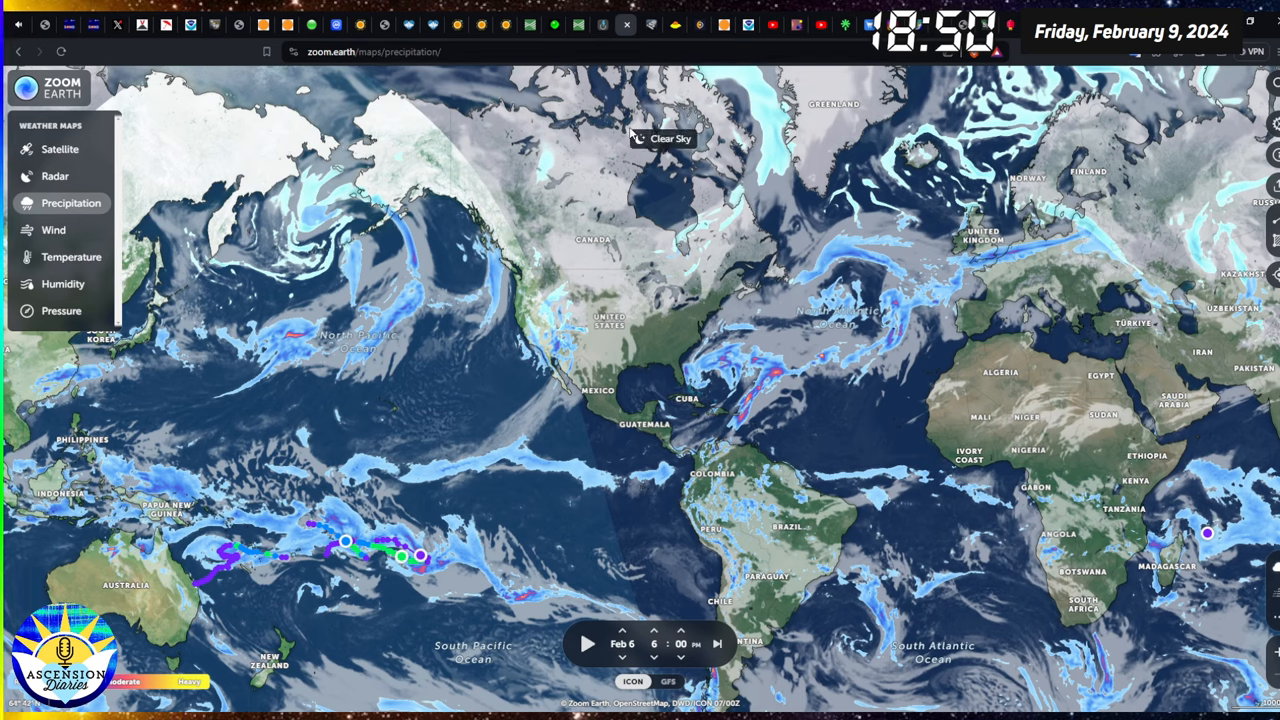
pyautogui.click(626, 24)
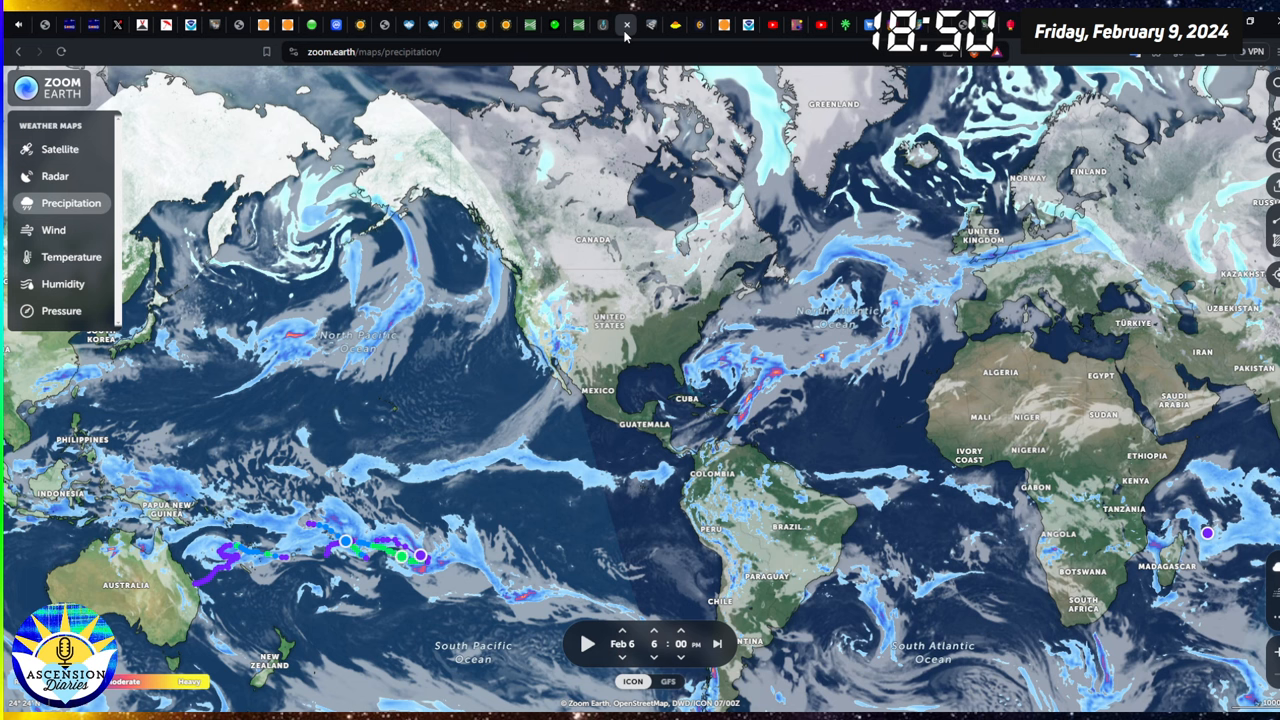
pyautogui.moveTo(548, 460)
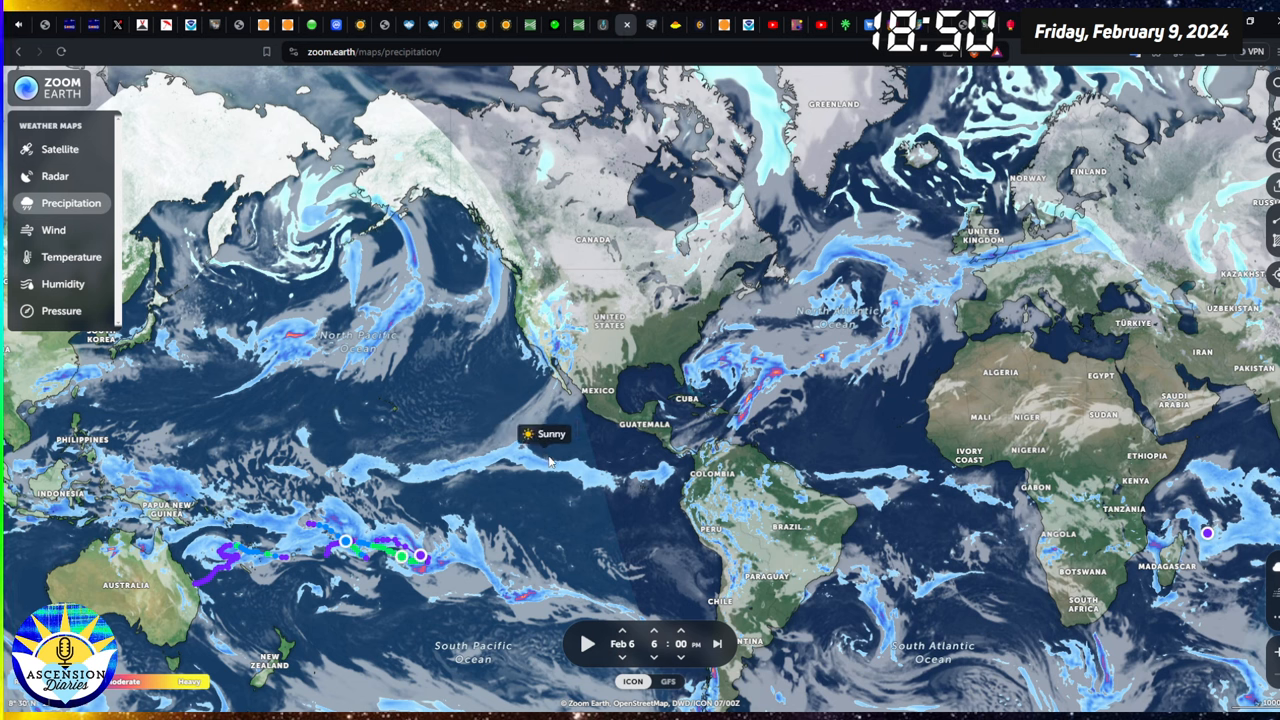
pyautogui.moveTo(408, 398)
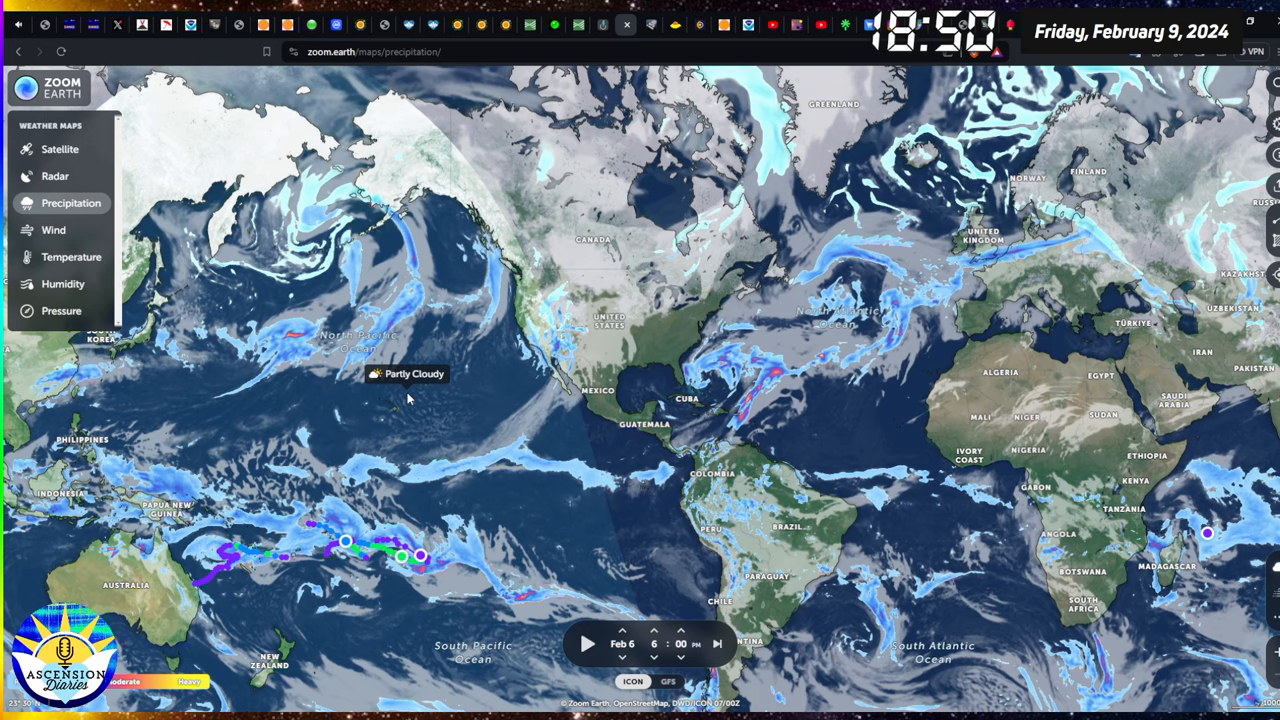
pyautogui.moveTo(407, 393)
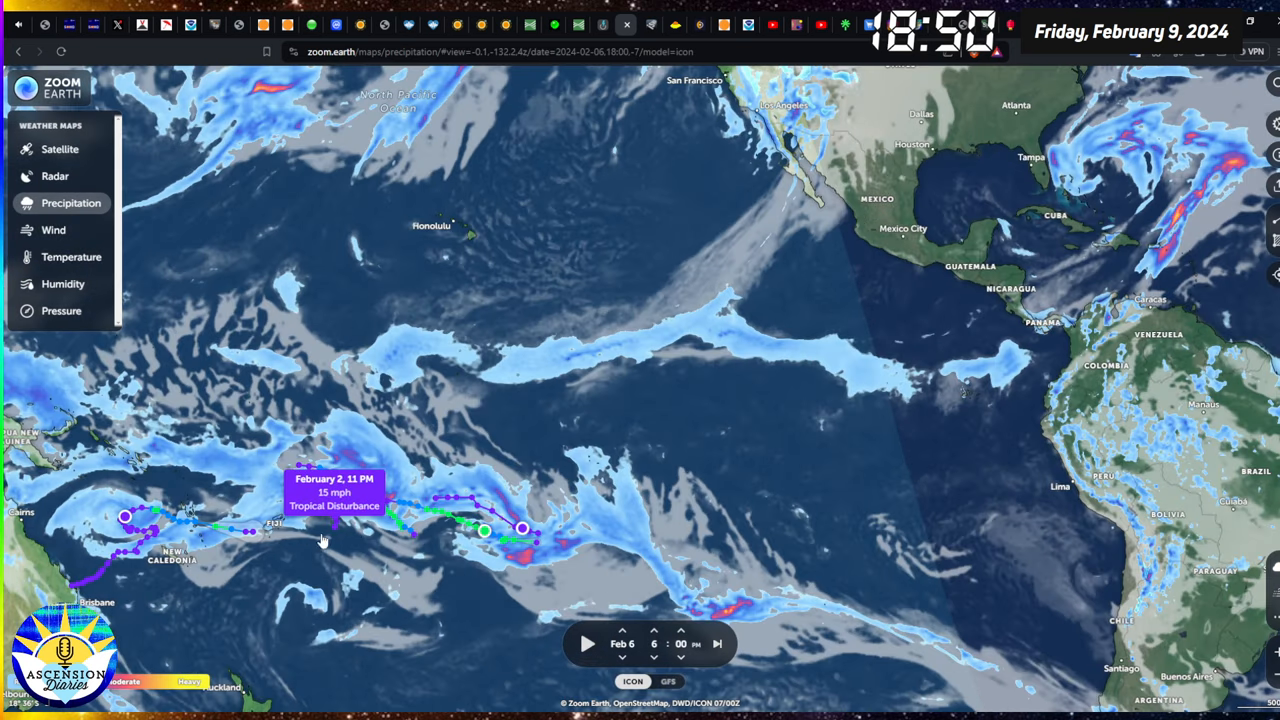
pyautogui.moveTo(448, 505)
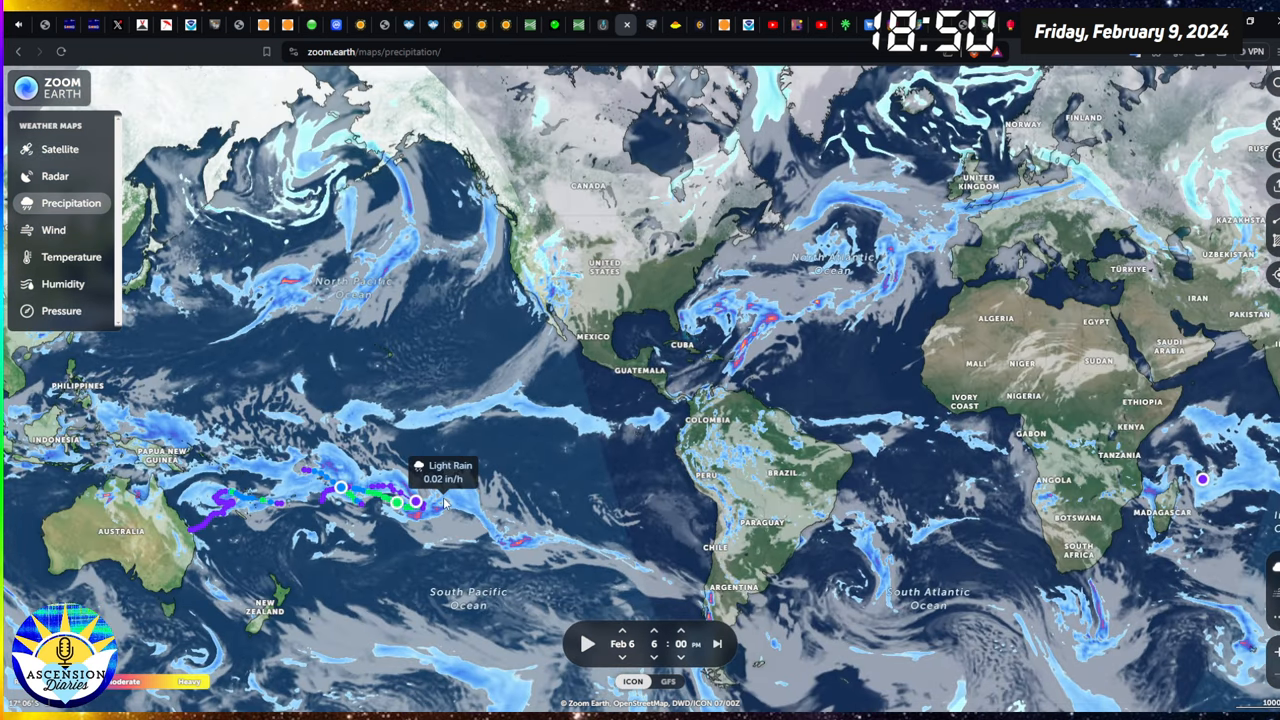
pyautogui.moveTo(327, 558)
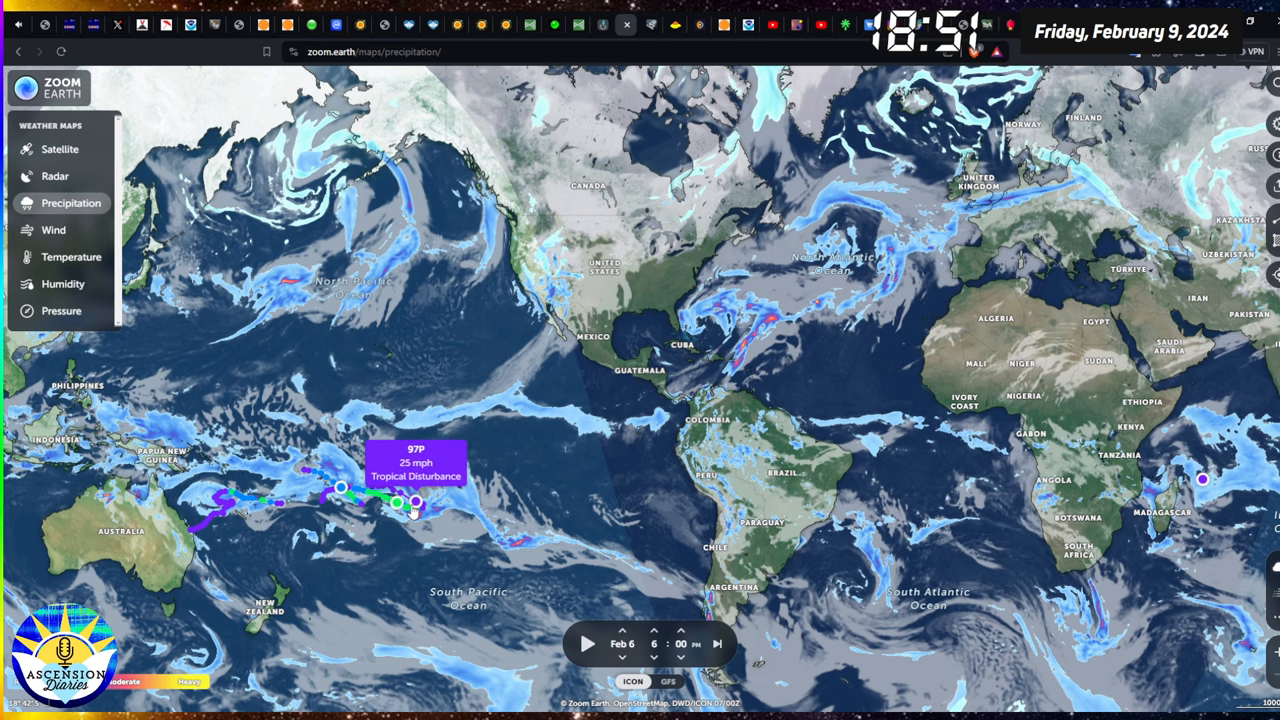
pyautogui.moveTo(255, 630)
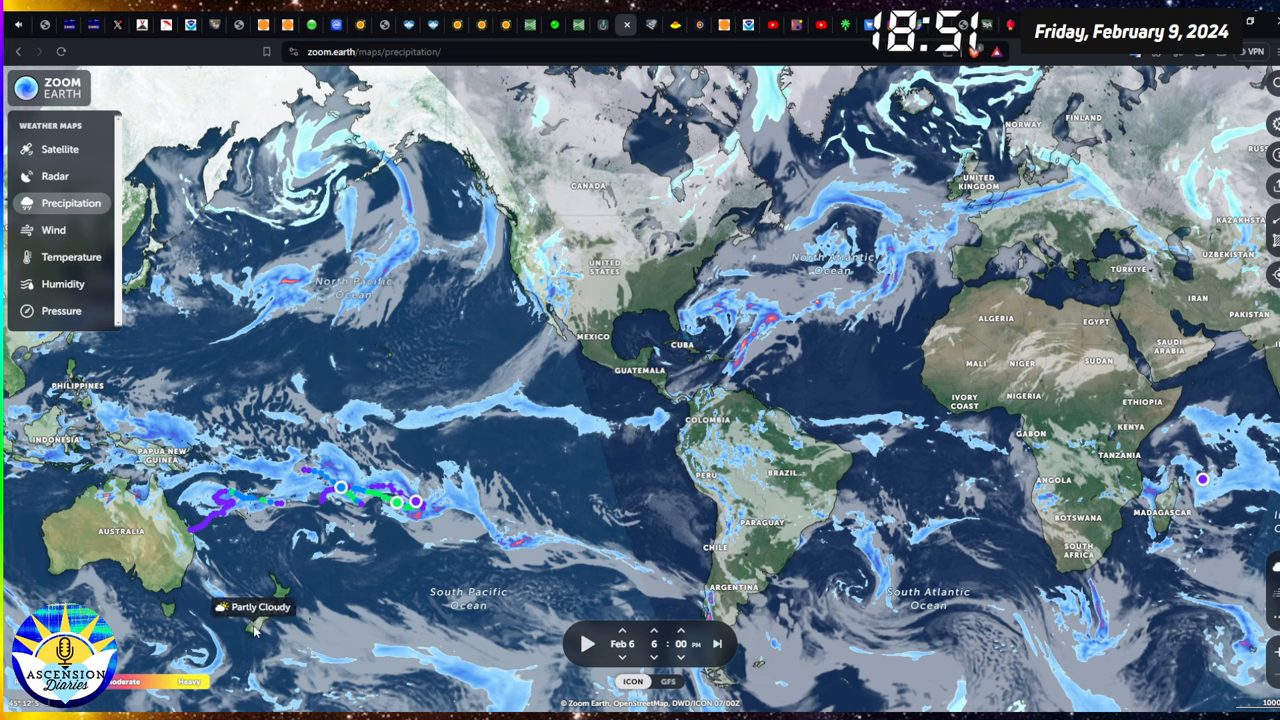
pyautogui.moveTo(393, 366)
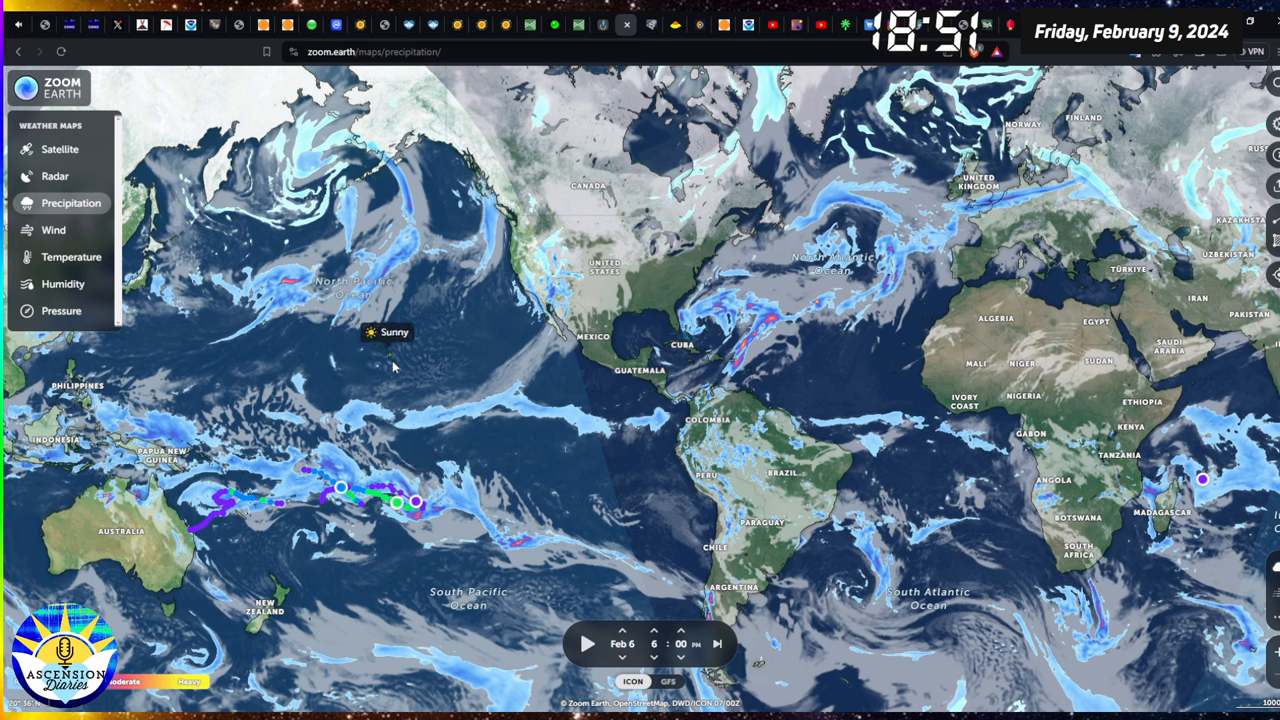
pyautogui.moveTo(532, 290)
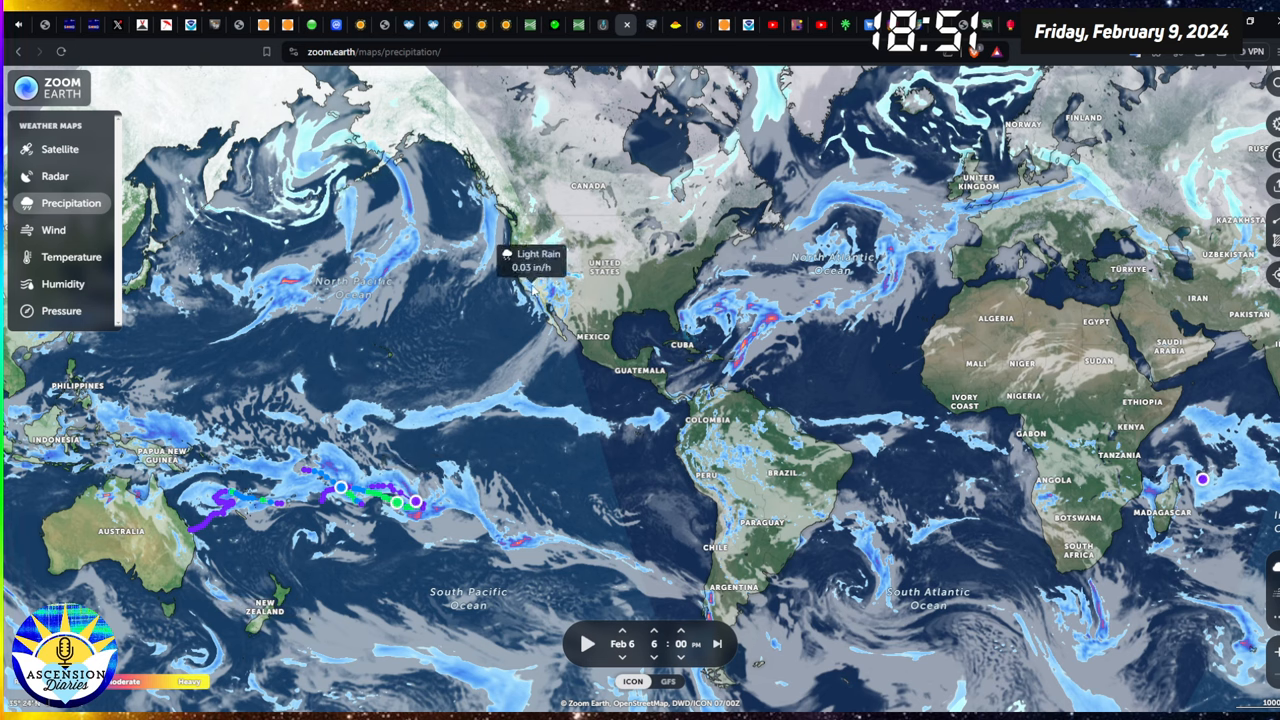
pyautogui.moveTo(355, 413)
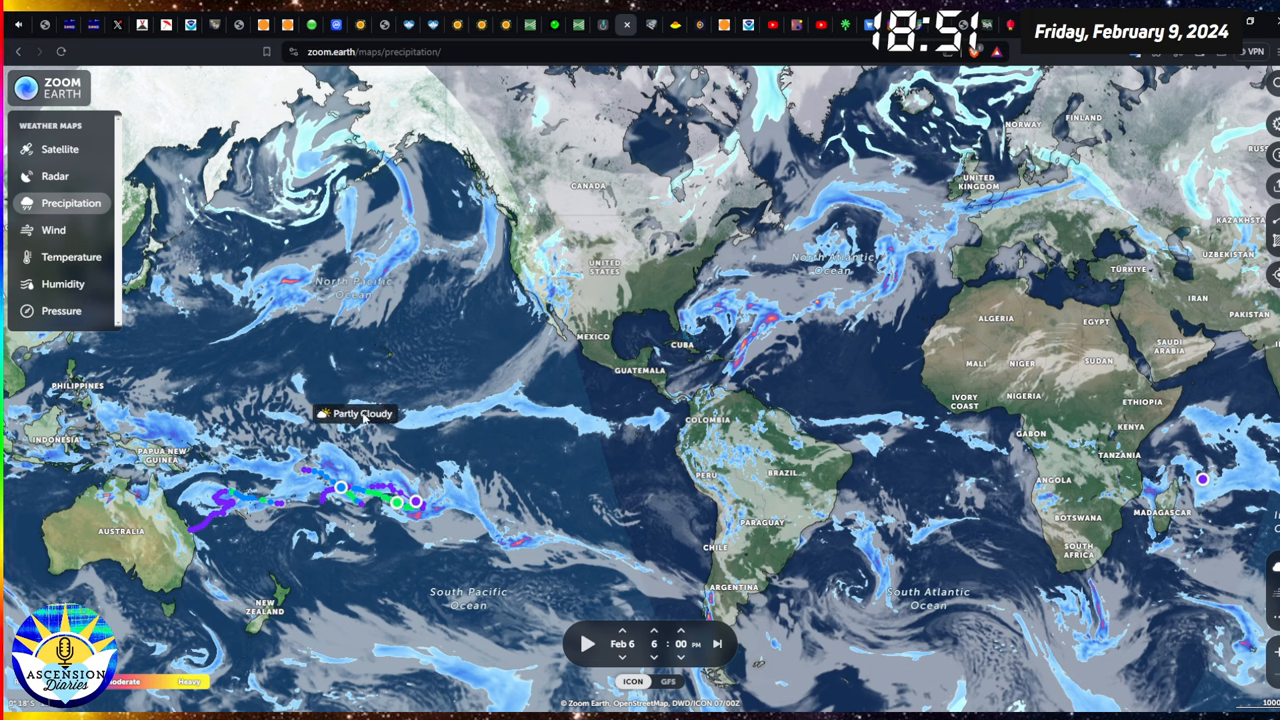
pyautogui.moveTo(405, 341)
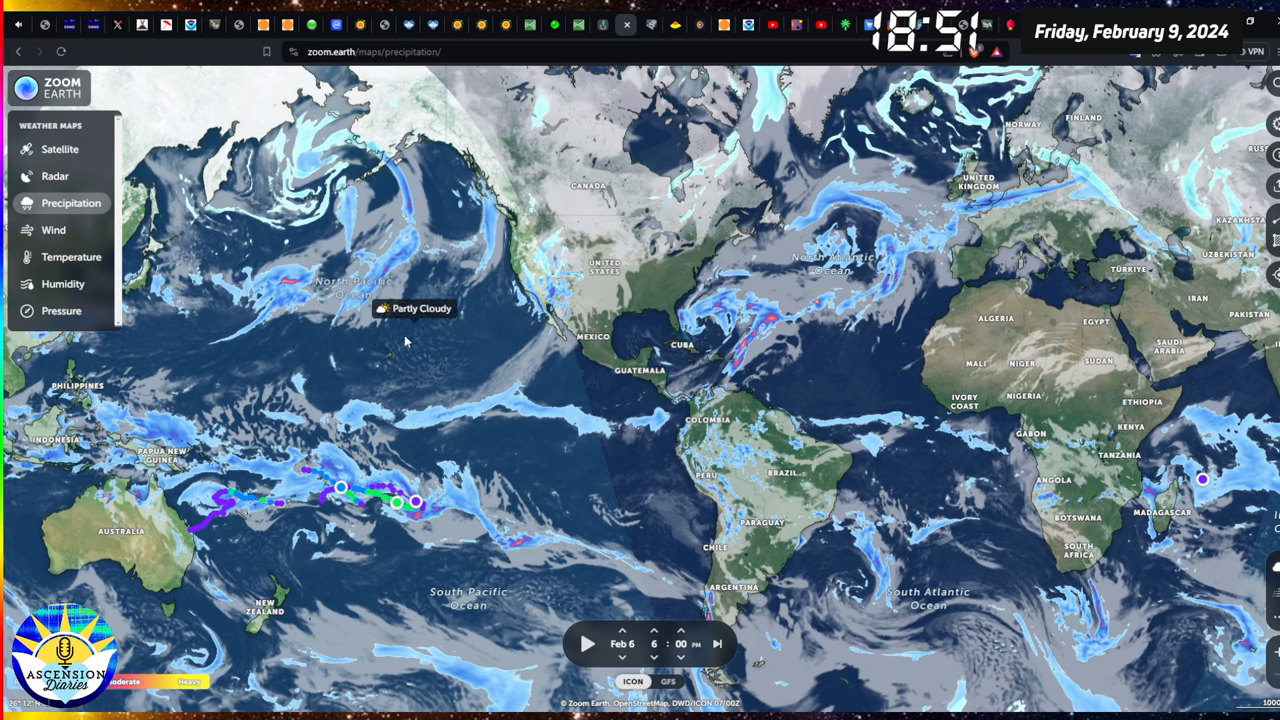
pyautogui.moveTo(515, 270)
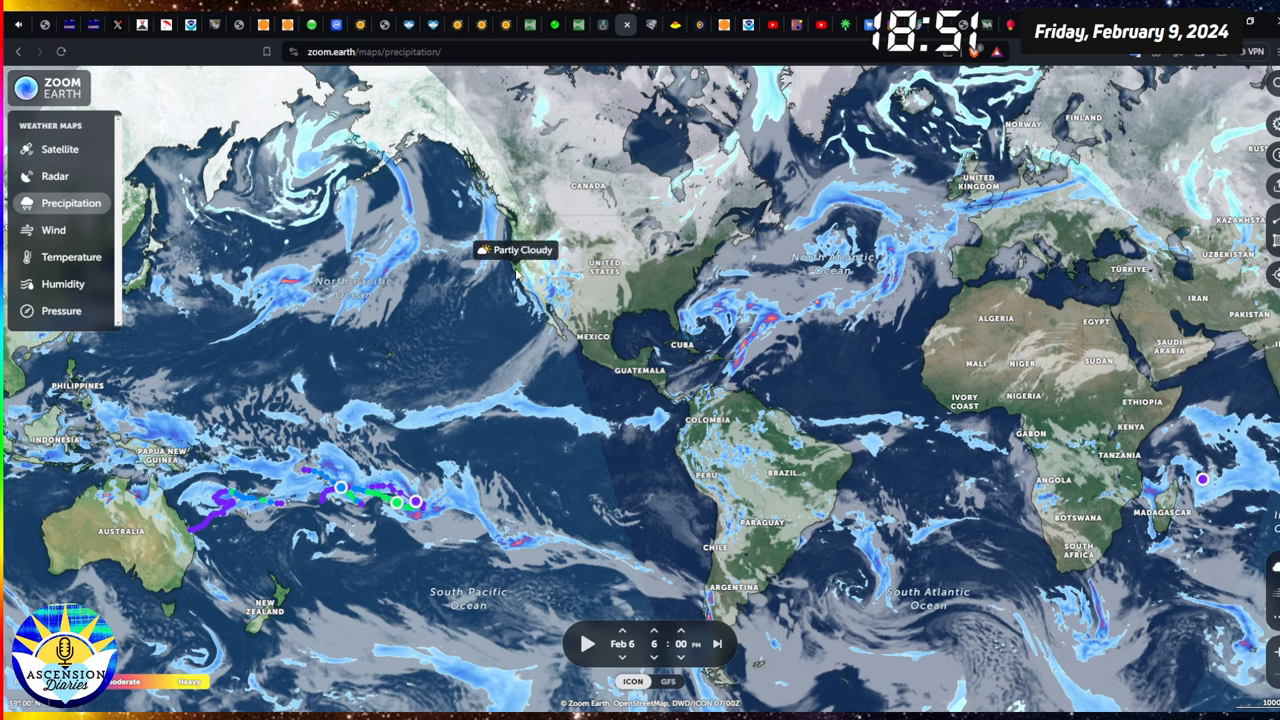
pyautogui.moveTo(500, 270)
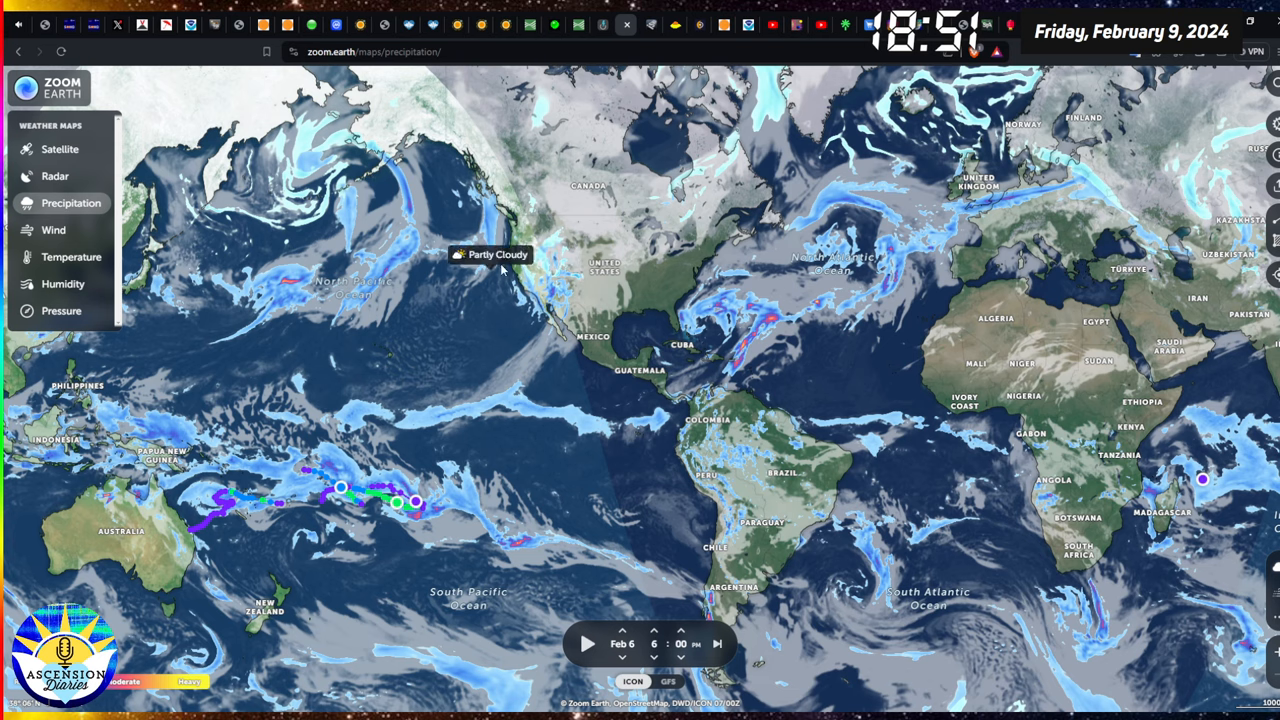
pyautogui.moveTo(500, 268)
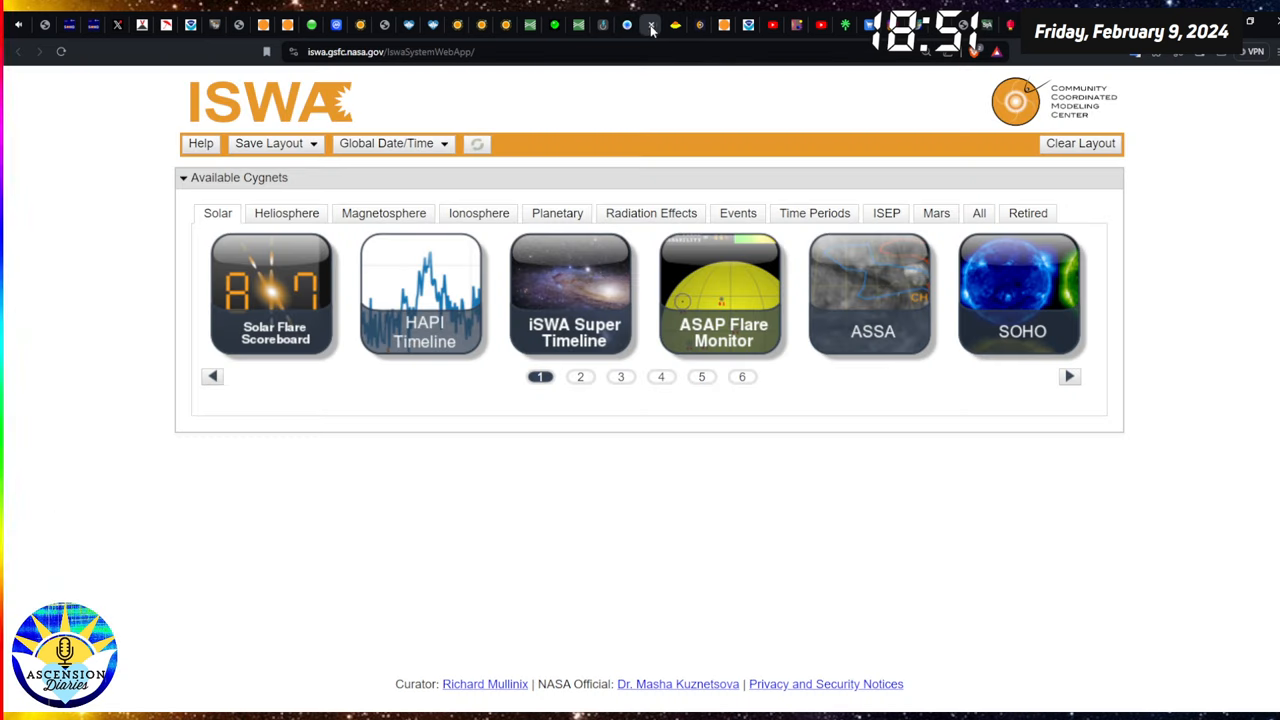
# Page through iSWA's Magnetosphere products to the last page and open Magnetopause Position.
pyautogui.click(383, 213)
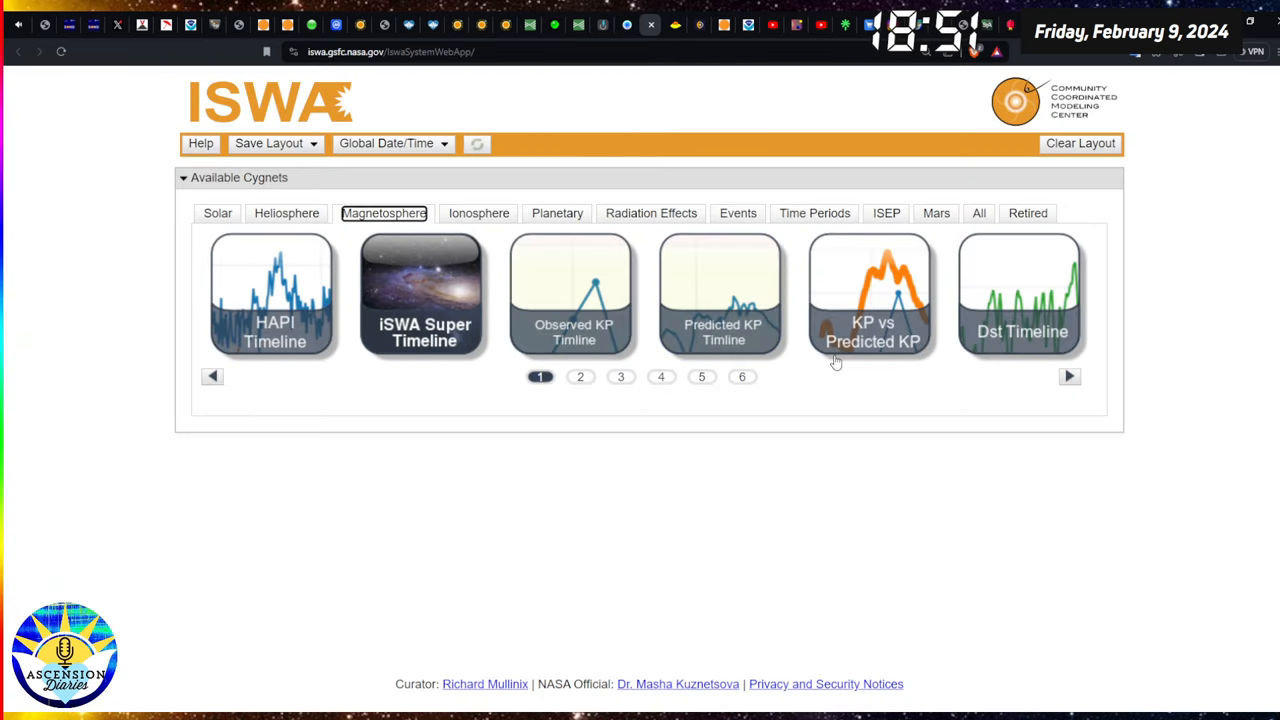
pyautogui.click(701, 376)
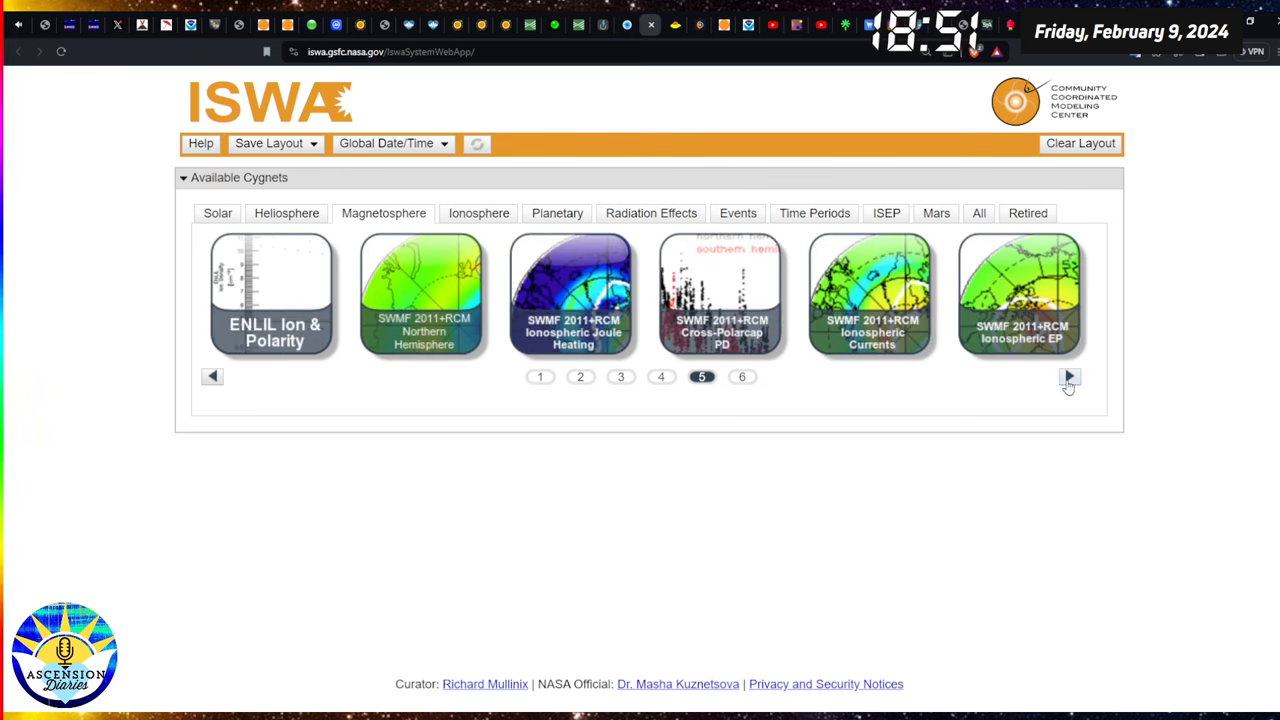
pyautogui.click(1069, 376)
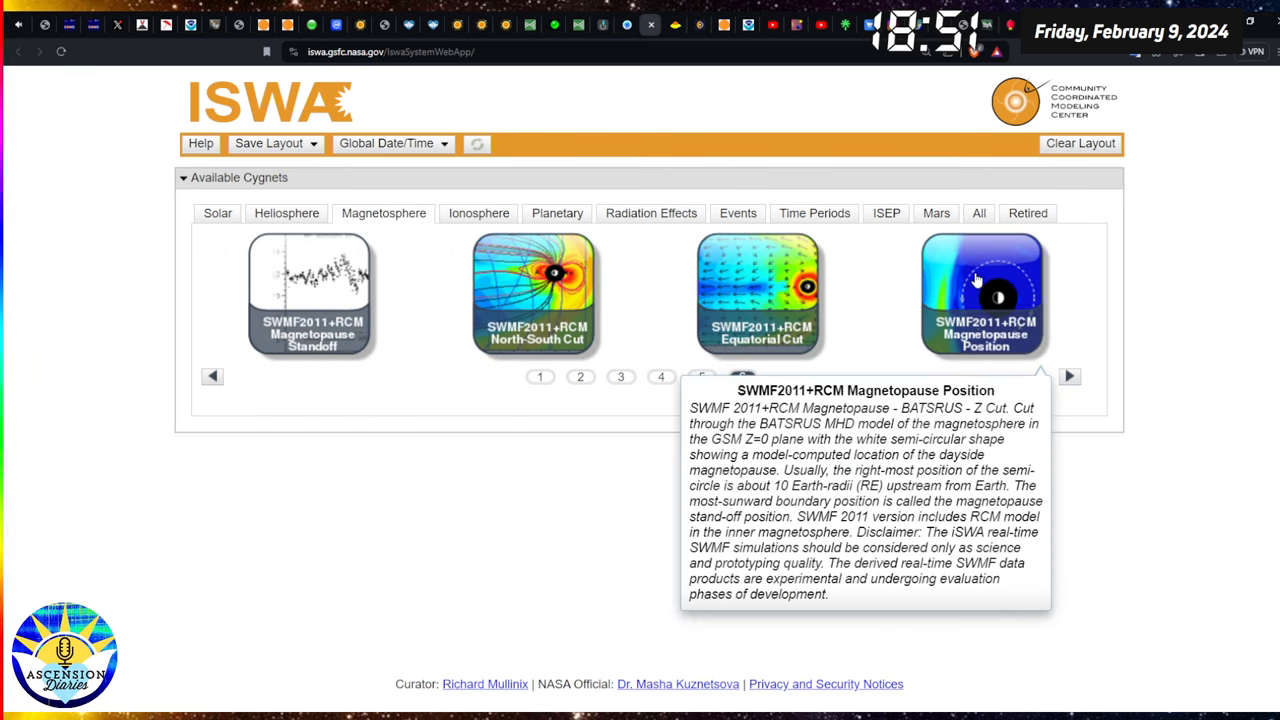
pyautogui.click(983, 293)
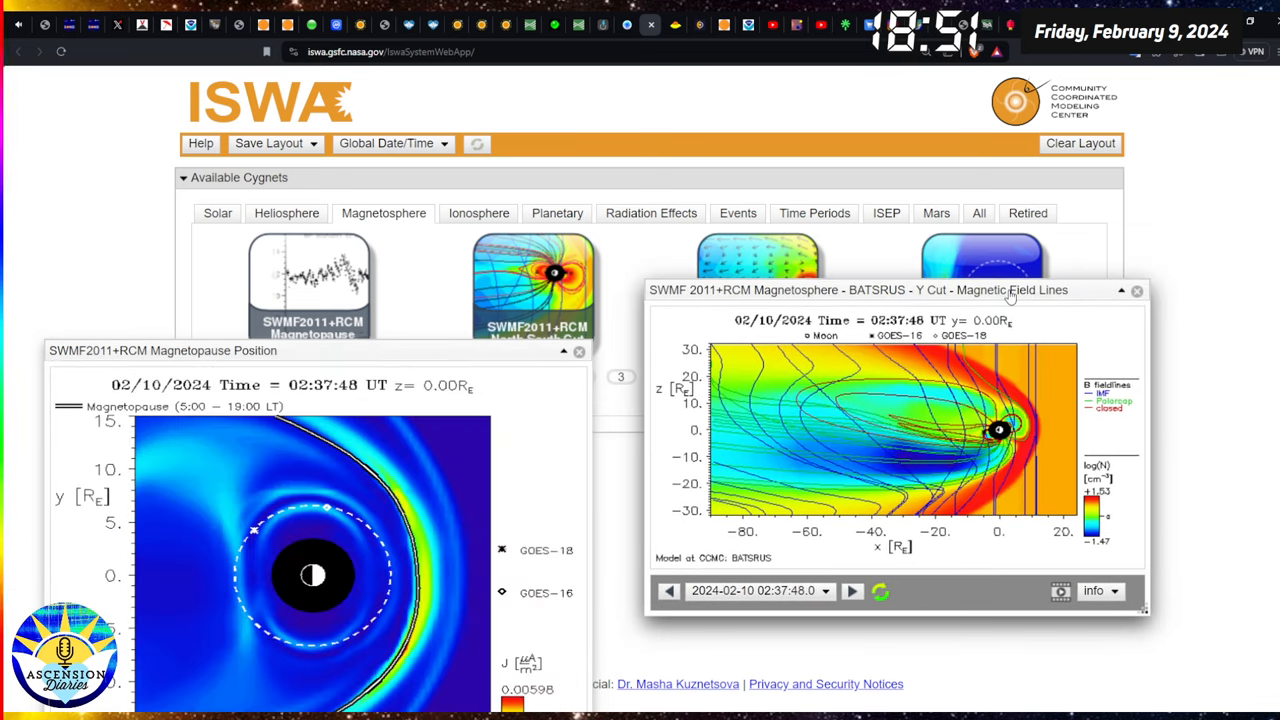
# Play and enlarge the magnetic field lines animation, scrubbing through different model times.
pyautogui.moveTo(162, 350); pyautogui.dragTo(378, 141)
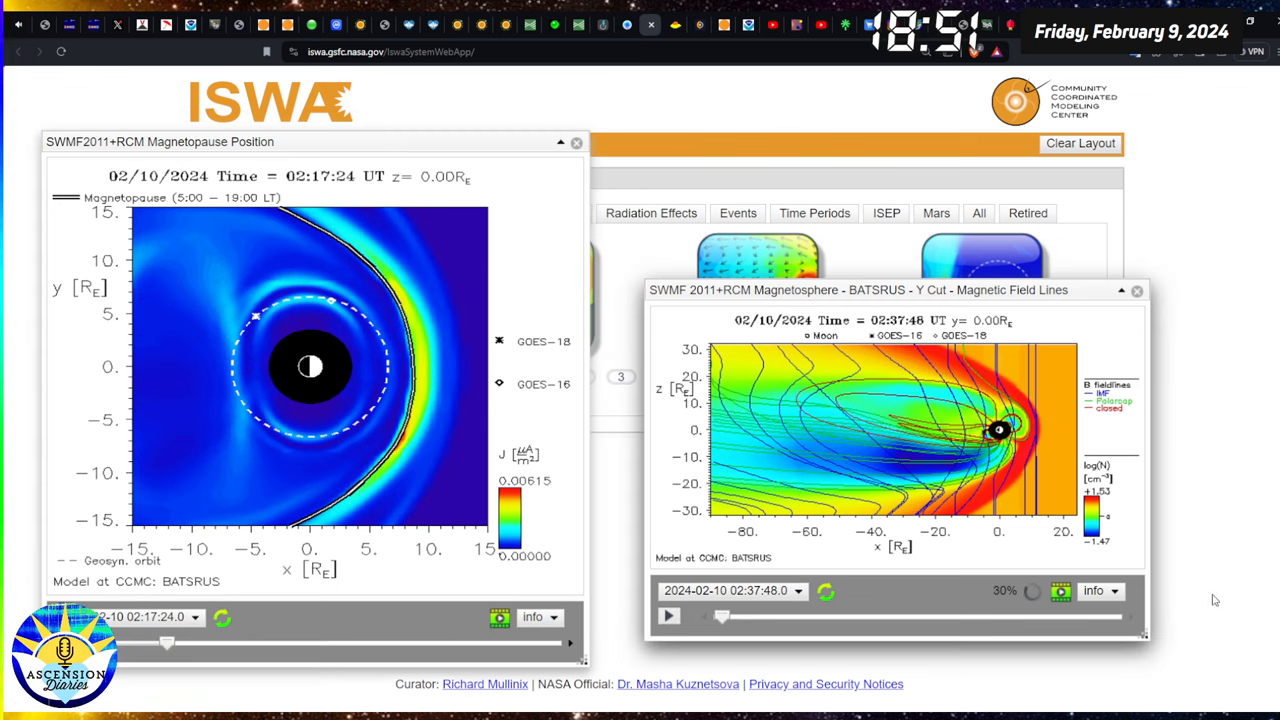
pyautogui.click(668, 615)
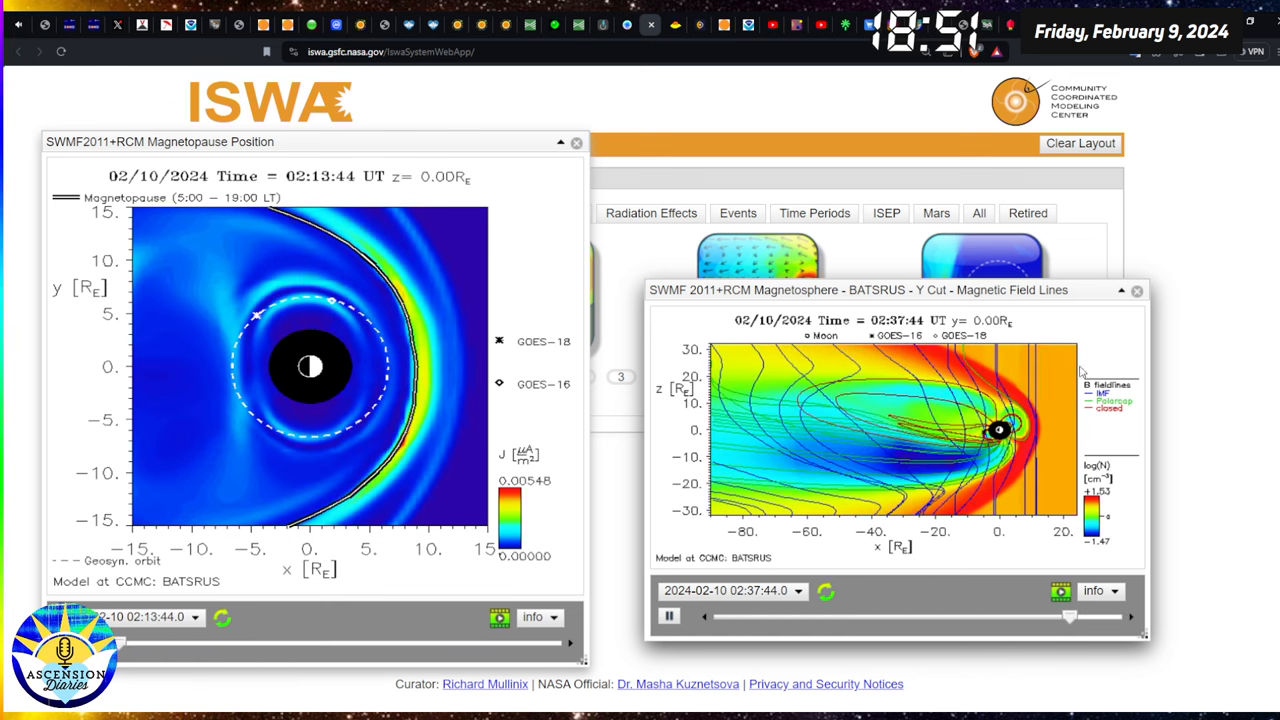
pyautogui.moveTo(830, 290); pyautogui.dragTo(390, 77)
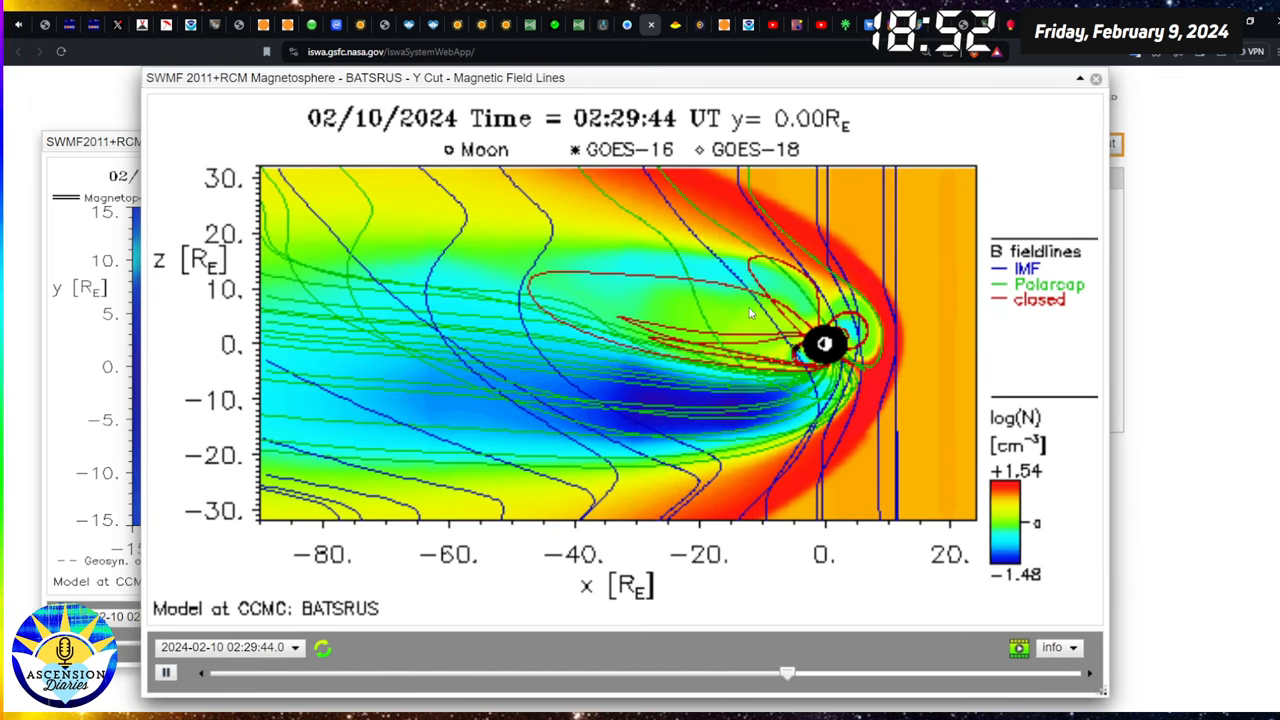
pyautogui.moveTo(787, 673); pyautogui.dragTo(408, 673)
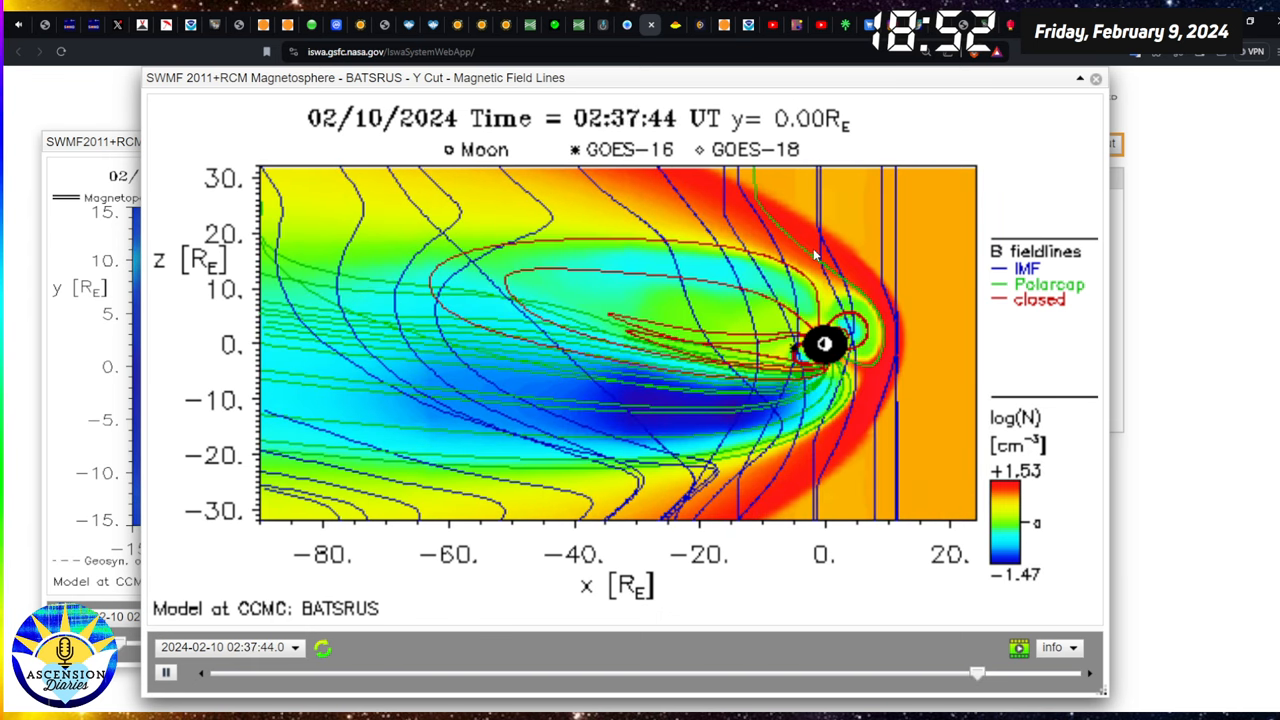
pyautogui.moveTo(975, 672); pyautogui.dragTo(598, 672)
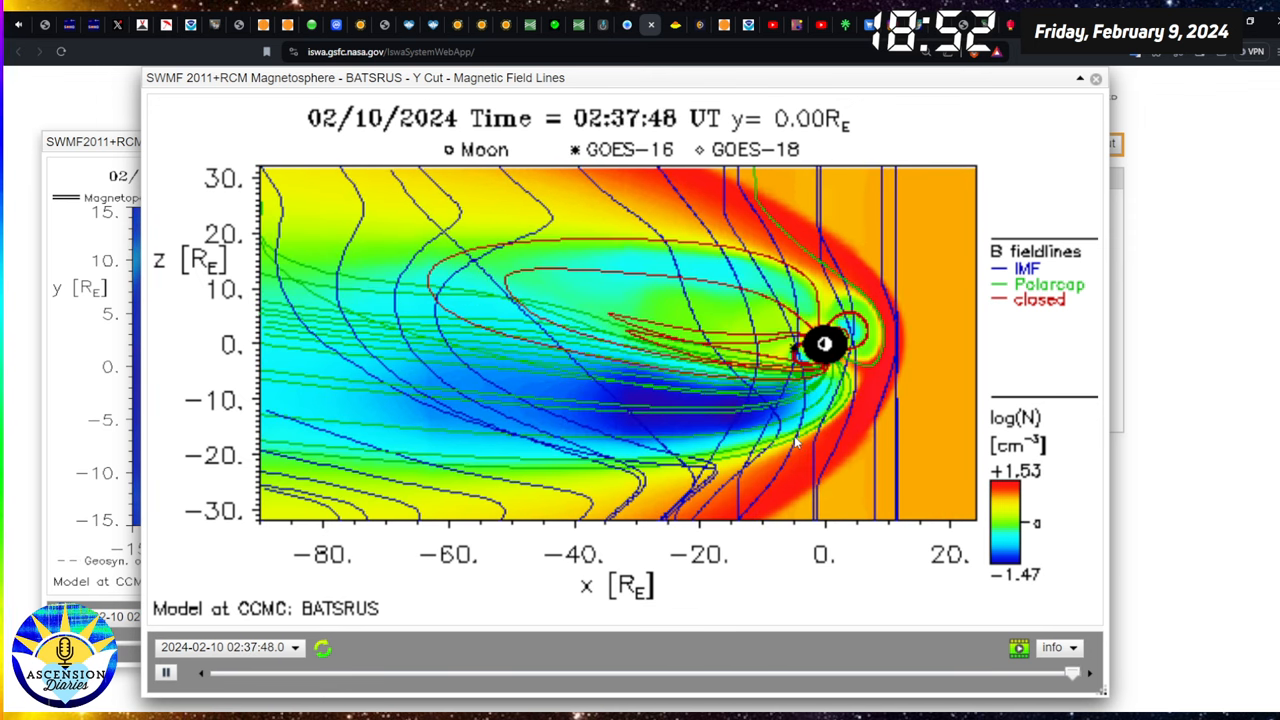
pyautogui.moveTo(1072, 672); pyautogui.dragTo(692, 672)
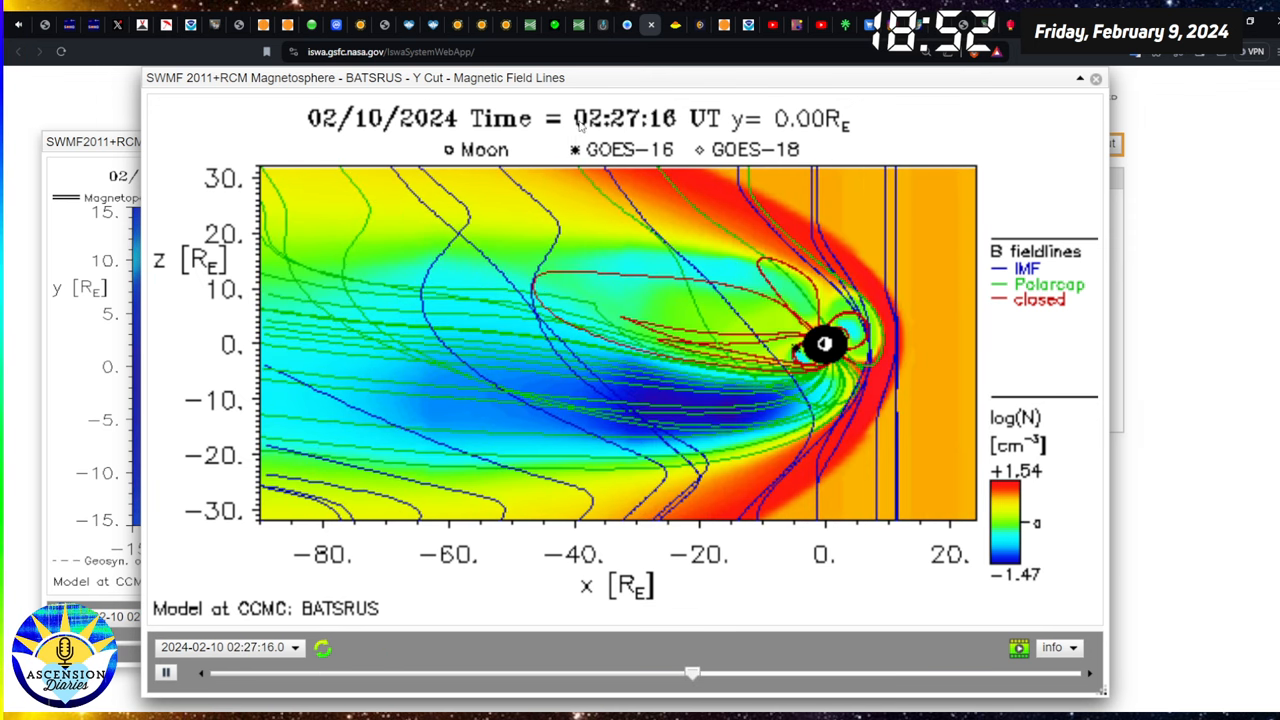
pyautogui.moveTo(693, 672); pyautogui.dragTo(313, 672)
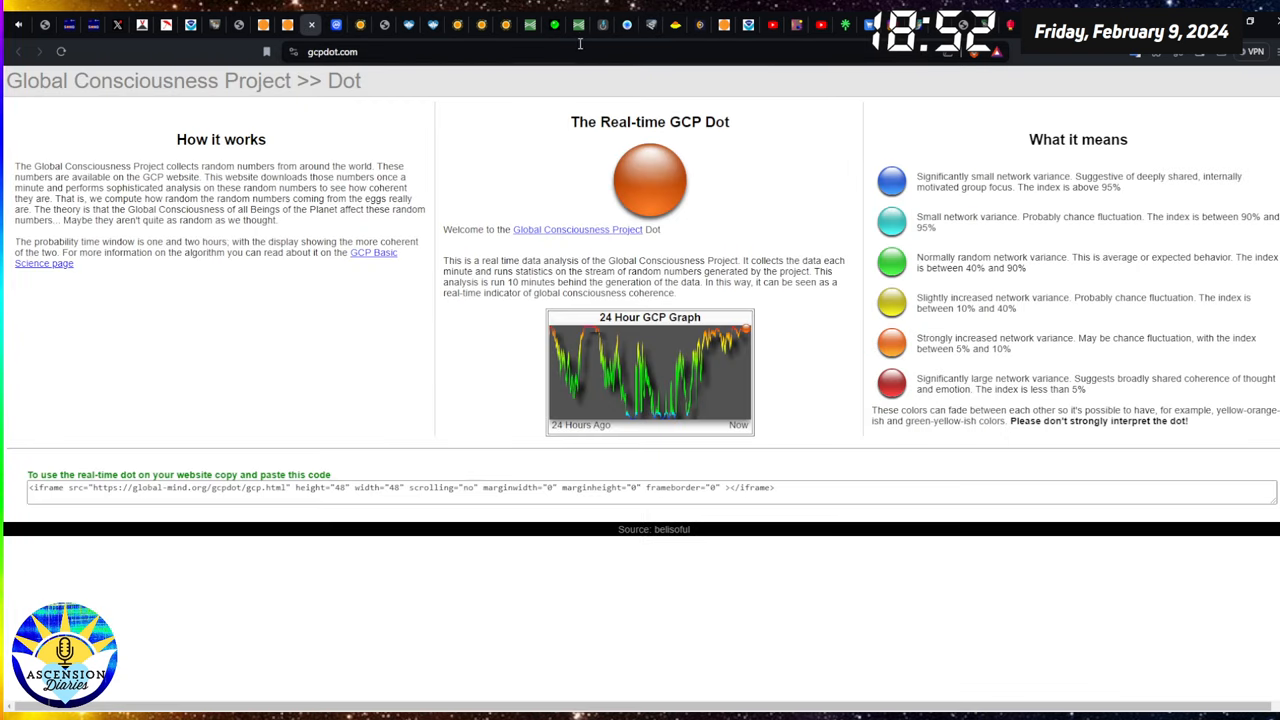
pyautogui.moveTo(650, 25)
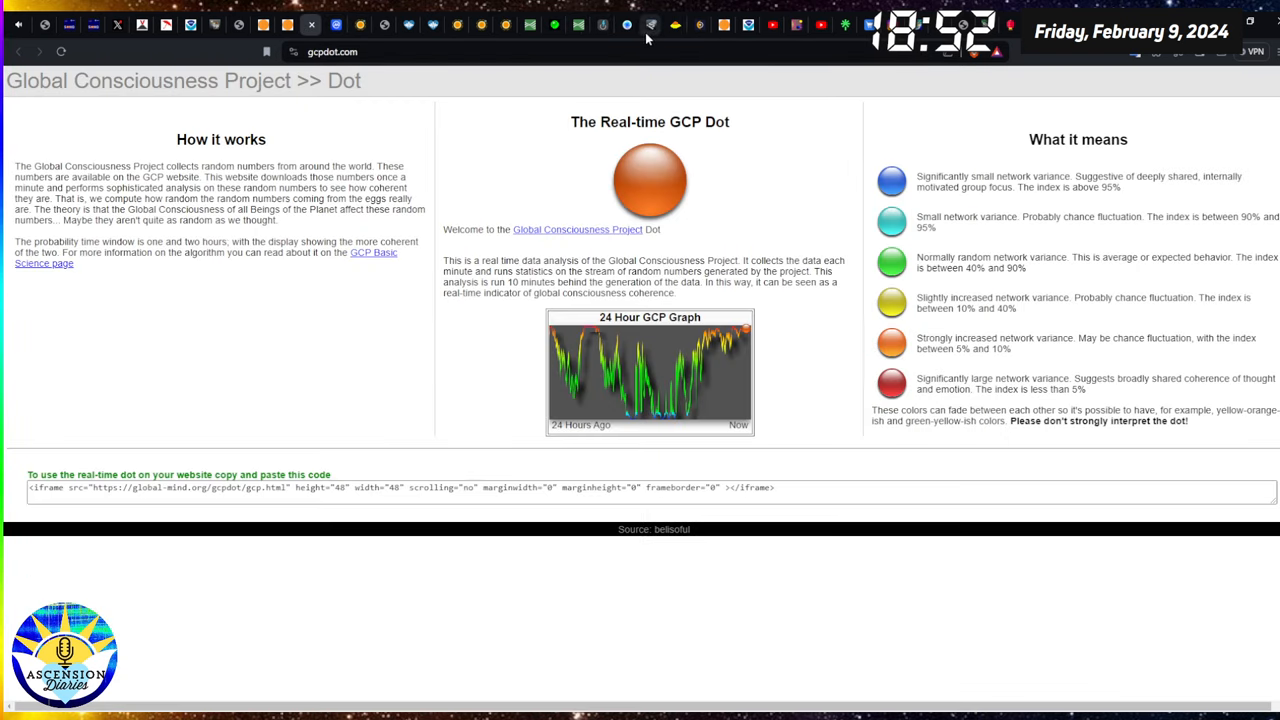
# Return to the iSWA field lines plot, then bring up Starroot's Mayan day calculator.
pyautogui.click(651, 24)
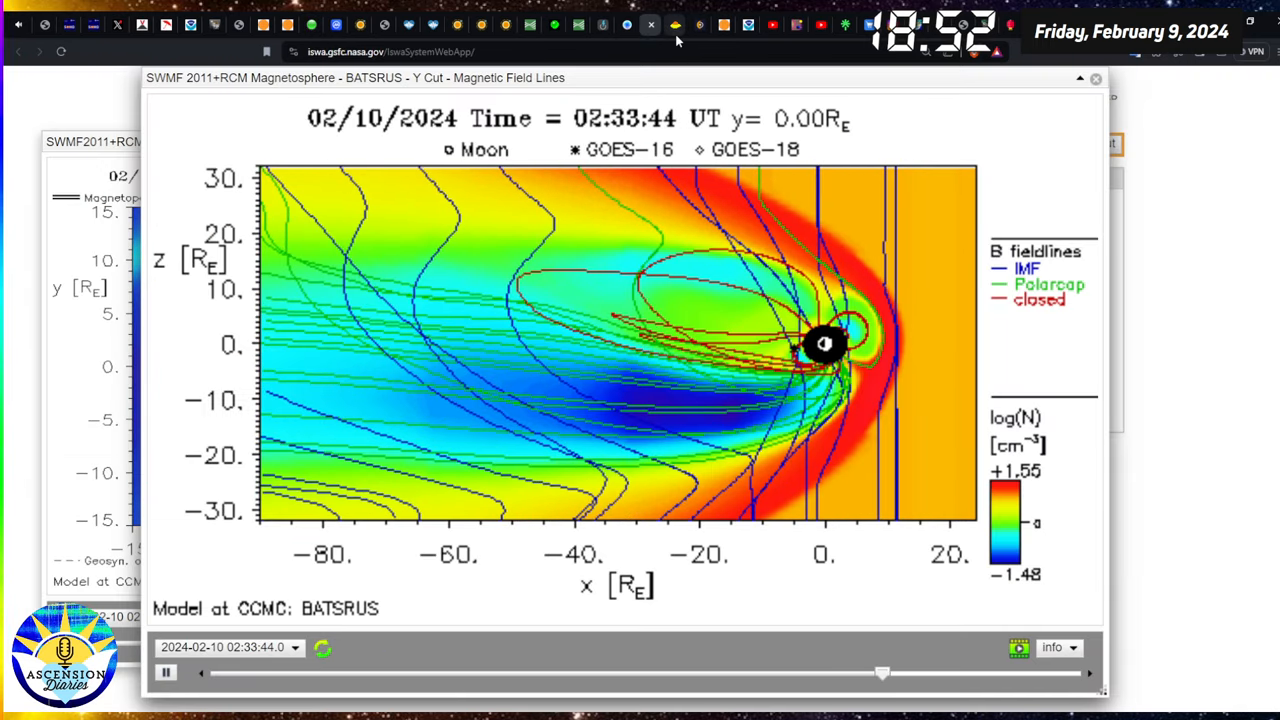
pyautogui.click(675, 24)
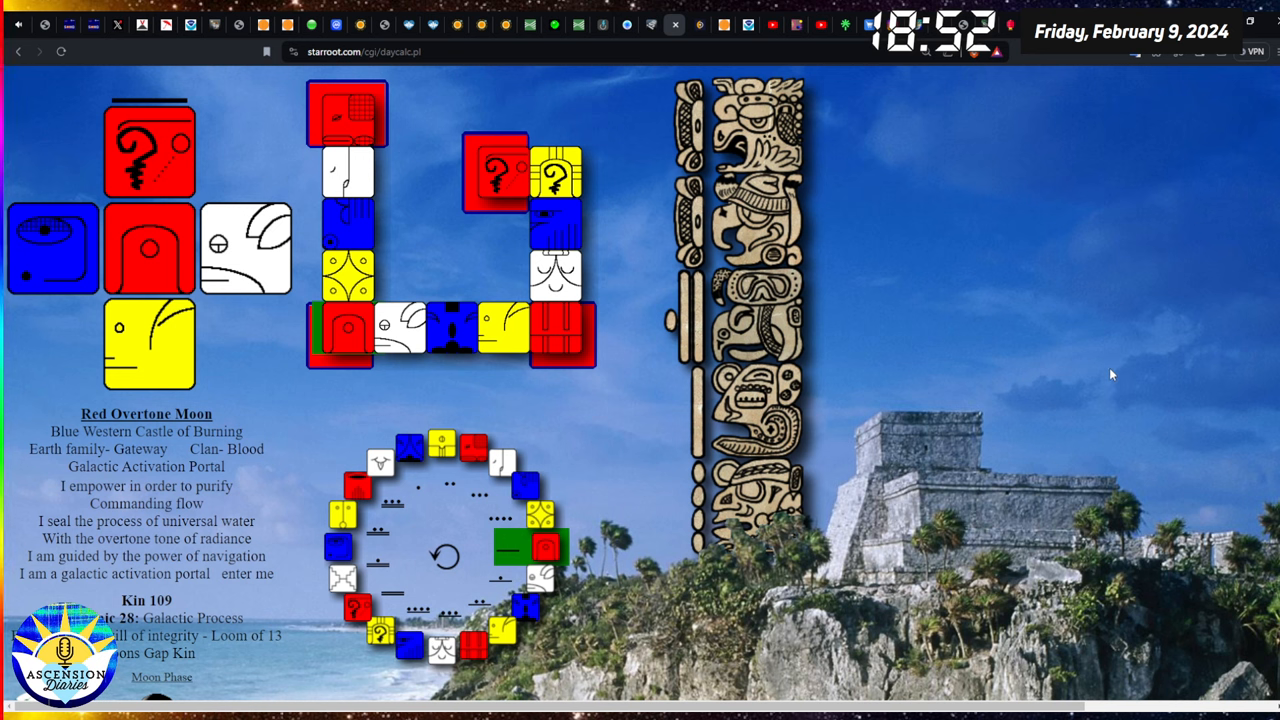
pyautogui.moveTo(130, 67)
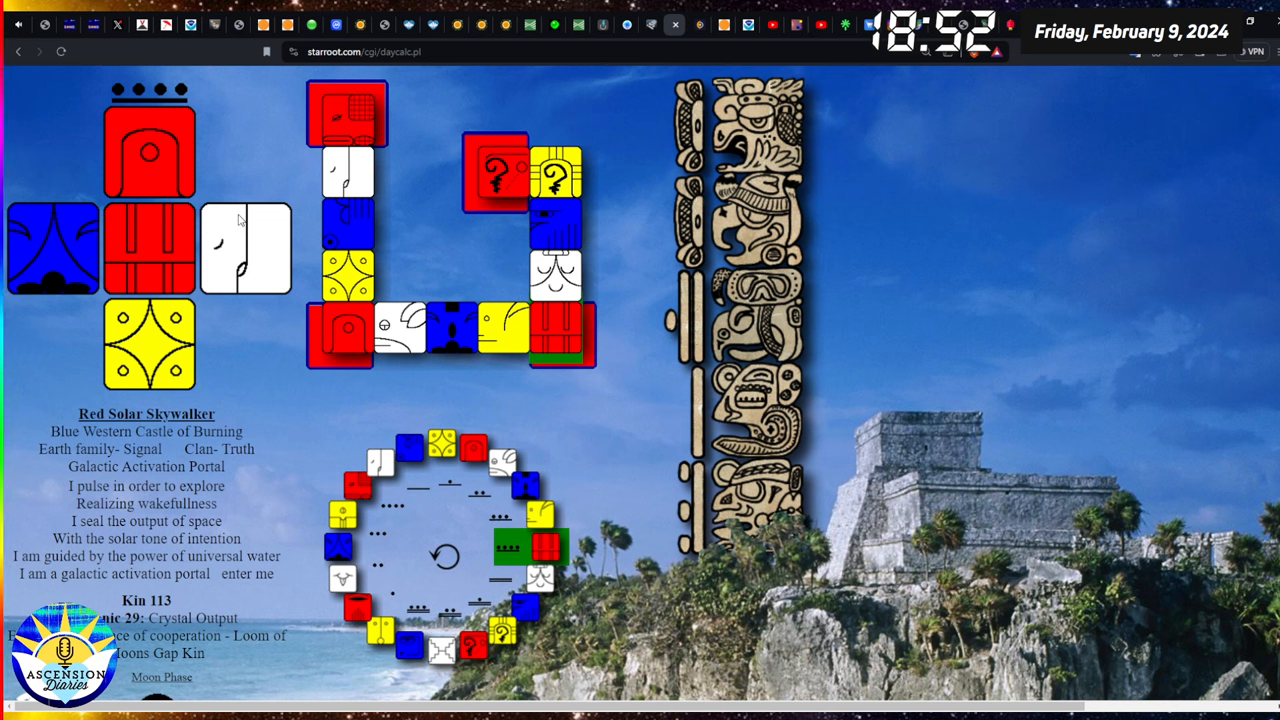
pyautogui.moveTo(322, 392)
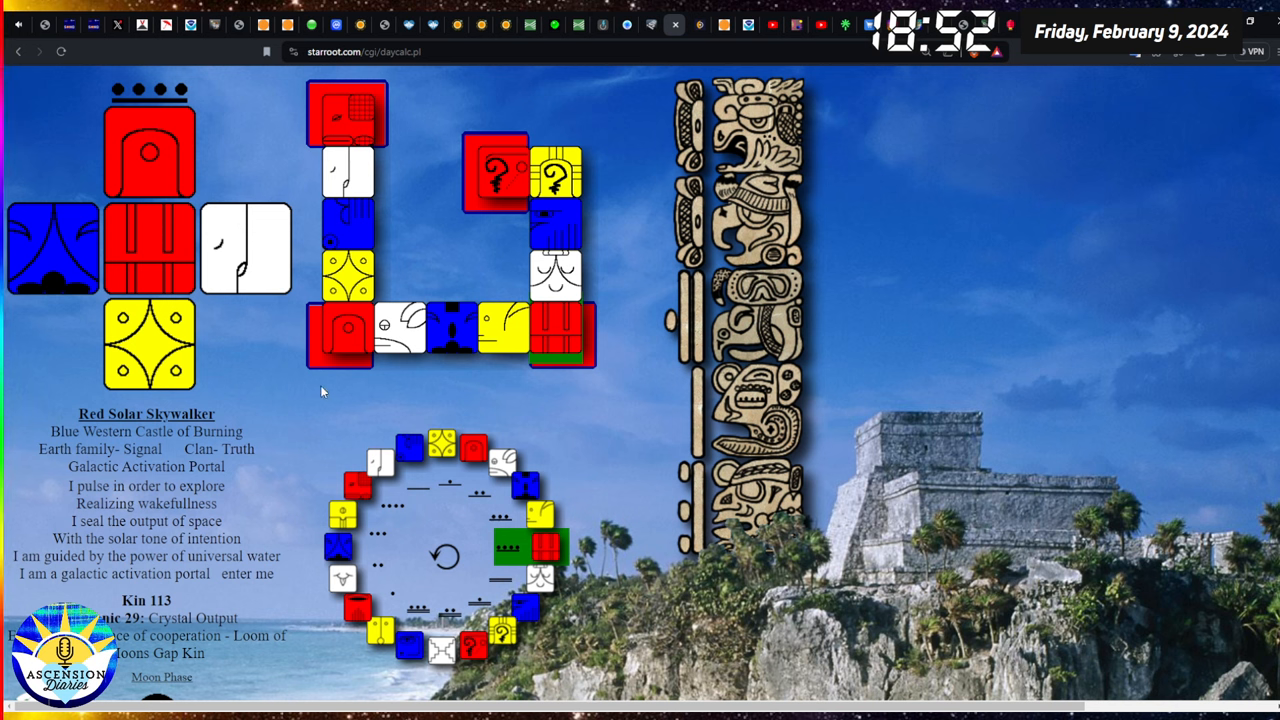
pyautogui.moveTo(297, 404)
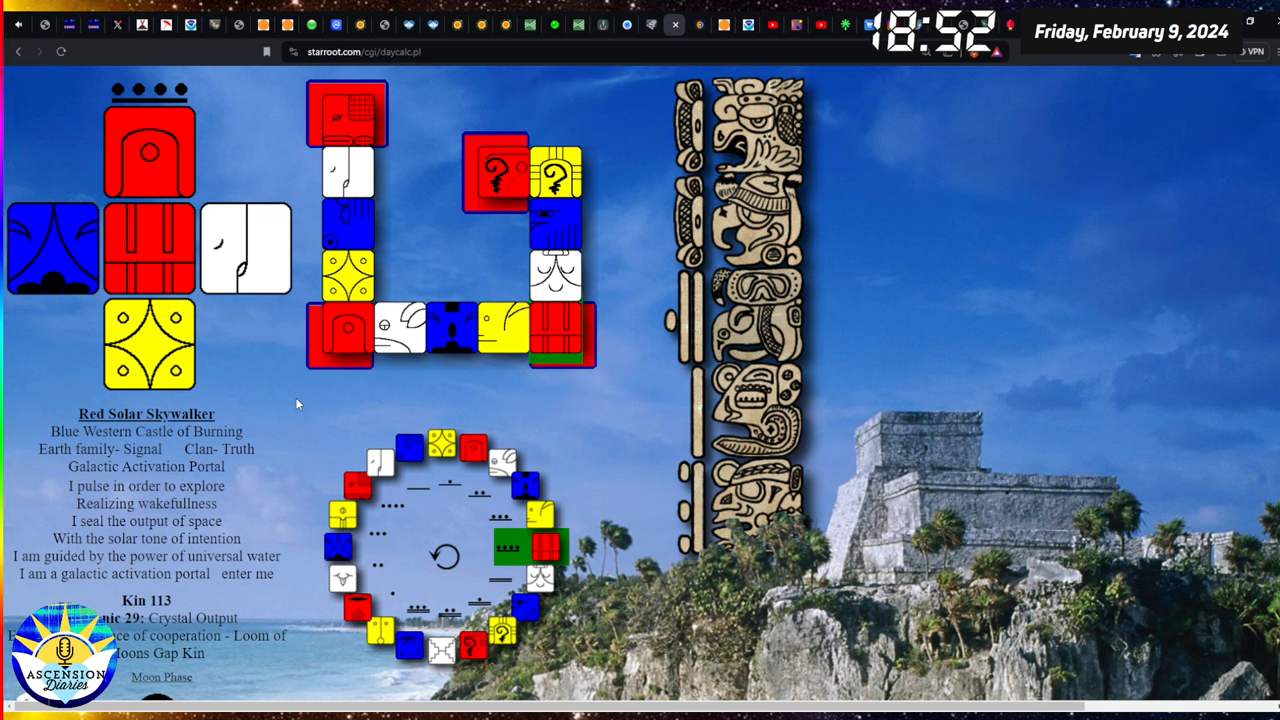
pyautogui.moveTo(311, 425)
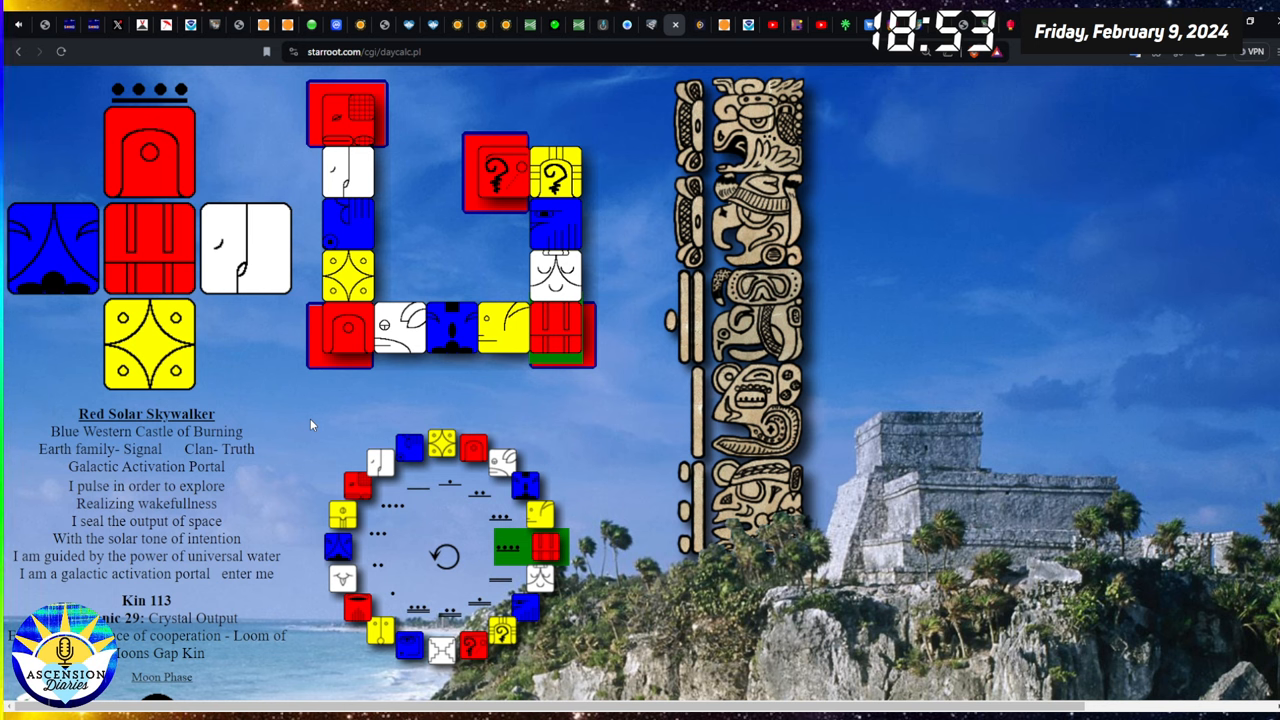
pyautogui.moveTo(712, 50)
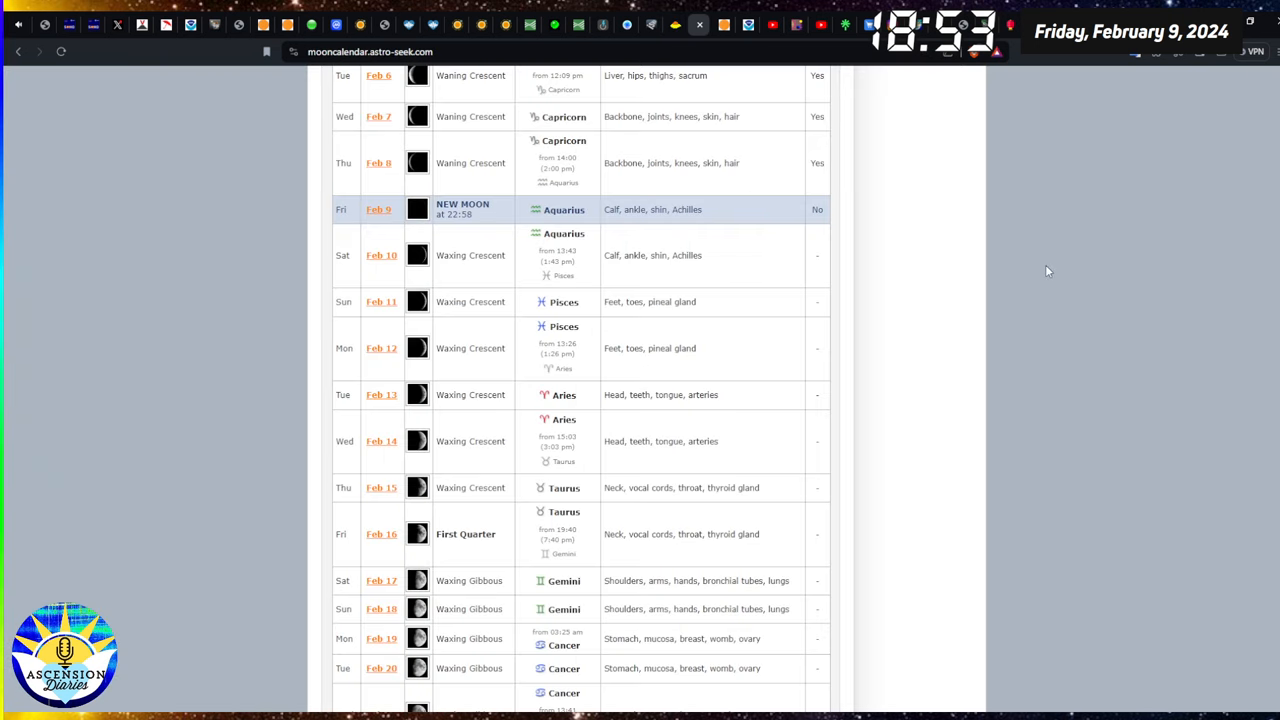
pyautogui.moveTo(1137, 481)
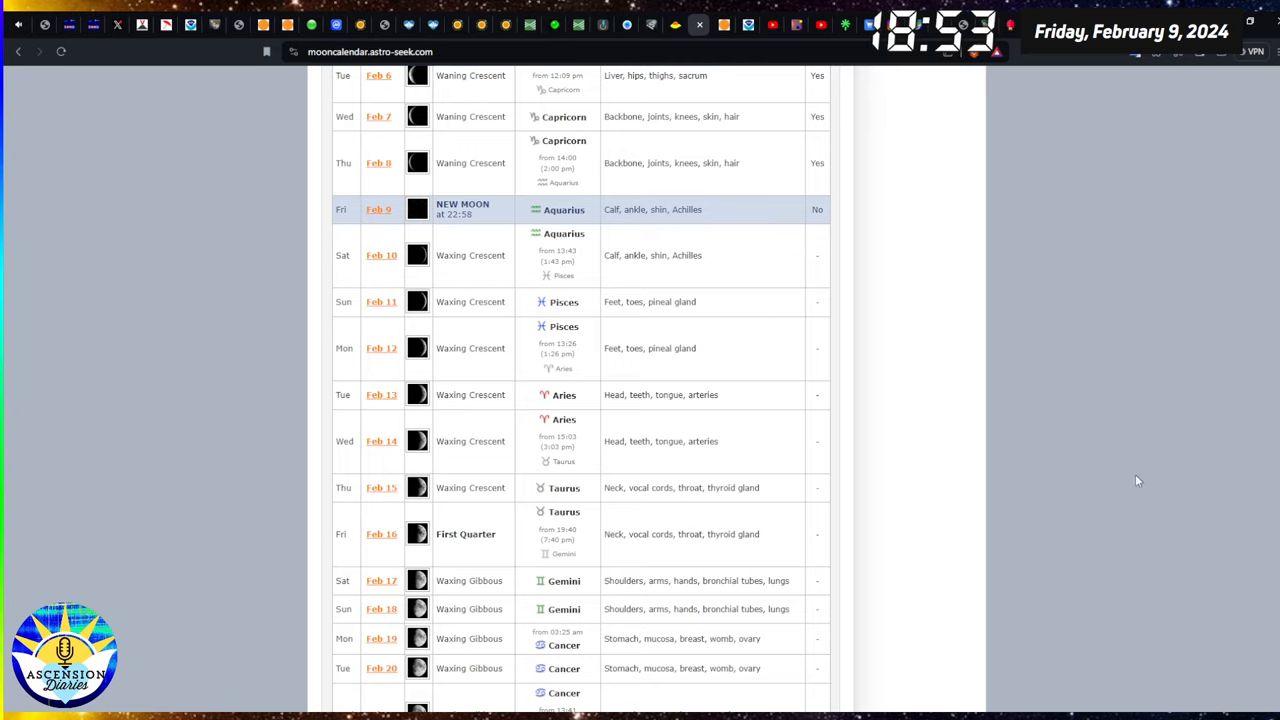
pyautogui.moveTo(1120, 452)
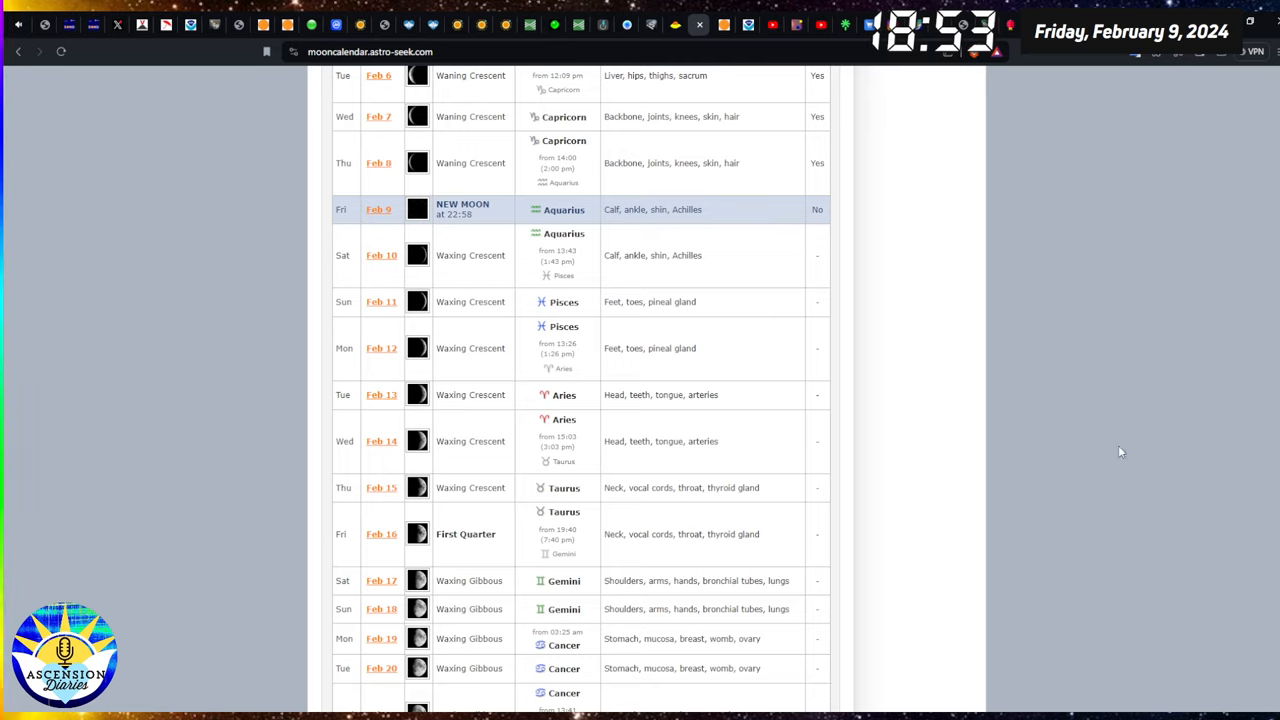
# Show the Mayan day calculator reading for Kin 113, Red Solar Skywalker.
pyautogui.click(699, 24)
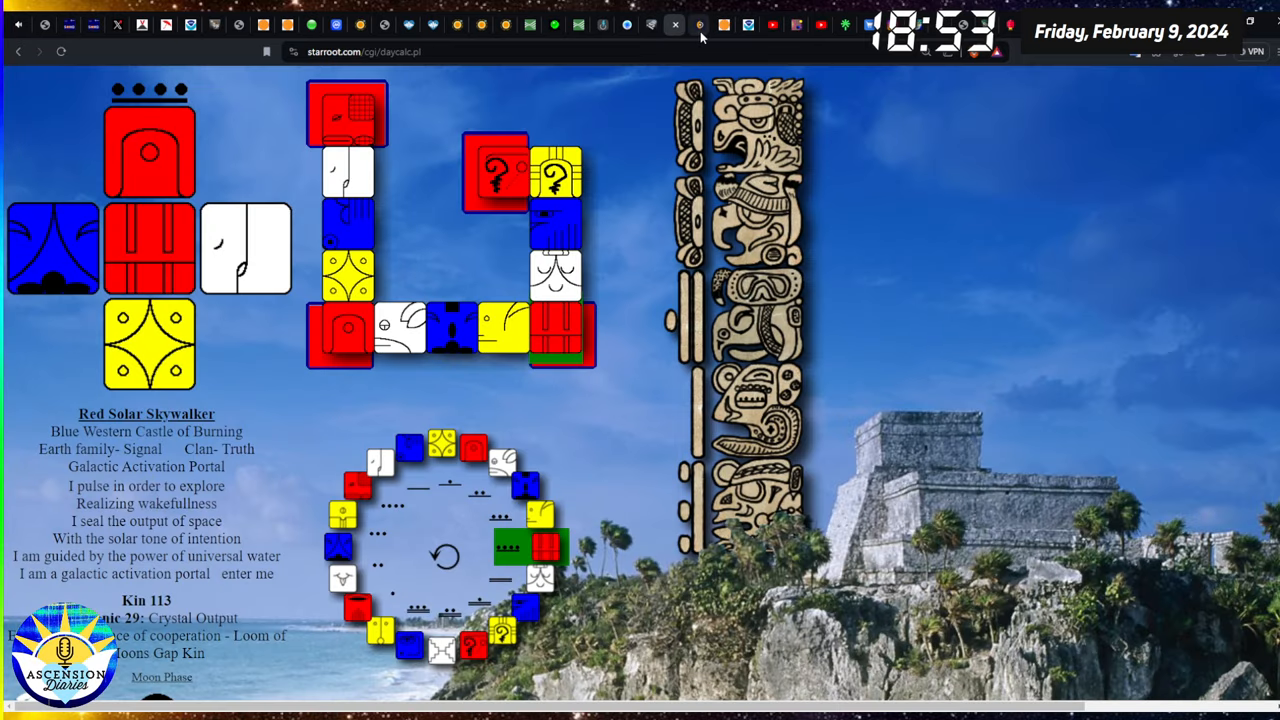
# Bring up Astro-Seek's February moon table, scrolled up to the early February rows.
pyautogui.click(698, 24)
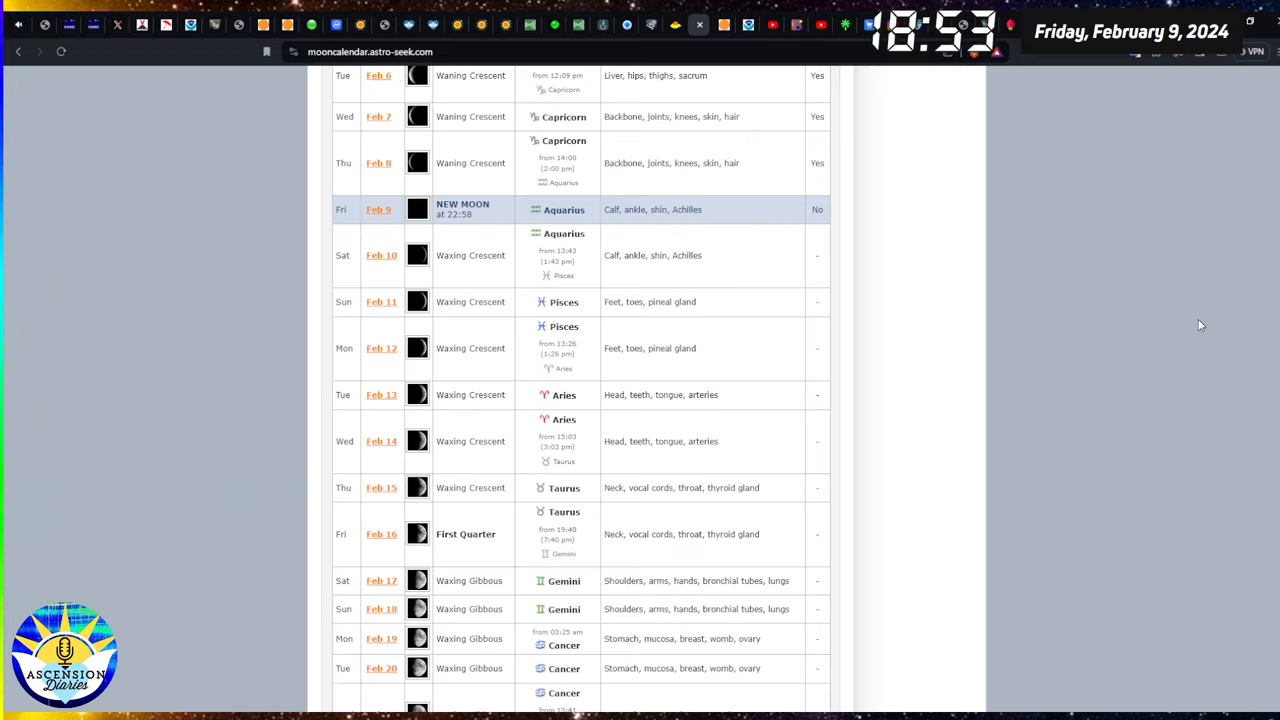
pyautogui.moveTo(1065, 238)
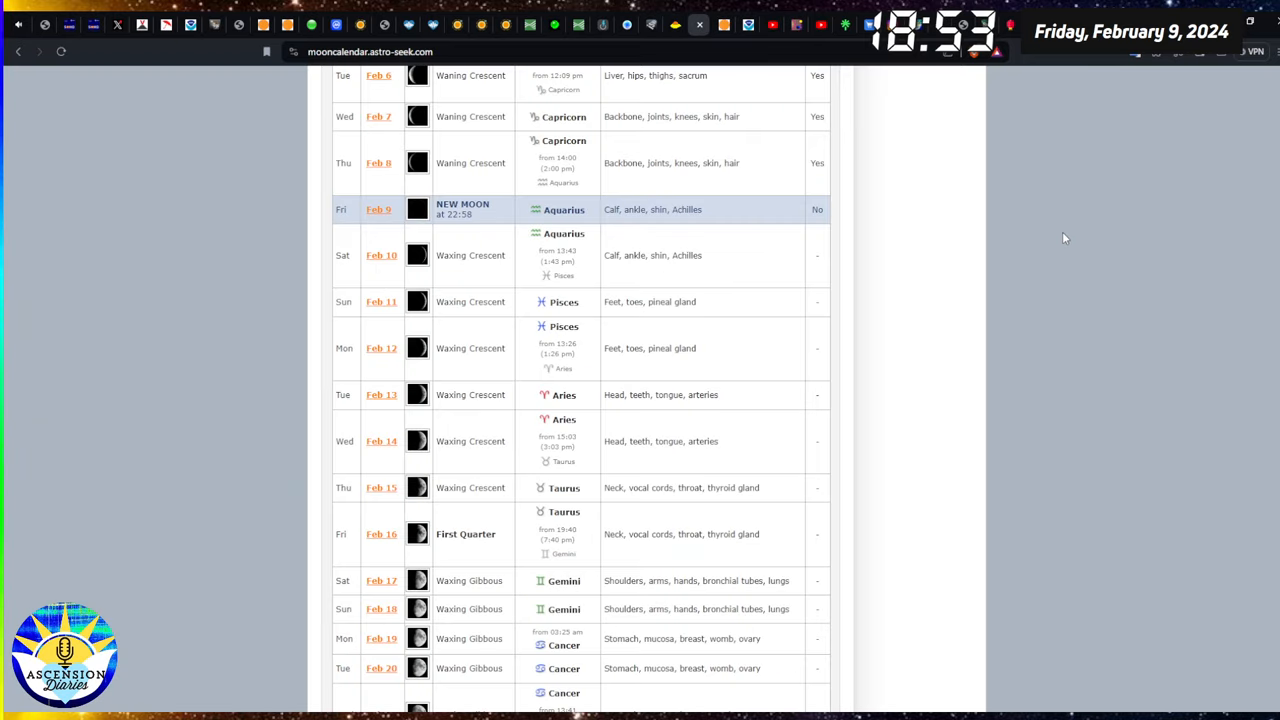
pyautogui.moveTo(983, 282)
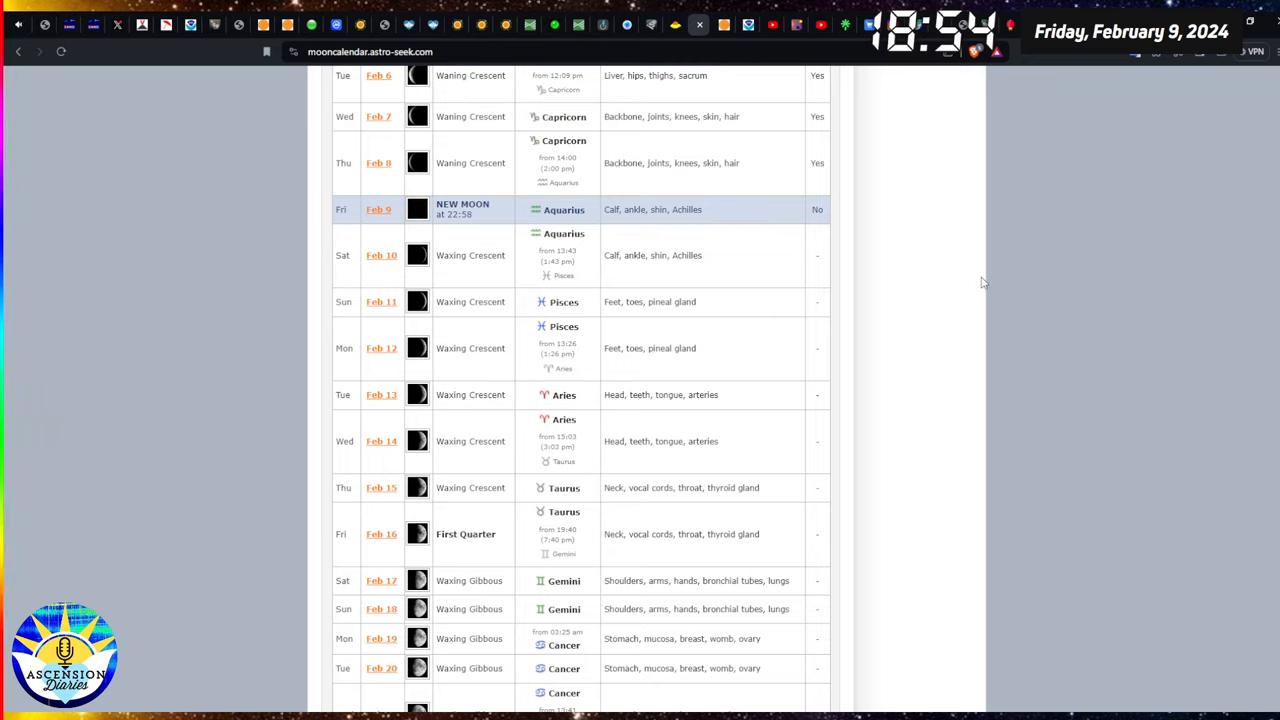
pyautogui.scroll(3)
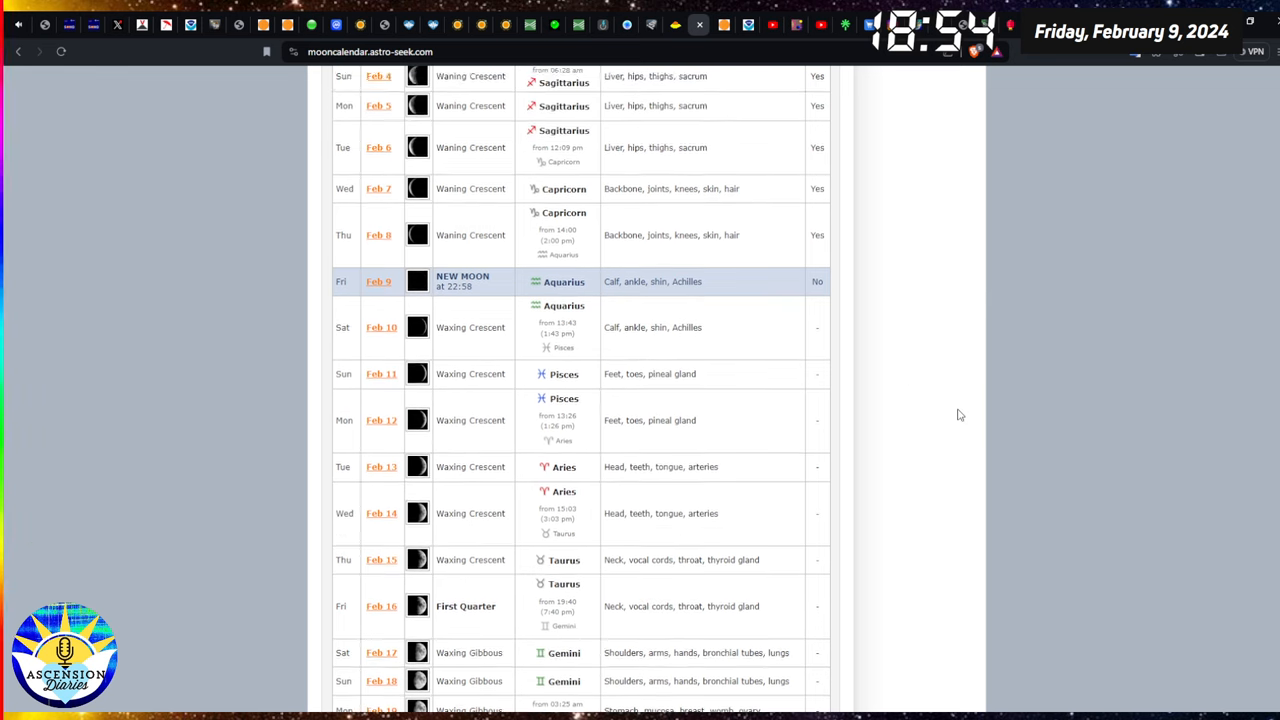
pyautogui.scroll(3)
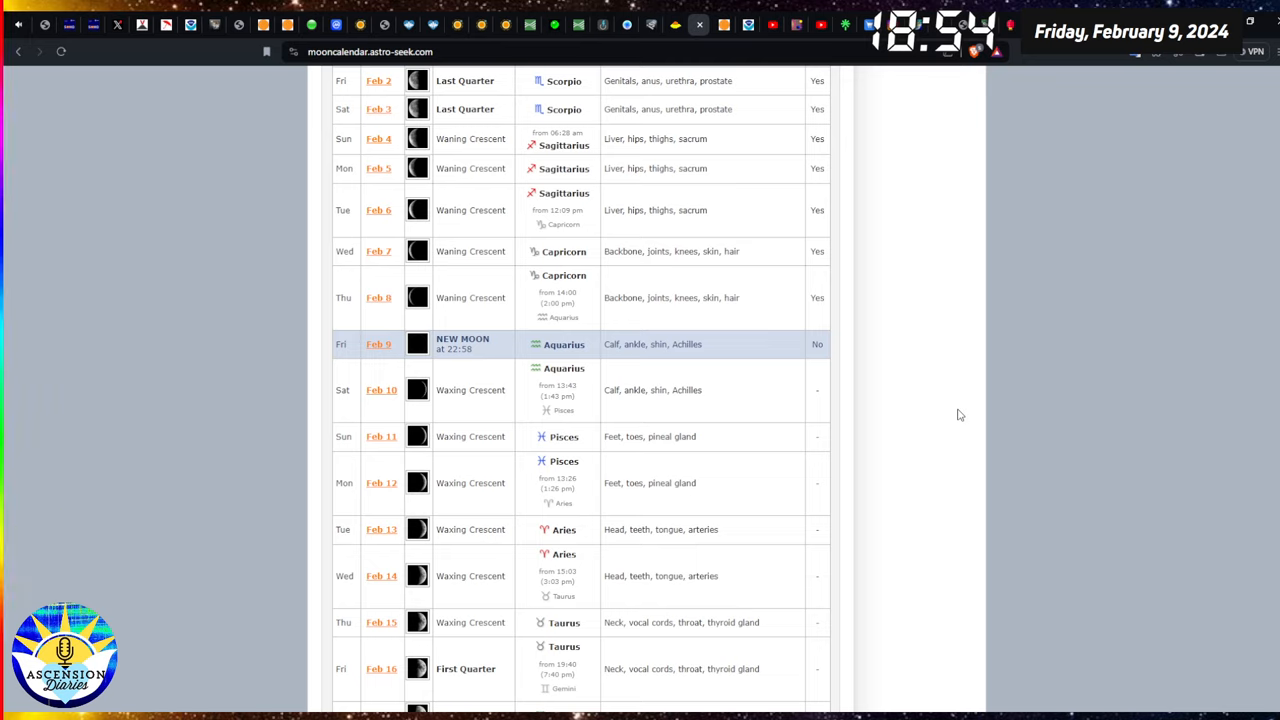
pyautogui.moveTo(715, 353)
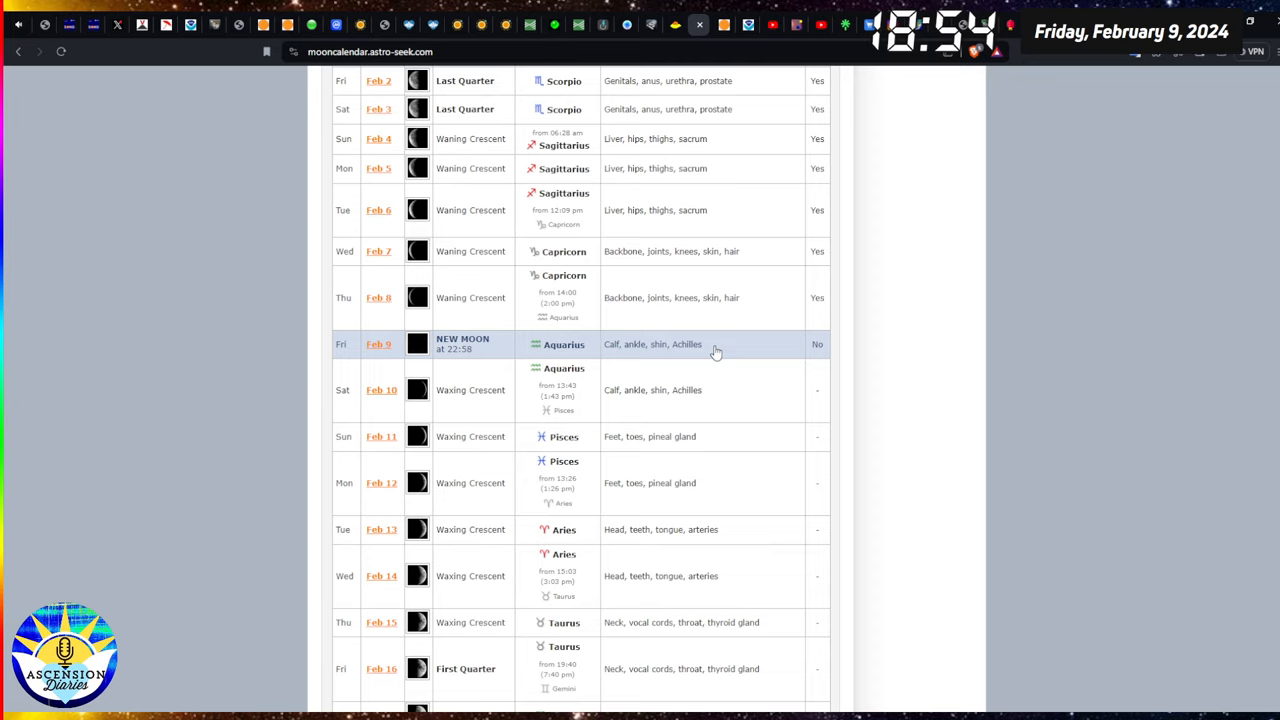
pyautogui.moveTo(728, 441)
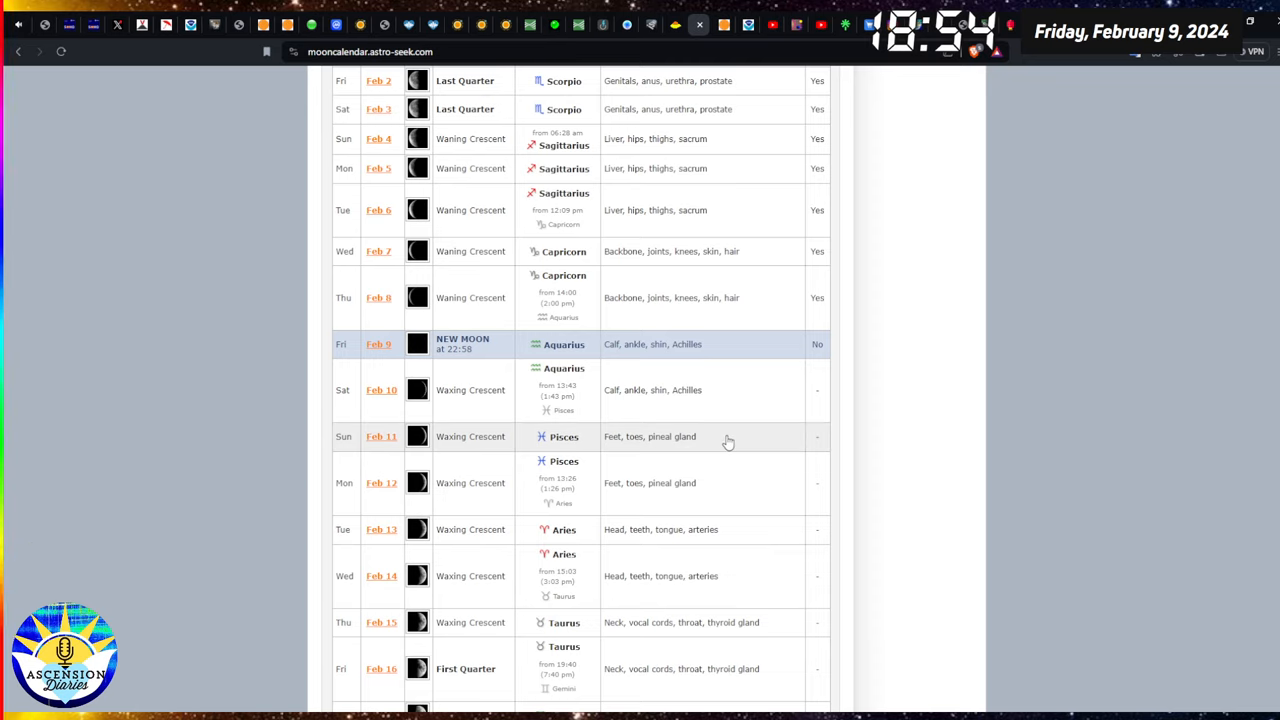
pyautogui.moveTo(728, 453)
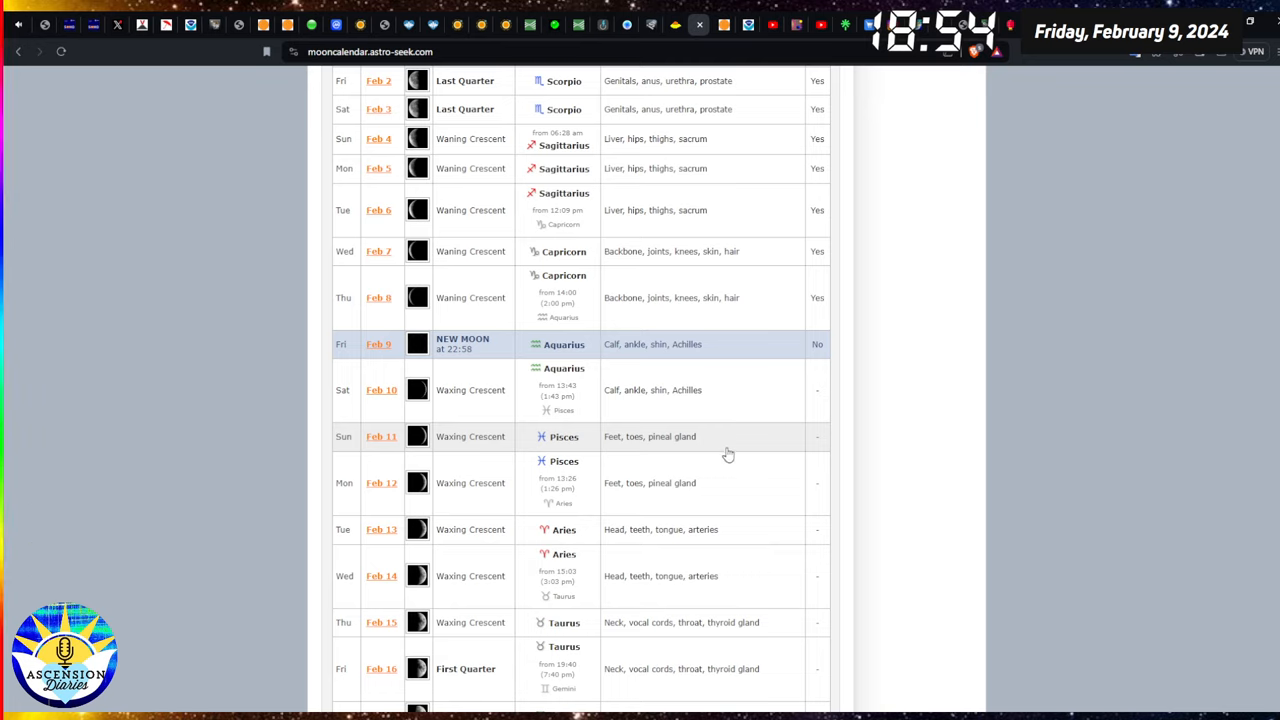
pyautogui.moveTo(730, 482)
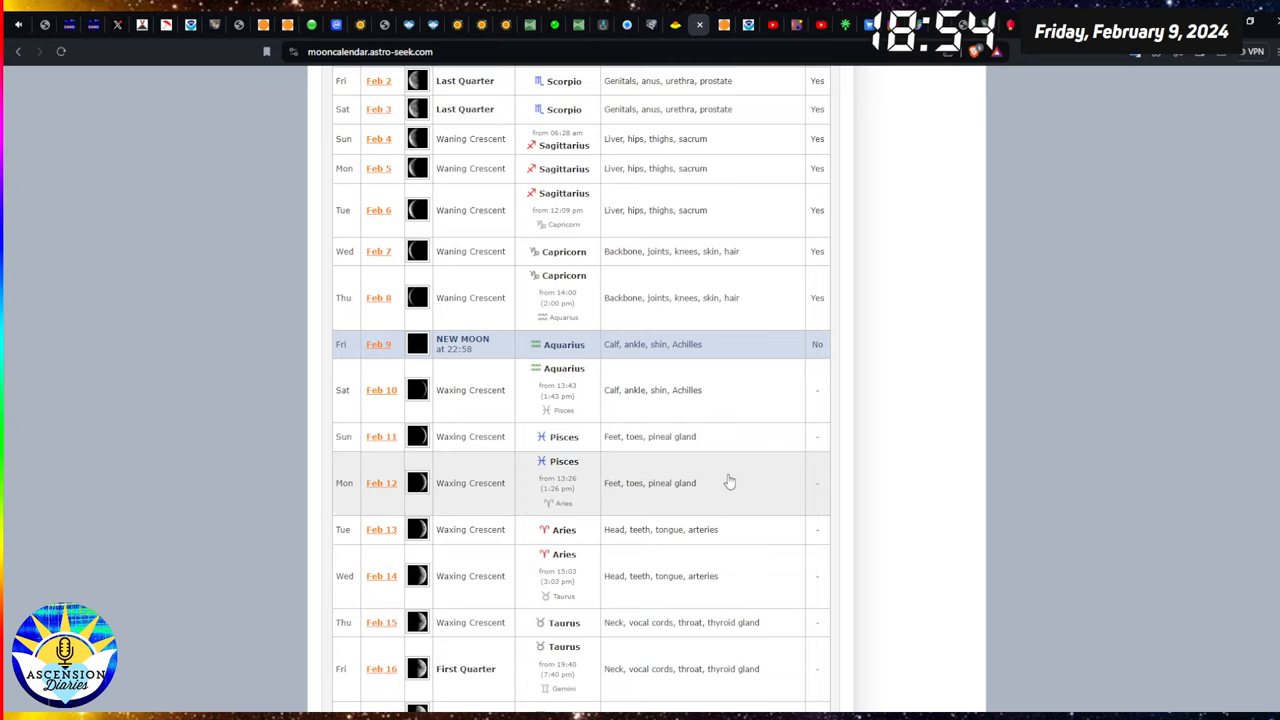
pyautogui.moveTo(728, 455)
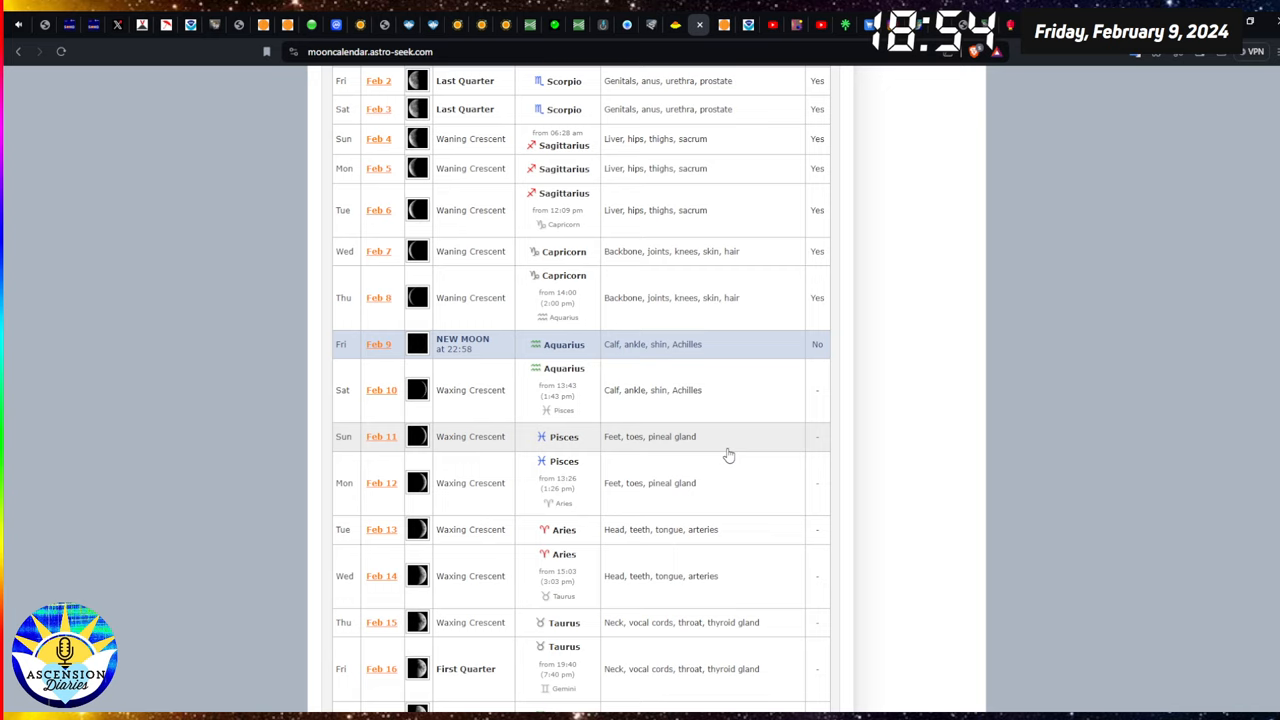
pyautogui.moveTo(912, 378)
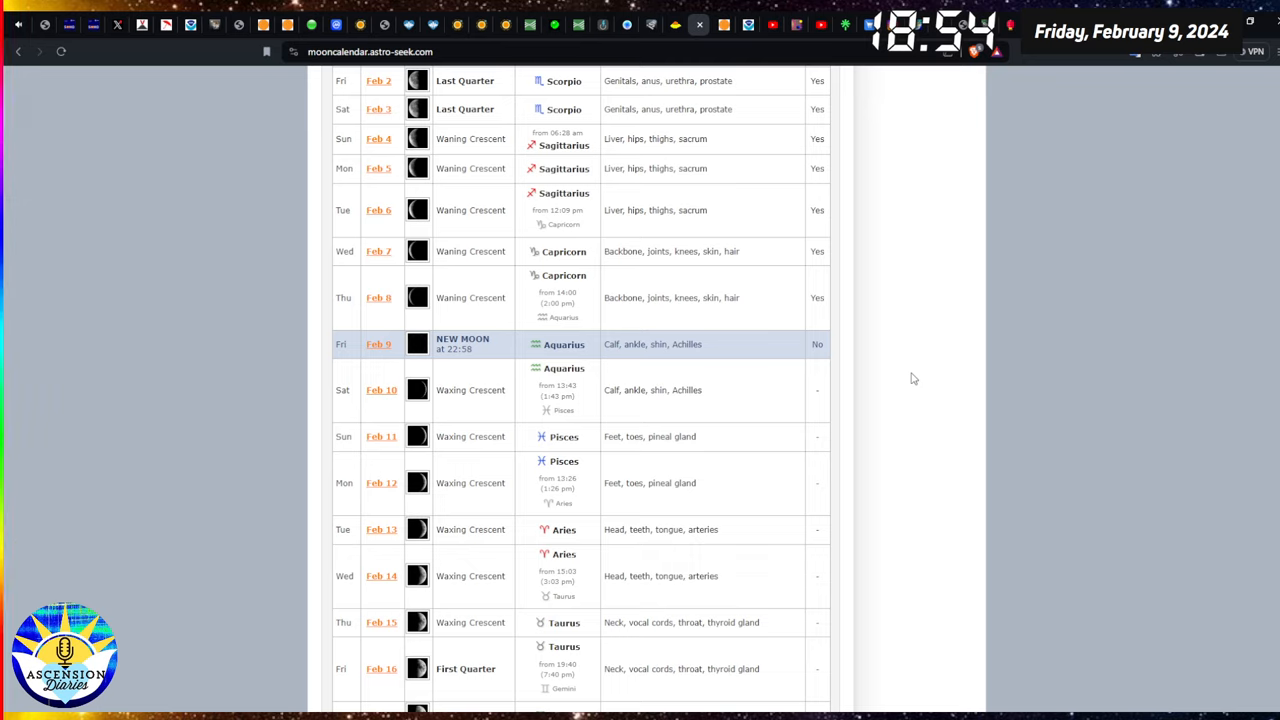
pyautogui.moveTo(669, 356)
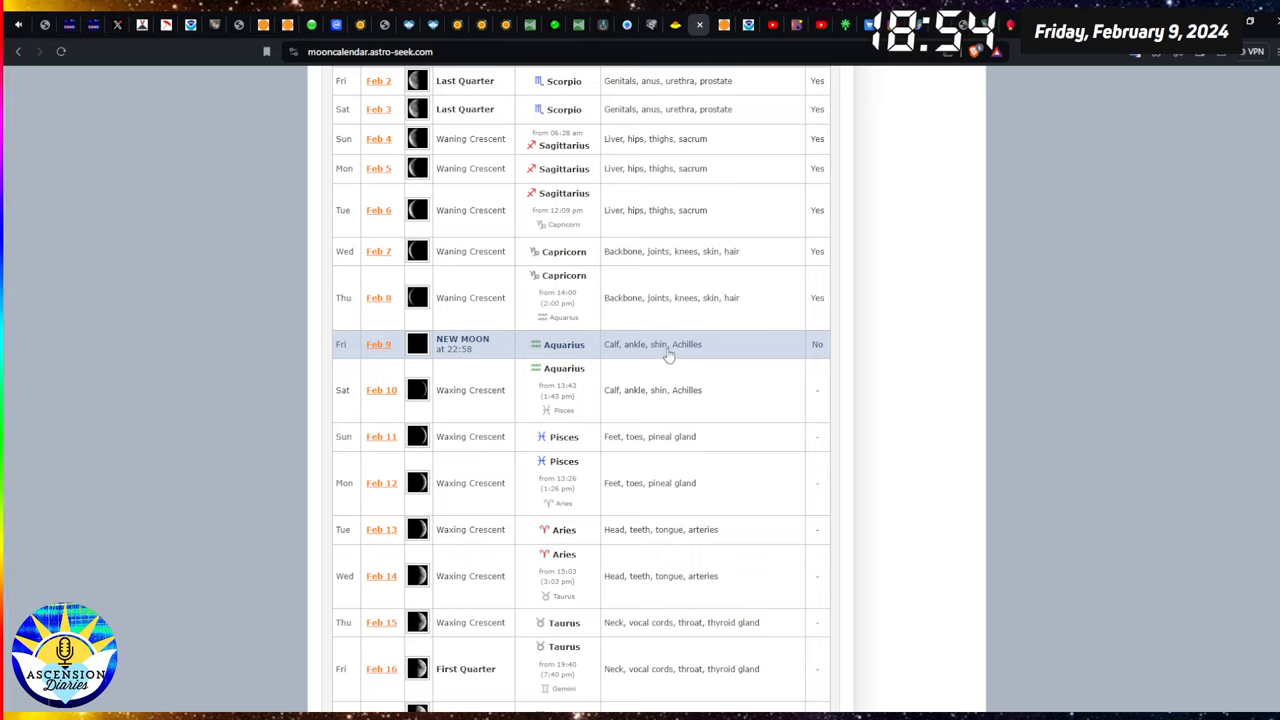
pyautogui.moveTo(721, 349)
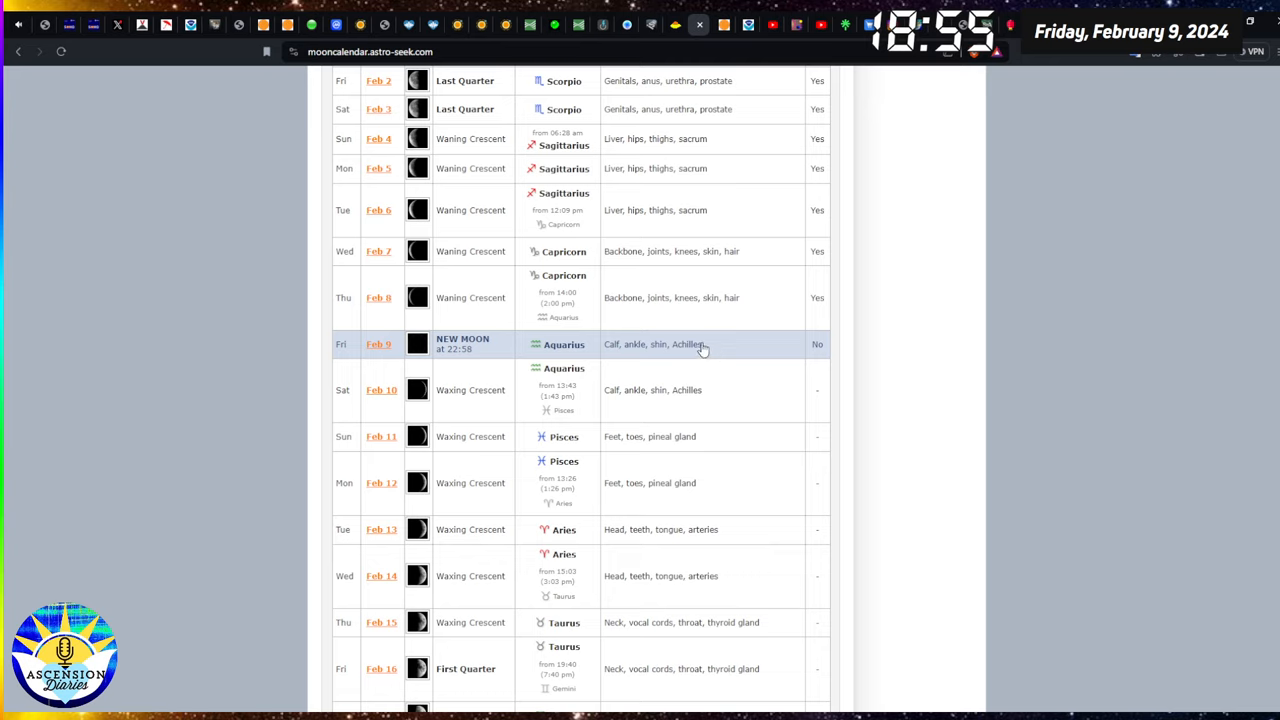
pyautogui.moveTo(905, 367)
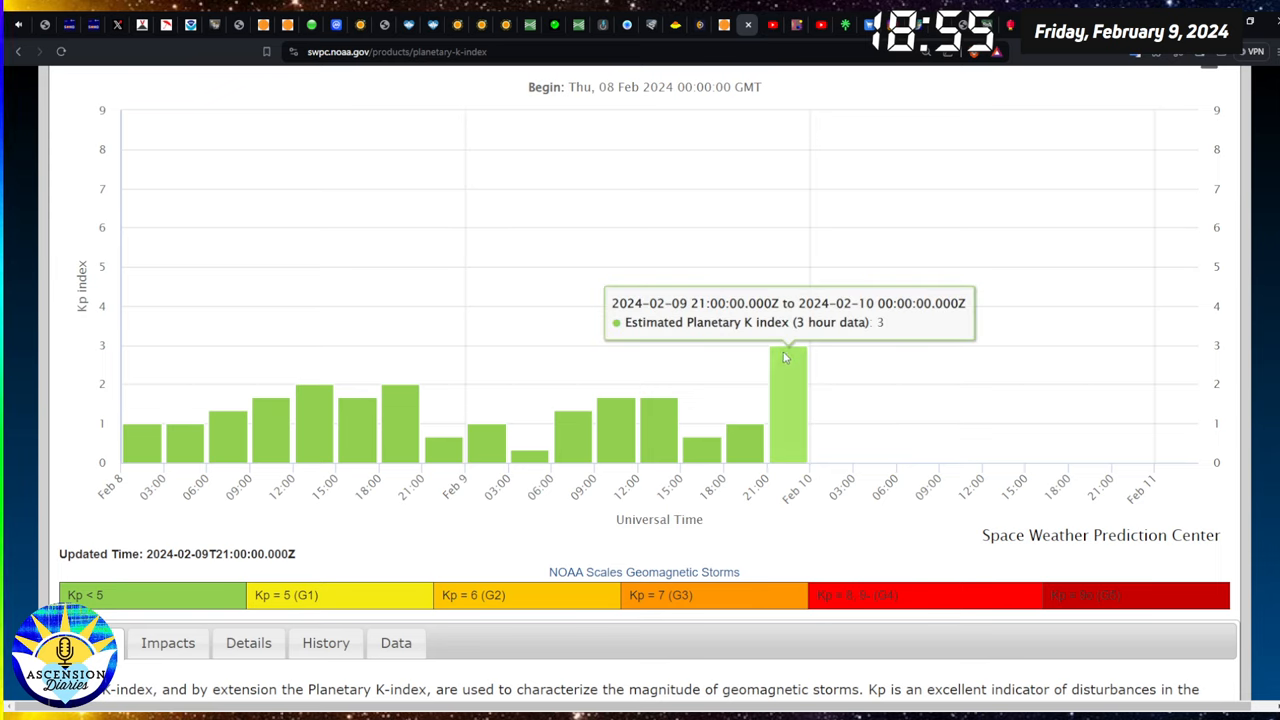
pyautogui.moveTo(795, 383)
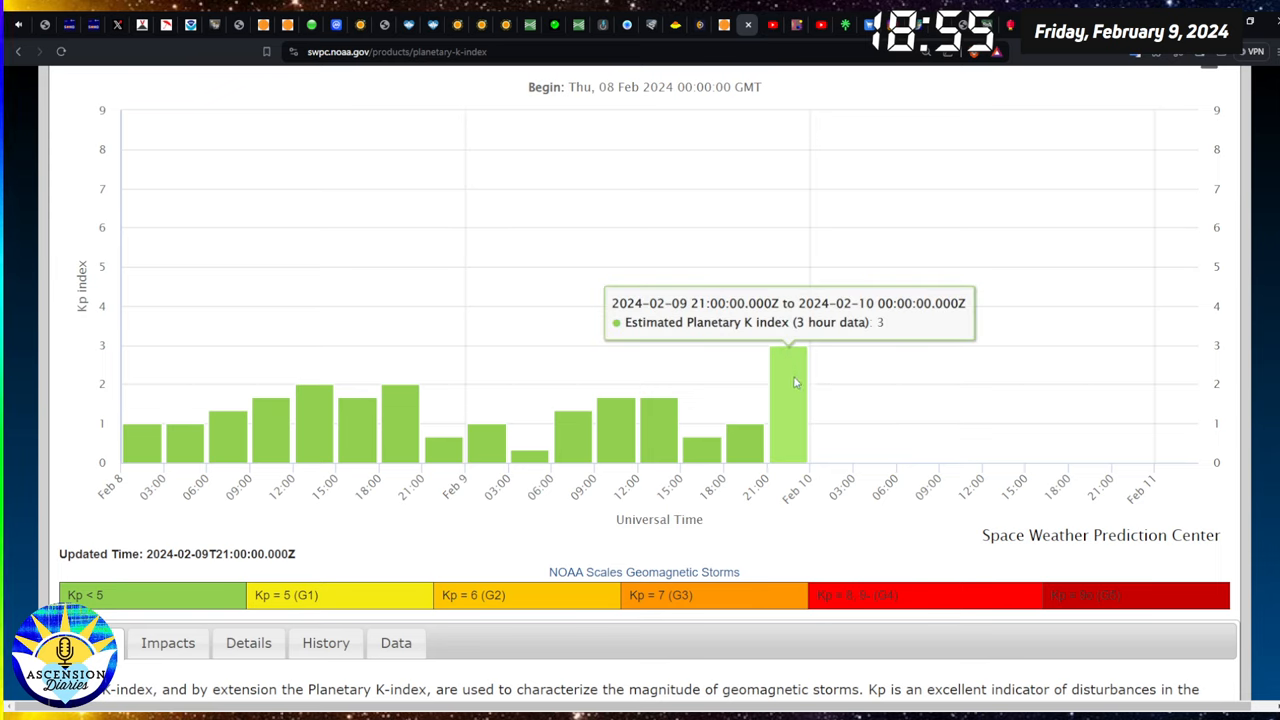
pyautogui.moveTo(573, 420)
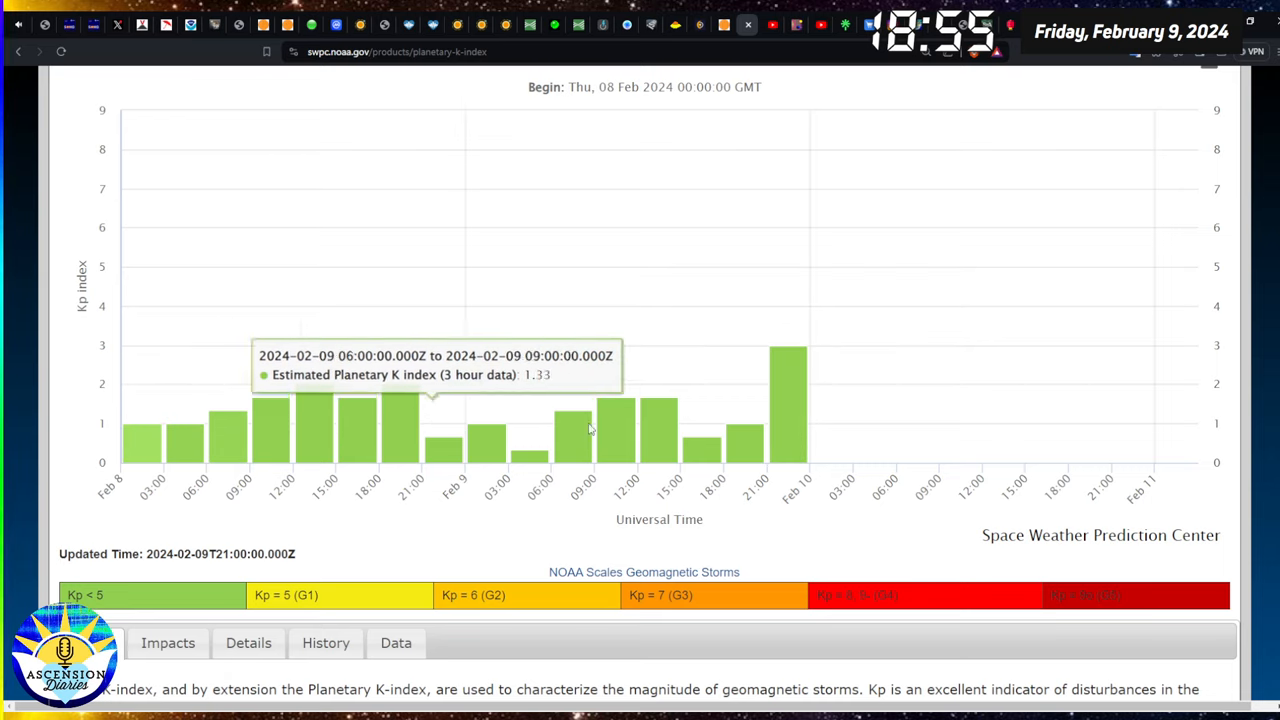
pyautogui.moveTo(790, 370)
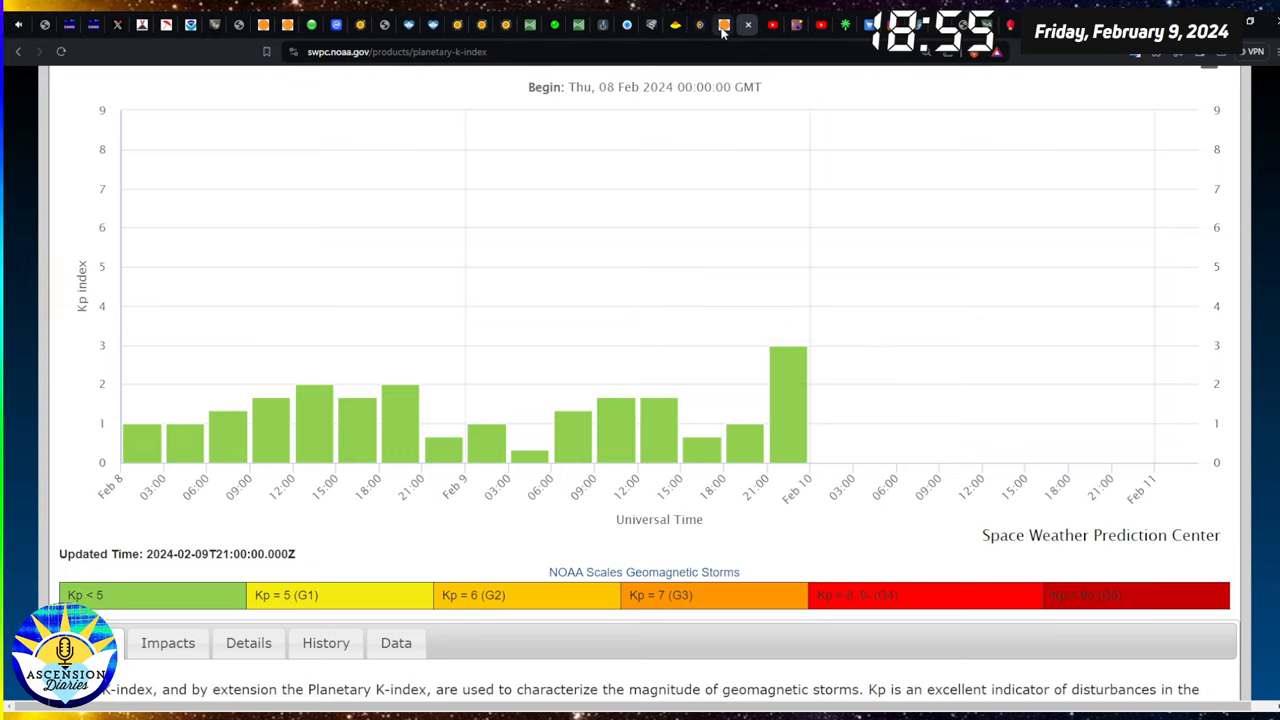
pyautogui.moveTo(772, 35)
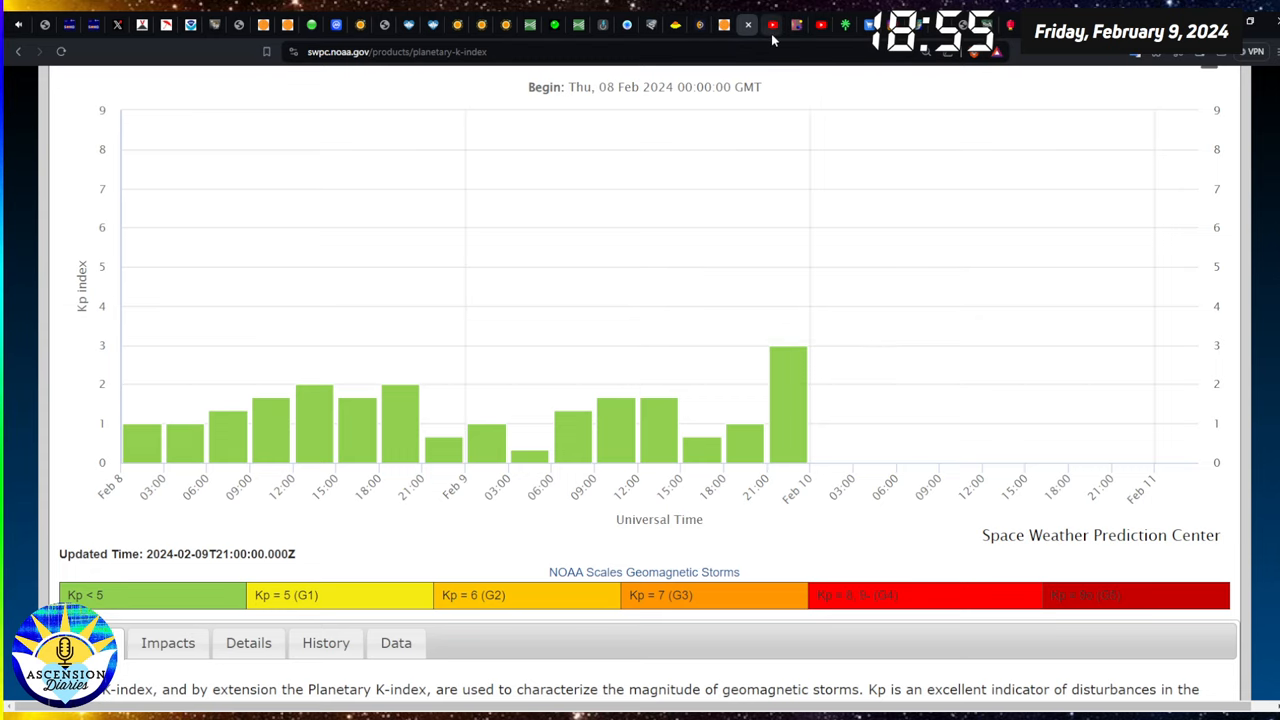
# Show YouTube Studio's live subscriber count of 6,854 with its 28-day growth chart.
pyautogui.click(771, 24)
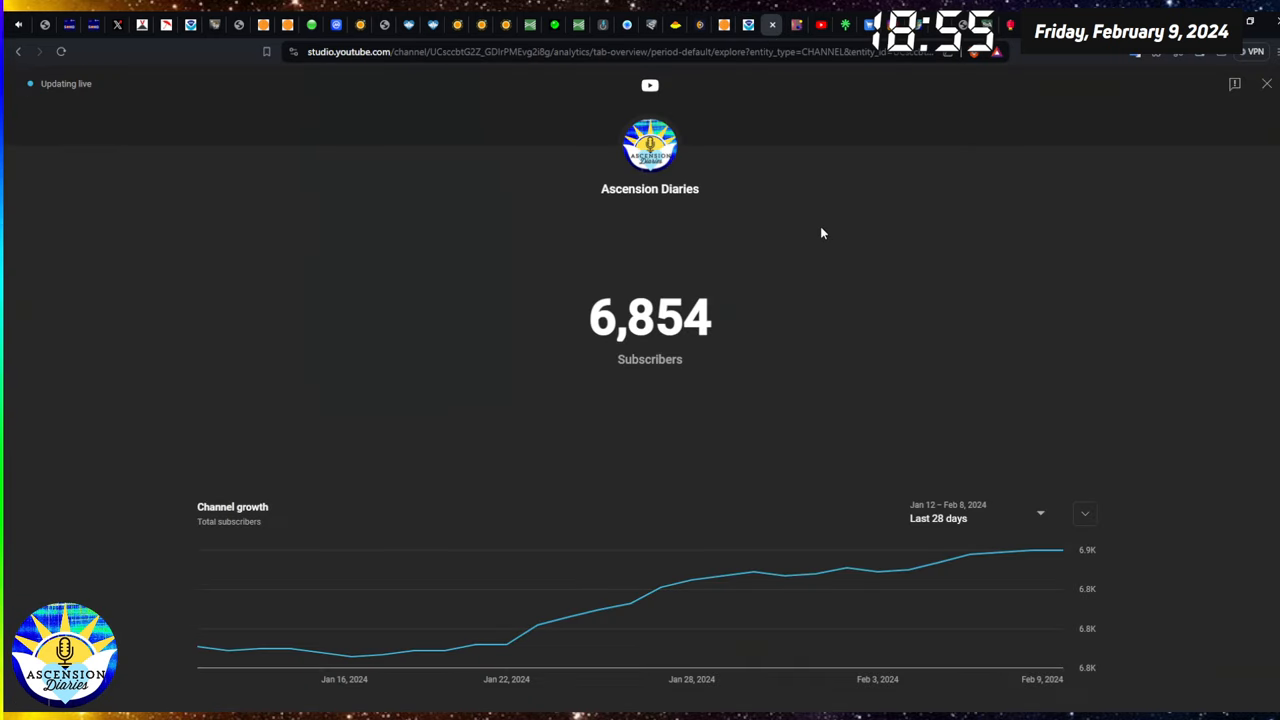
pyautogui.moveTo(831, 187)
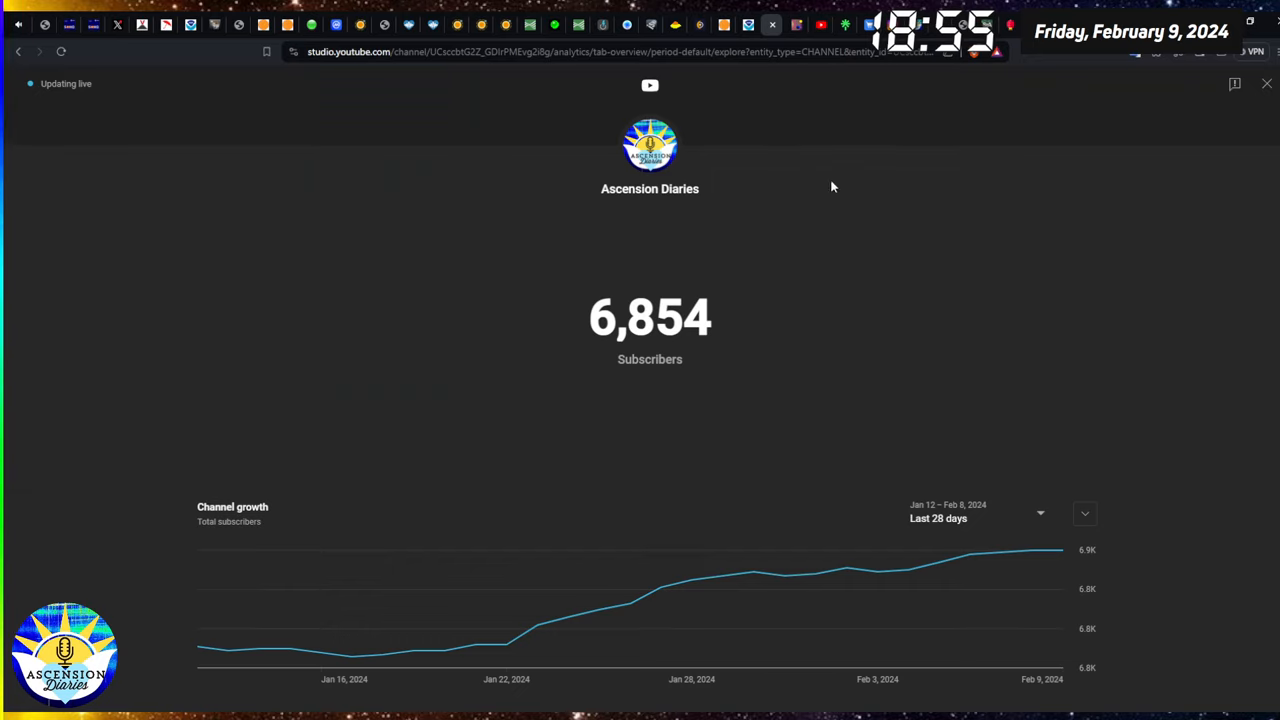
pyautogui.moveTo(687, 345)
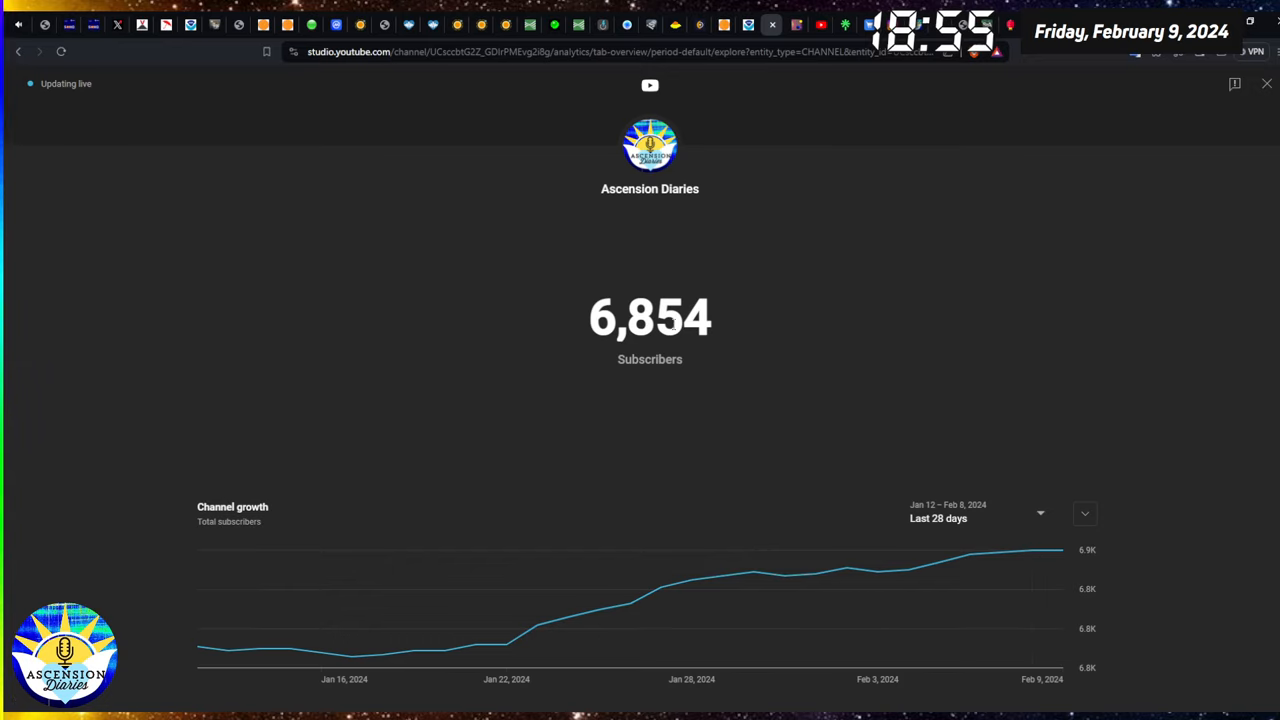
pyautogui.moveTo(760, 195)
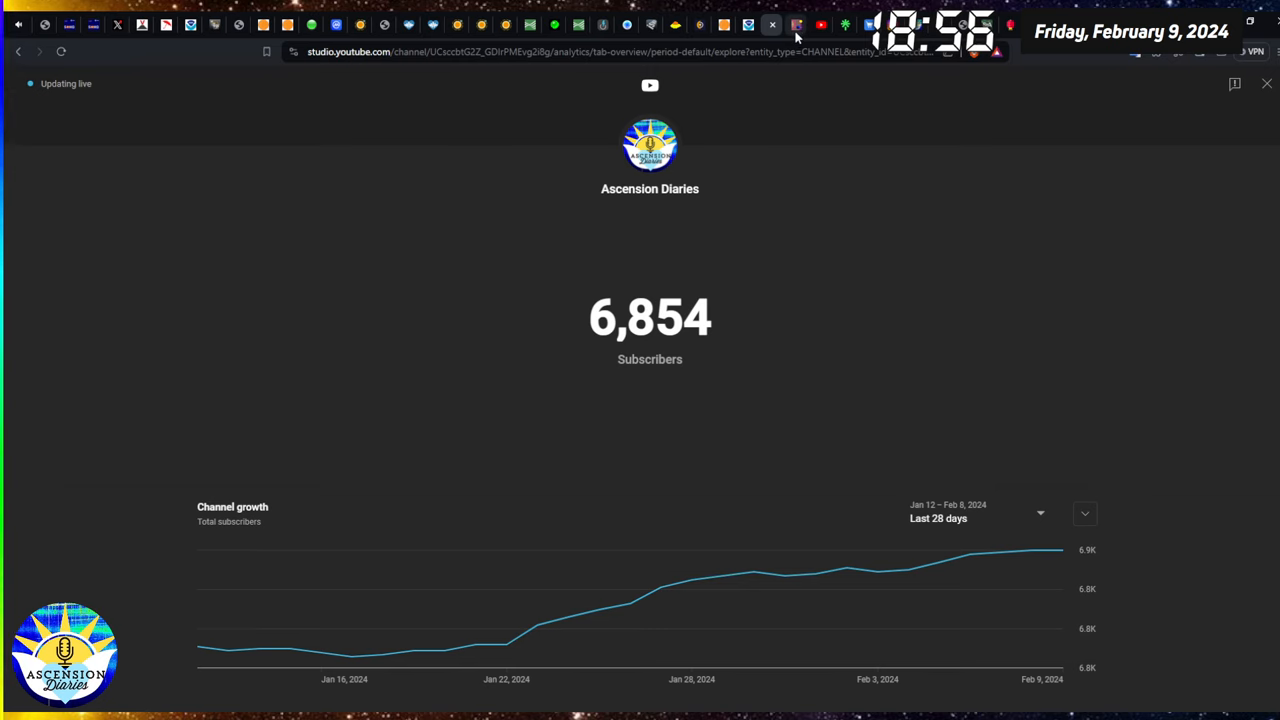
# View The Planets Today's geocentric orrery for 10:02:2024, scrolling down the page.
pyautogui.click(795, 25)
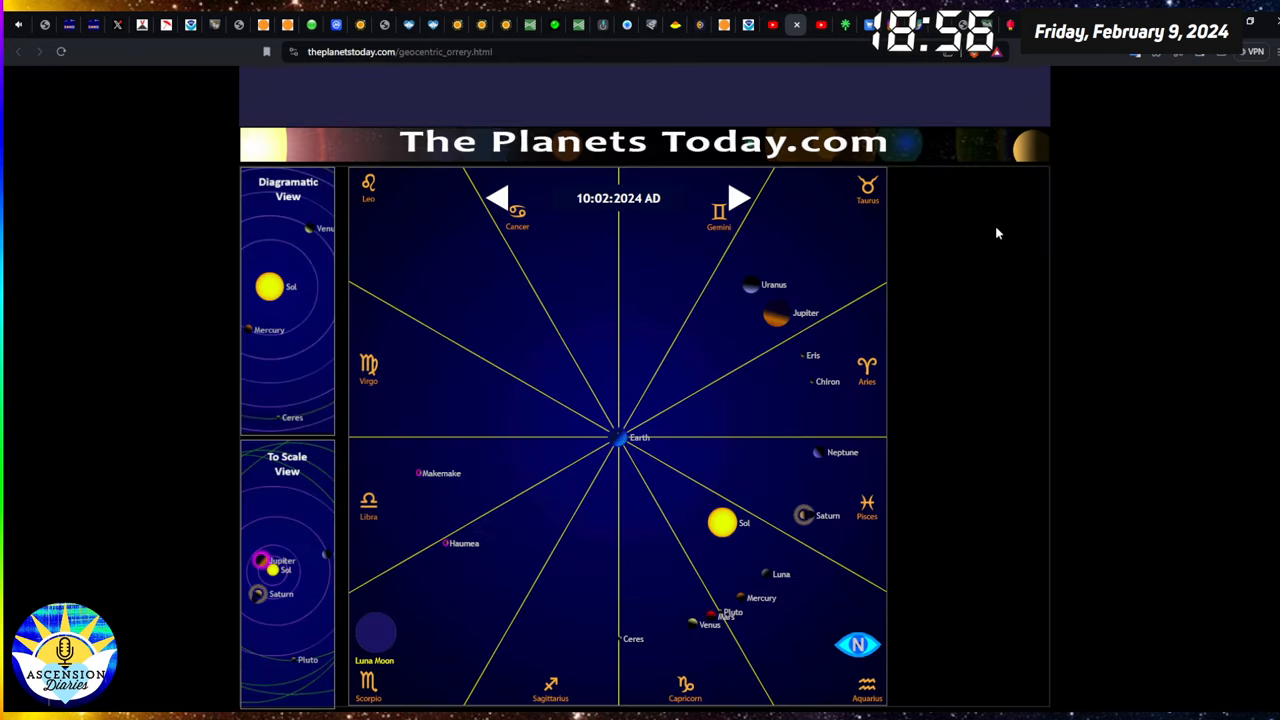
pyautogui.scroll(-3)
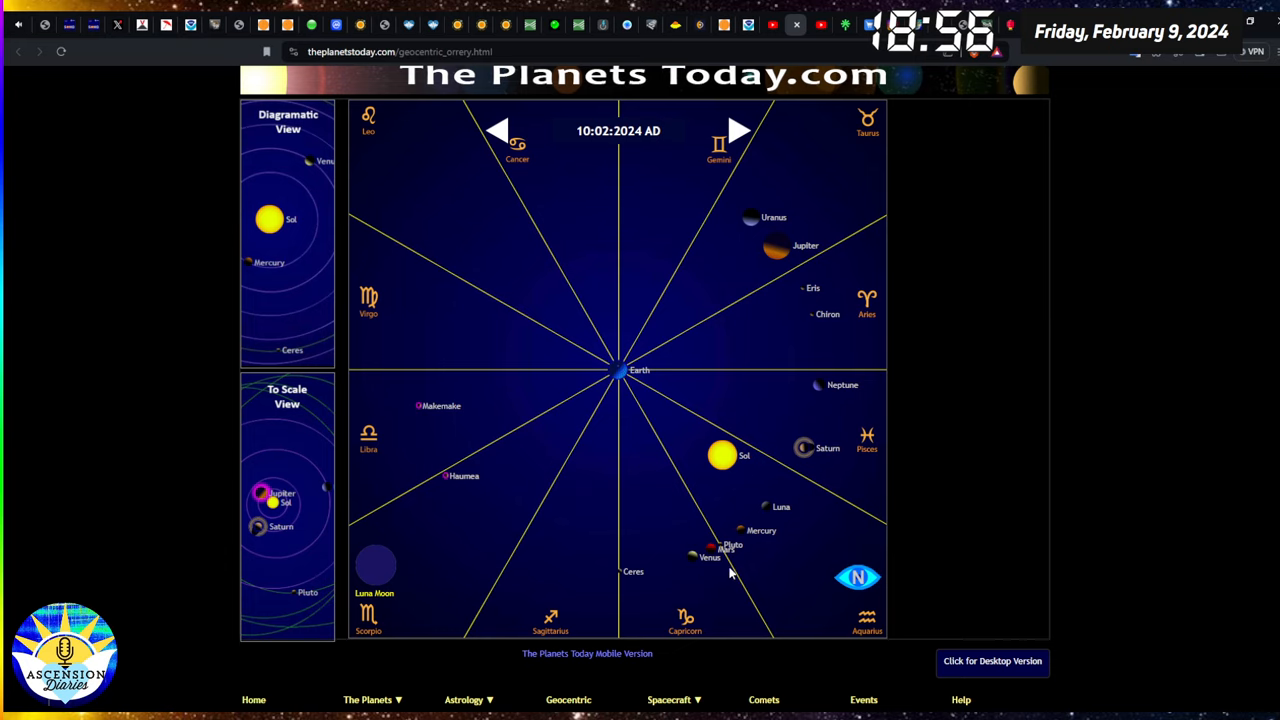
pyautogui.moveTo(730, 570)
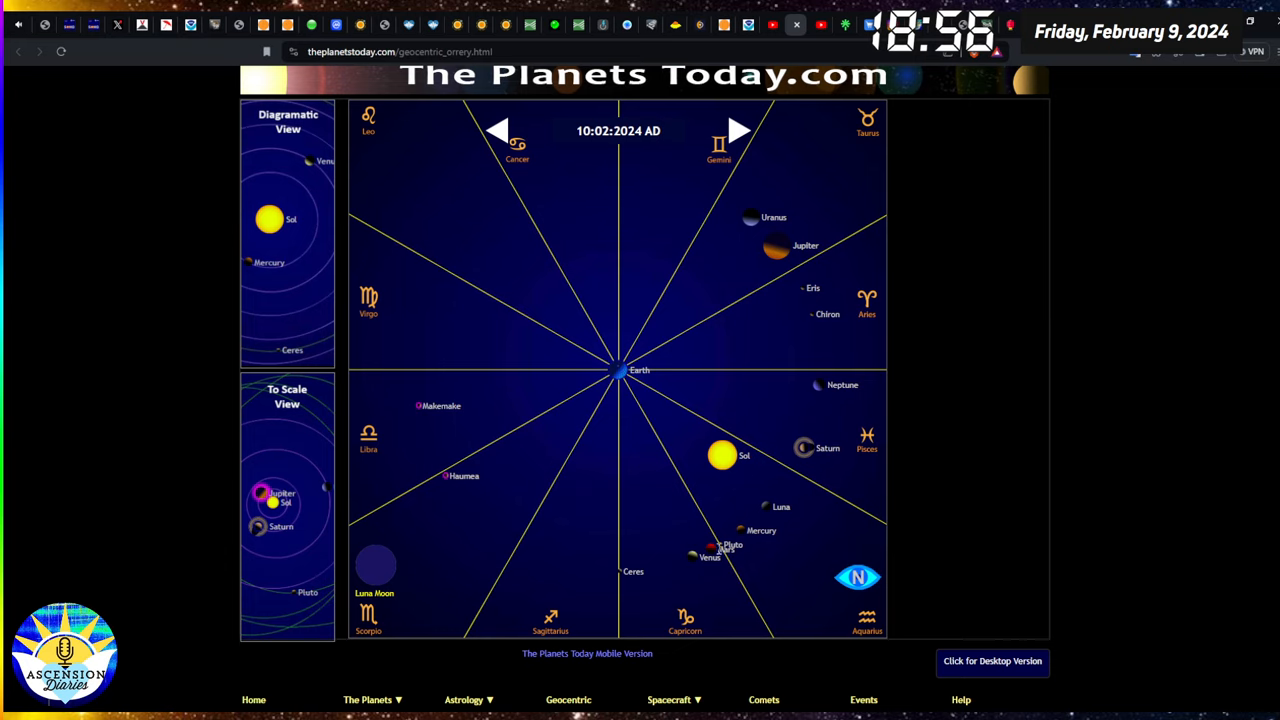
pyautogui.moveTo(690, 567)
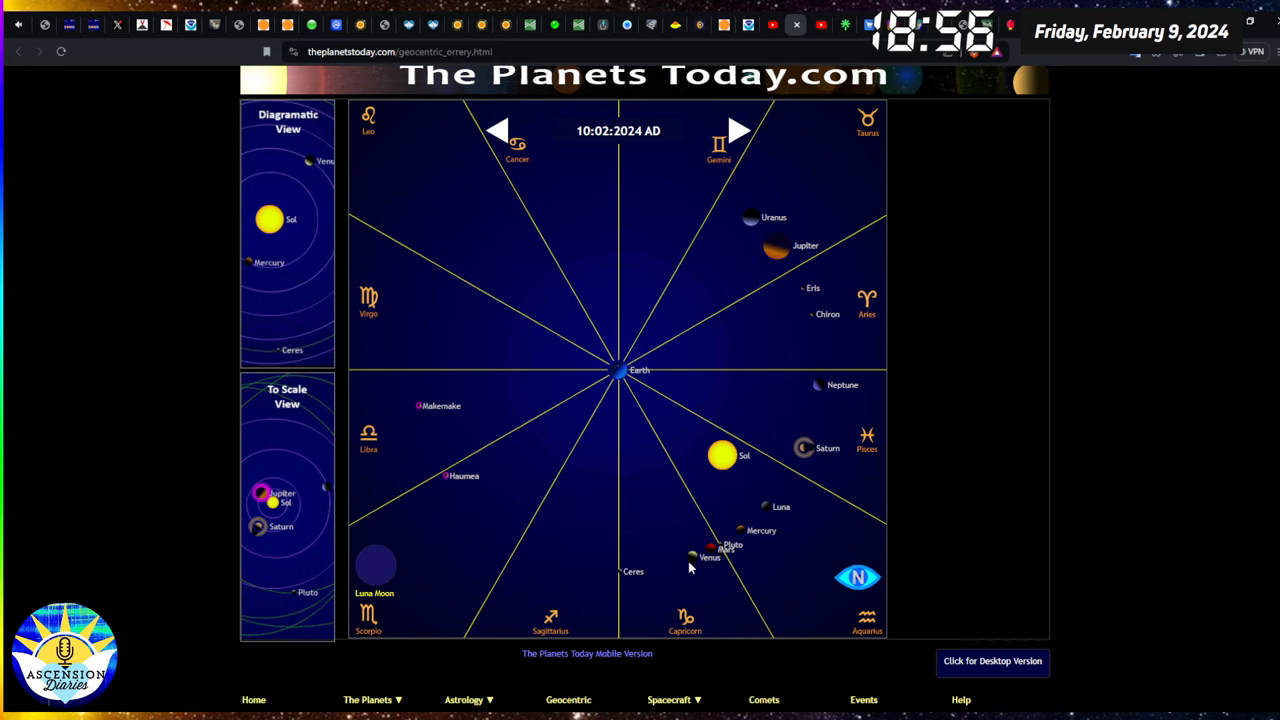
pyautogui.moveTo(701, 568)
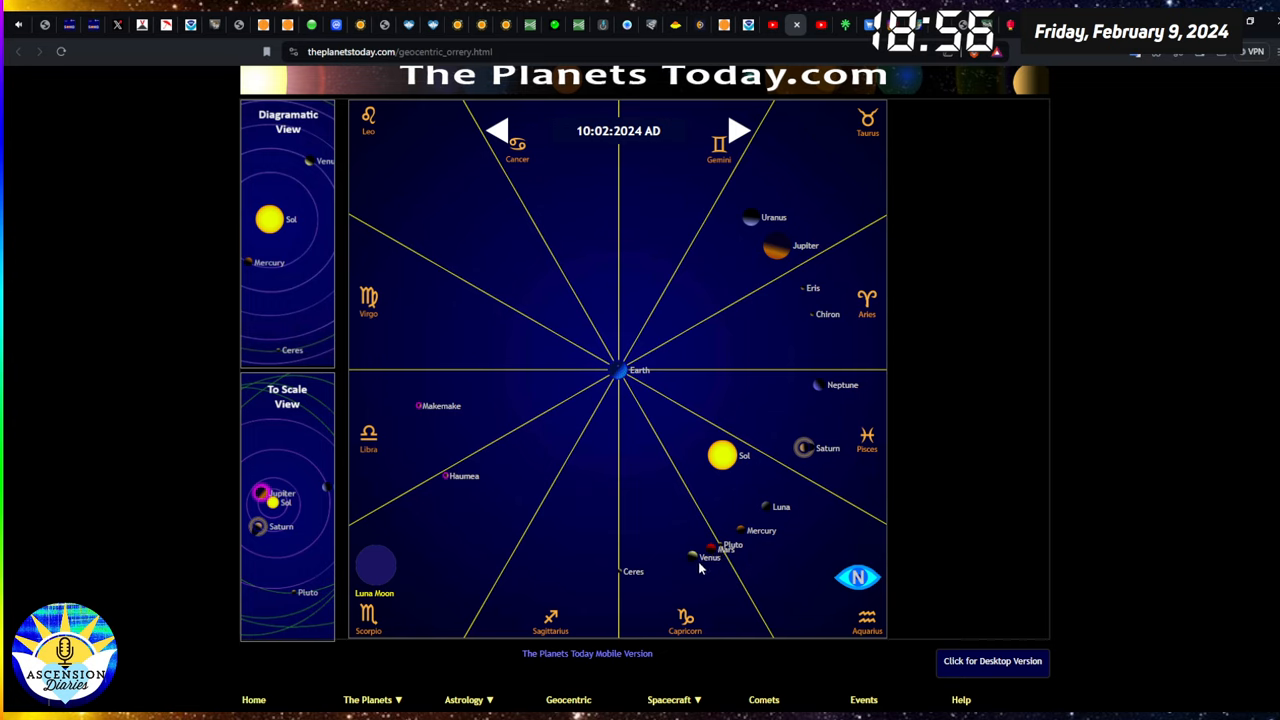
pyautogui.moveTo(700, 563)
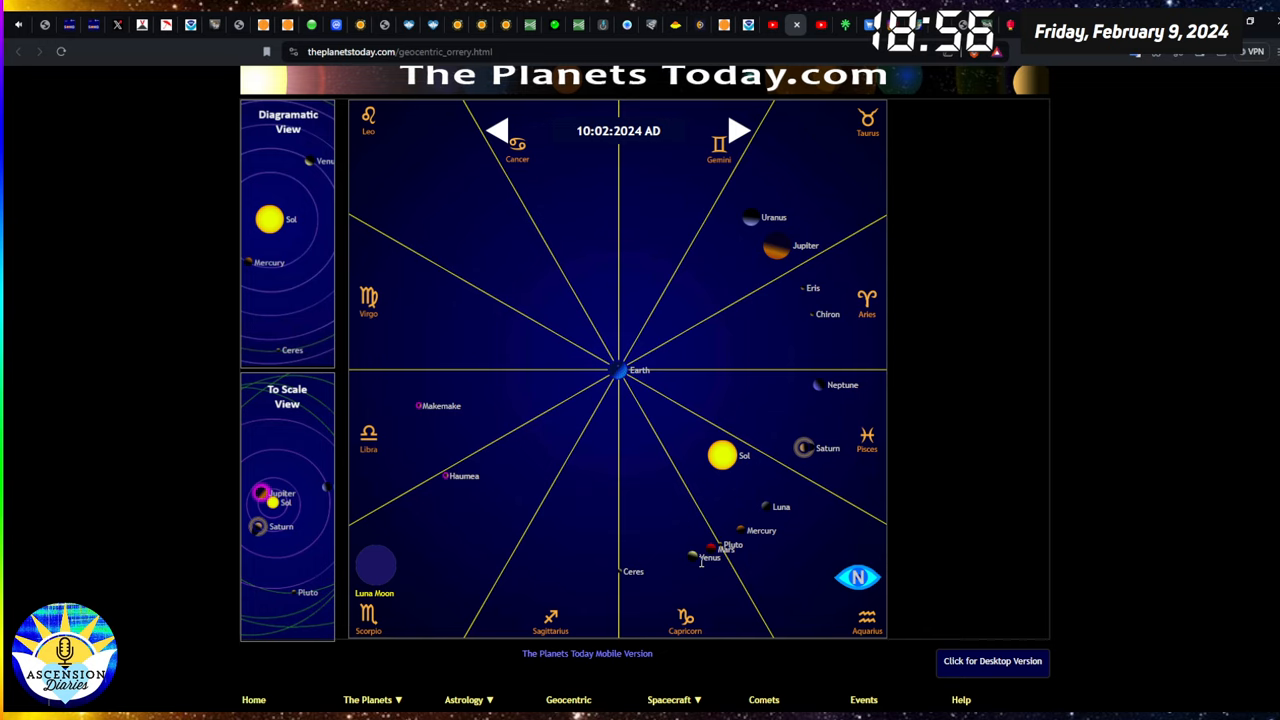
pyautogui.moveTo(745, 542)
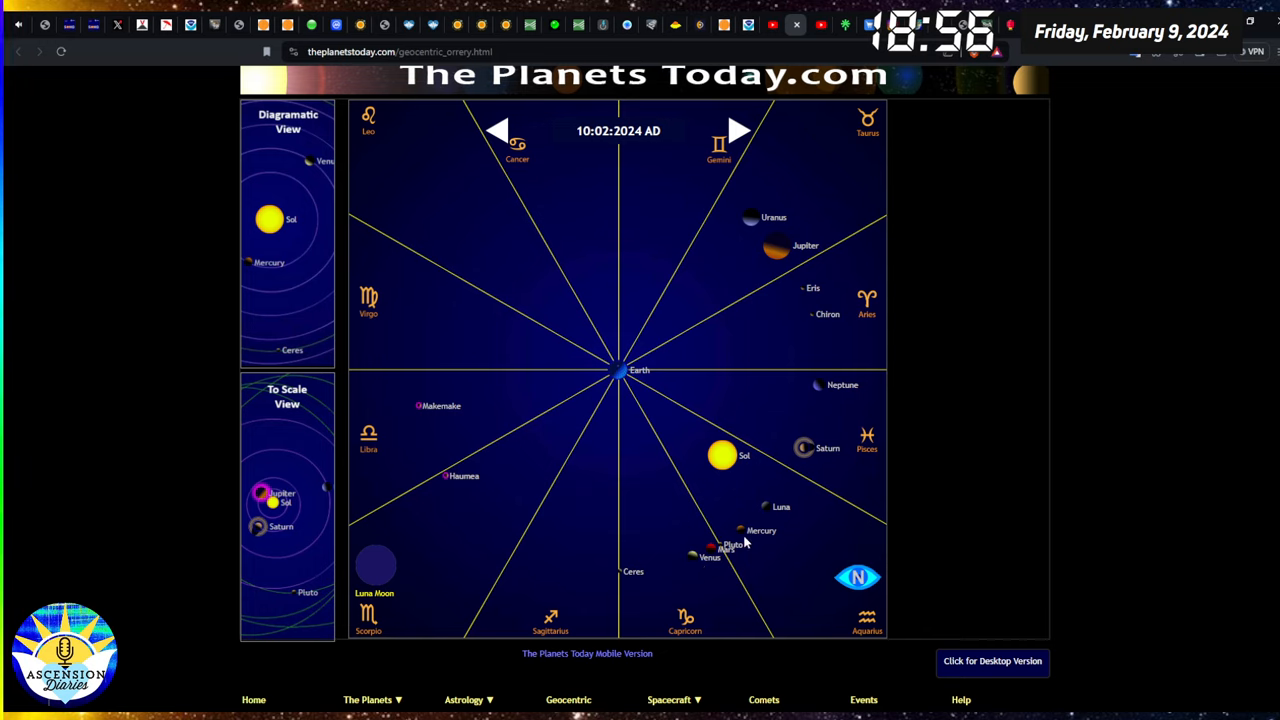
pyautogui.moveTo(668, 540)
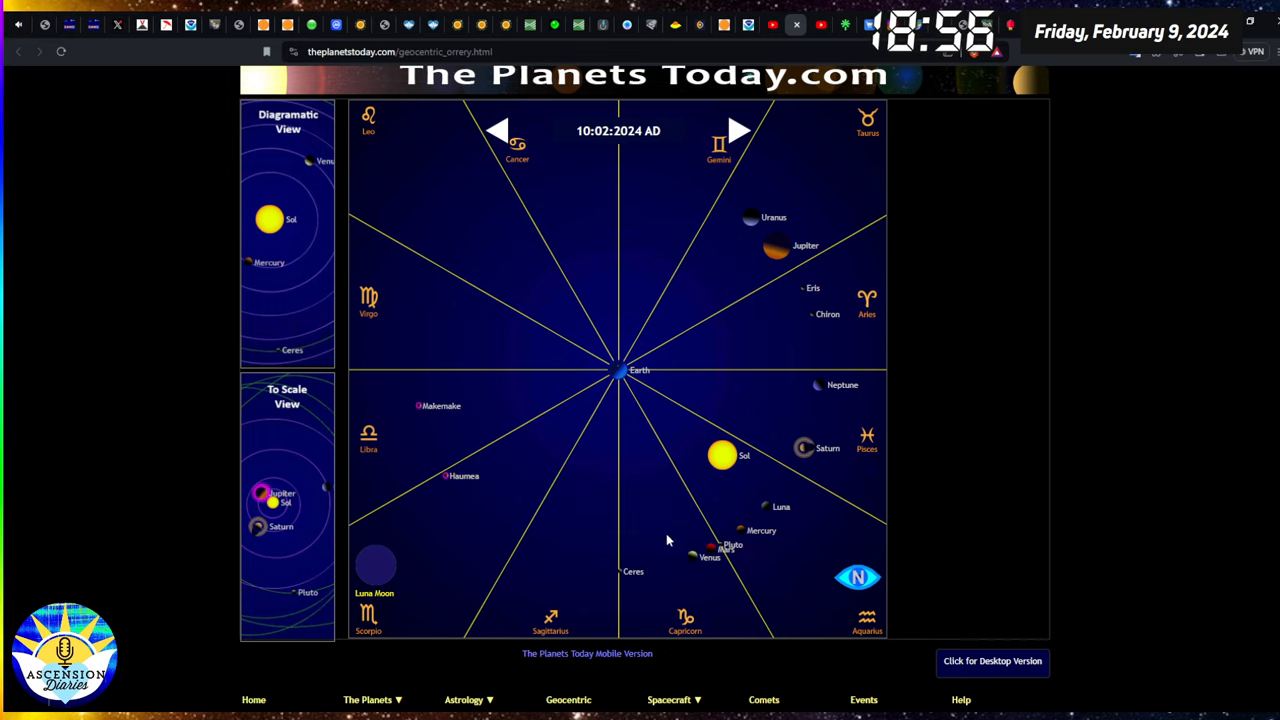
pyautogui.moveTo(758, 542)
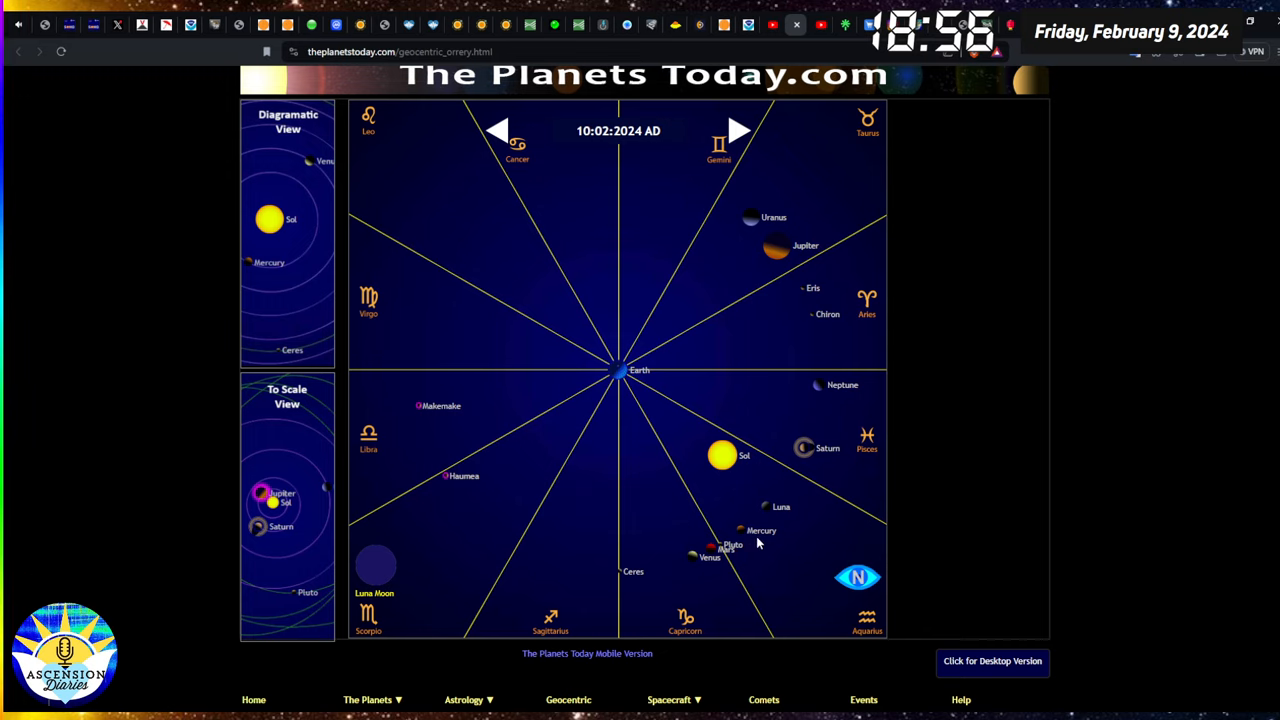
pyautogui.moveTo(847, 387)
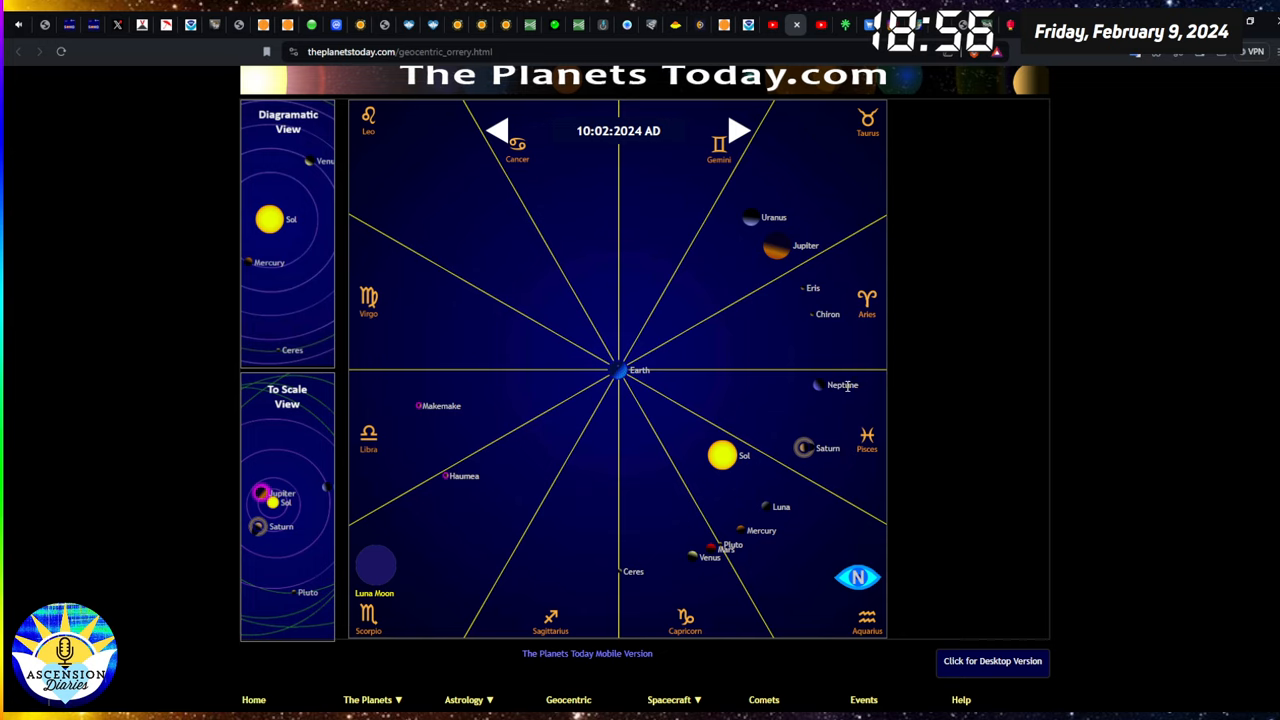
pyautogui.moveTo(880, 408)
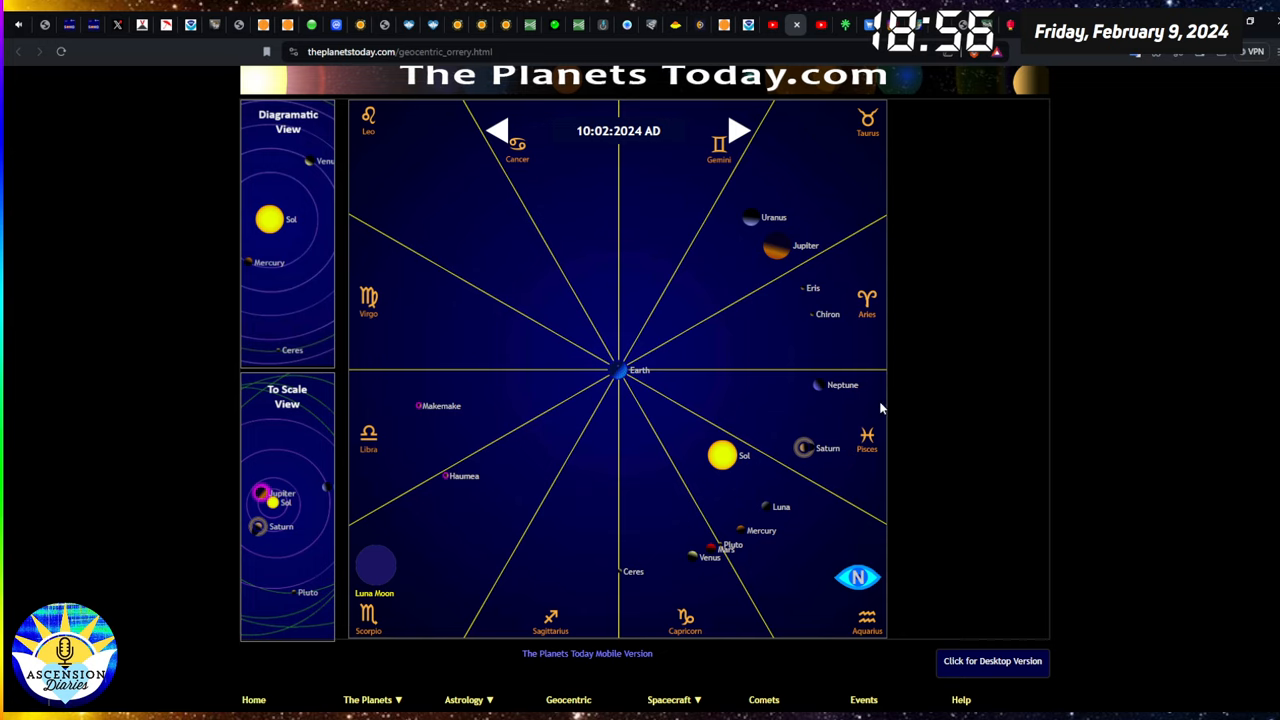
pyautogui.moveTo(765, 200)
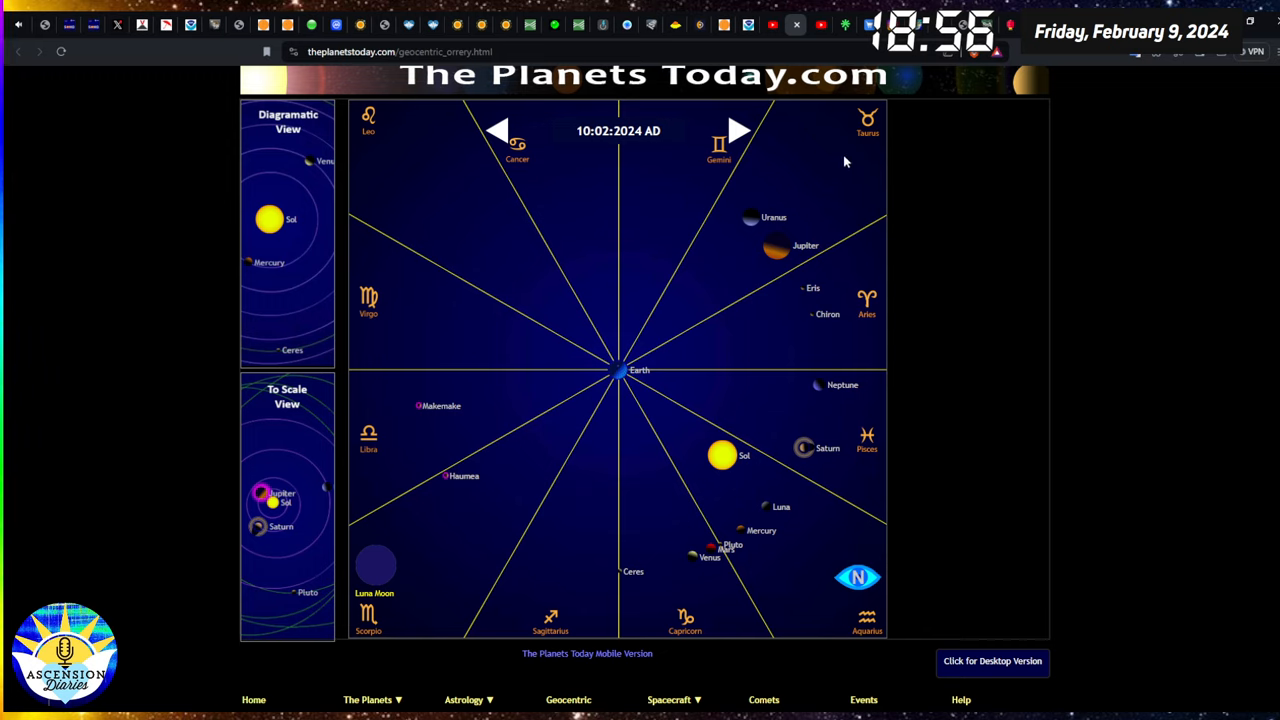
pyautogui.moveTo(823, 225)
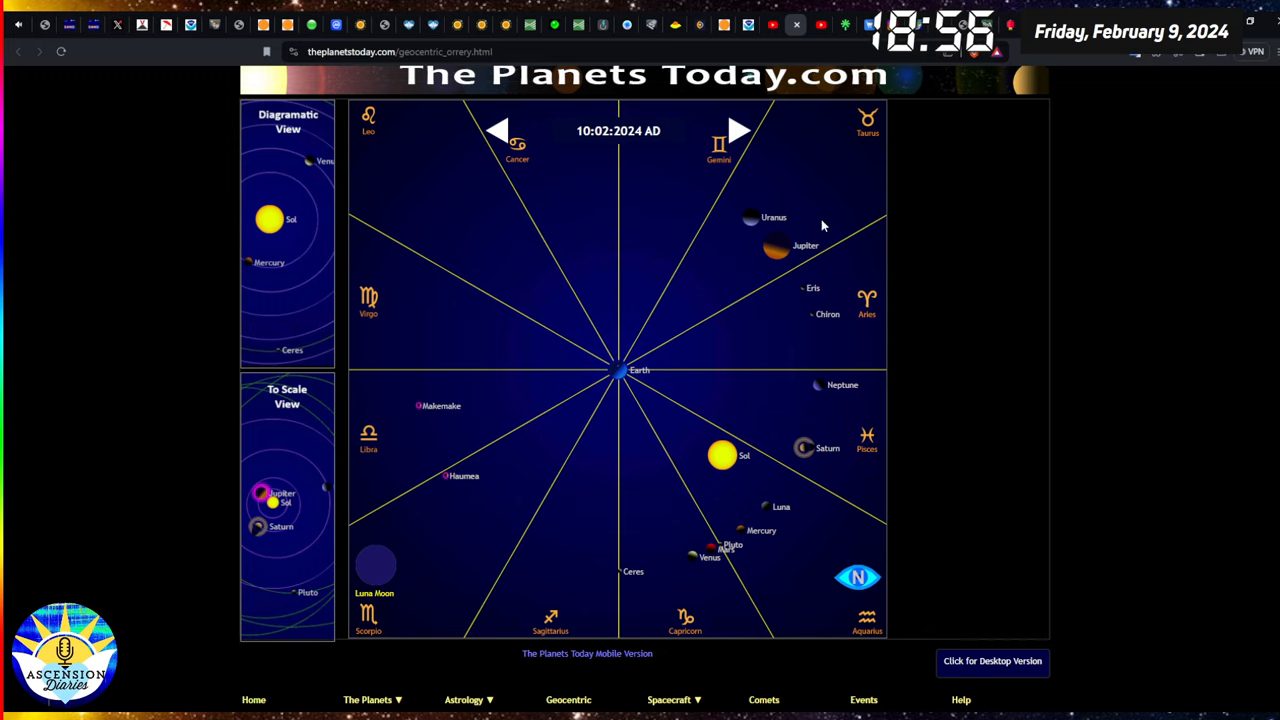
pyautogui.moveTo(824, 205)
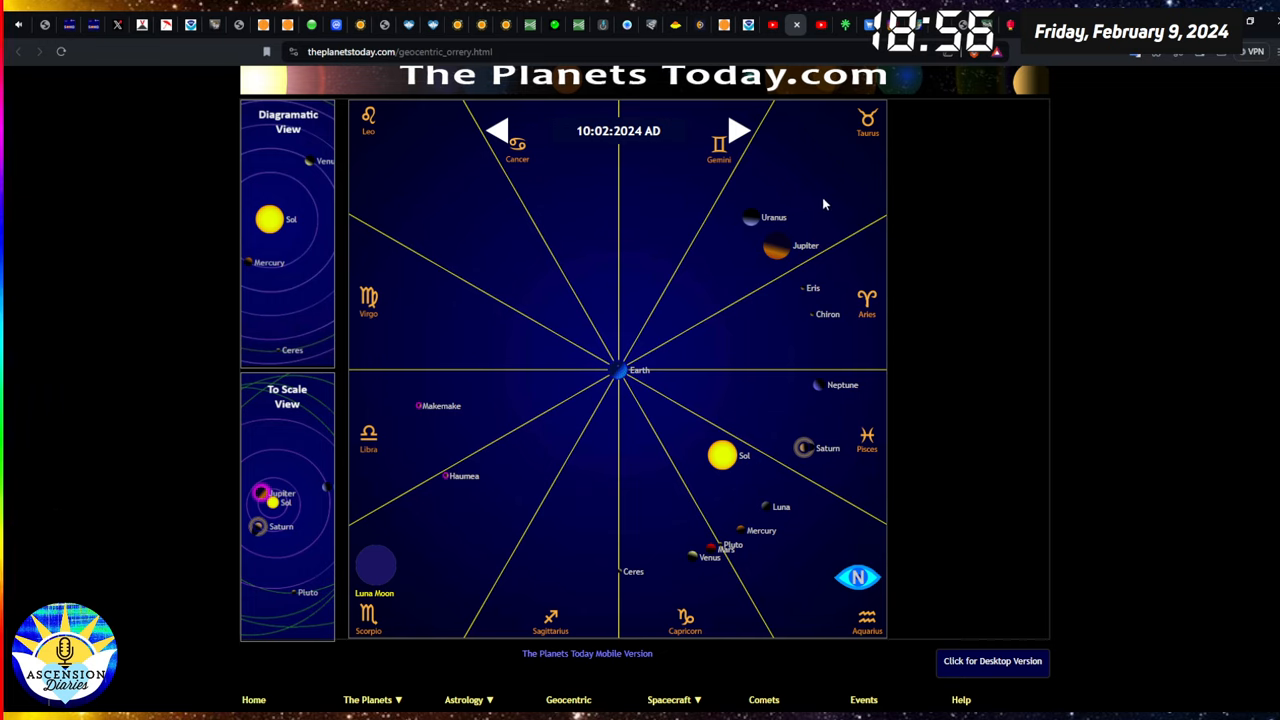
pyautogui.moveTo(870, 391)
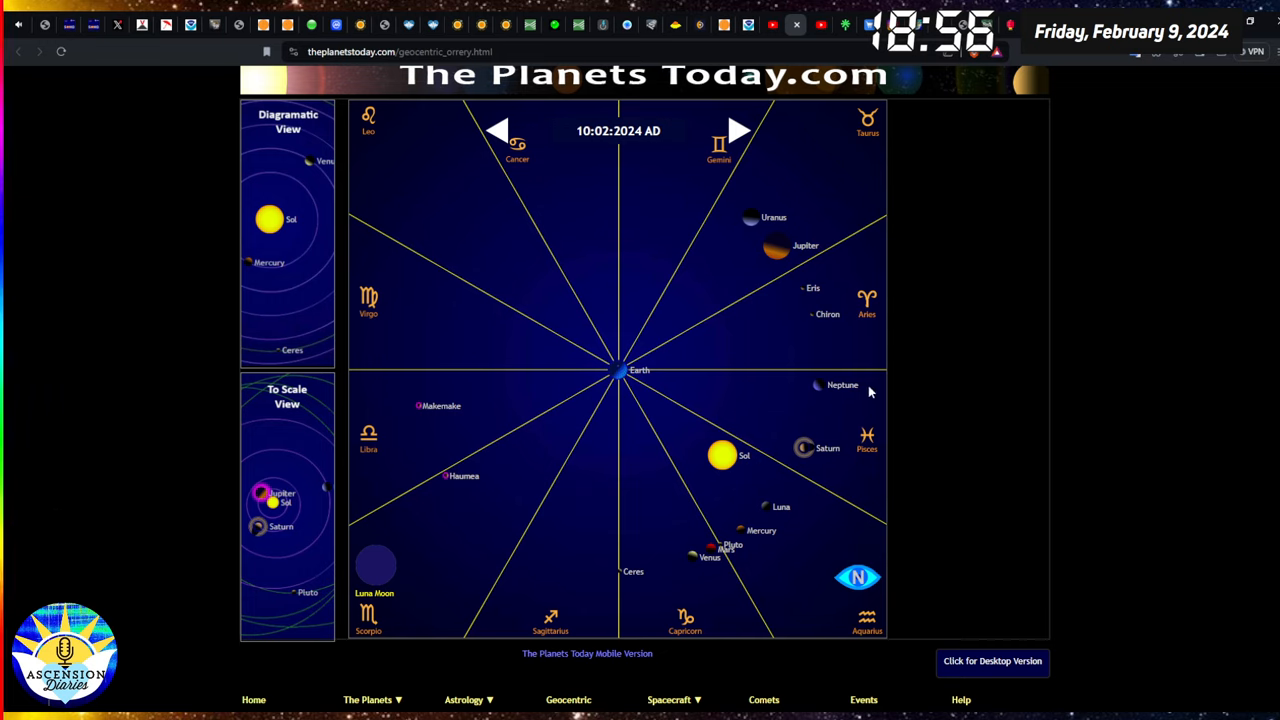
pyautogui.moveTo(823, 445)
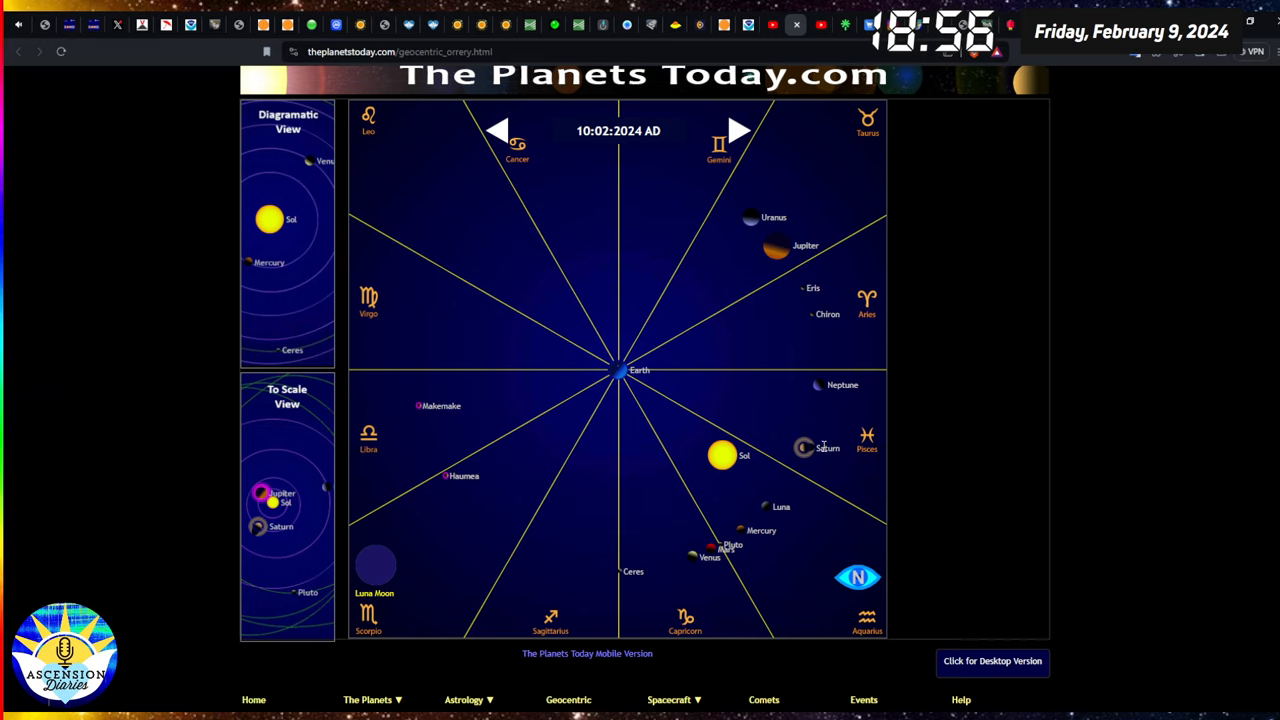
pyautogui.moveTo(862, 465)
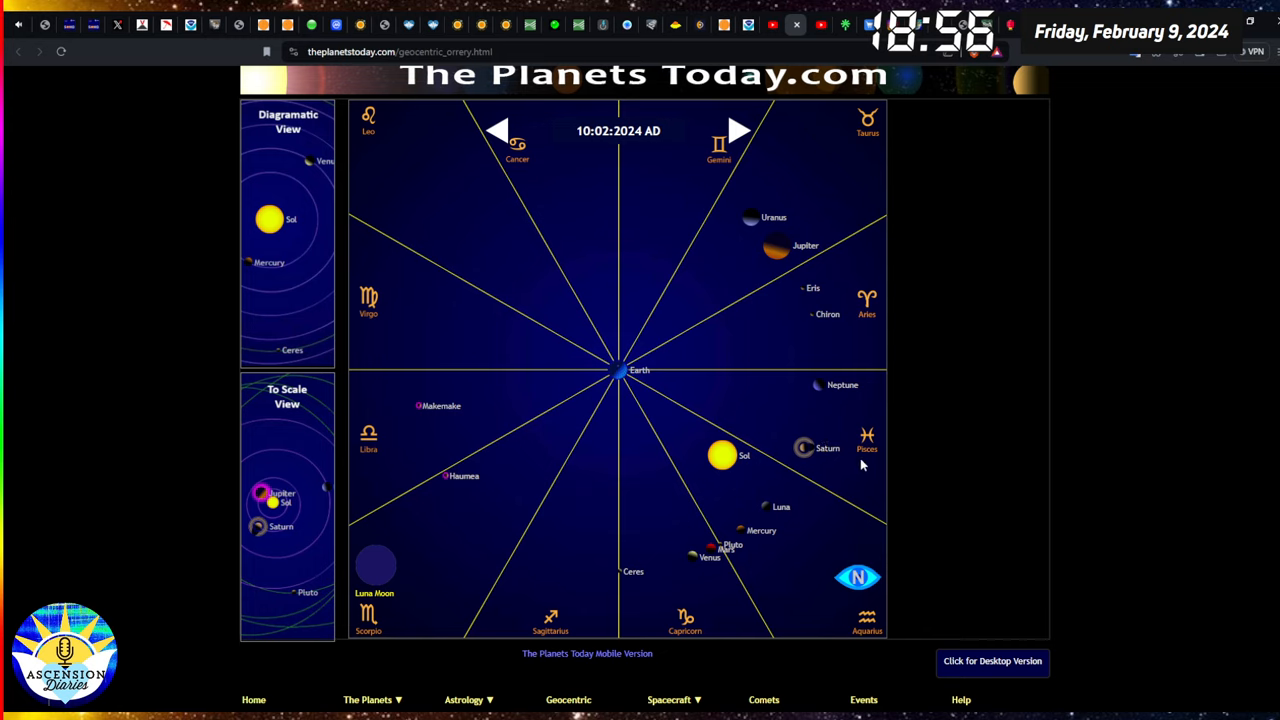
pyautogui.moveTo(860, 463)
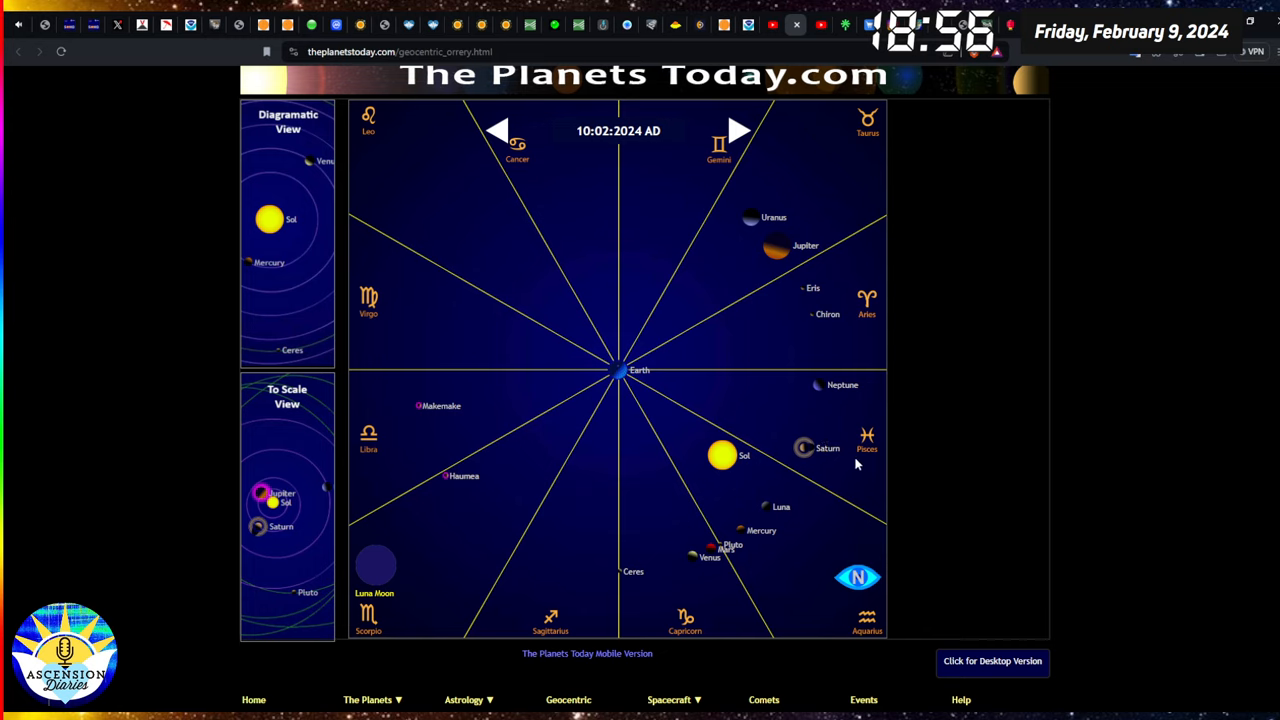
pyautogui.moveTo(795, 533)
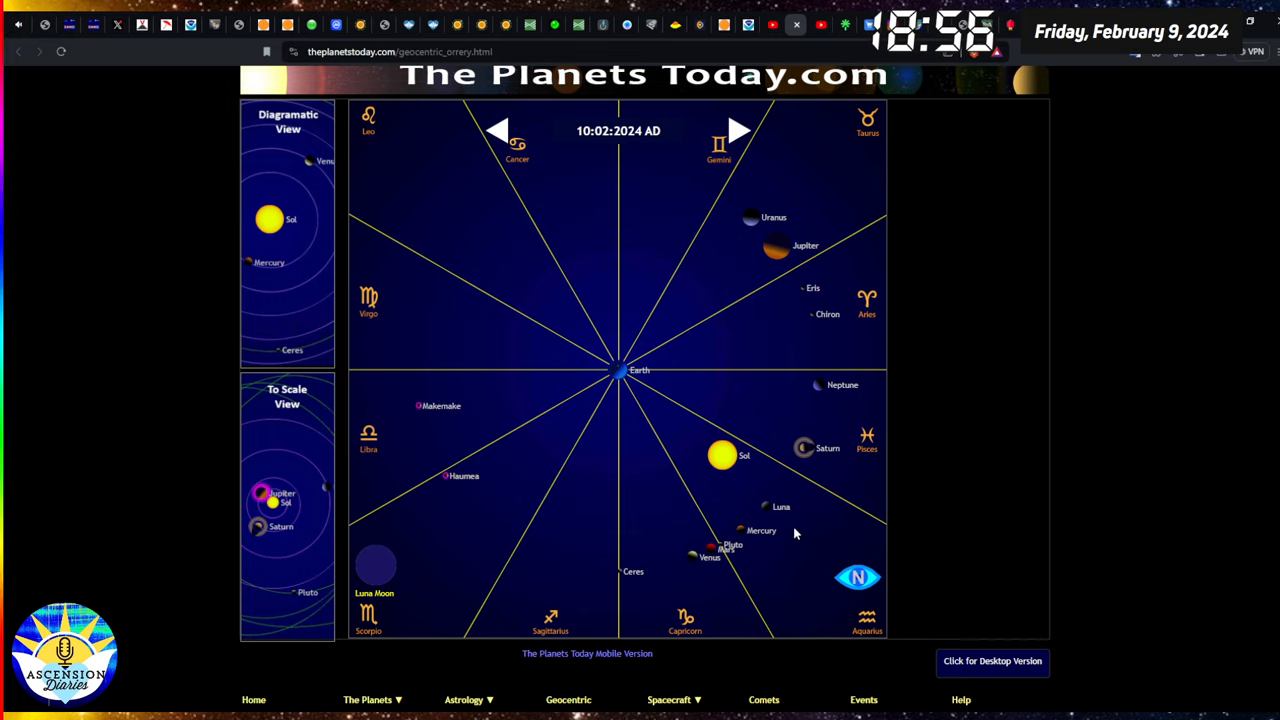
pyautogui.moveTo(744, 521)
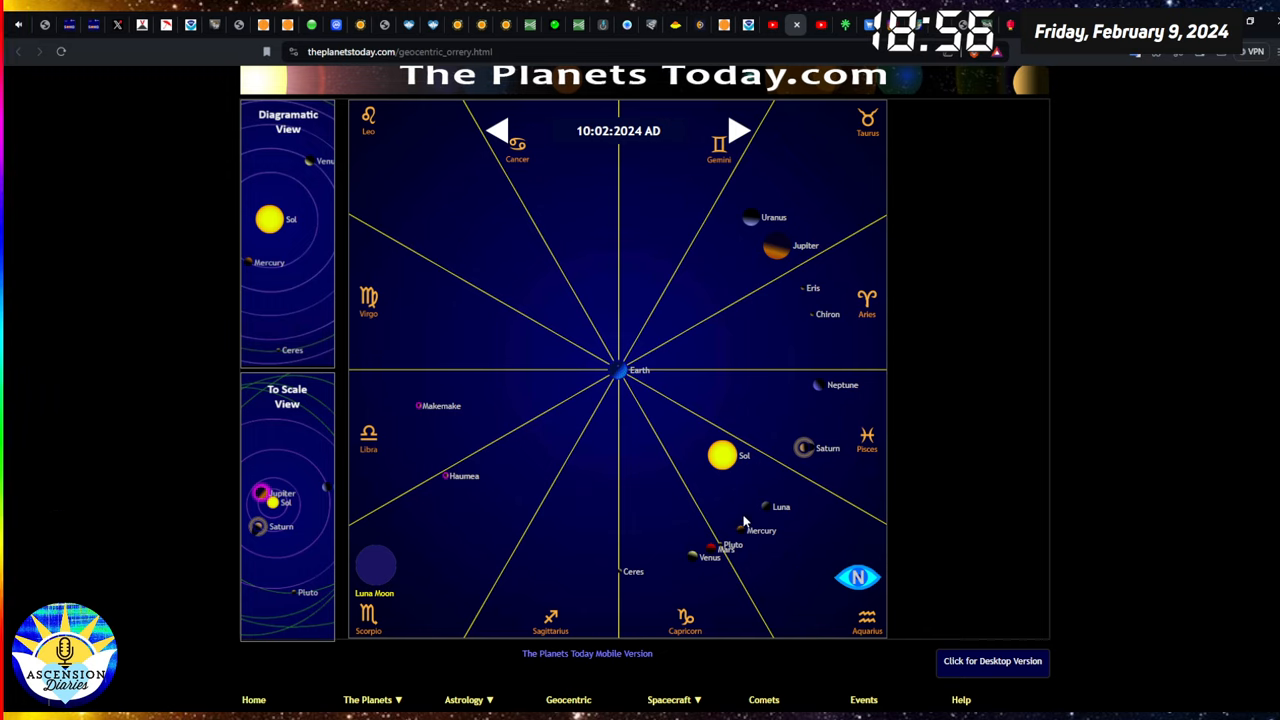
pyautogui.moveTo(781, 548)
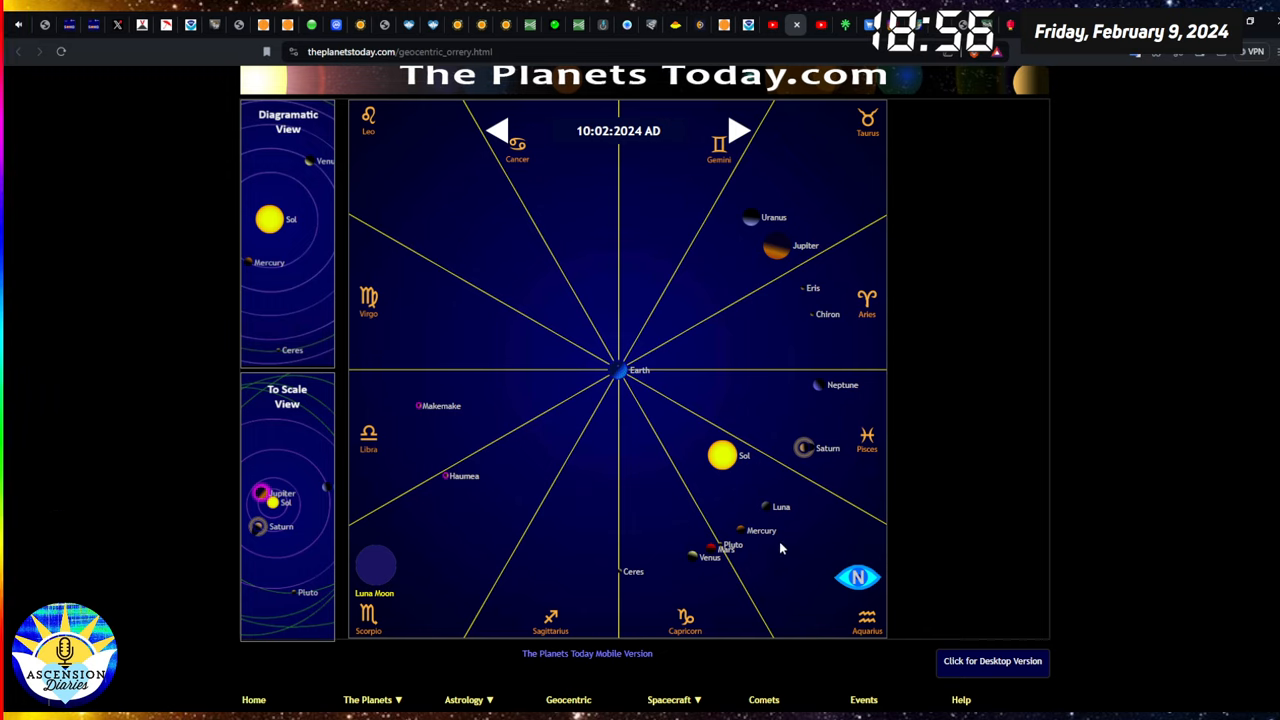
pyautogui.moveTo(772, 563)
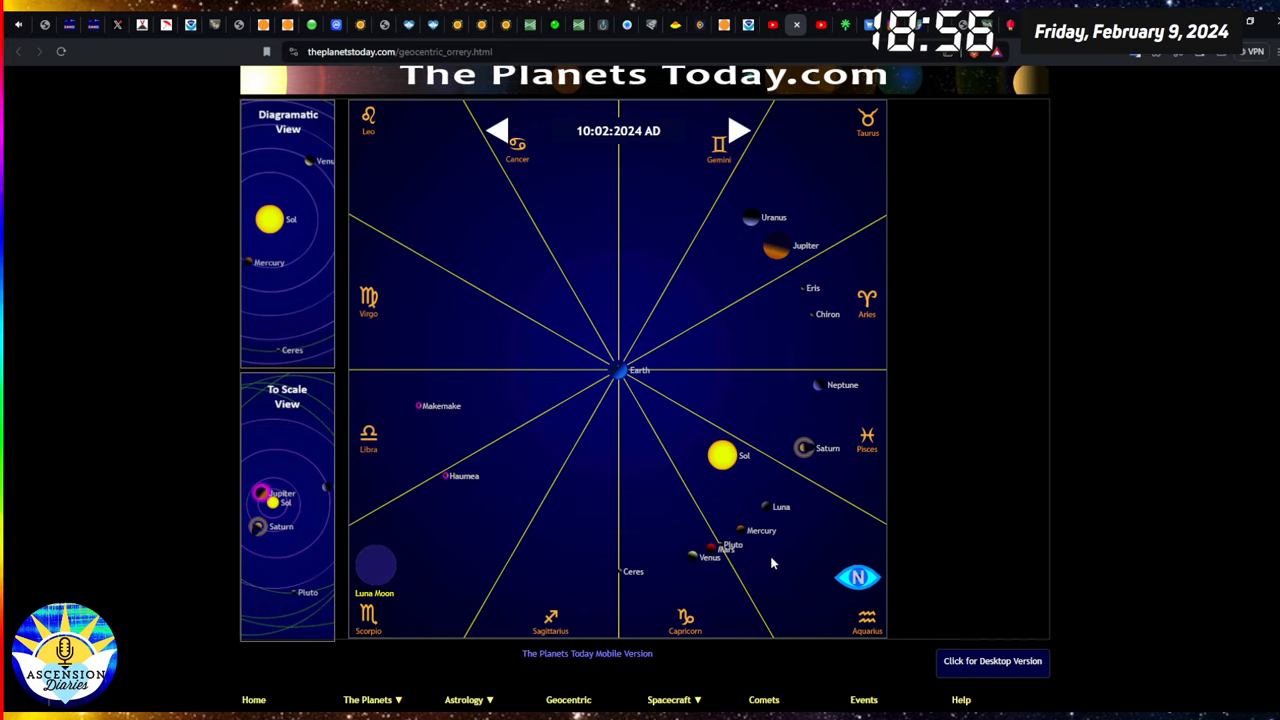
pyautogui.moveTo(858, 72)
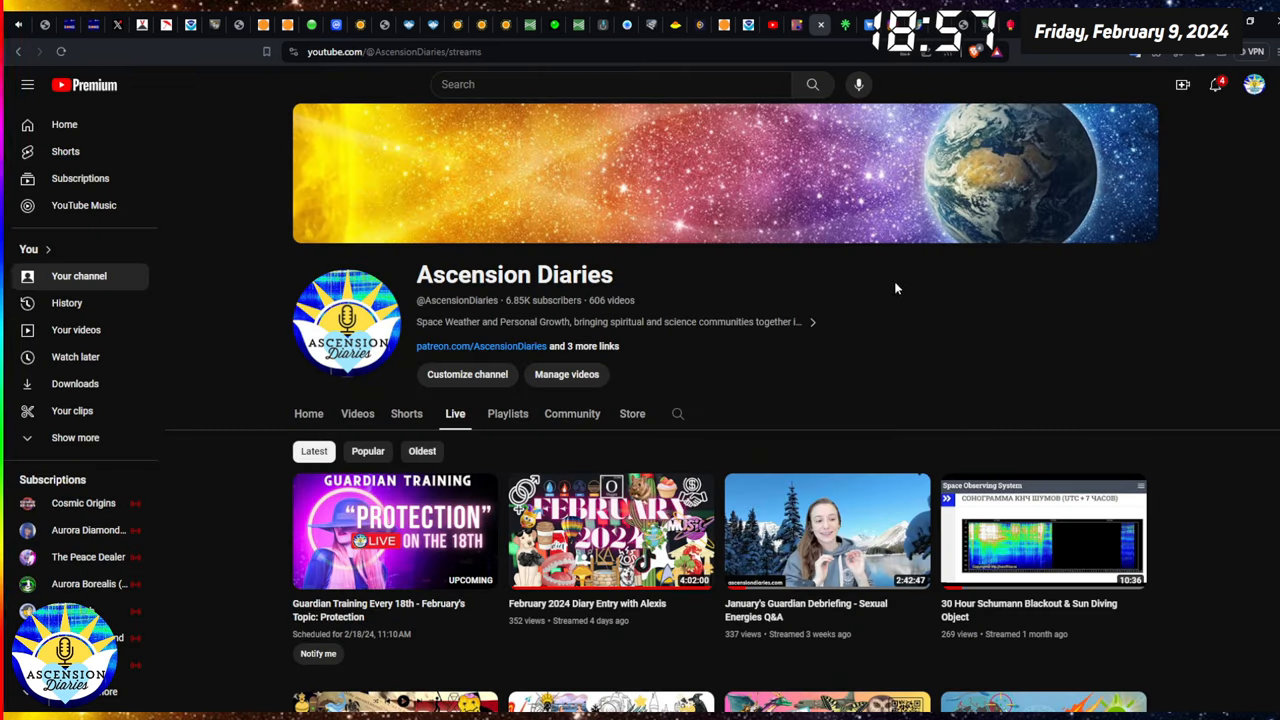
pyautogui.moveTo(966, 310)
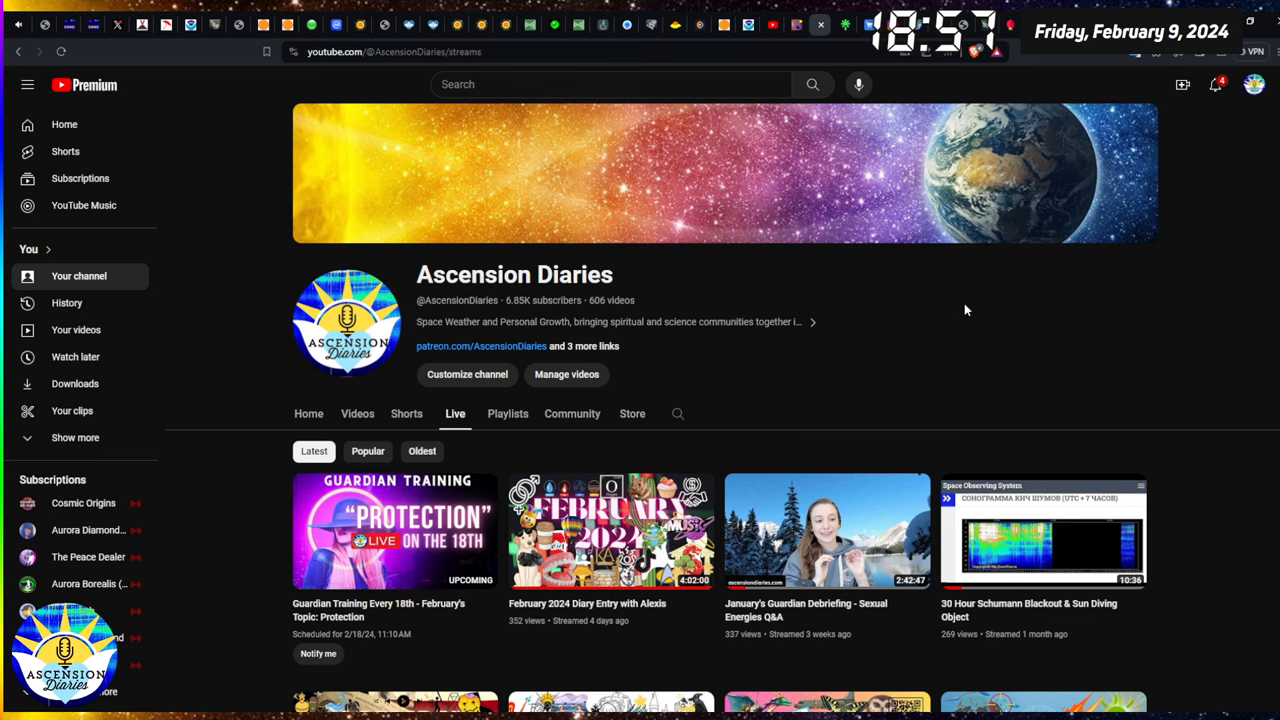
pyautogui.moveTo(214, 510)
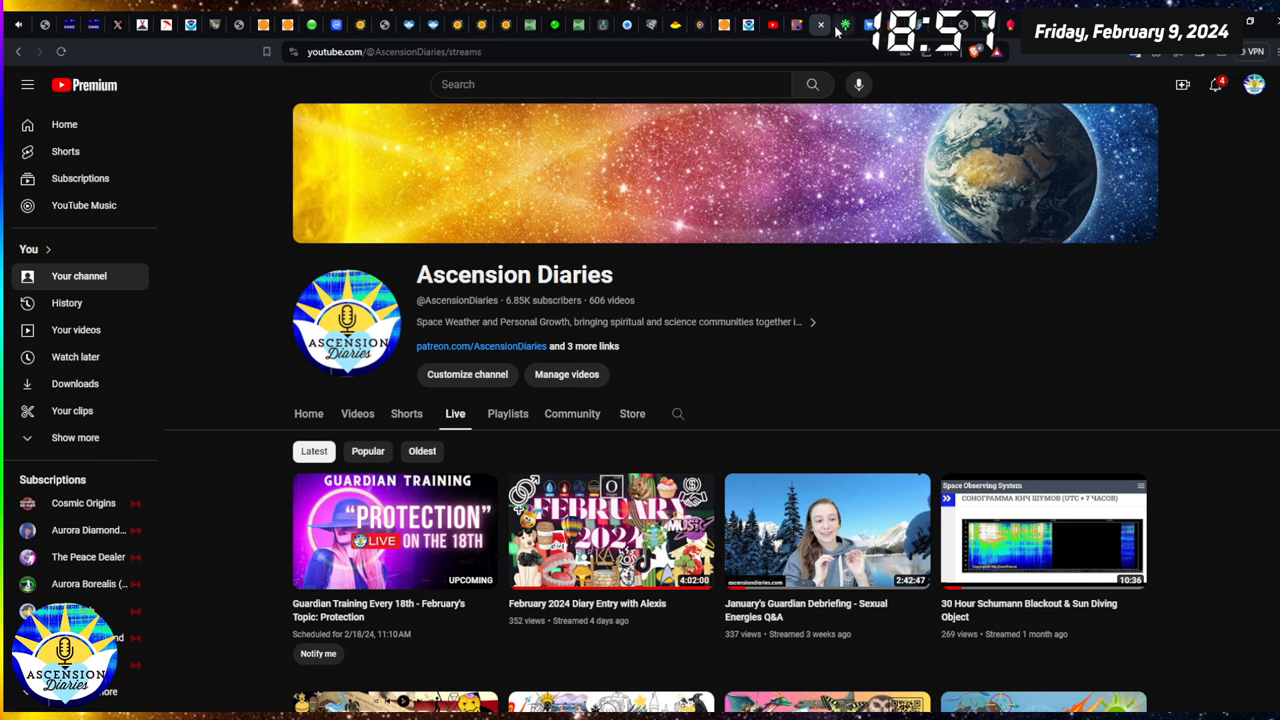
pyautogui.moveTo(843, 33)
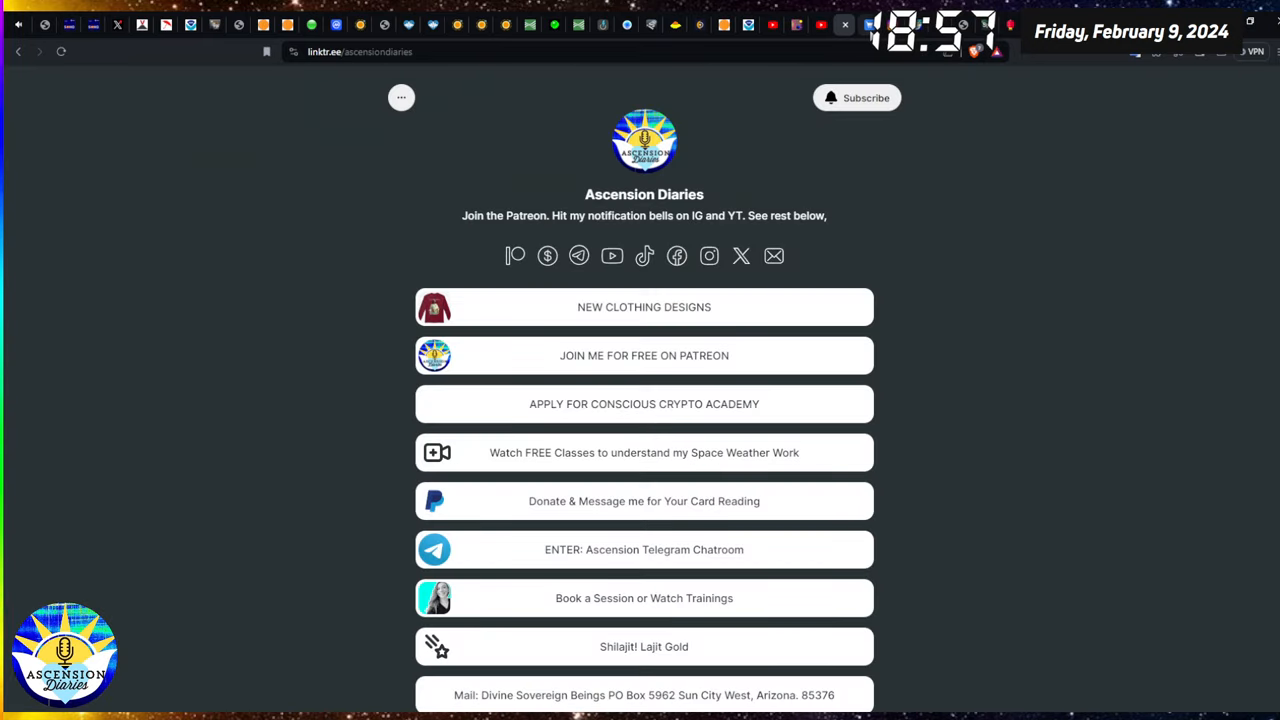
pyautogui.moveTo(1024, 270)
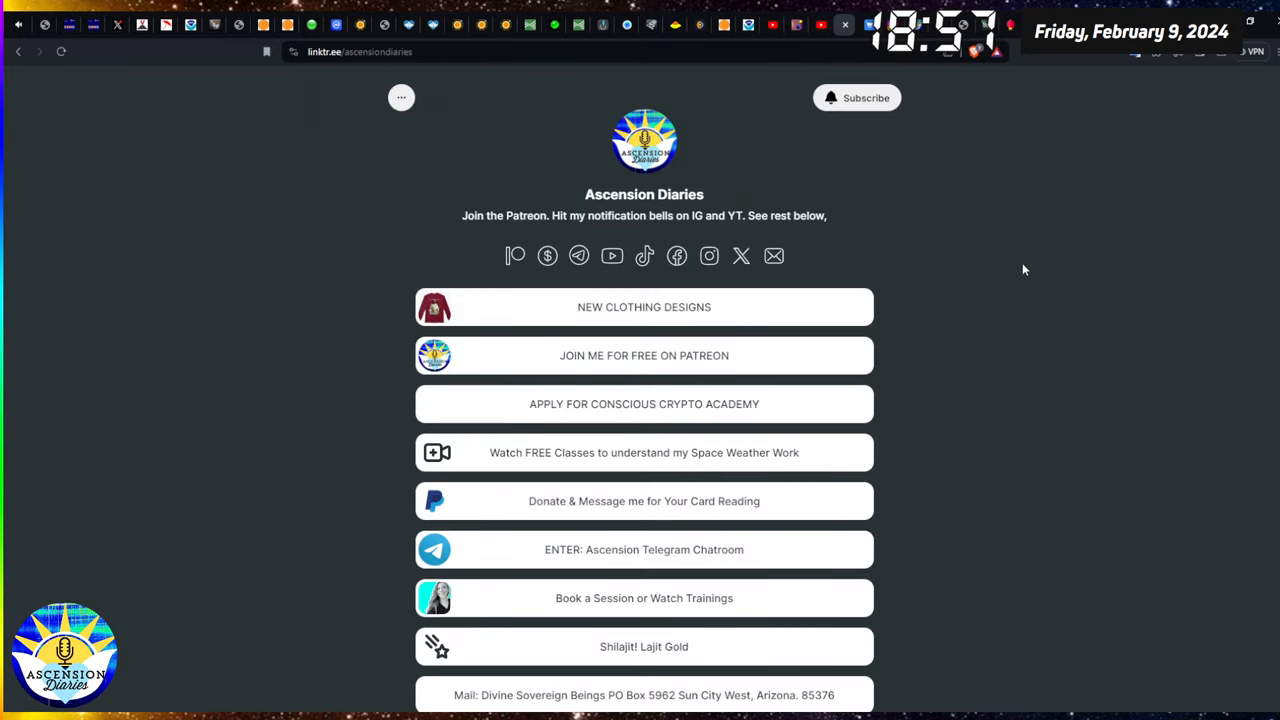
# Scroll the Ascension Diaries Linktree down to its Space Weather Links section.
pyautogui.scroll(-3)
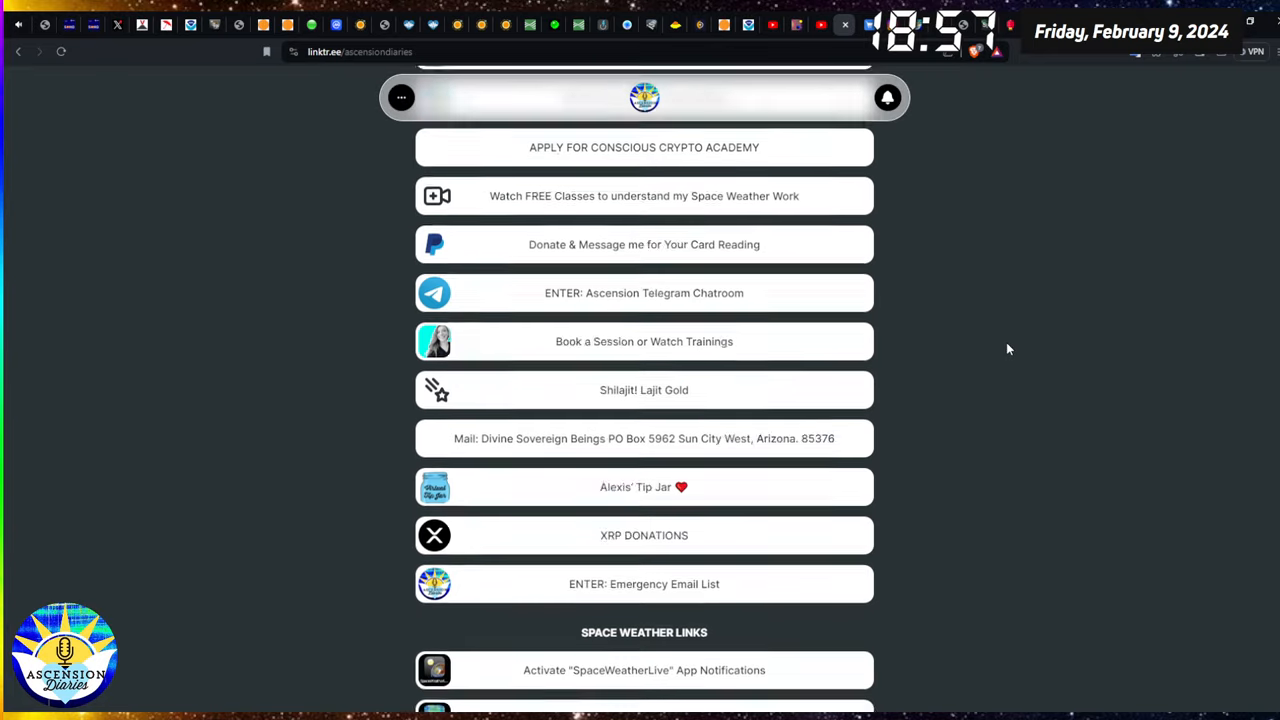
pyautogui.scroll(-3)
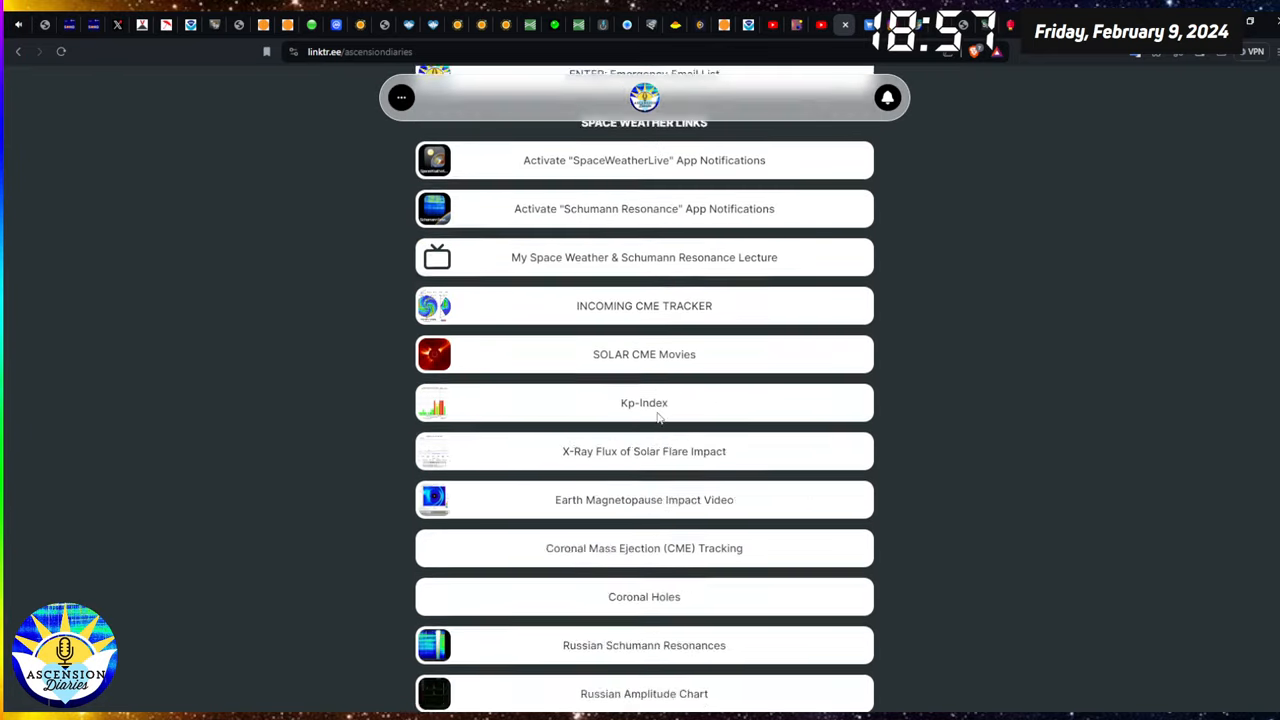
pyautogui.scroll(-3)
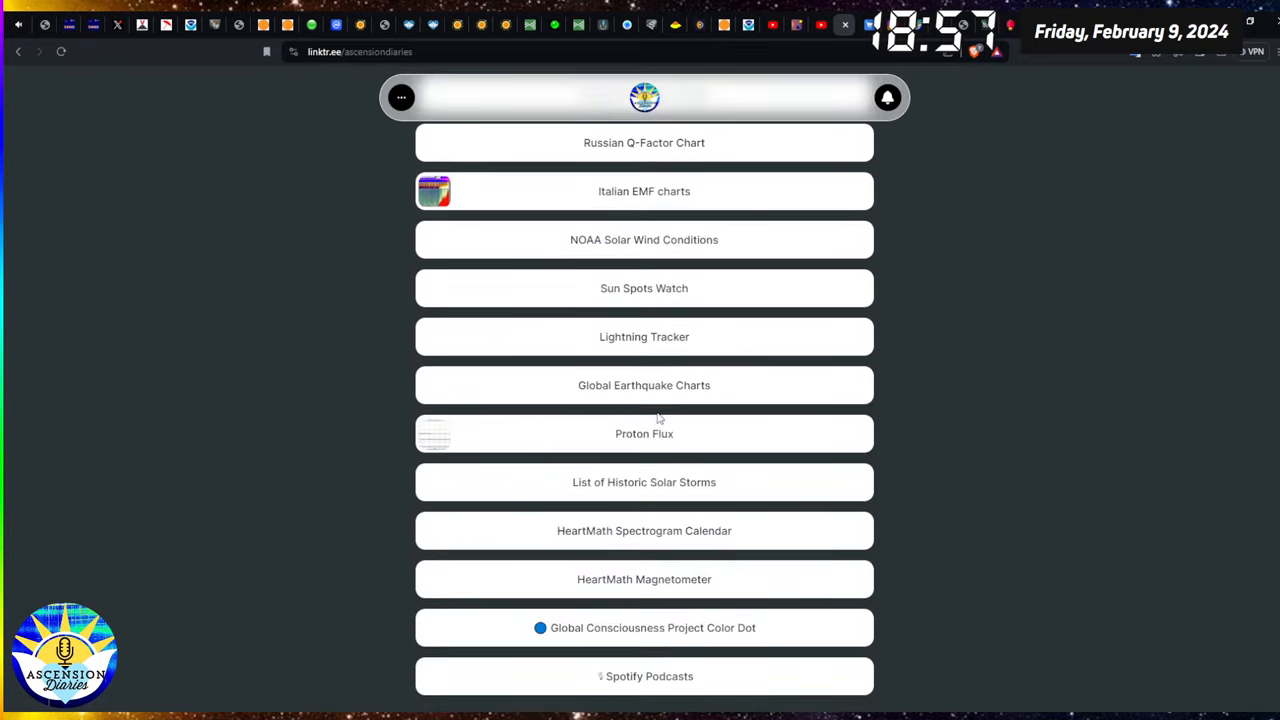
pyautogui.scroll(3)
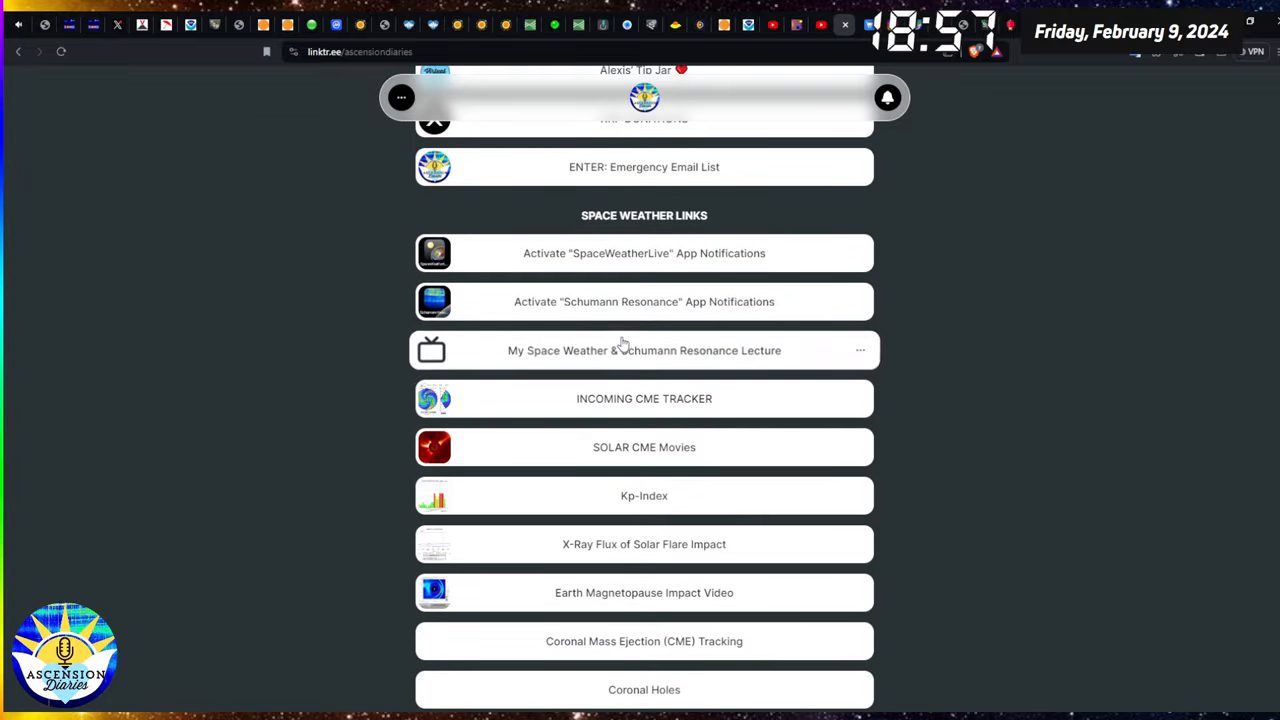
pyautogui.scroll(-3)
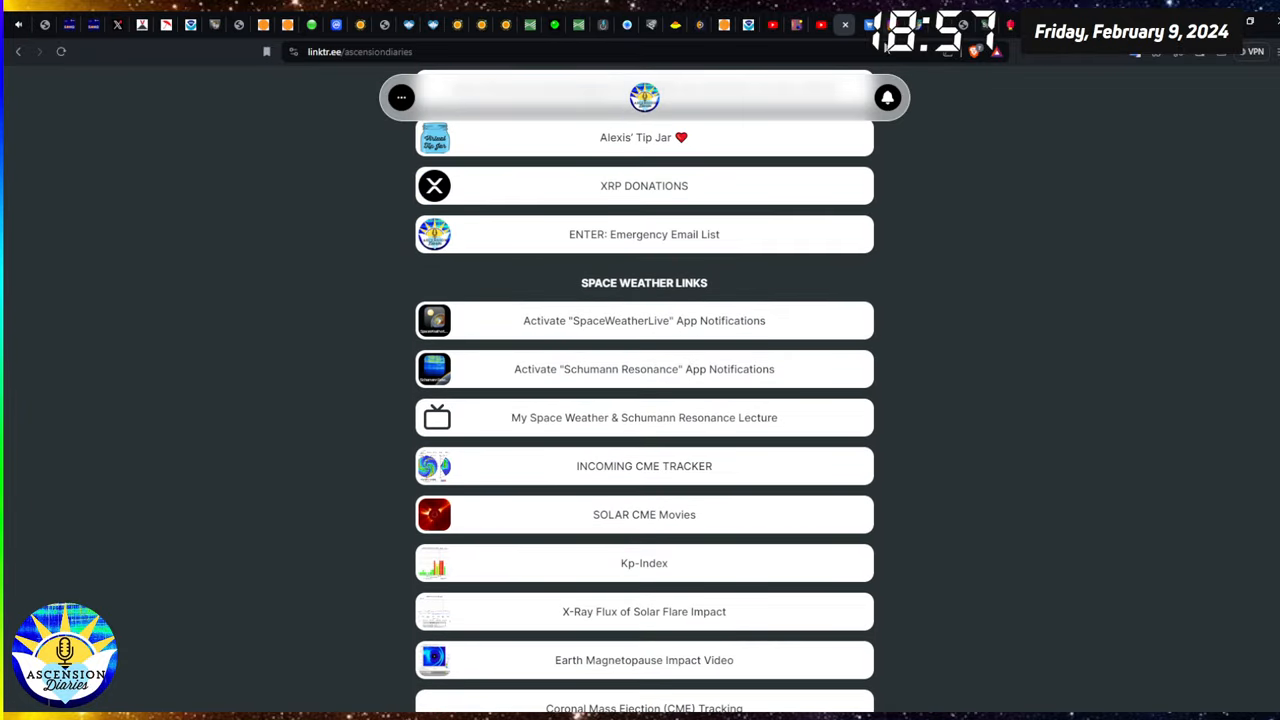
pyautogui.scroll(-3)
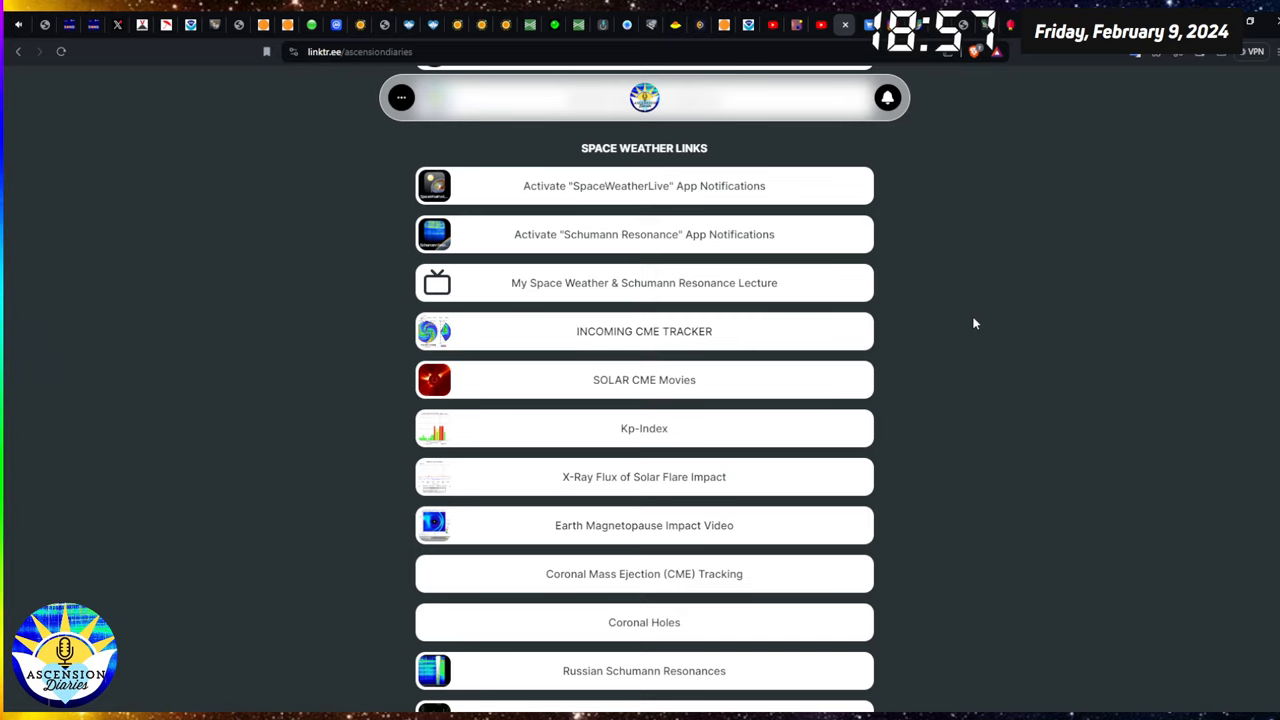
pyautogui.moveTo(966, 292)
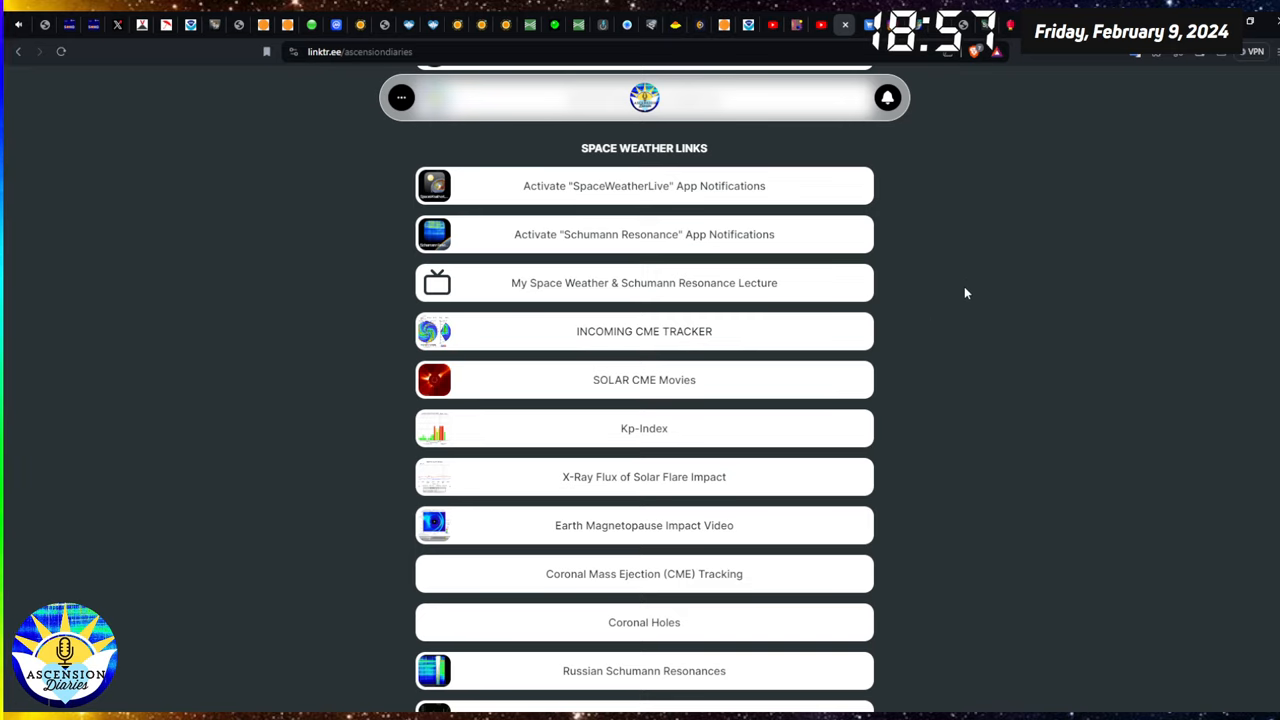
pyautogui.moveTo(883, 57)
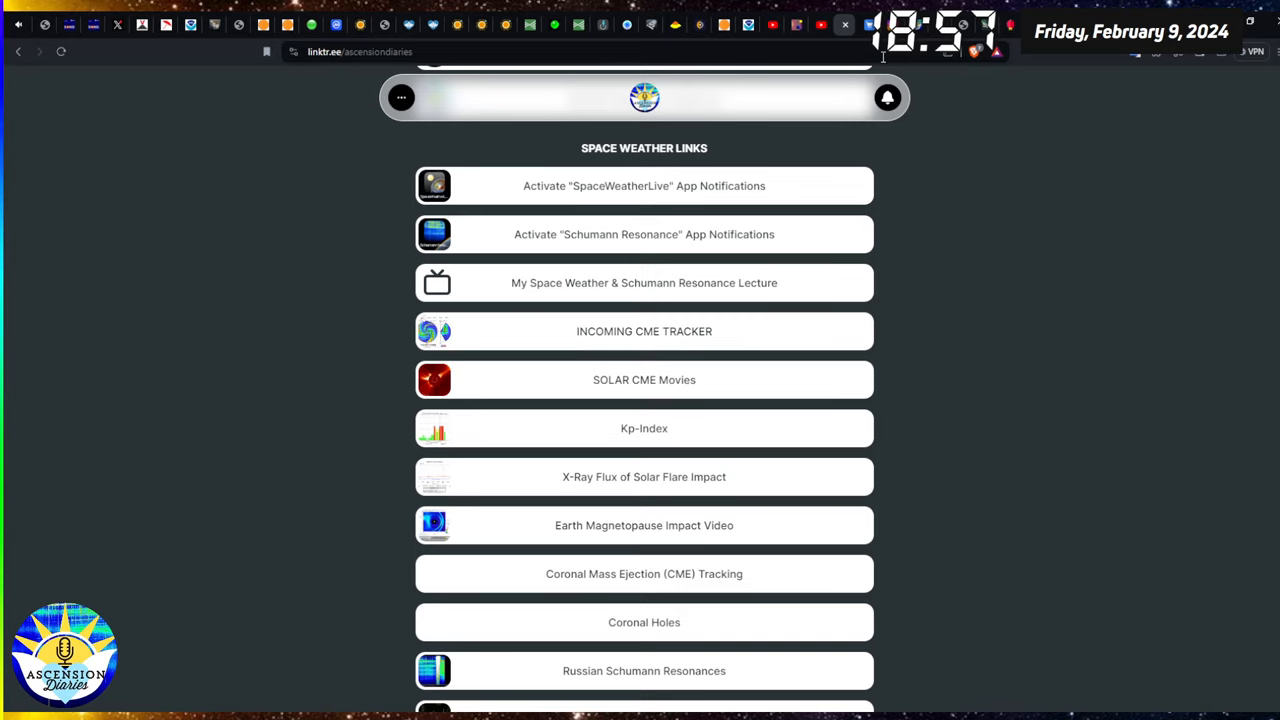
pyautogui.moveTo(987, 125)
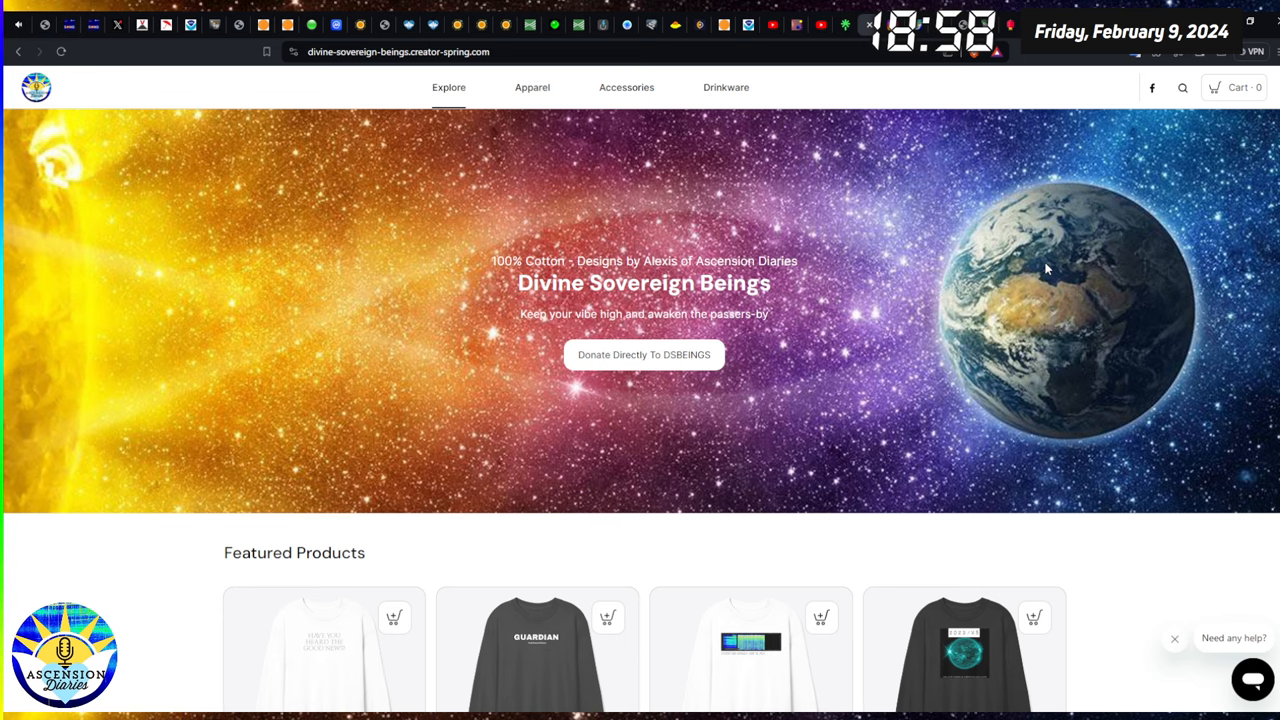
# Scroll the Divine Sovereign Beings store down to its featured long-sleeve shirts.
pyautogui.scroll(-3)
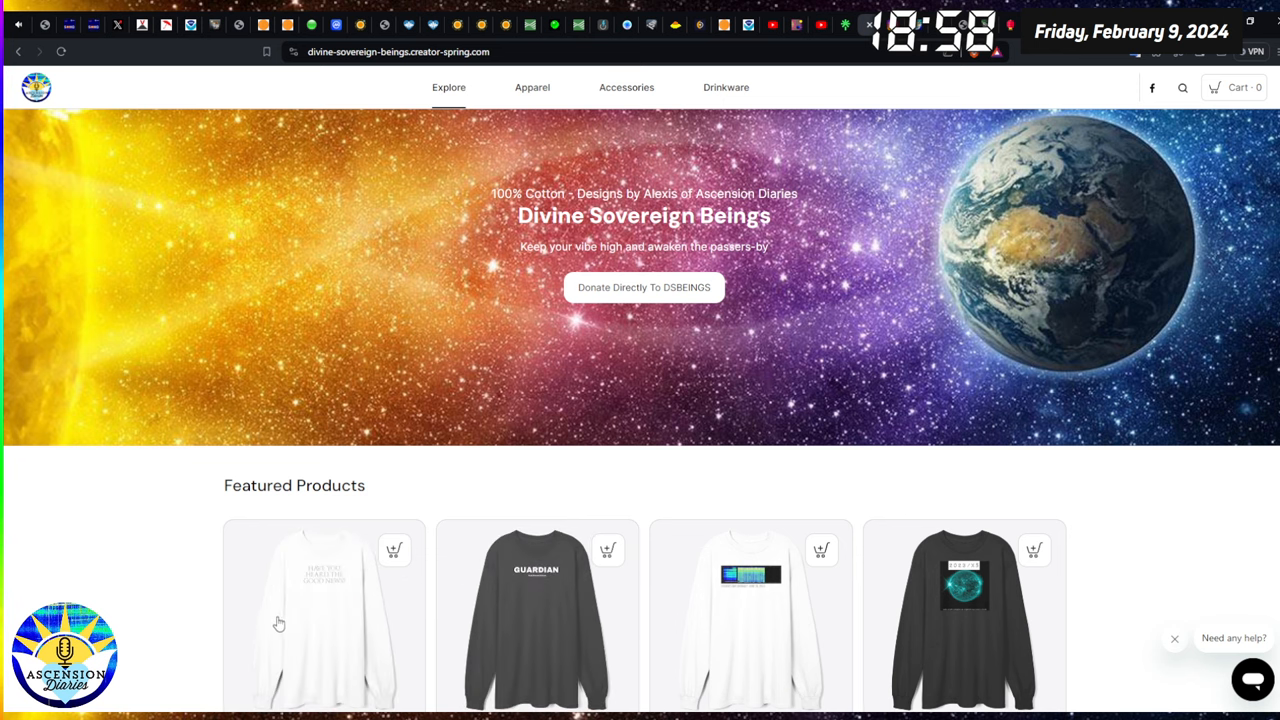
pyautogui.moveTo(1017, 395)
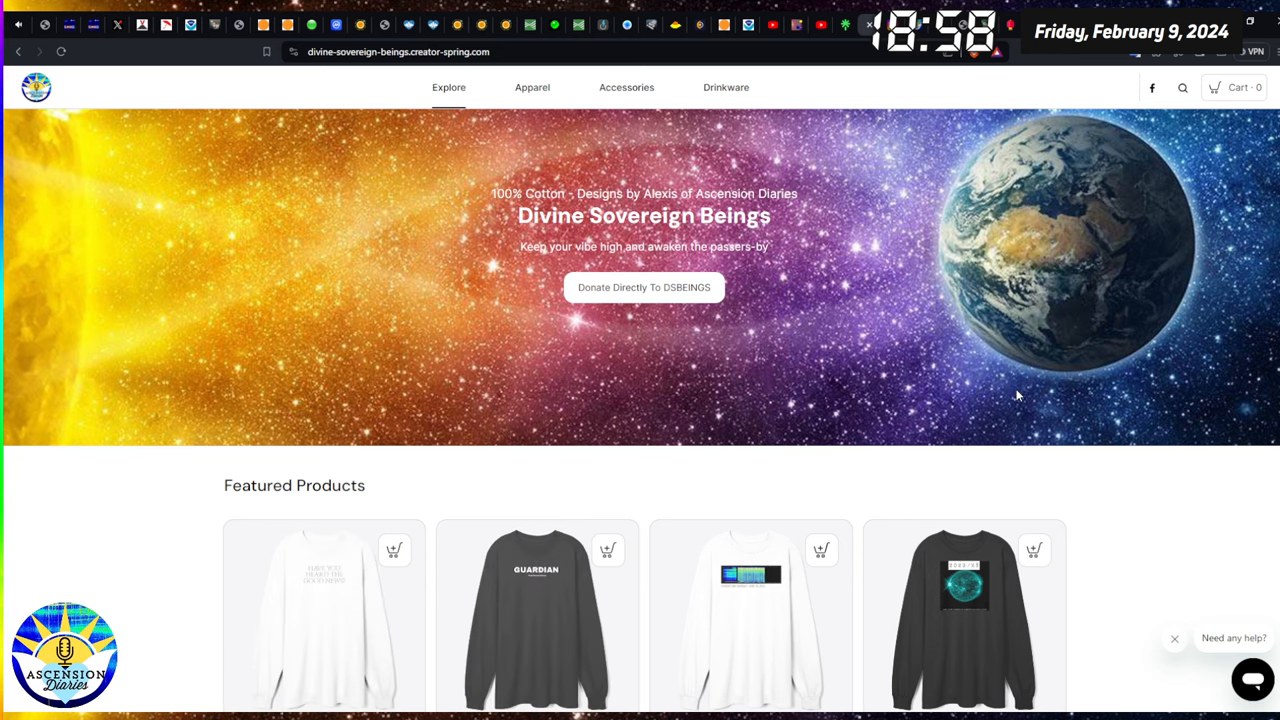
pyautogui.scroll(-3)
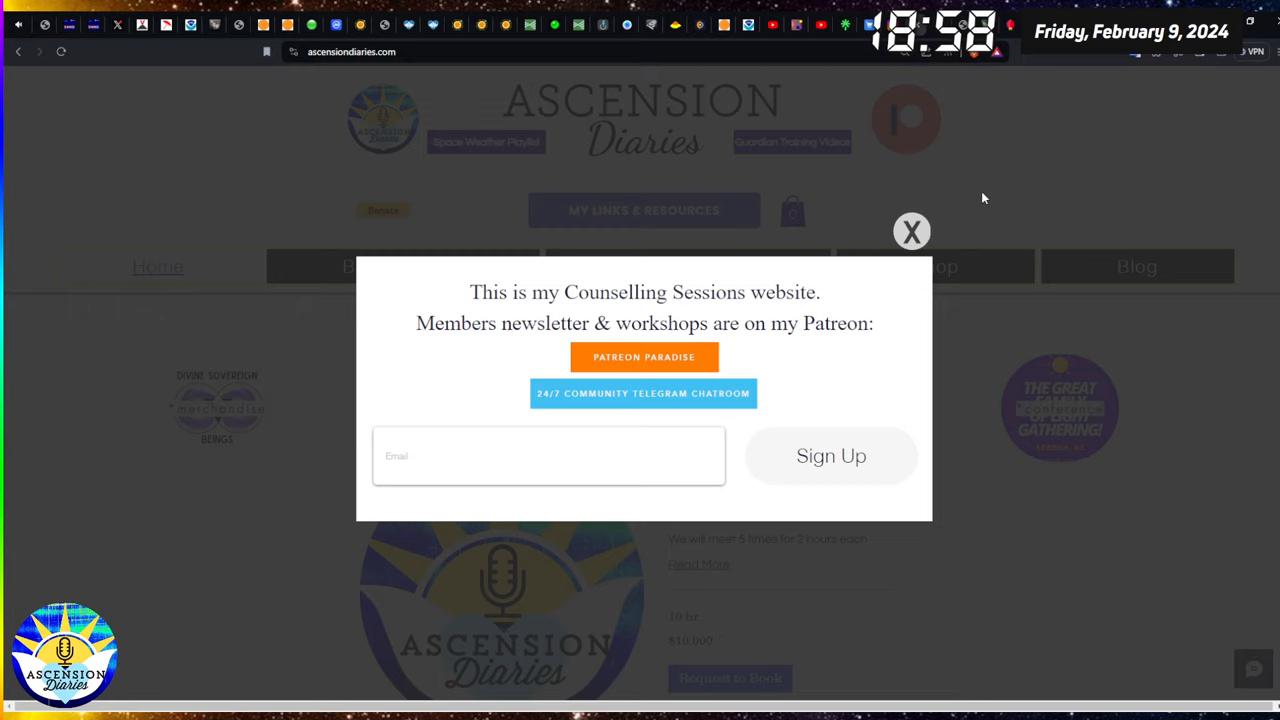
pyautogui.moveTo(912, 231)
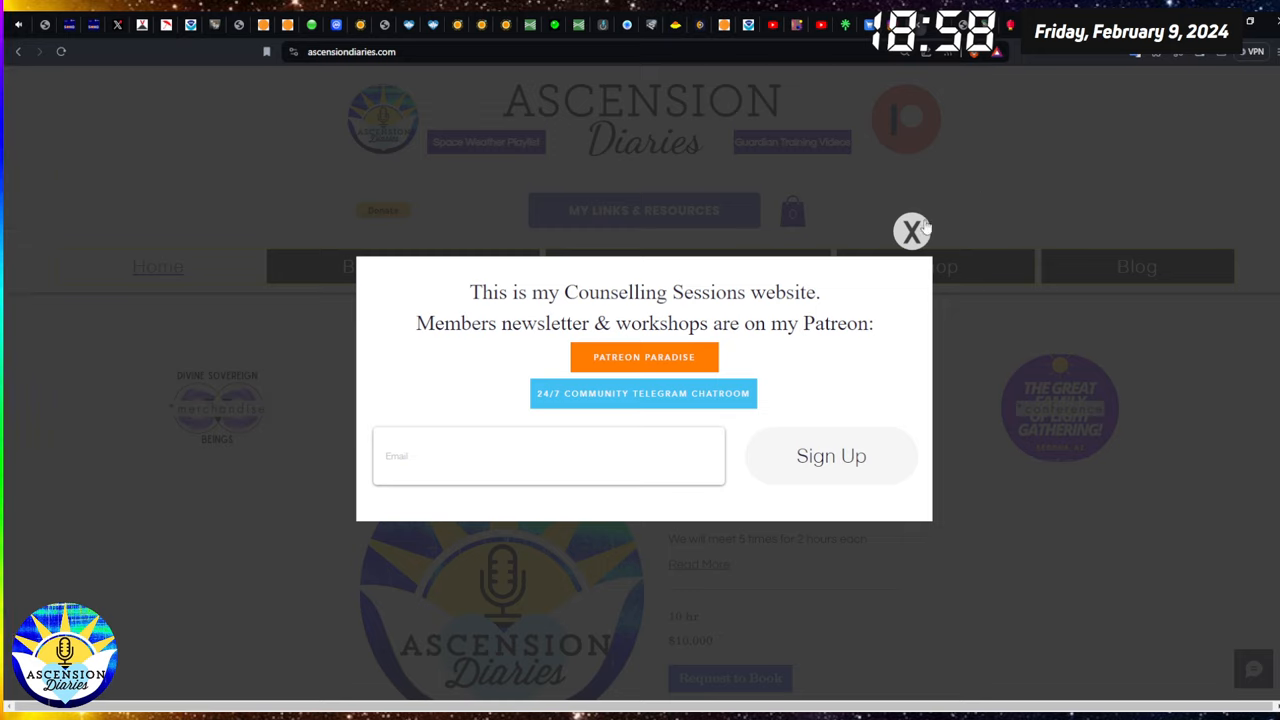
pyautogui.moveTo(1020, 195)
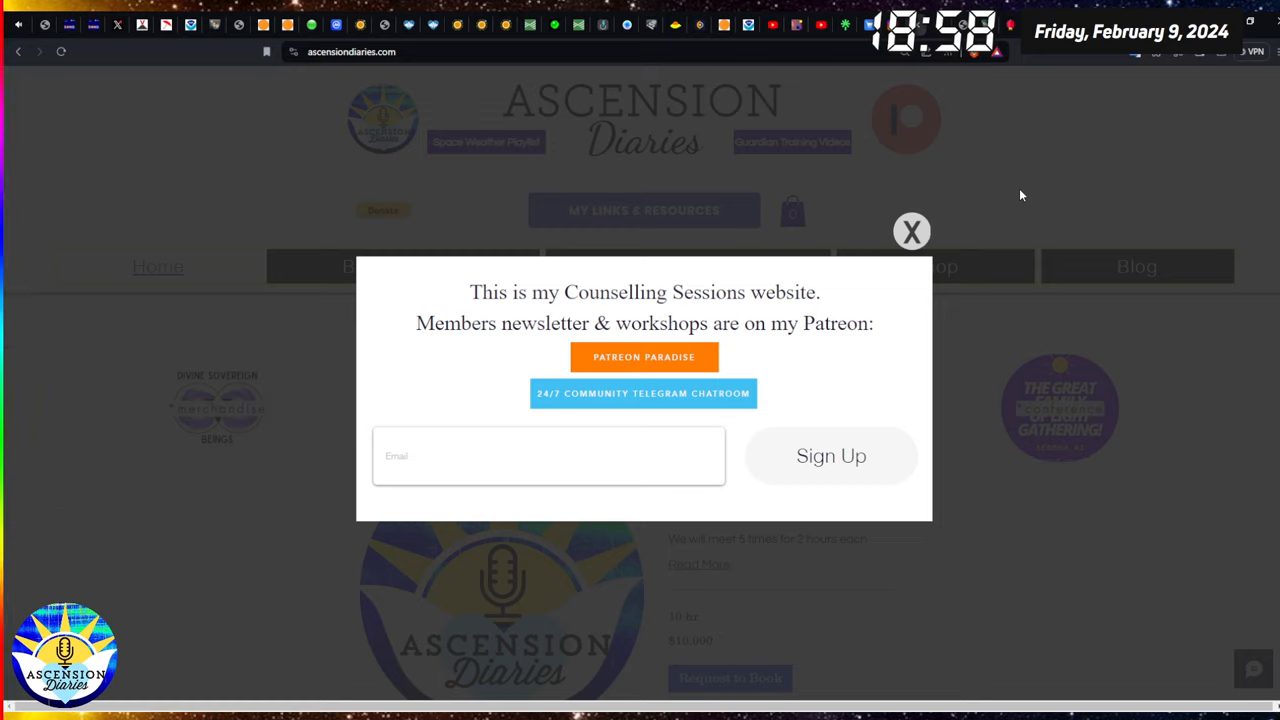
pyautogui.moveTo(948, 233)
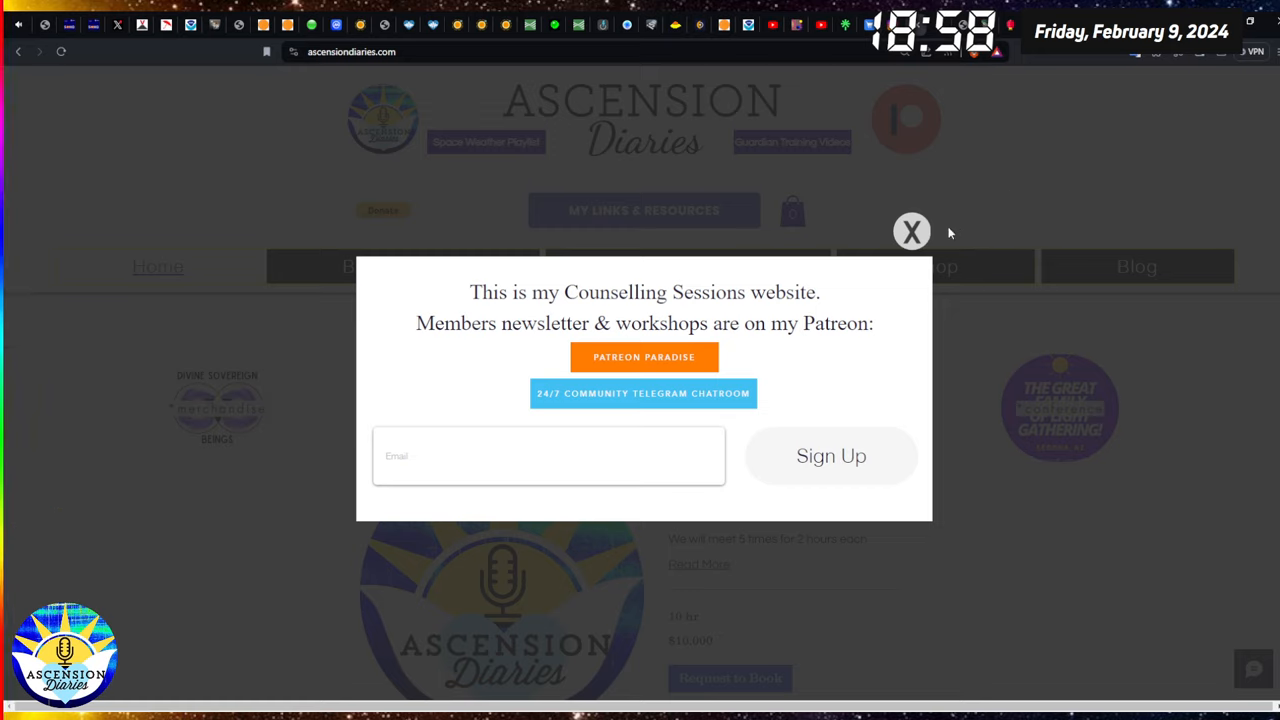
# Close the Ascension Diaries newsletter pop-up to reveal the offered sessions.
pyautogui.click(548, 456)
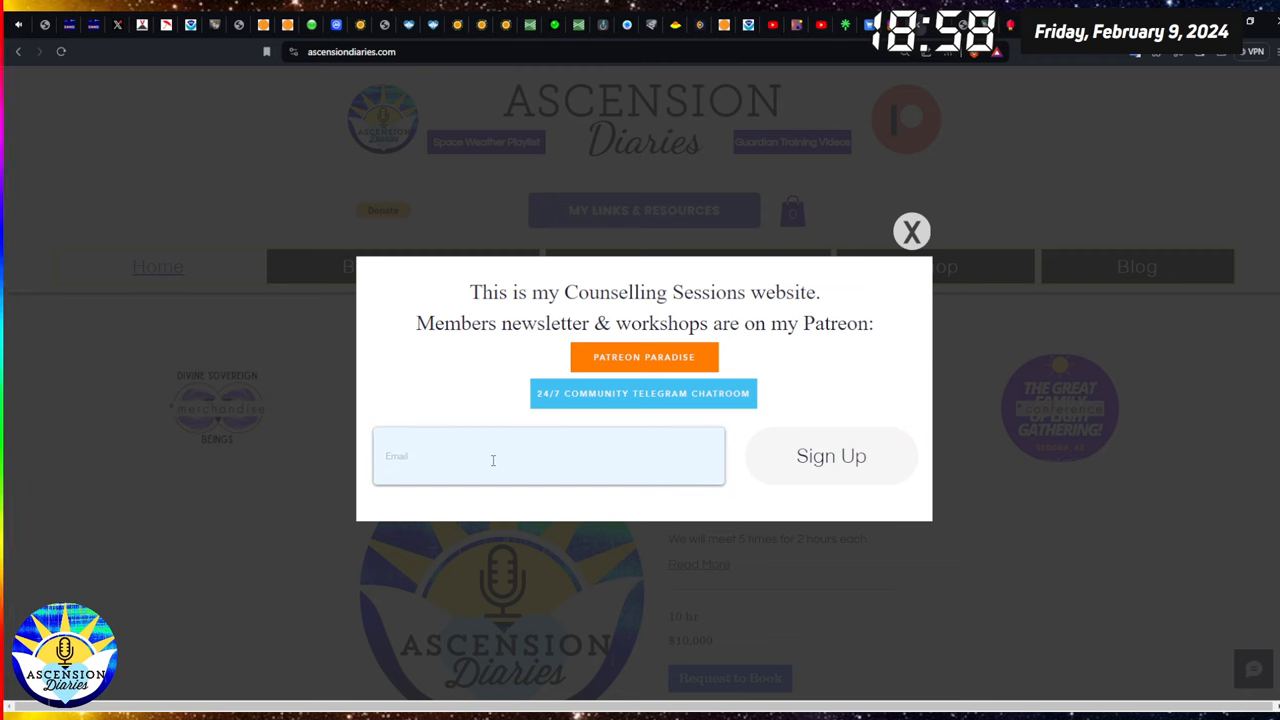
pyautogui.click(911, 231)
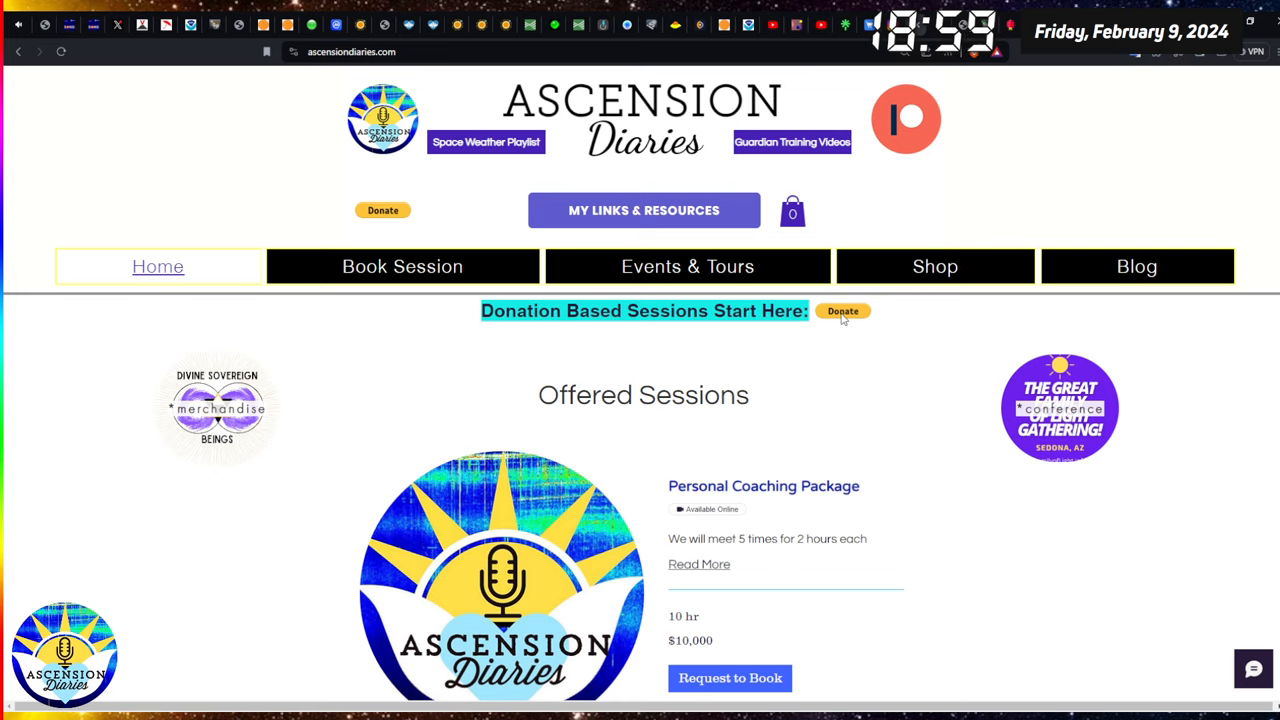
pyautogui.moveTo(855, 332)
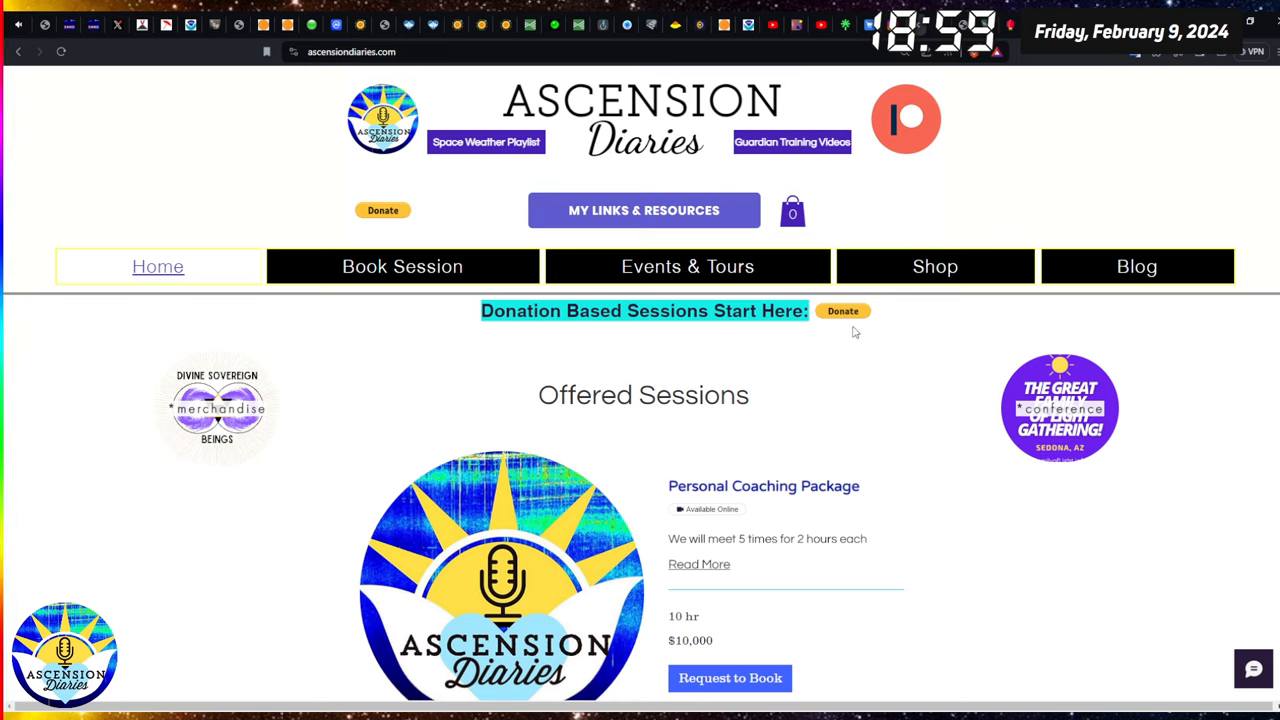
pyautogui.moveTo(851, 322)
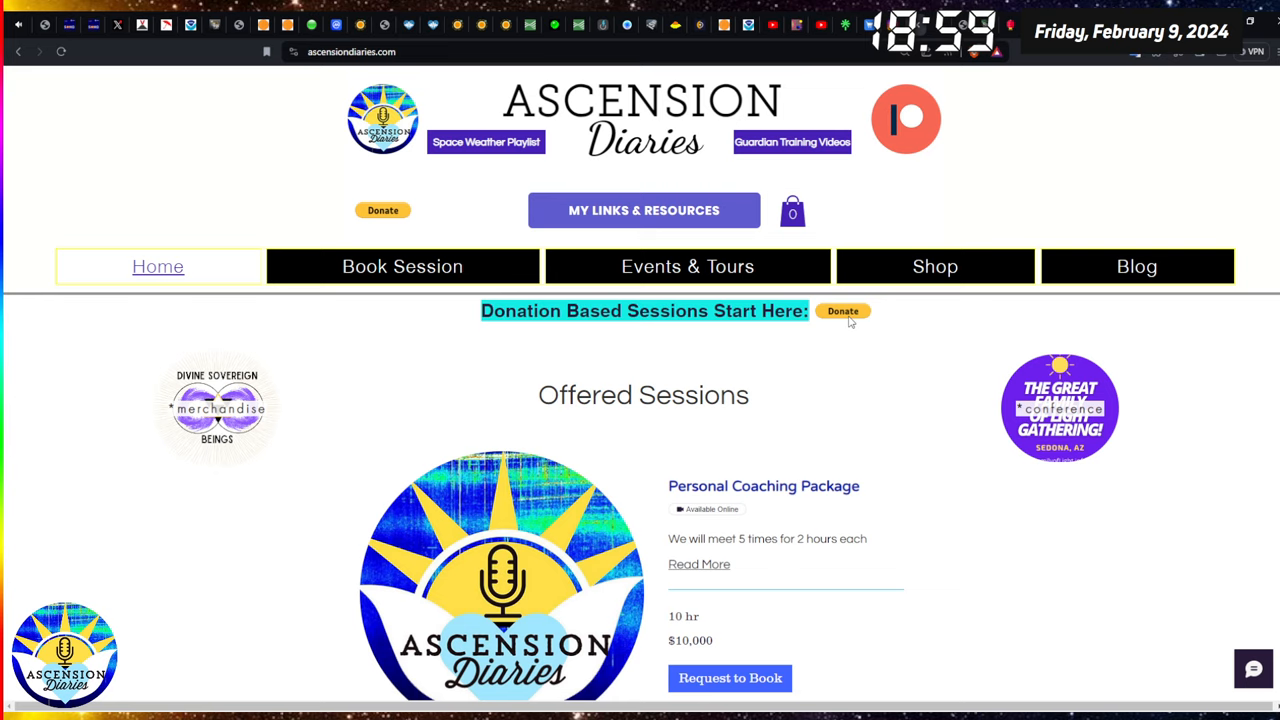
pyautogui.moveTo(937, 362)
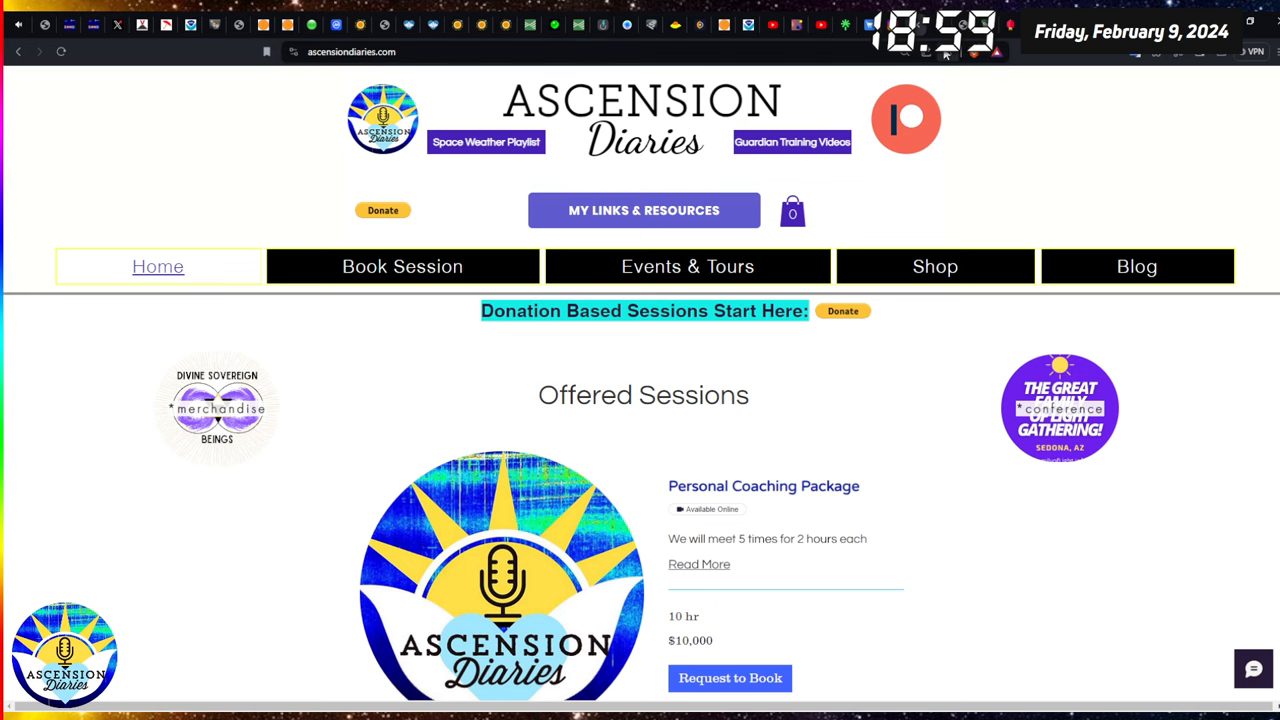
pyautogui.click(905, 119)
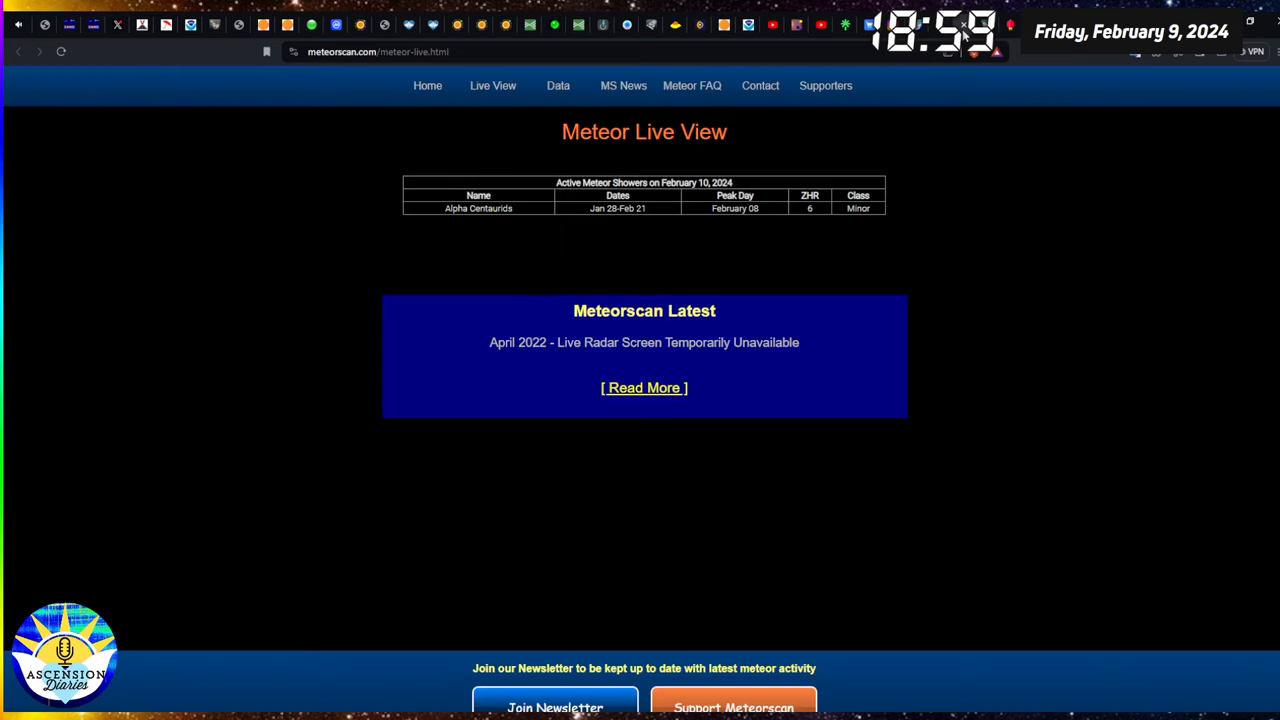
pyautogui.moveTo(1040, 244)
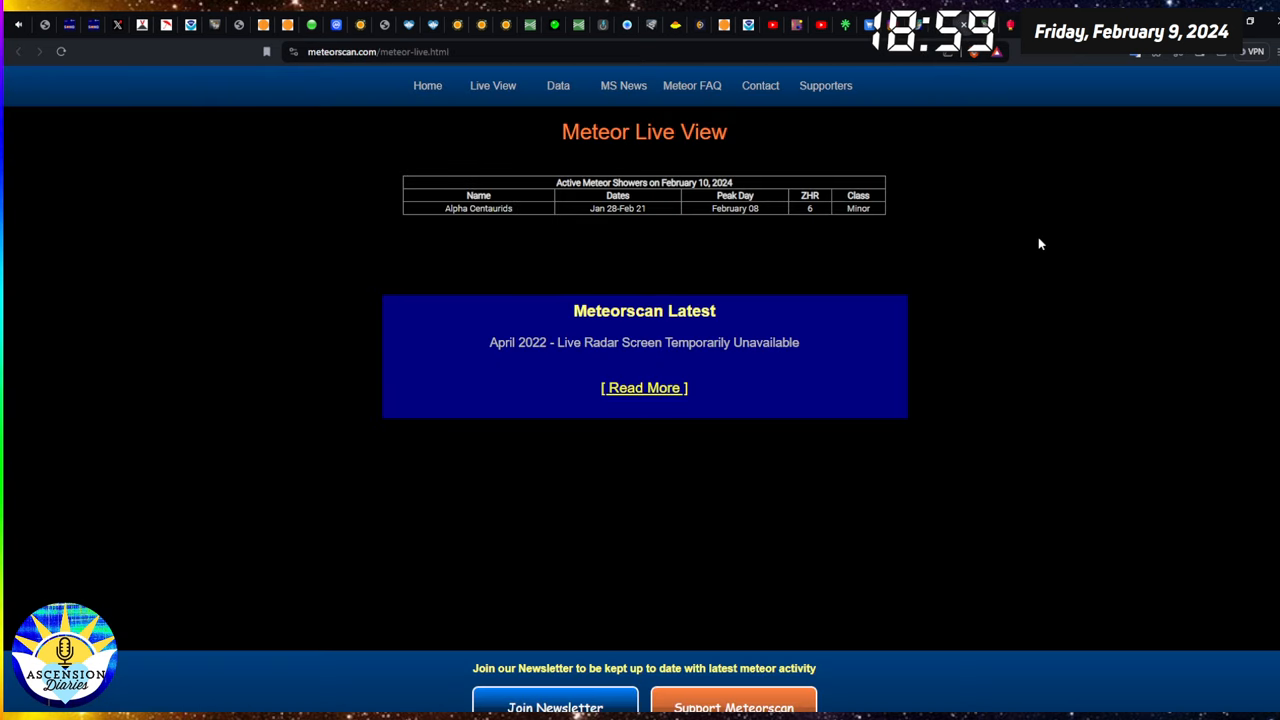
pyautogui.moveTo(1052, 191)
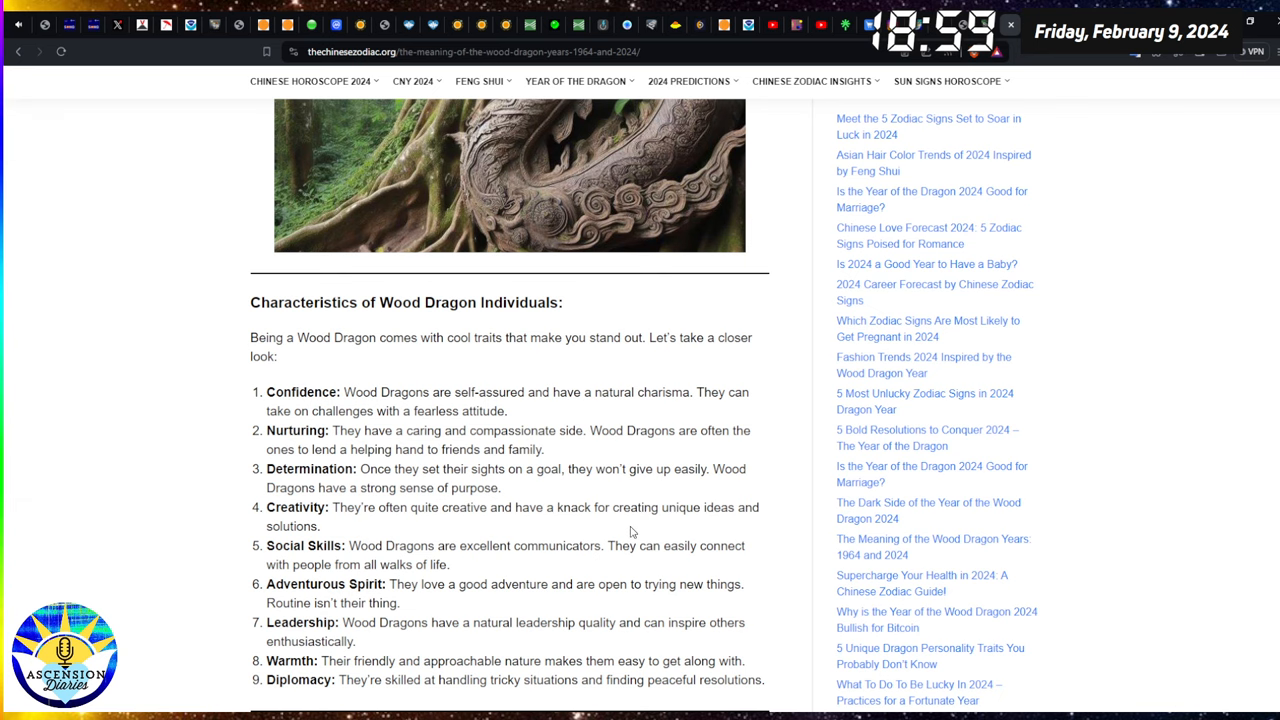
# Scroll through the nine Wood Dragon traits until the Element of Wood section appears.
pyautogui.scroll(-3)
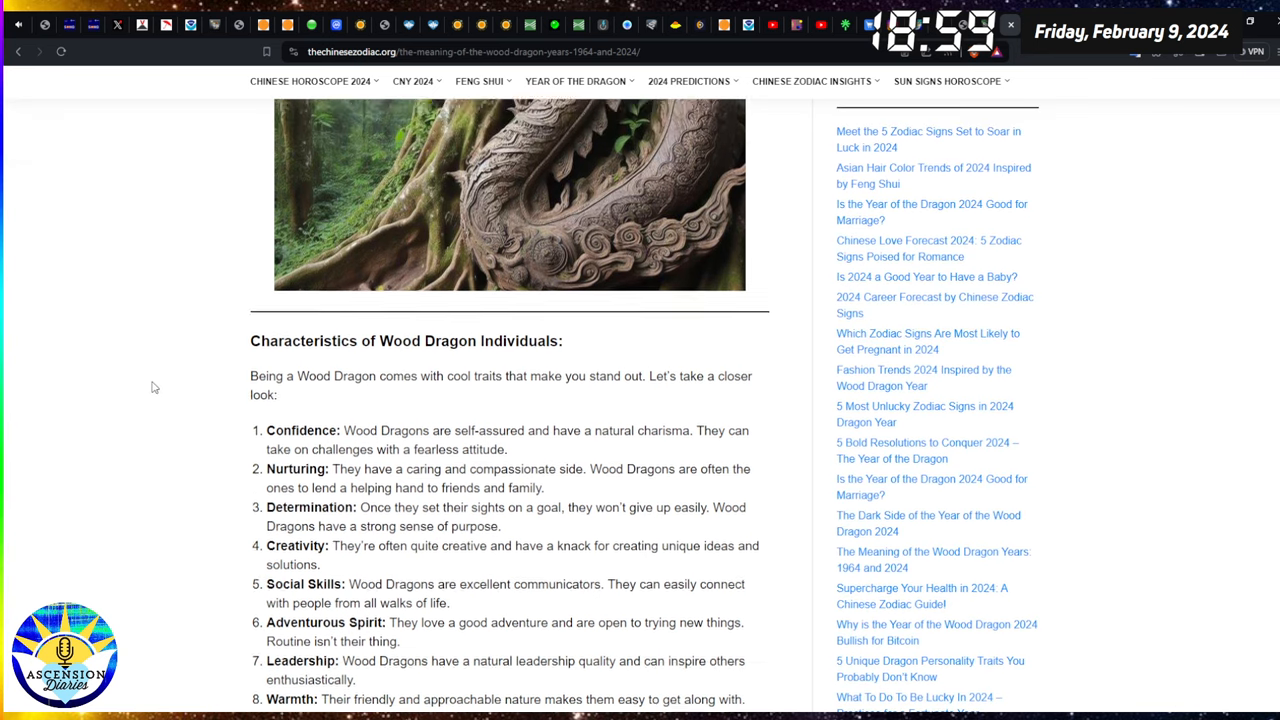
pyautogui.scroll(3)
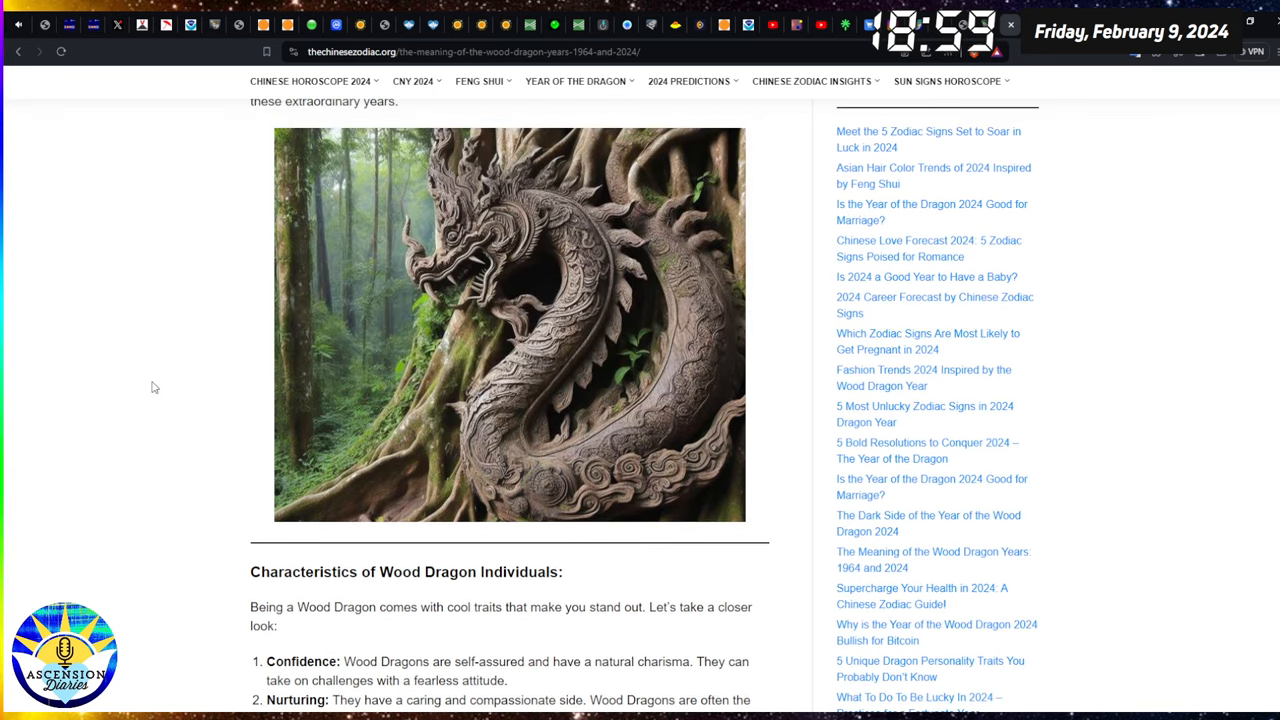
pyautogui.scroll(-3)
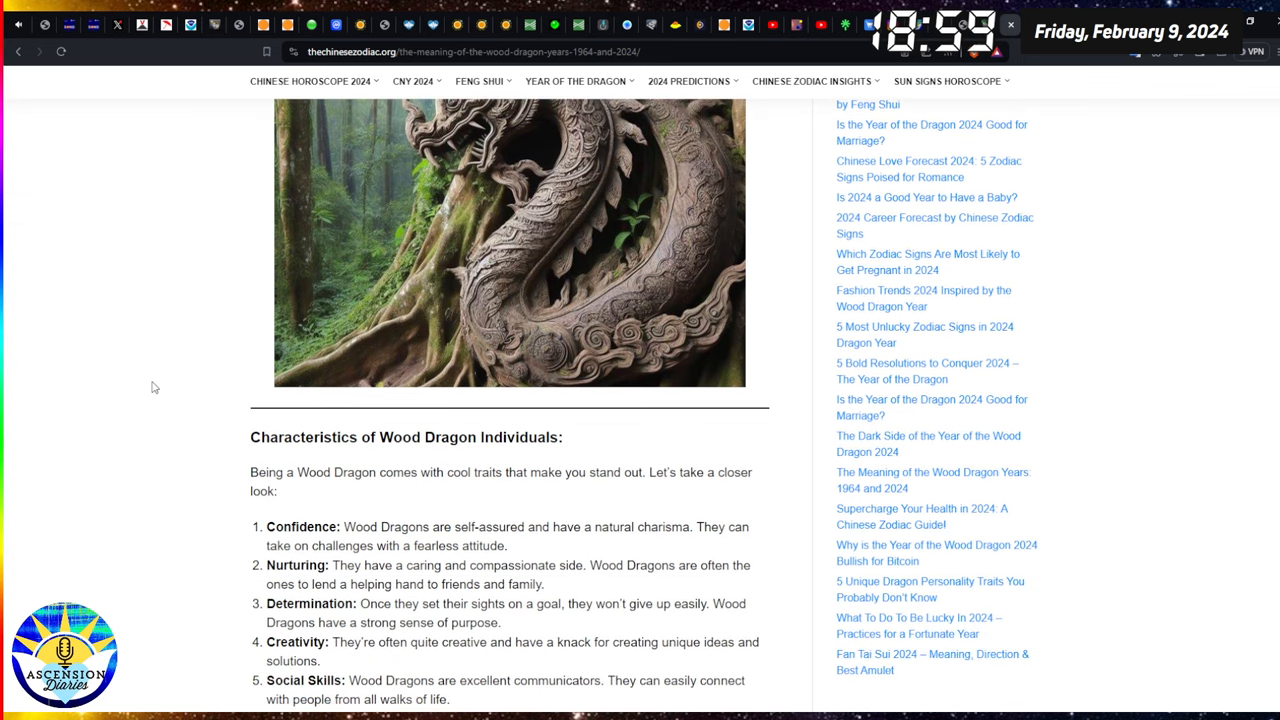
pyautogui.scroll(3)
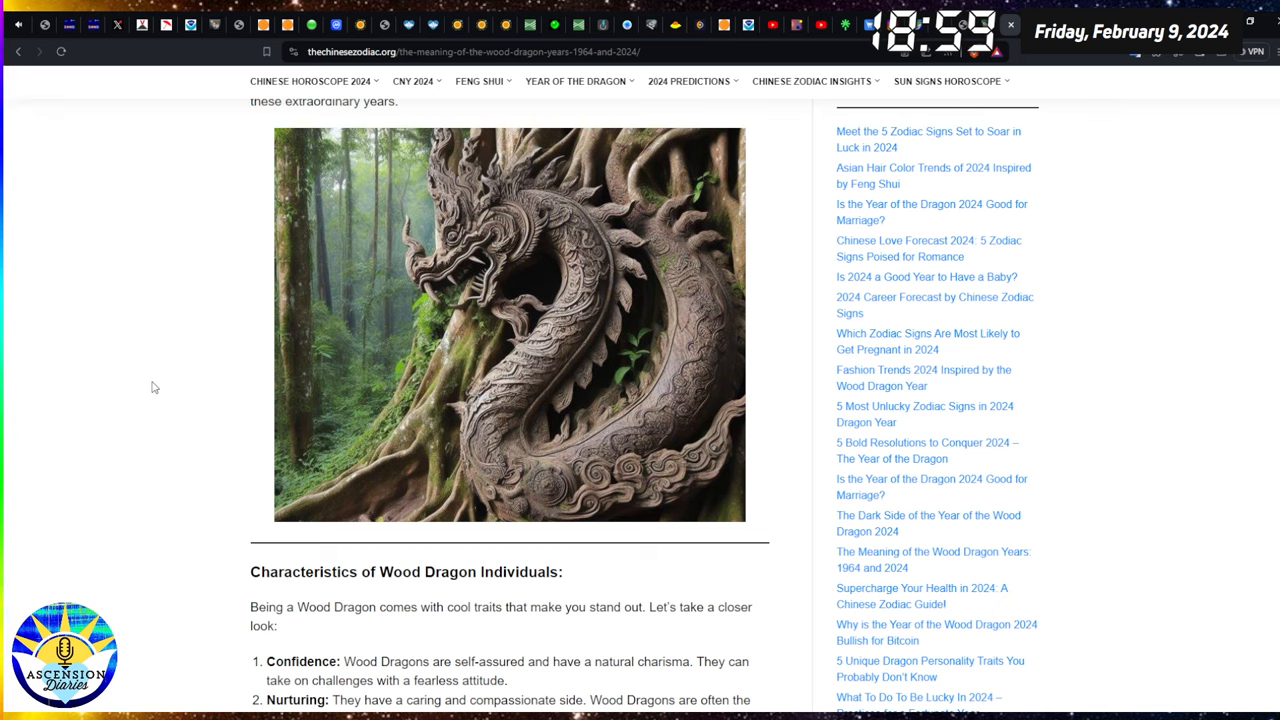
pyautogui.scroll(-3)
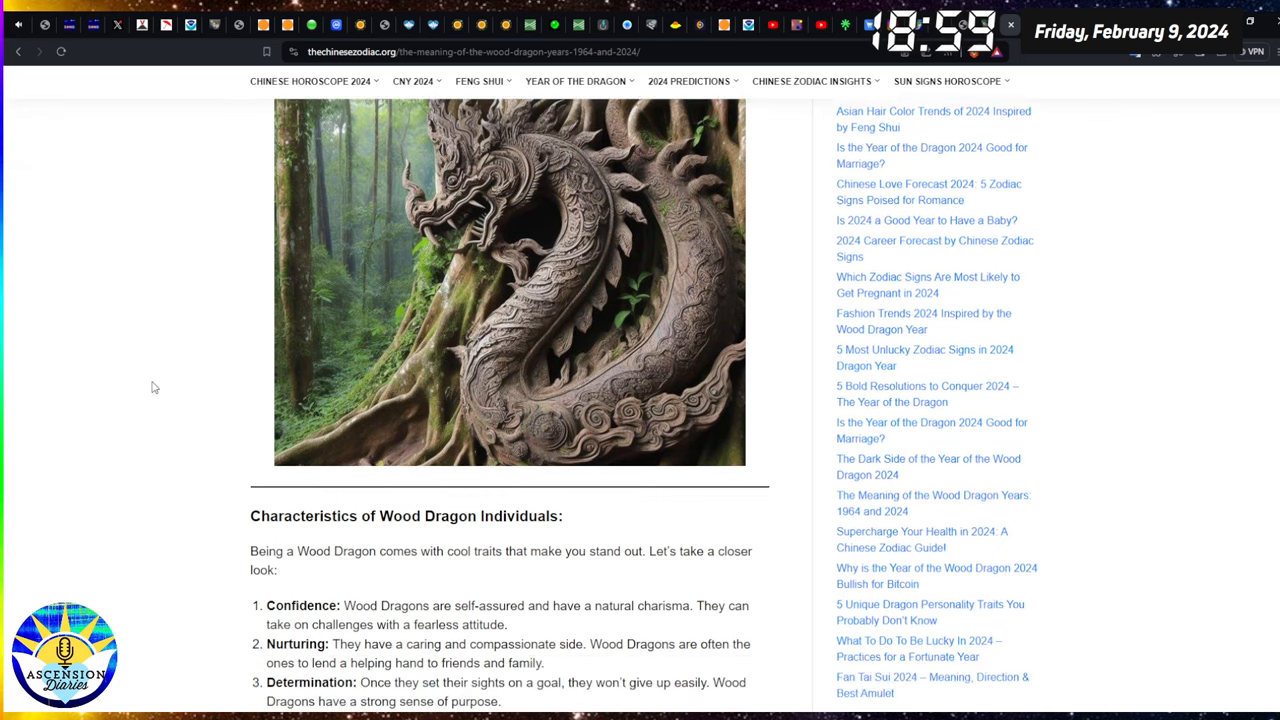
pyautogui.scroll(-3)
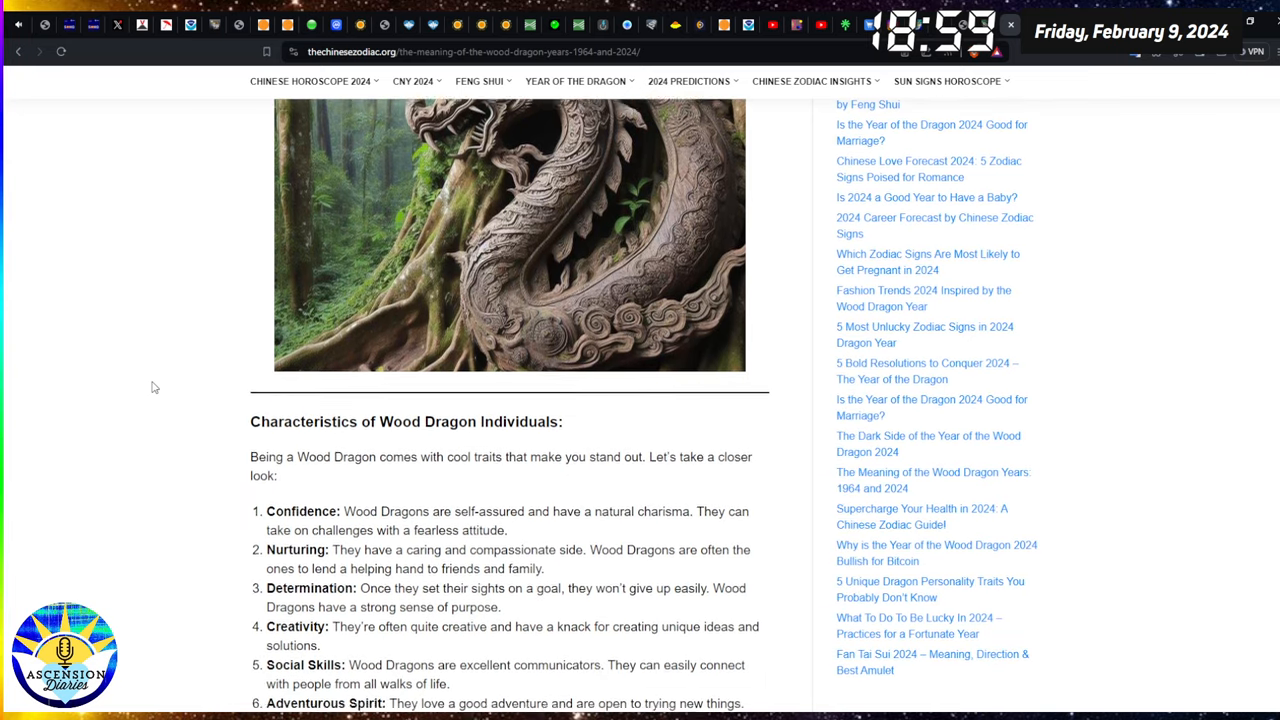
pyautogui.scroll(-3)
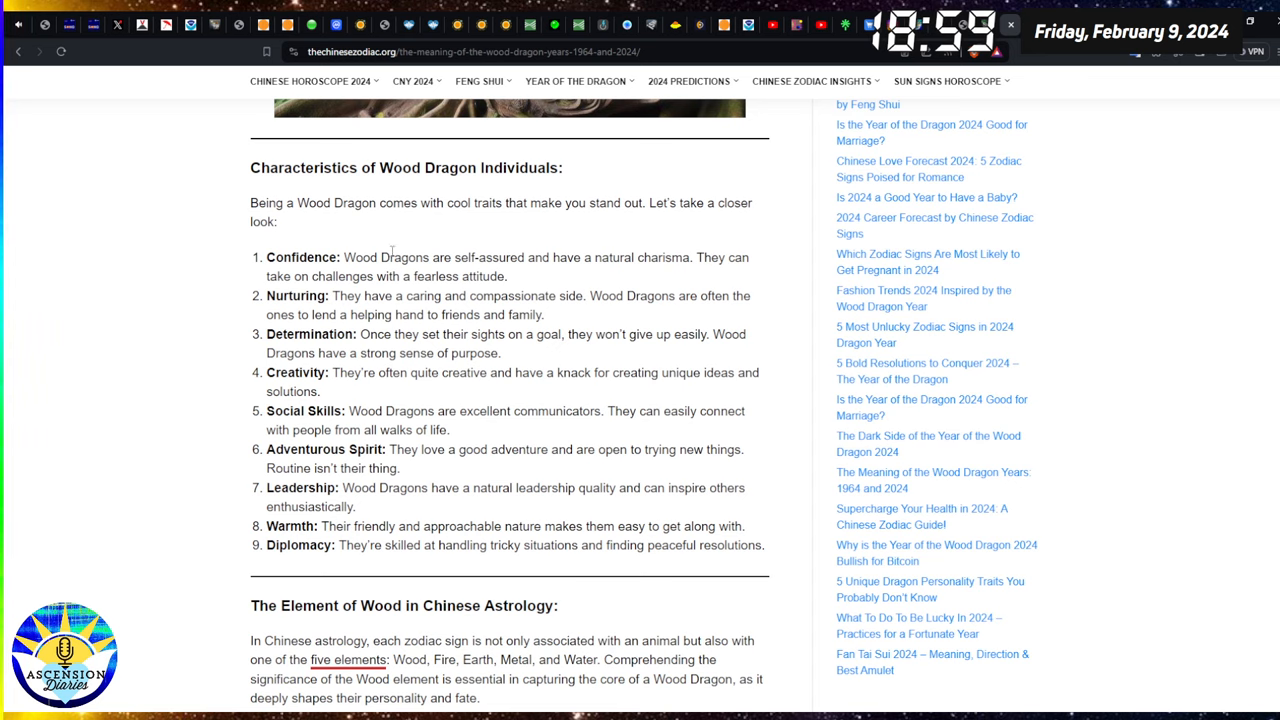
pyautogui.moveTo(204, 222)
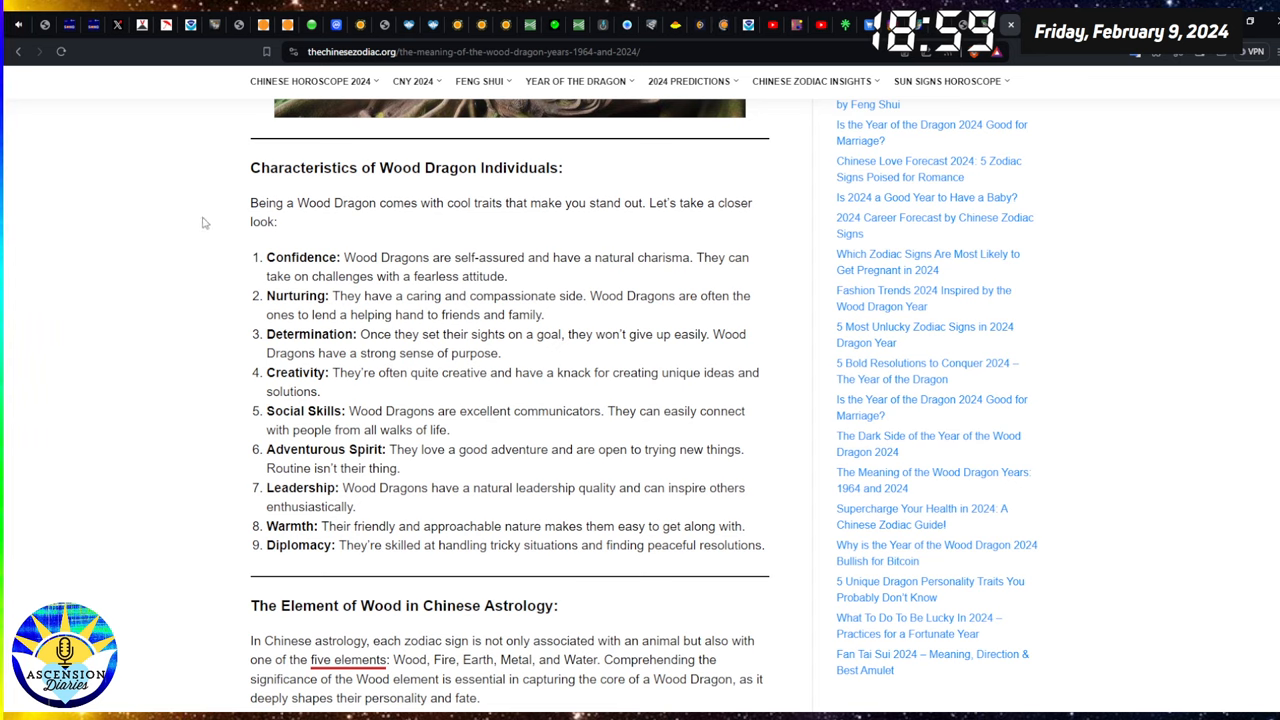